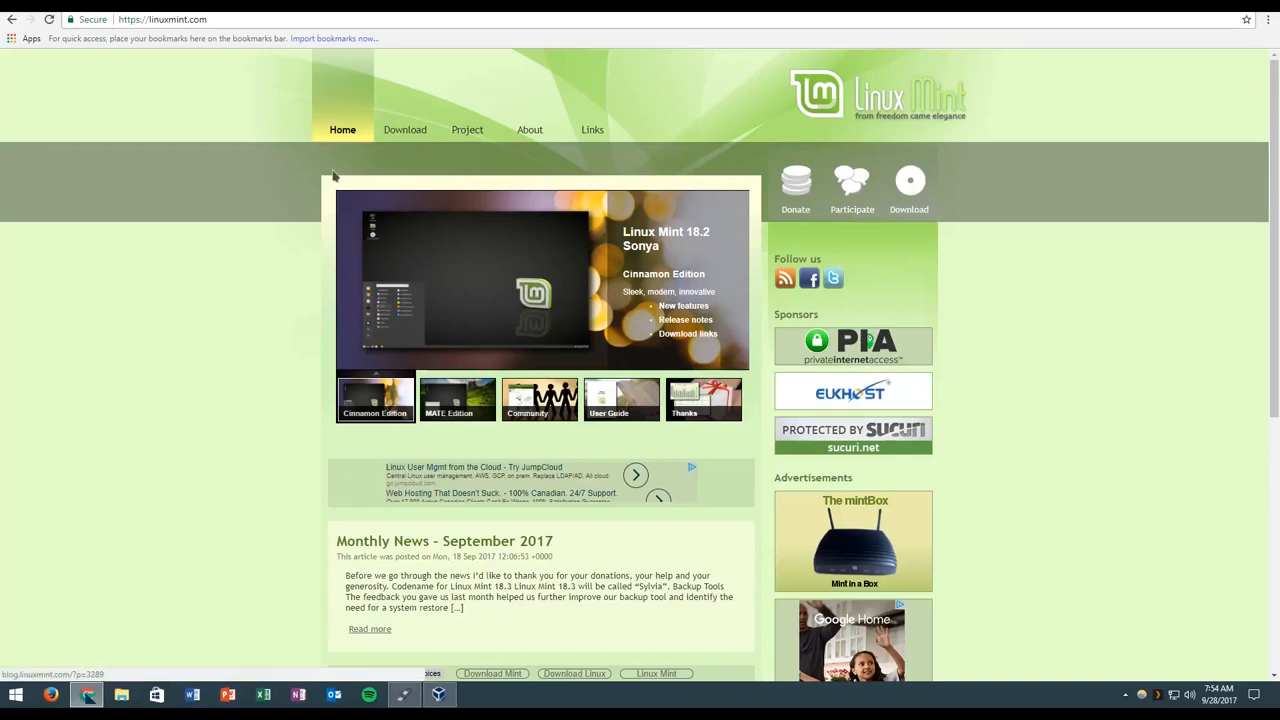
Step: Open the Linux Mint 18.2 Sonya Download page and review its per-edition 32/64-bit links table
{"action": "left_click", "coordinate": [404, 129]}
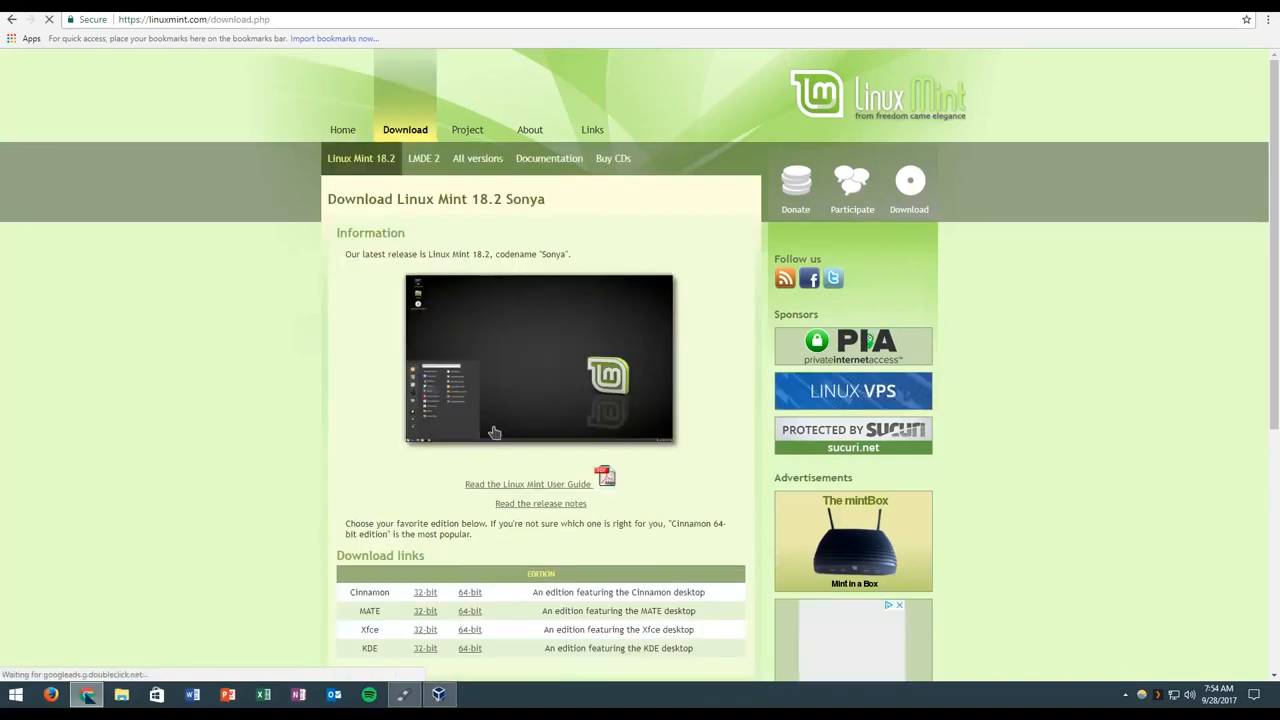
{"action": "scroll", "scroll_direction": "down", "scroll_amount": 3}
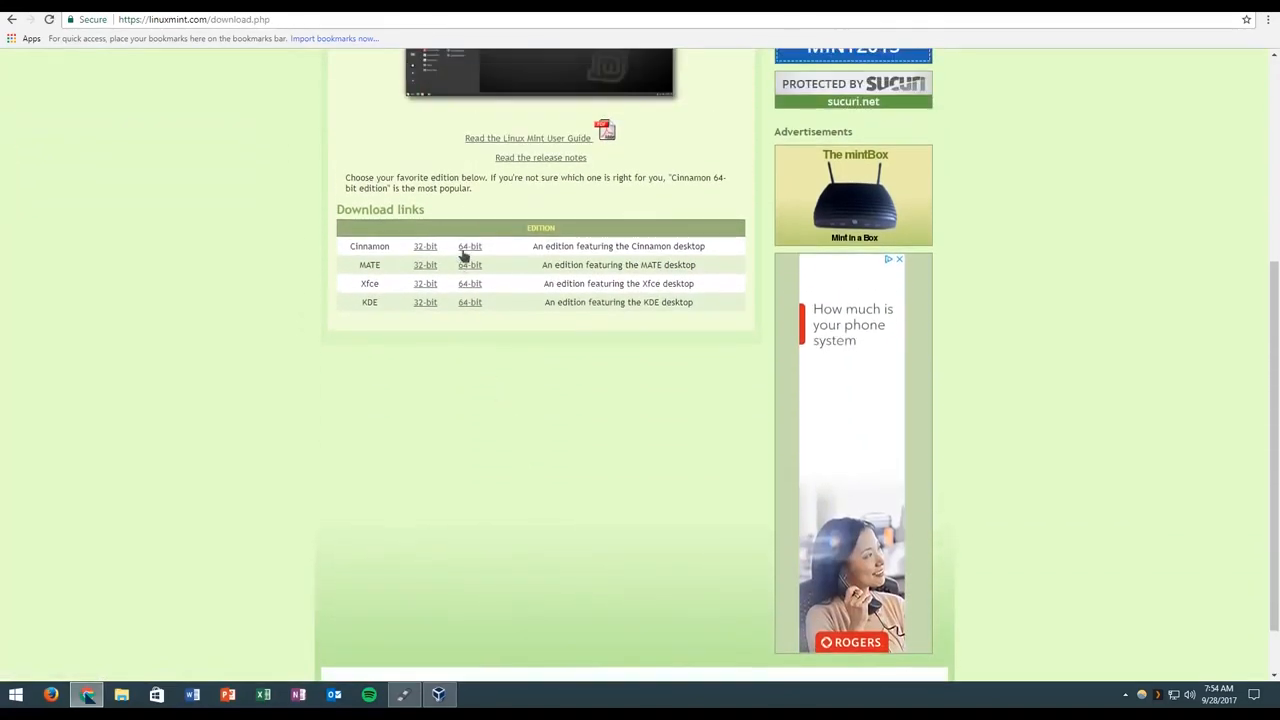
{"action": "mouse_move", "coordinate": [410, 313]}
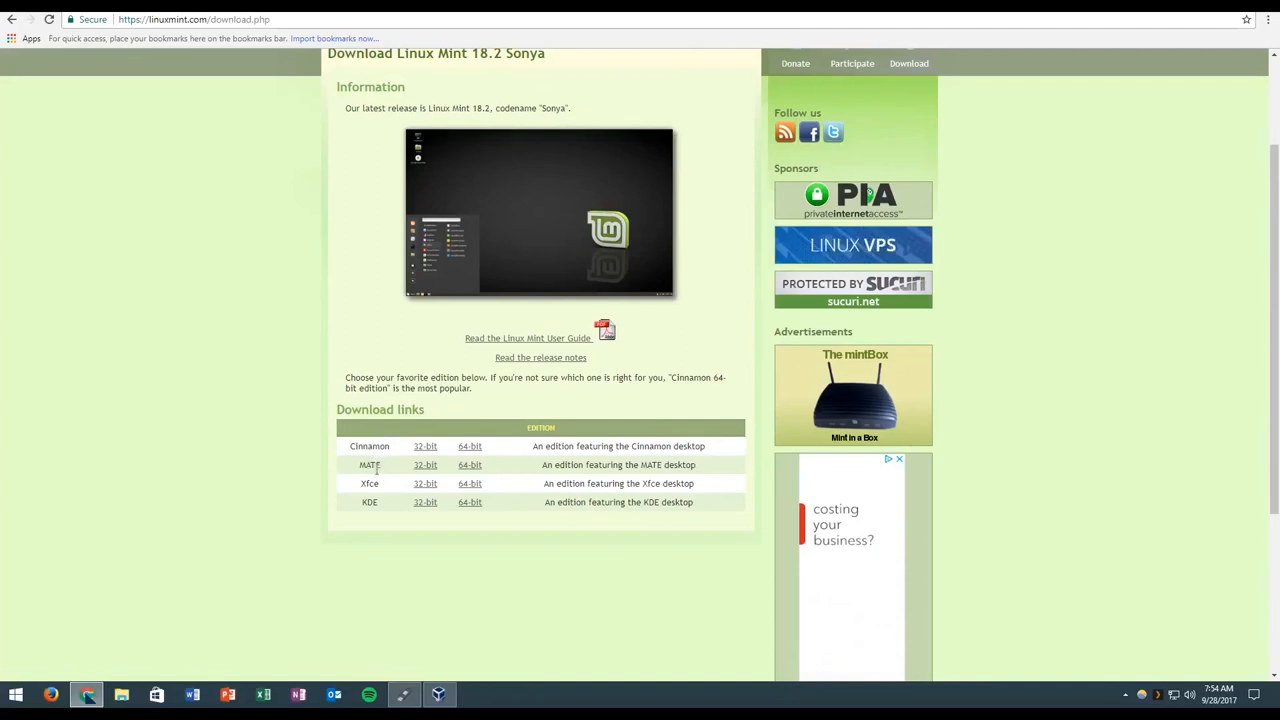
{"action": "double_click", "coordinate": [368, 464]}
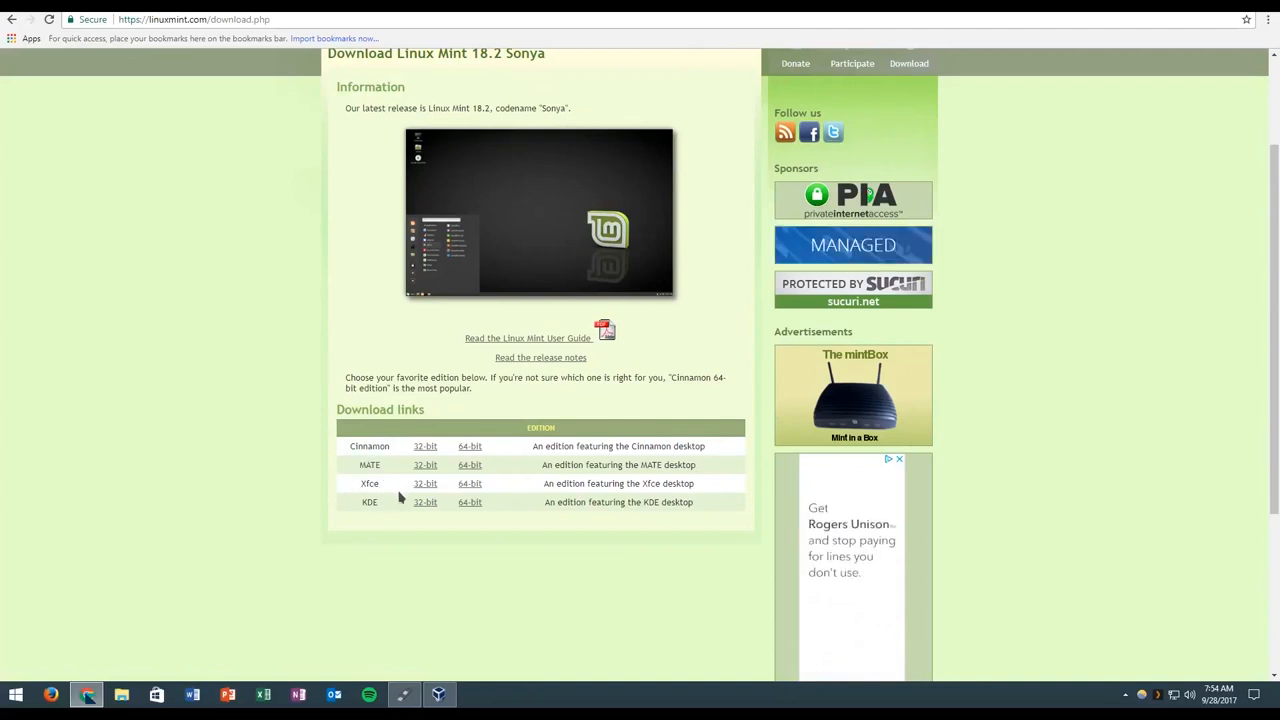
{"action": "double_click", "coordinate": [369, 502]}
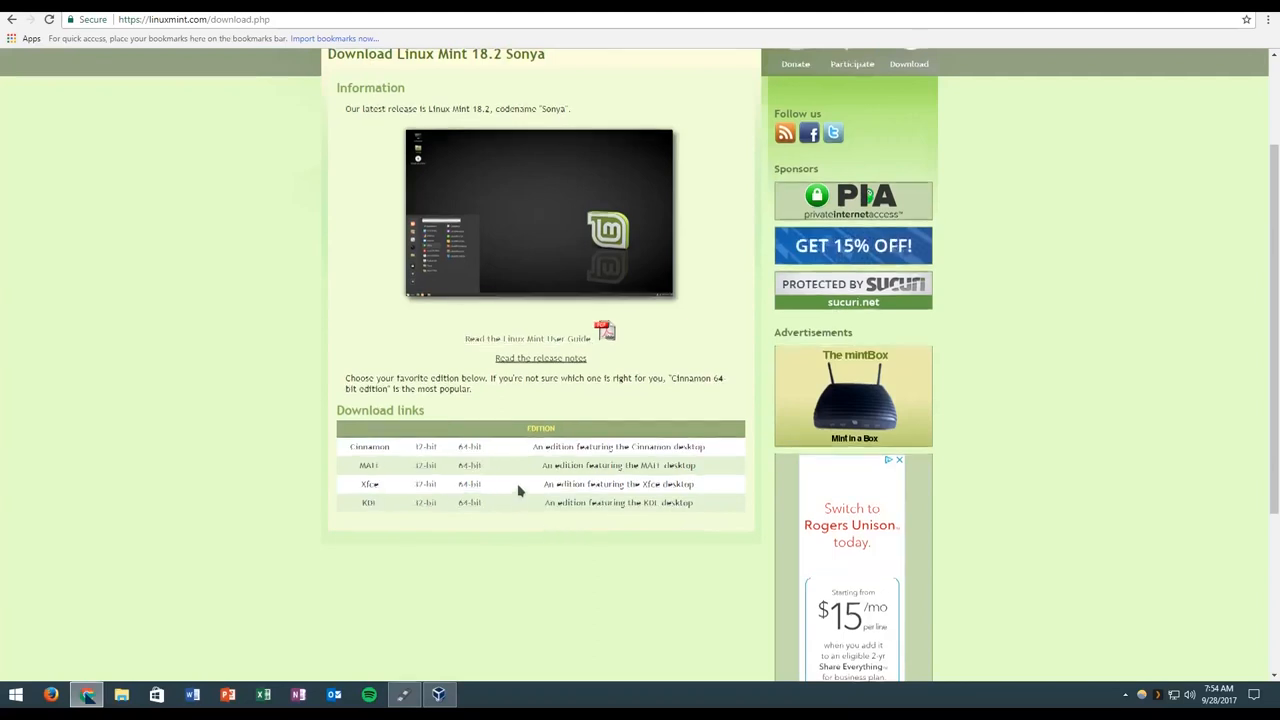
{"action": "scroll", "scroll_direction": "up", "scroll_amount": 3}
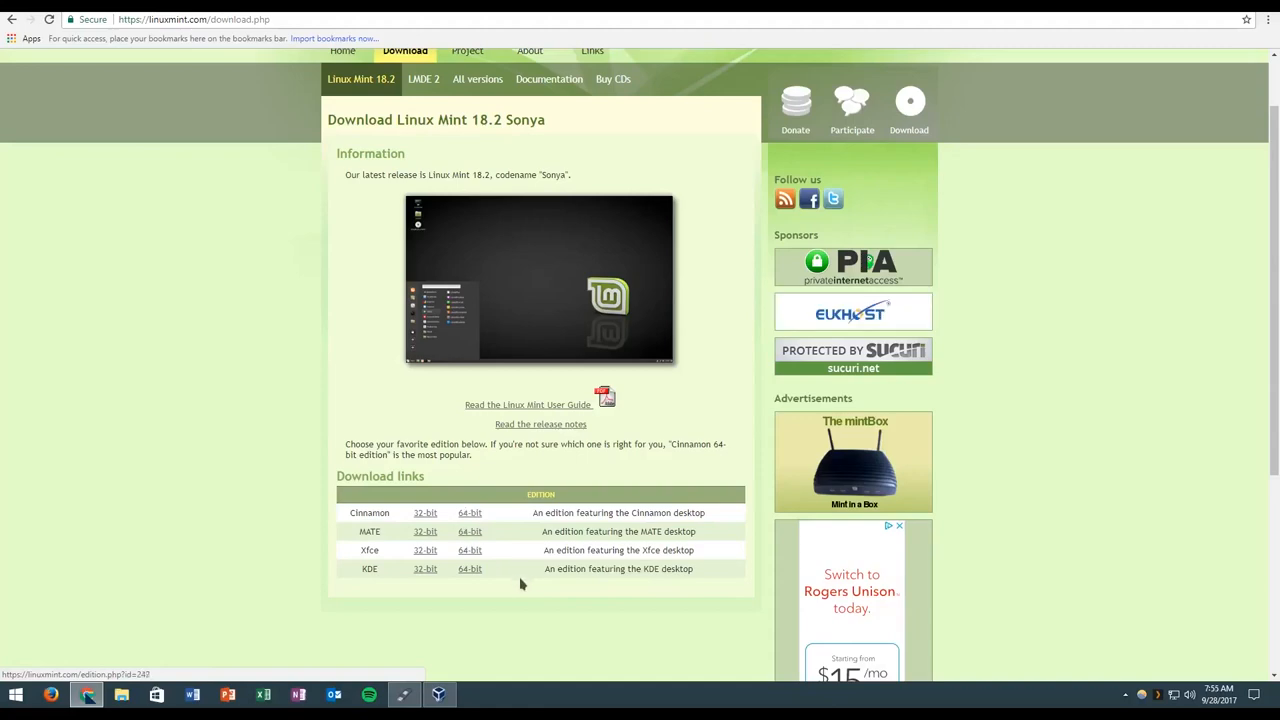
Step: Open the Cinnamon 64-bit edition page and browse its country-by-country mirror list
{"action": "left_click", "coordinate": [468, 512]}
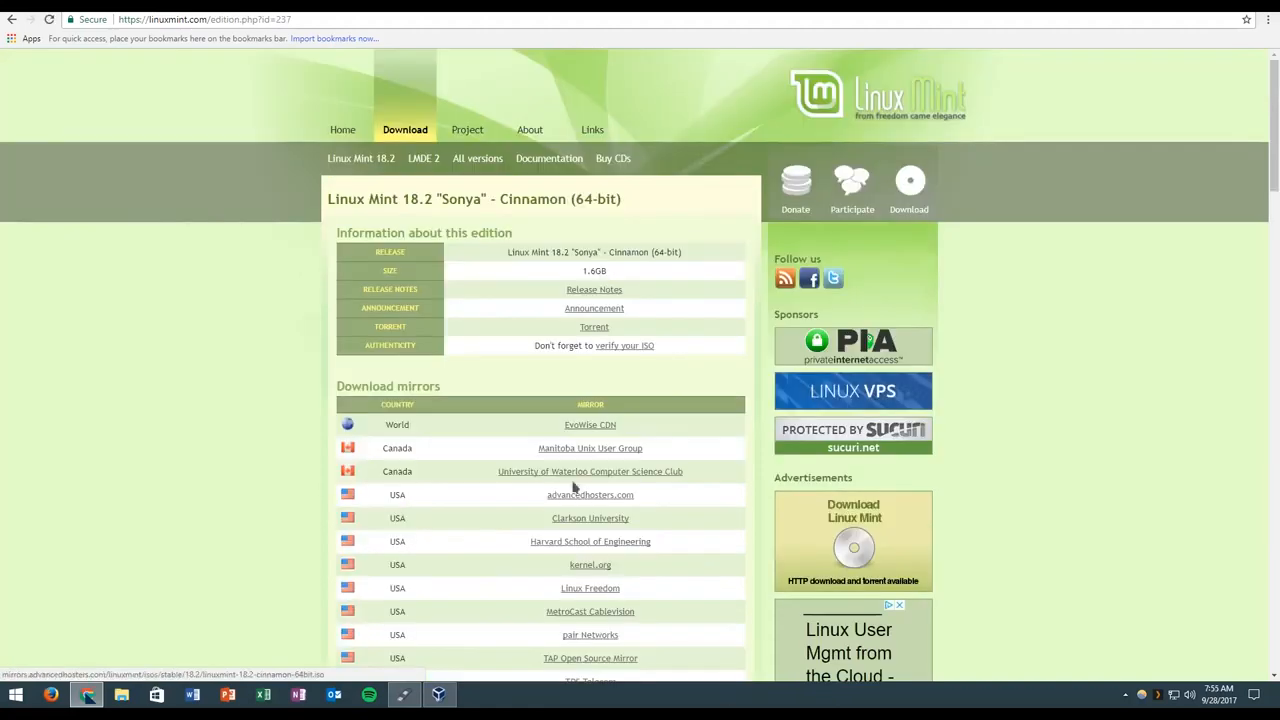
{"action": "scroll", "scroll_direction": "down", "scroll_amount": 3}
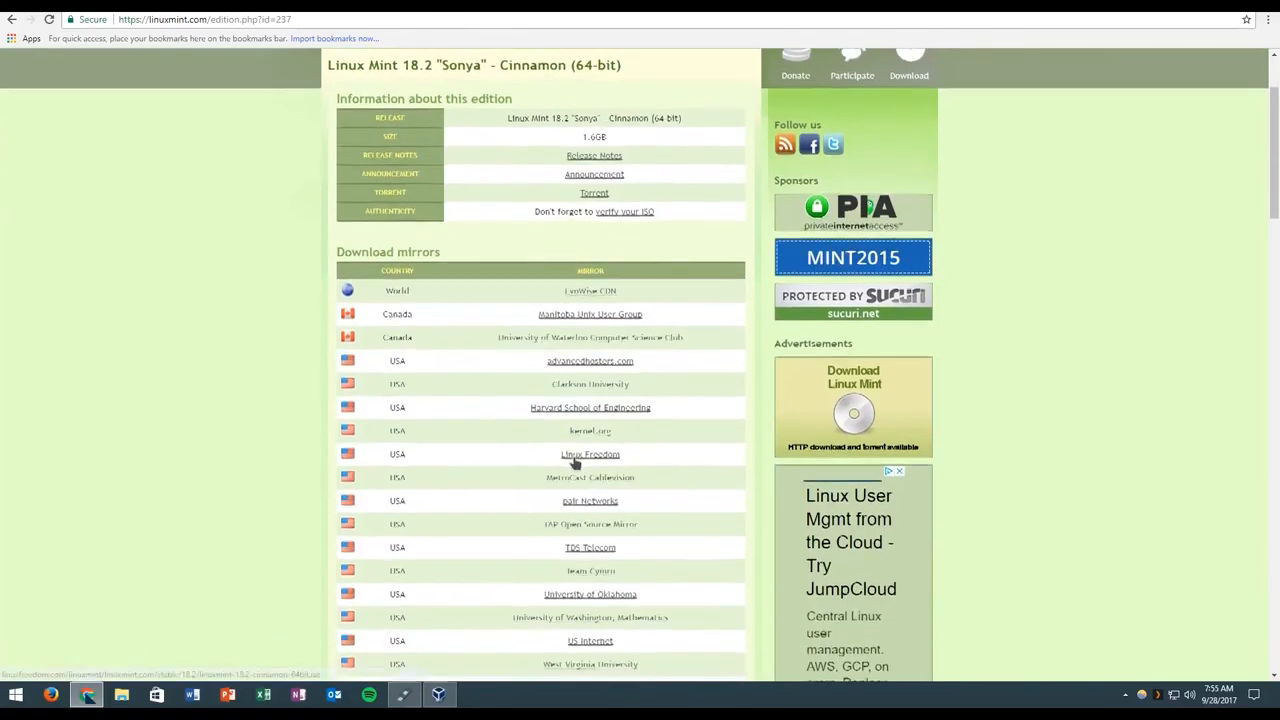
{"action": "scroll", "scroll_direction": "down", "scroll_amount": 3}
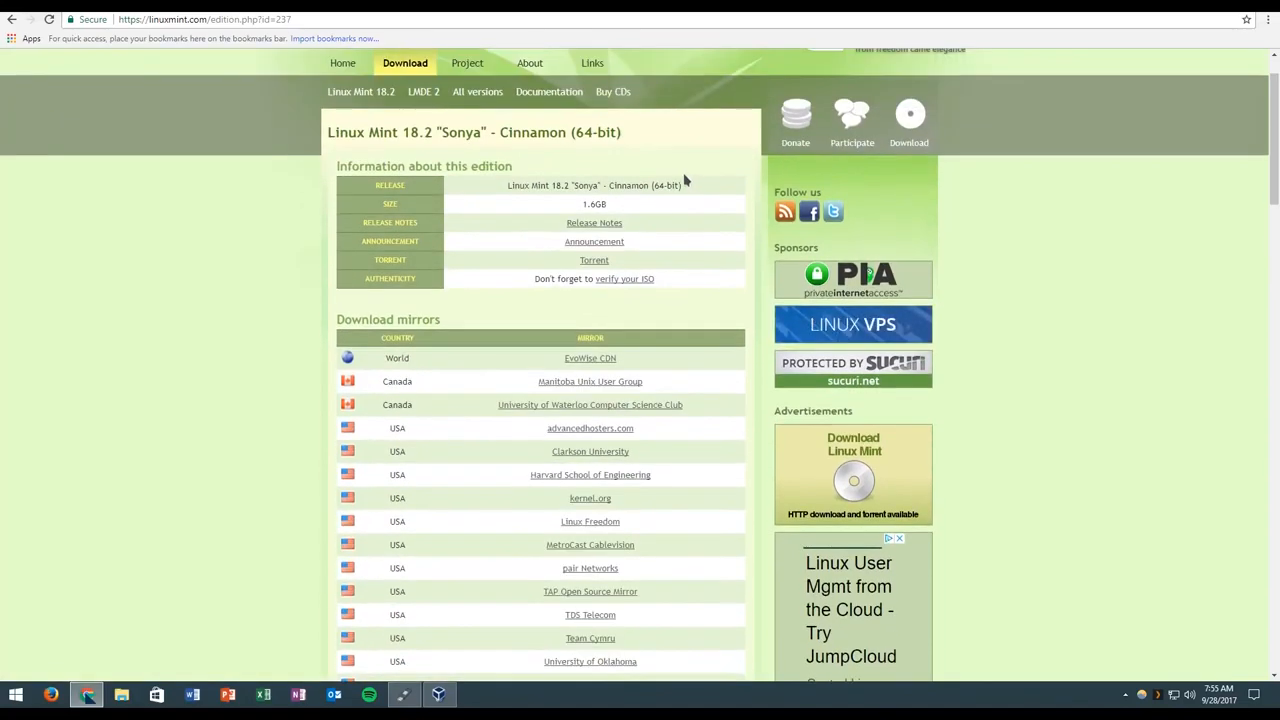
{"action": "scroll", "scroll_direction": "down", "scroll_amount": 3}
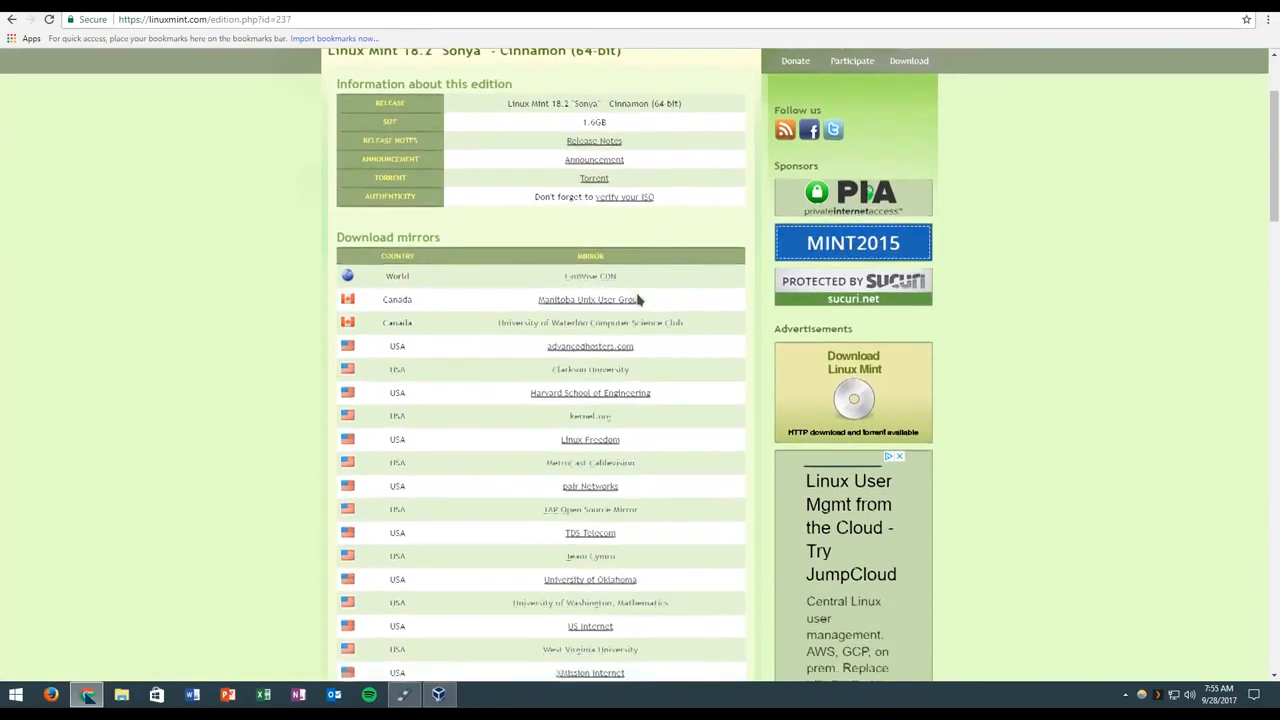
{"action": "scroll", "scroll_direction": "down", "scroll_amount": 3}
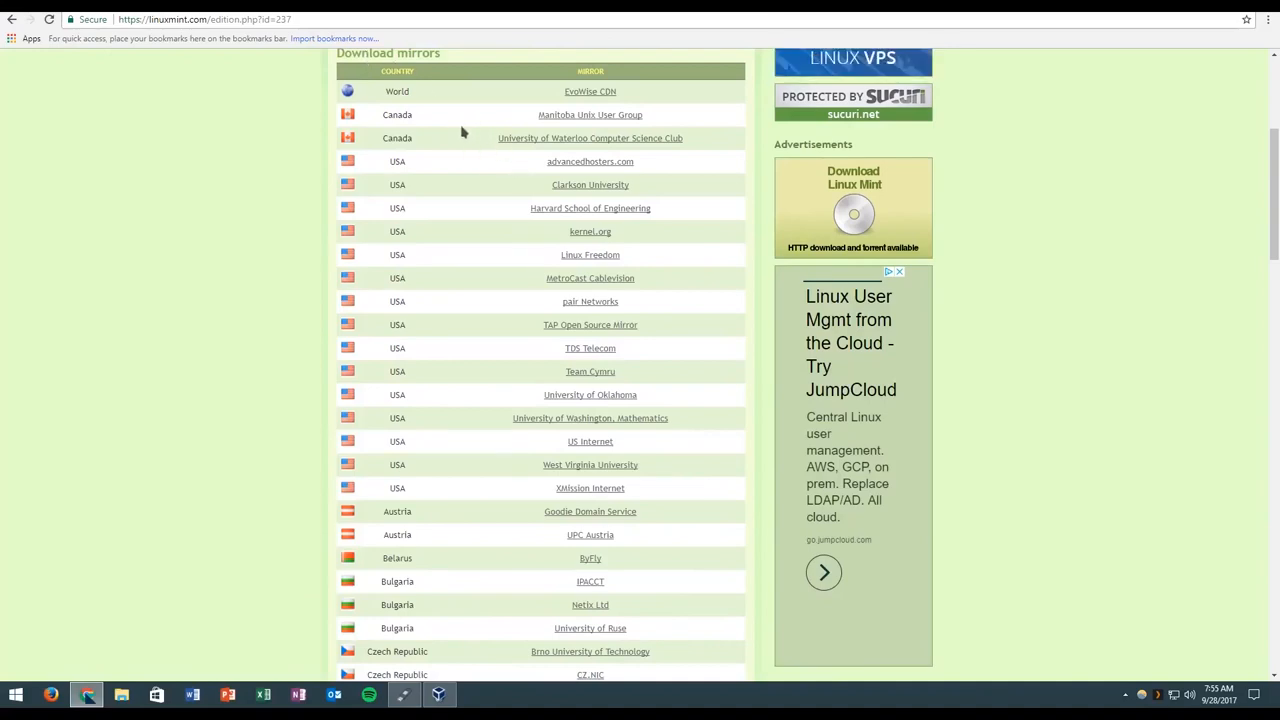
{"action": "scroll", "scroll_direction": "down", "scroll_amount": 3}
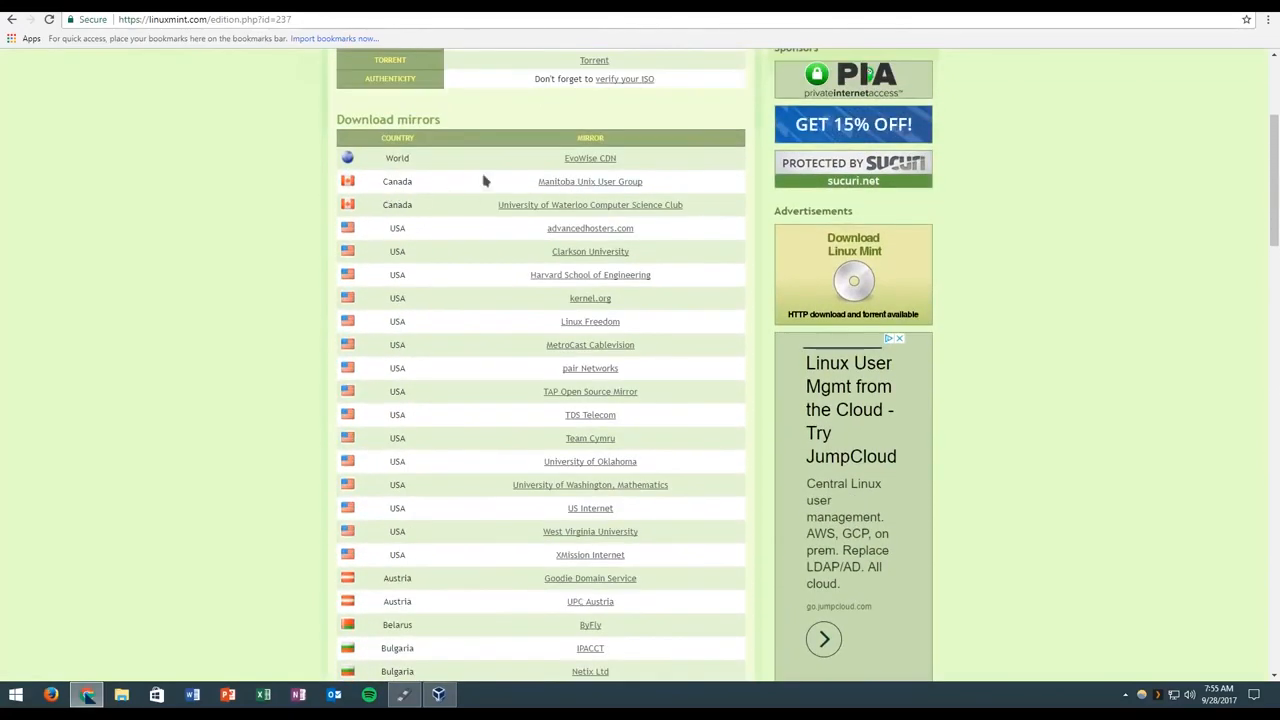
{"action": "scroll", "scroll_direction": "down", "scroll_amount": 3}
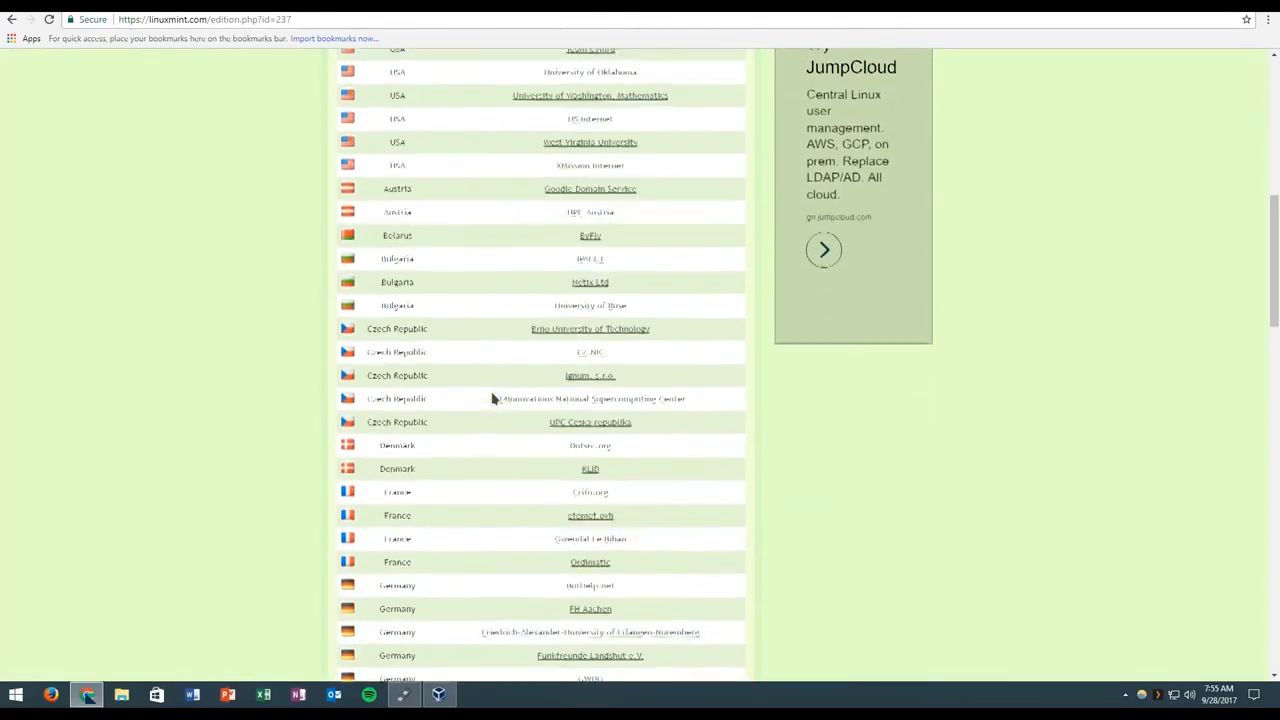
{"action": "scroll", "scroll_direction": "down", "scroll_amount": 3}
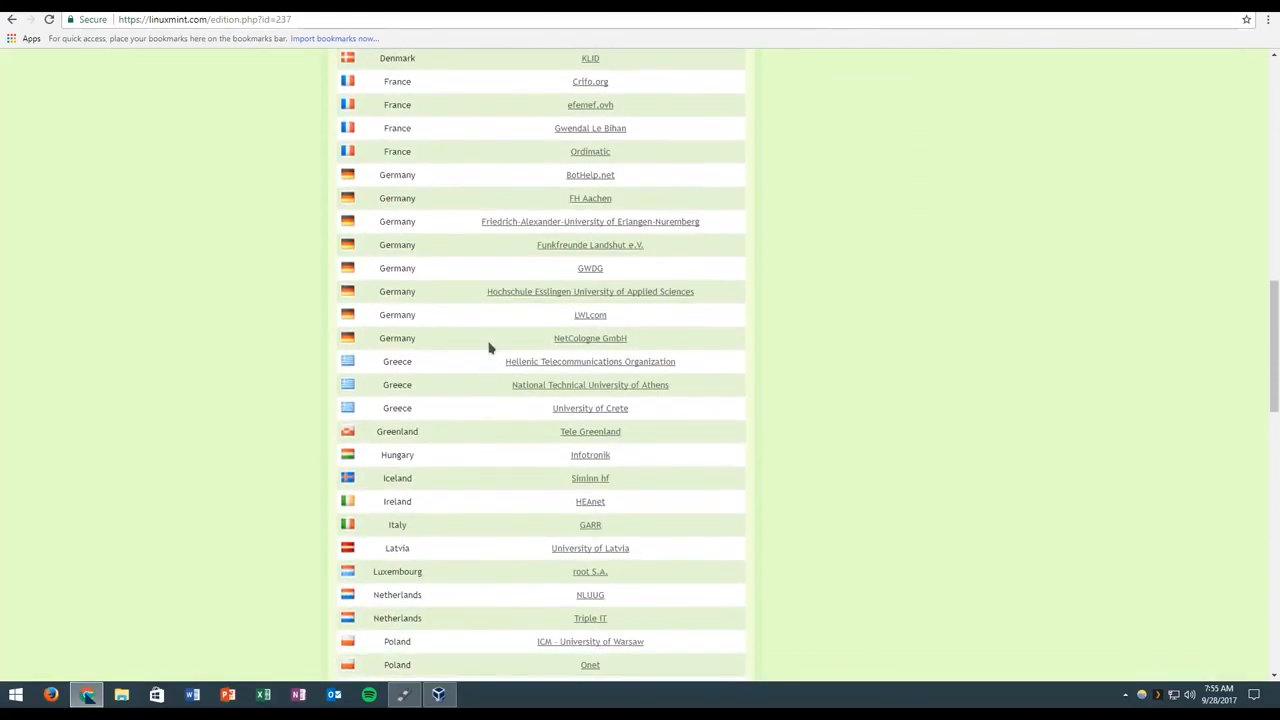
{"action": "scroll", "scroll_direction": "up", "scroll_amount": 3}
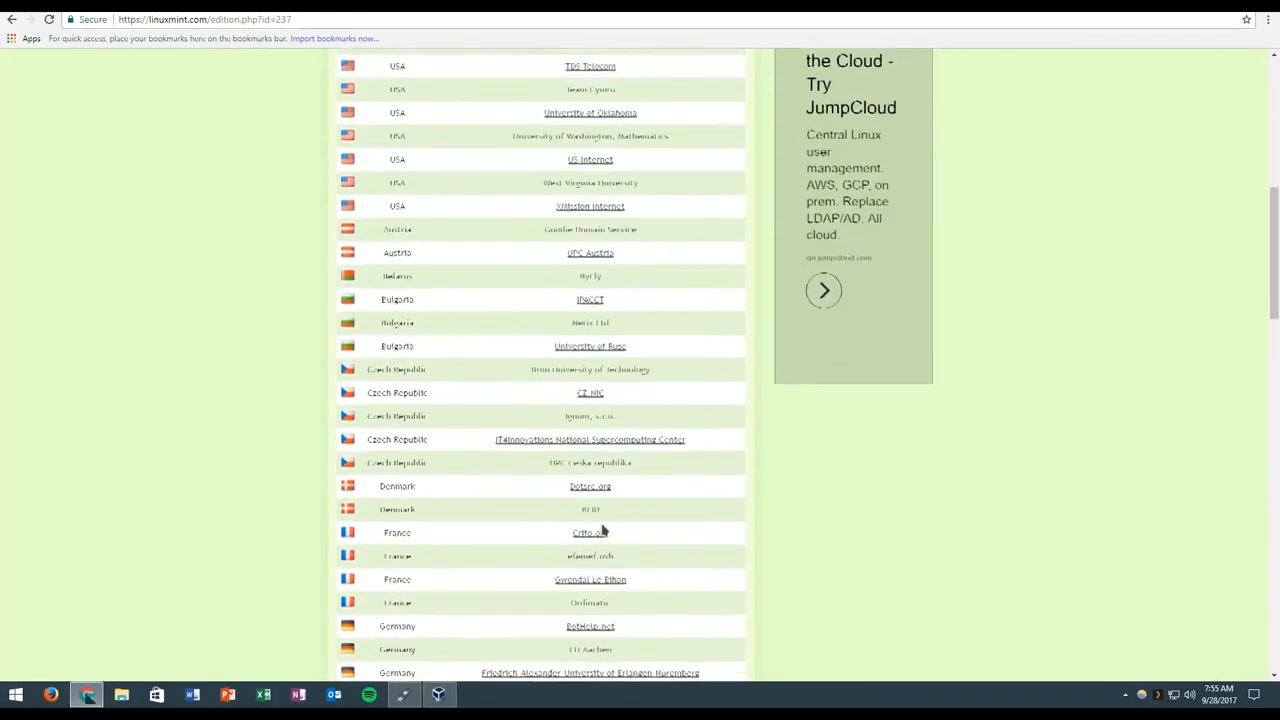
{"action": "scroll", "scroll_direction": "up", "scroll_amount": 3}
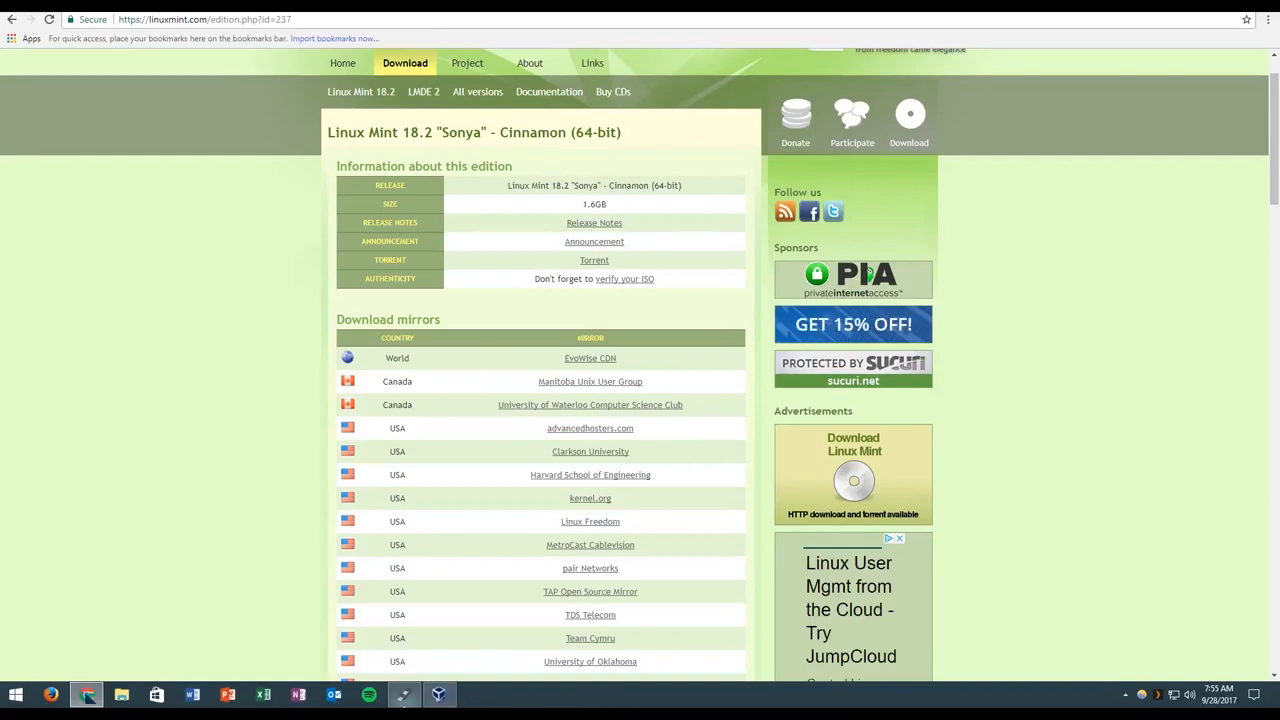
{"action": "mouse_move", "coordinate": [404, 694]}
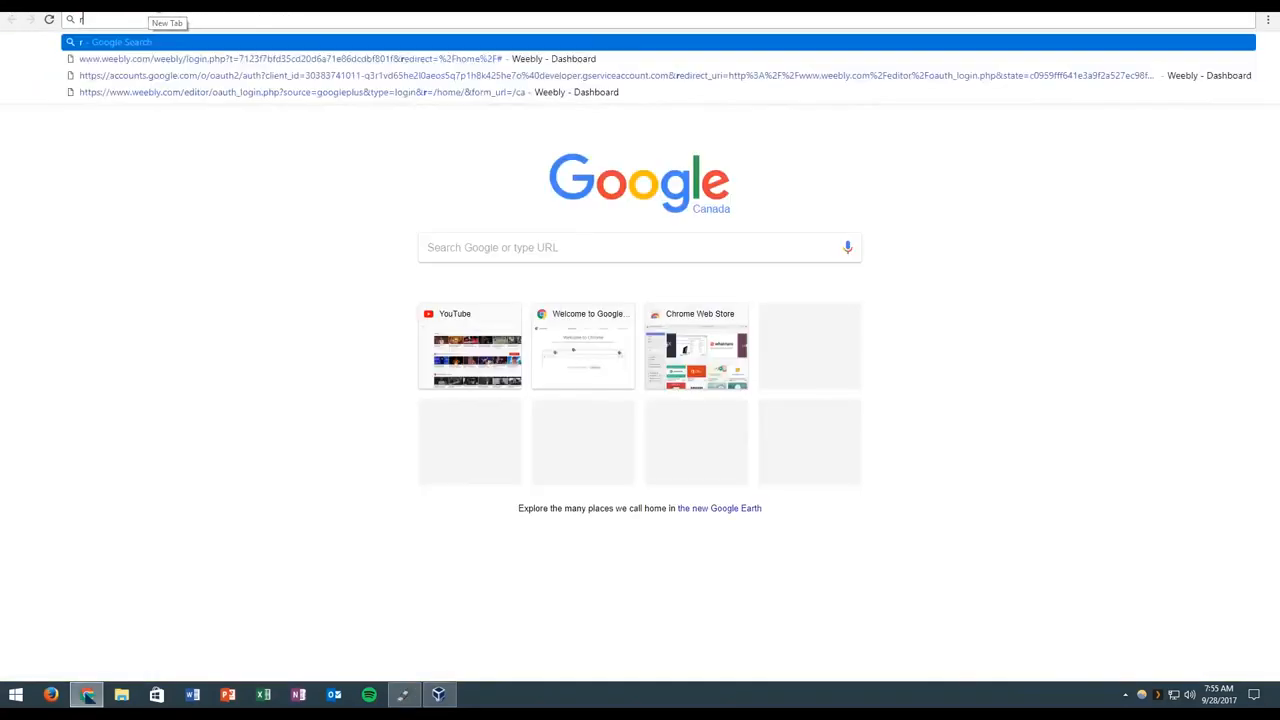
{"action": "type", "text": "rufus"}
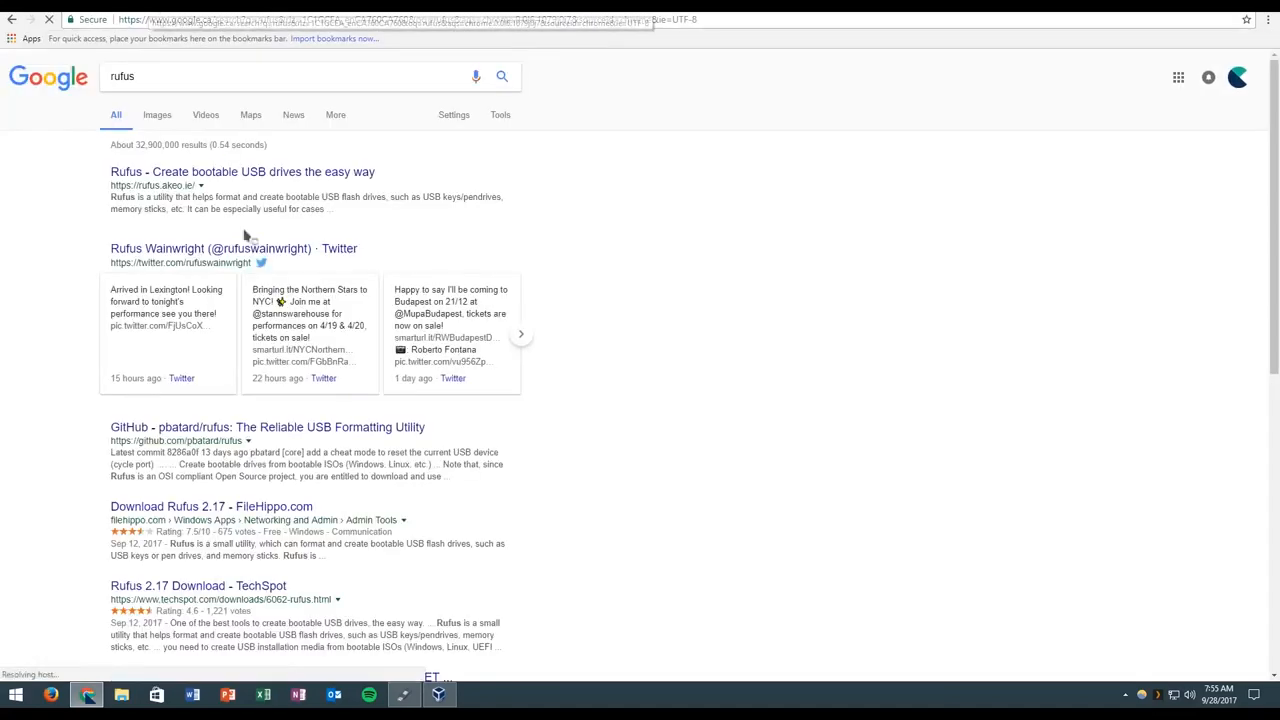
{"action": "left_click", "coordinate": [242, 171]}
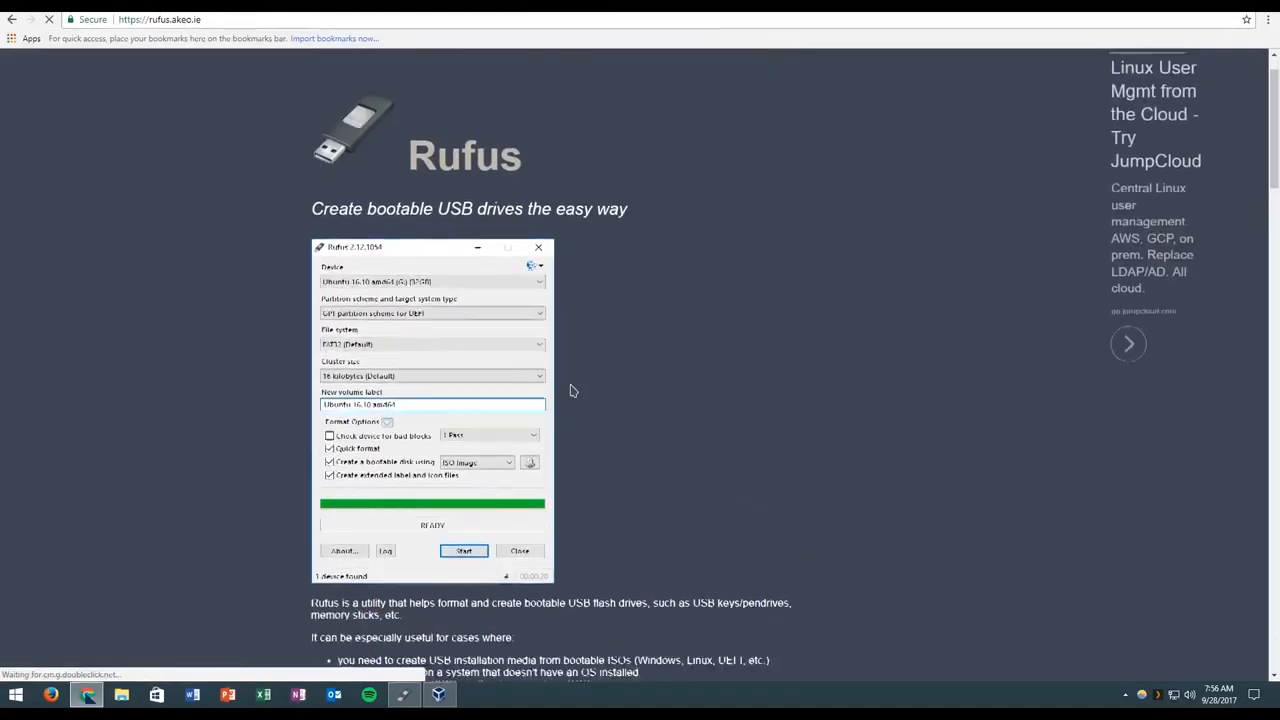
{"action": "scroll", "scroll_direction": "down", "scroll_amount": 3}
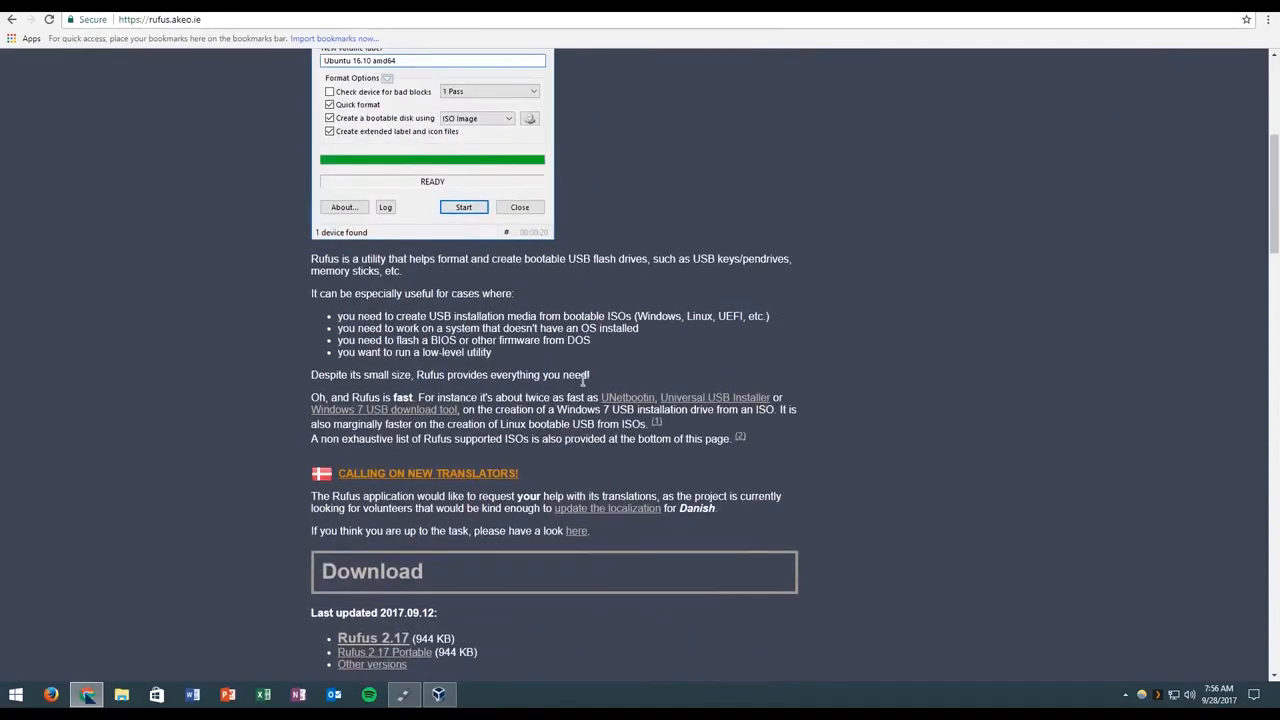
{"action": "scroll", "scroll_direction": "down", "scroll_amount": 3}
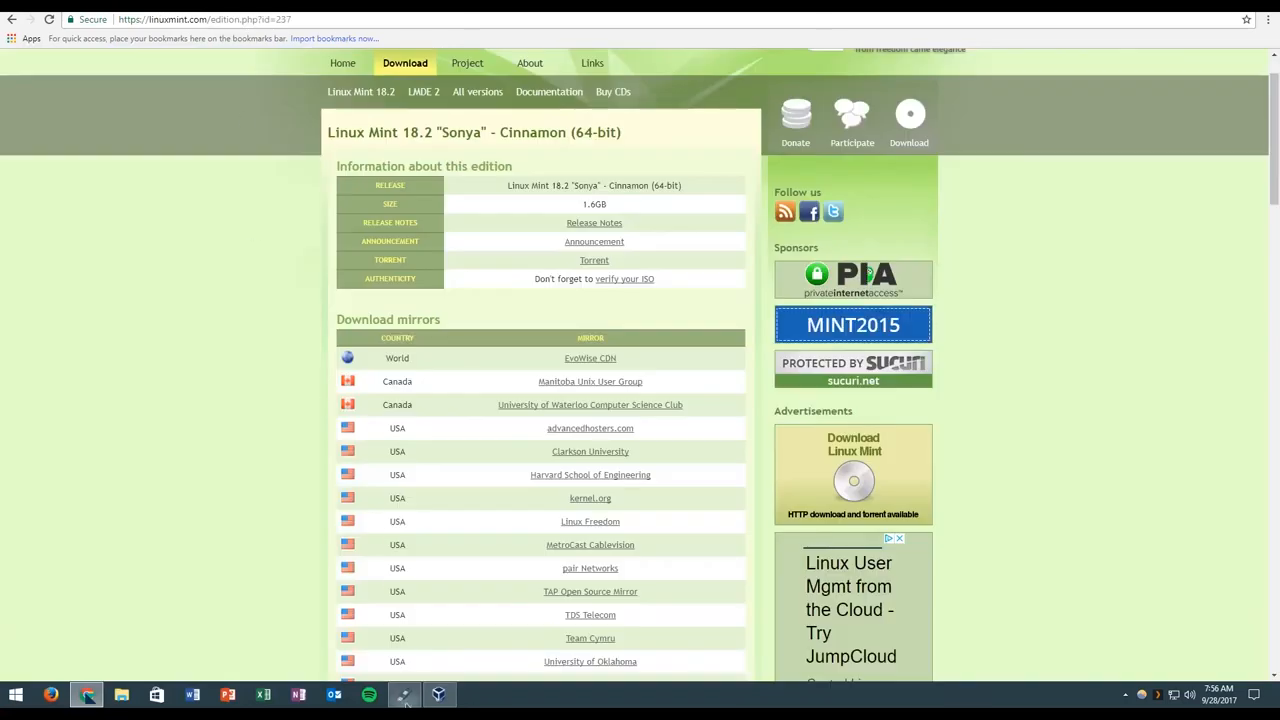
Step: Launch Rufus and load the linuxmint-18.2-cinnamon-64bit.iso disk image as its source
{"action": "left_click", "coordinate": [403, 693]}
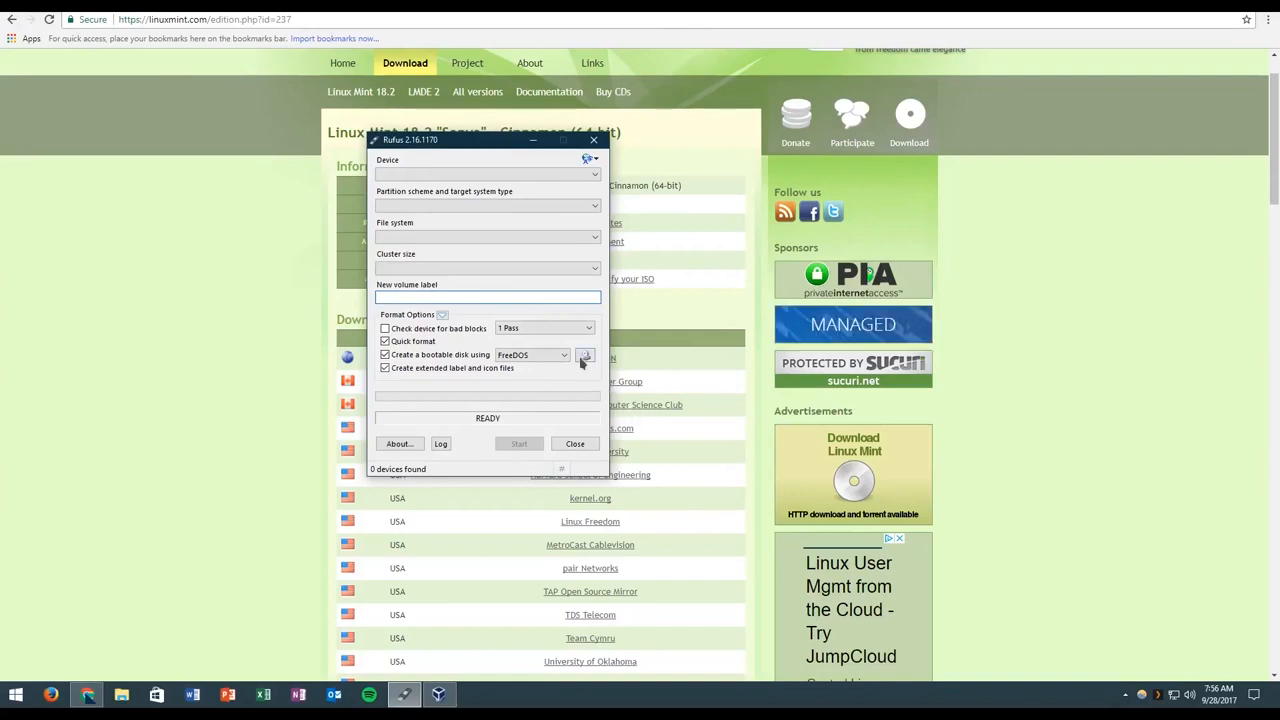
{"action": "left_click", "coordinate": [584, 355]}
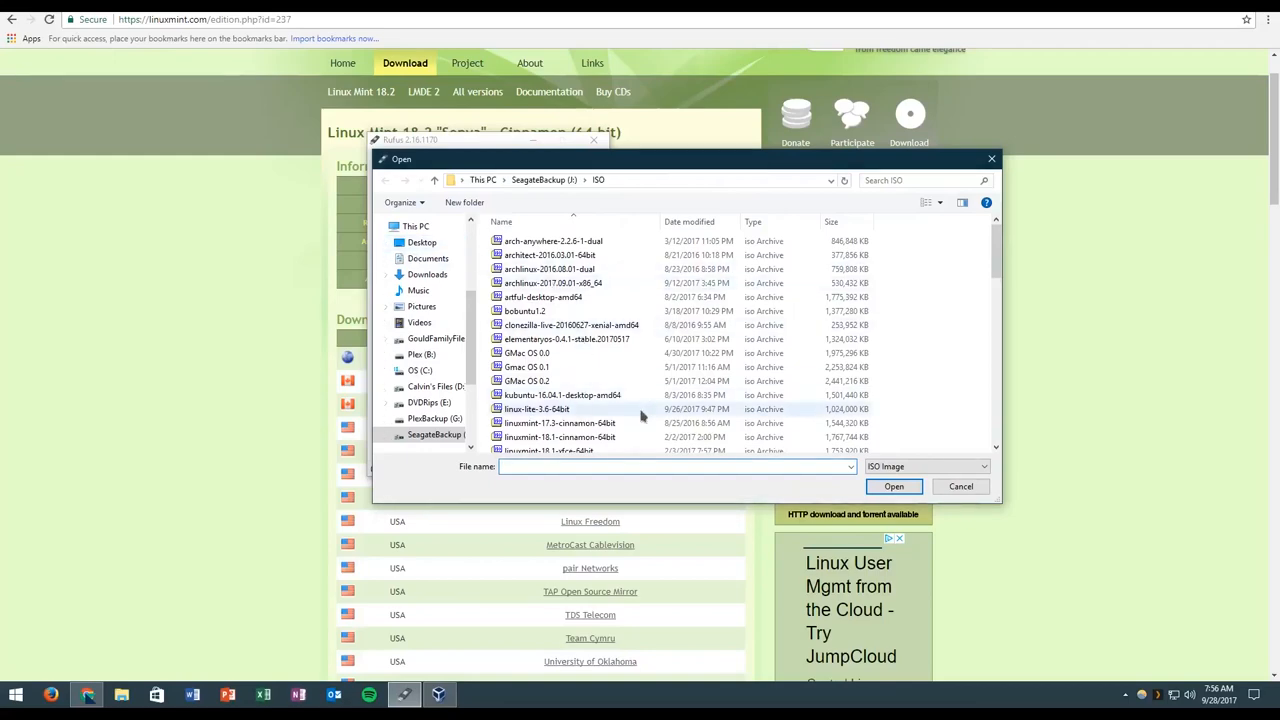
{"action": "scroll", "scroll_direction": "down", "scroll_amount": 3}
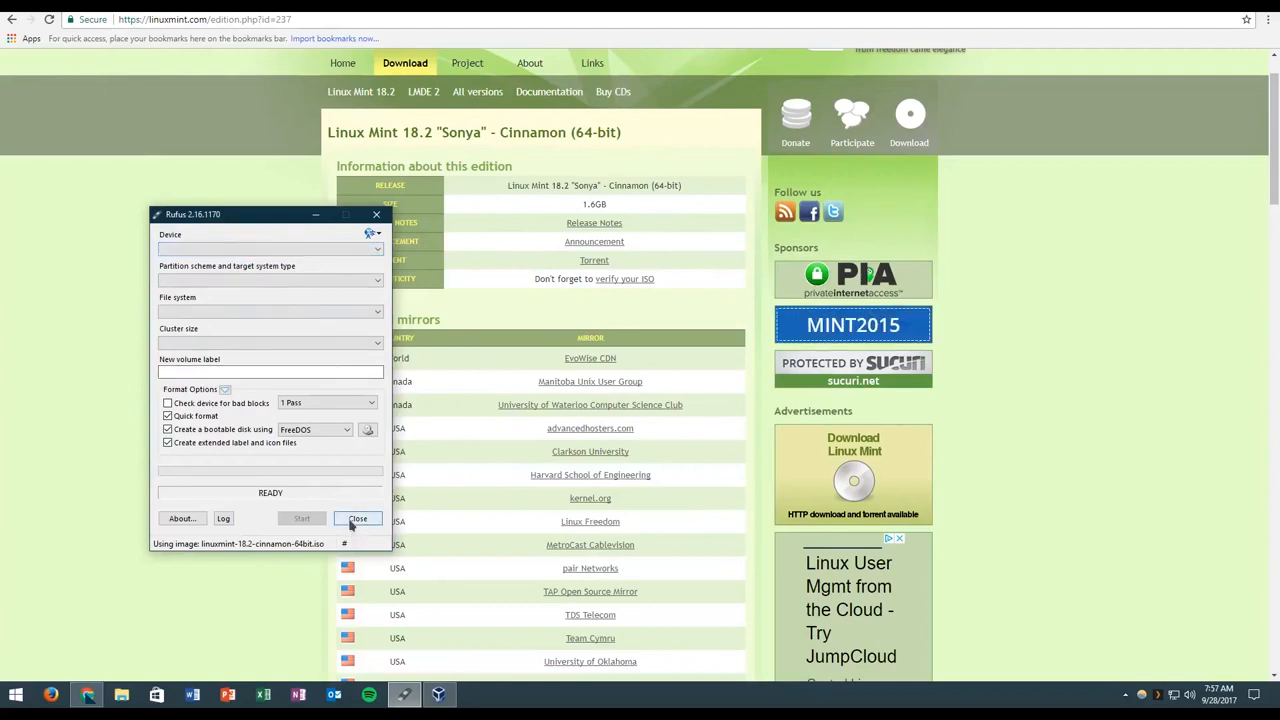
Step: Close Rufus and the applications menu, then verify the Wired network connection is on
{"action": "left_click", "coordinate": [358, 518]}
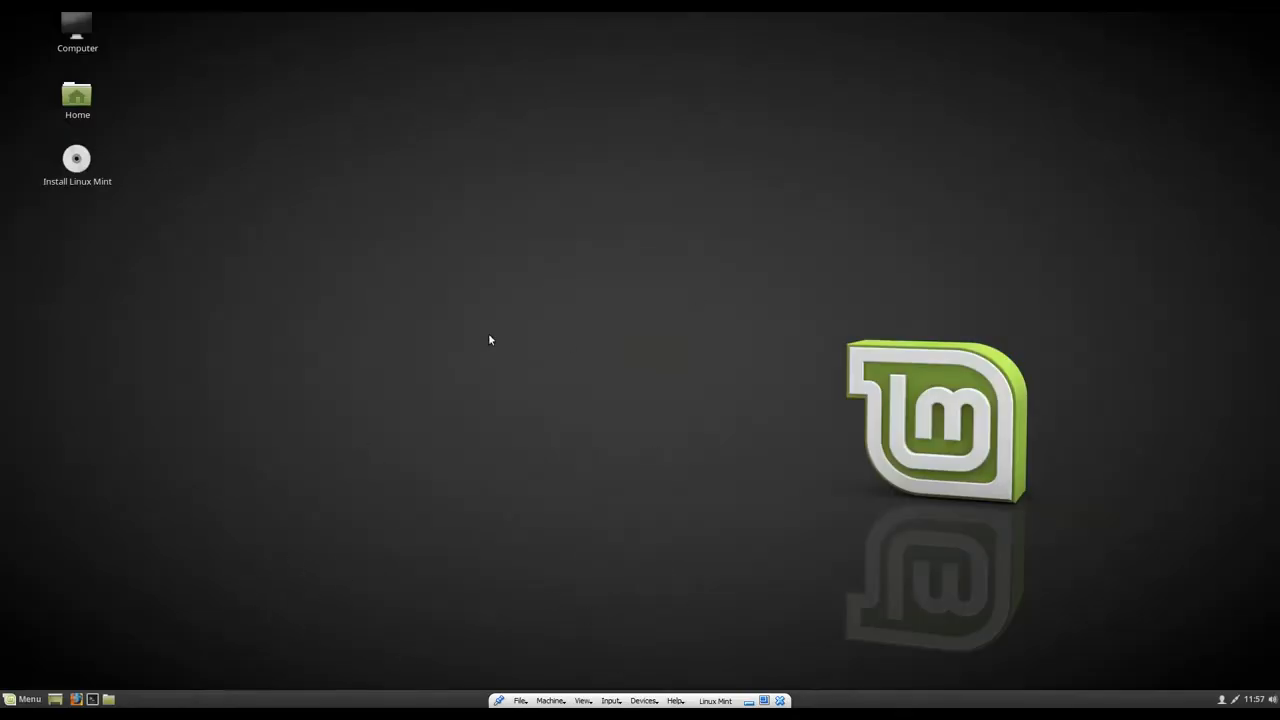
{"action": "mouse_move", "coordinate": [368, 382]}
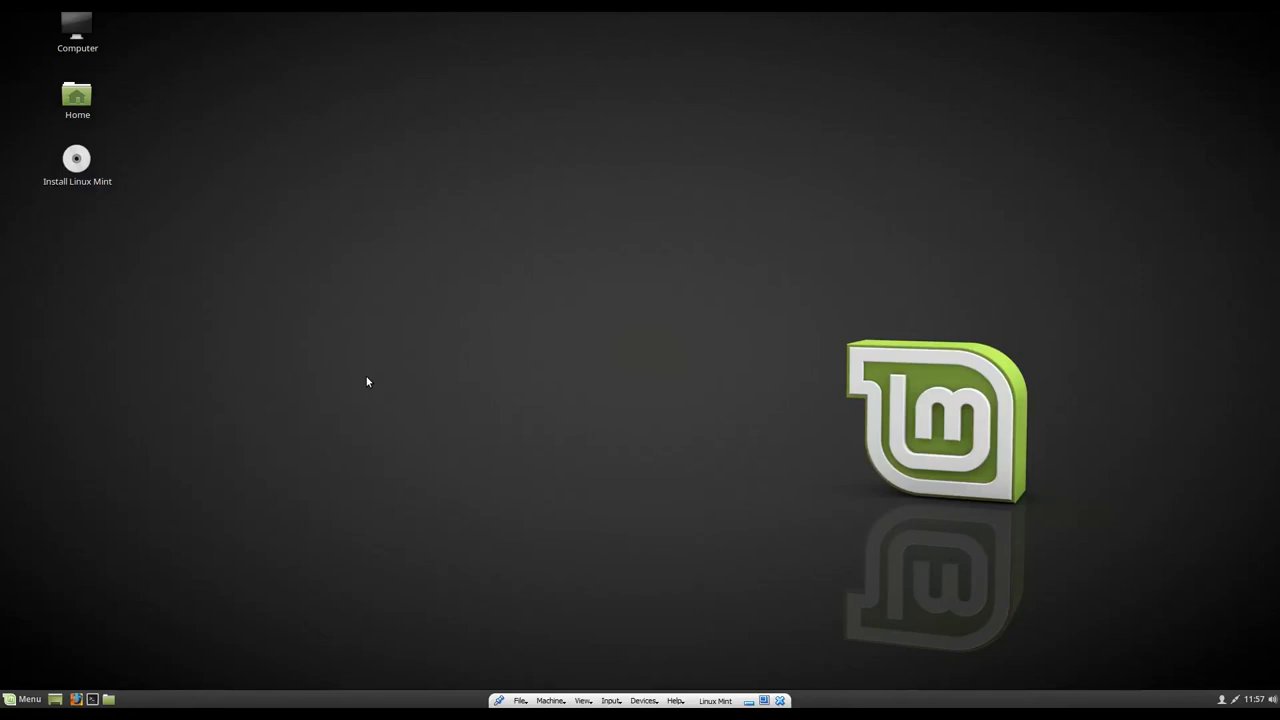
{"action": "mouse_move", "coordinate": [5, 685]}
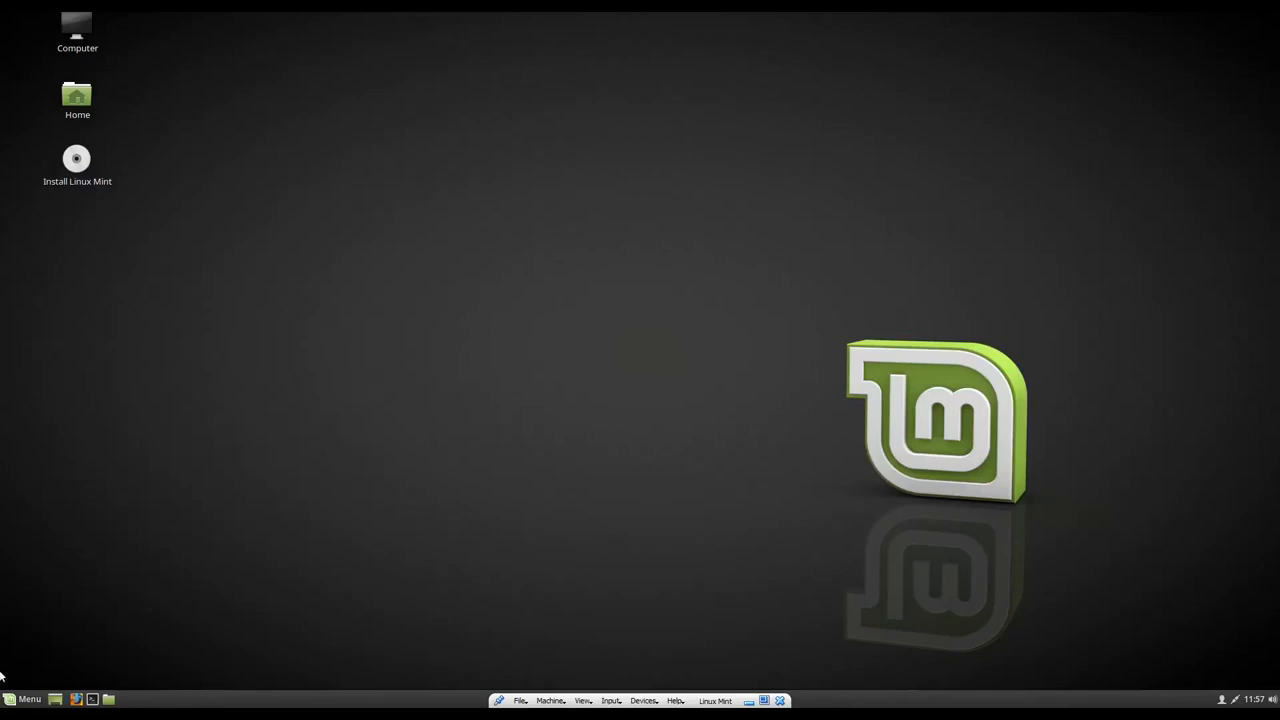
{"action": "mouse_move", "coordinate": [30, 696]}
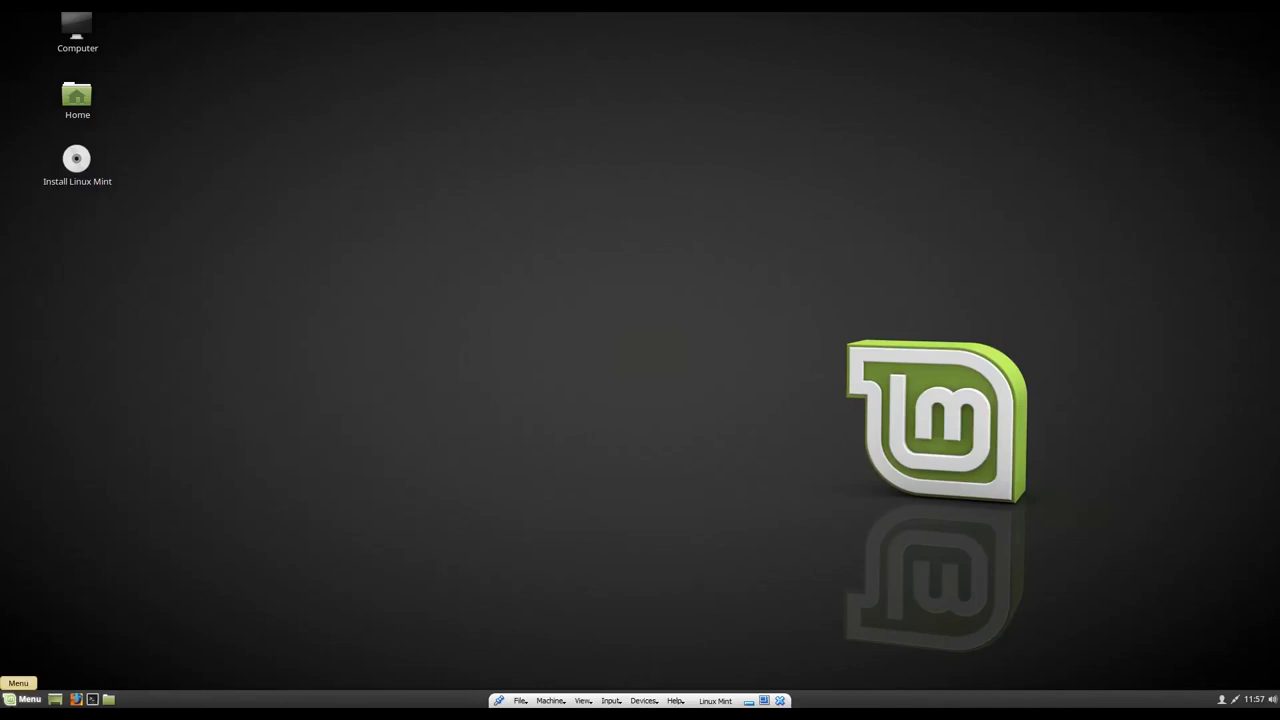
{"action": "left_click", "coordinate": [29, 701]}
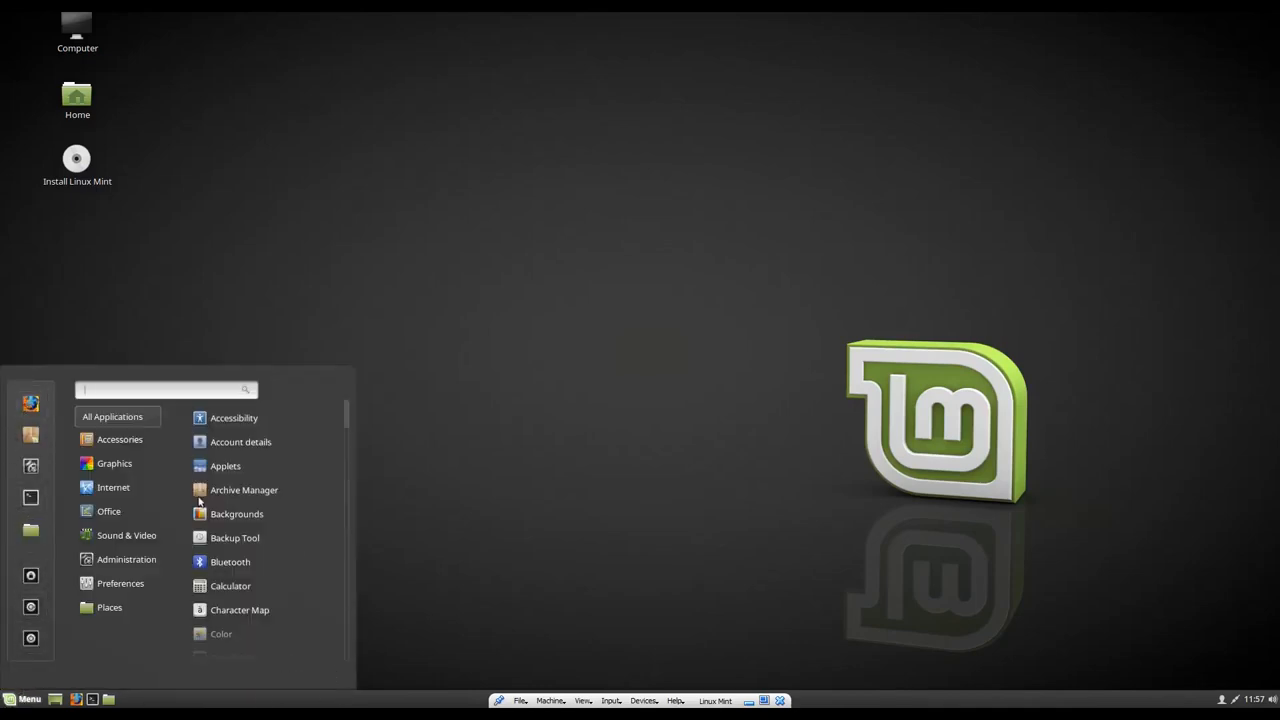
{"action": "left_click", "coordinate": [119, 583]}
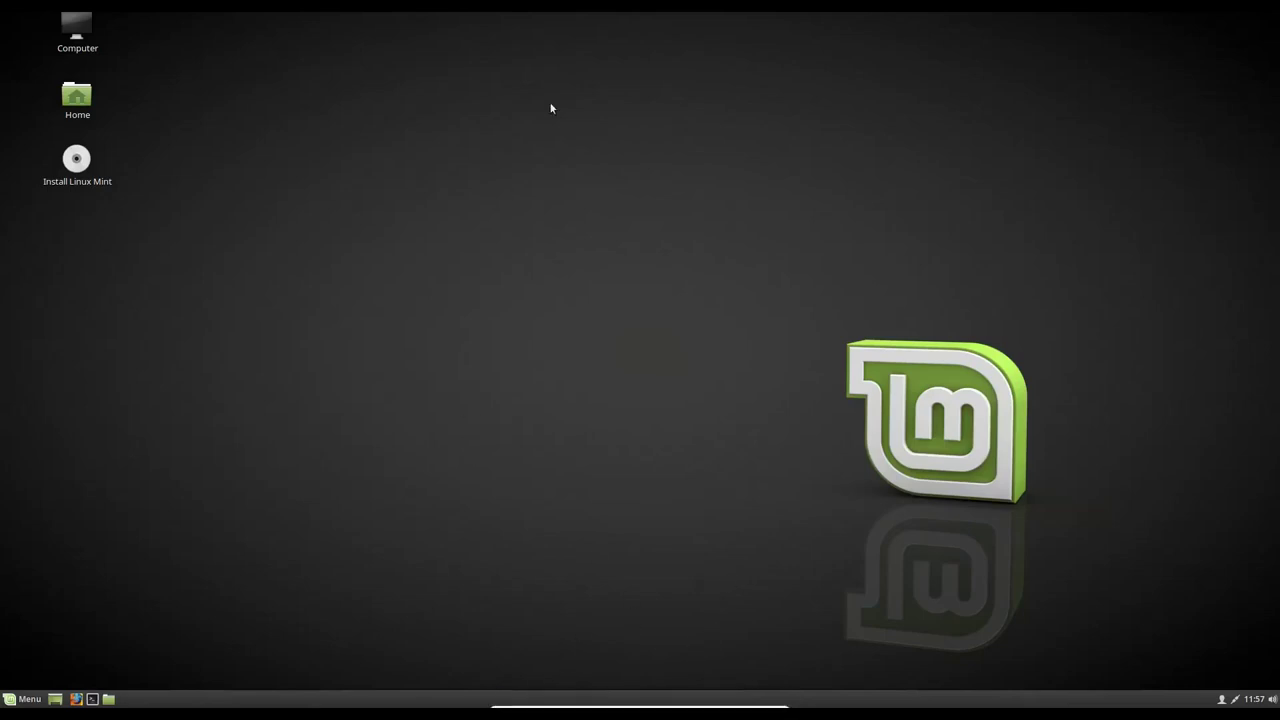
{"action": "mouse_move", "coordinate": [1107, 537]}
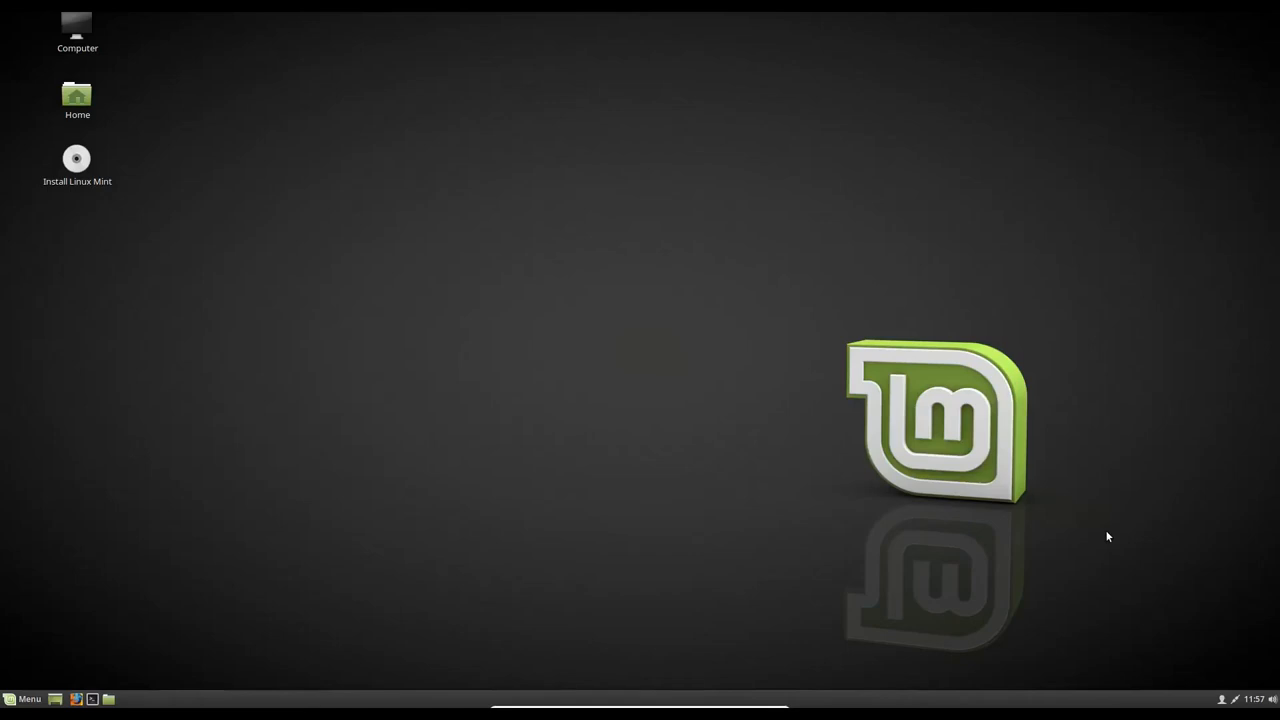
{"action": "mouse_move", "coordinate": [118, 574]}
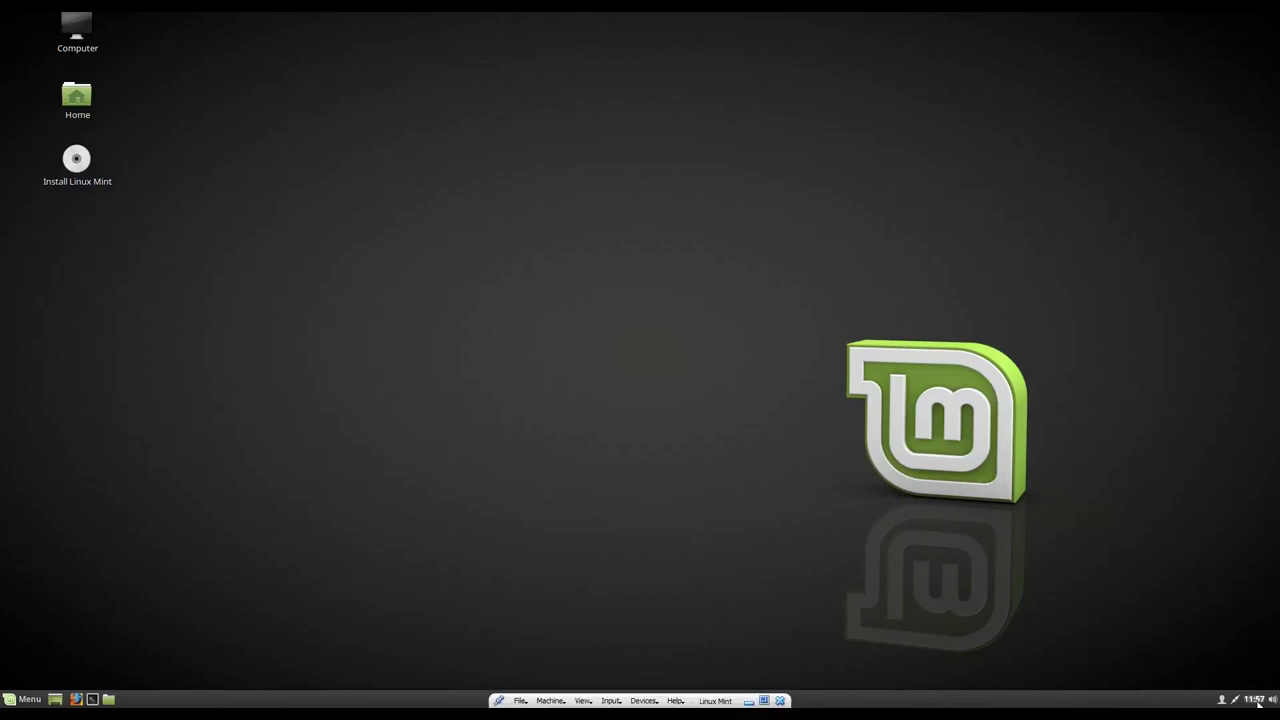
{"action": "left_click", "coordinate": [1233, 697]}
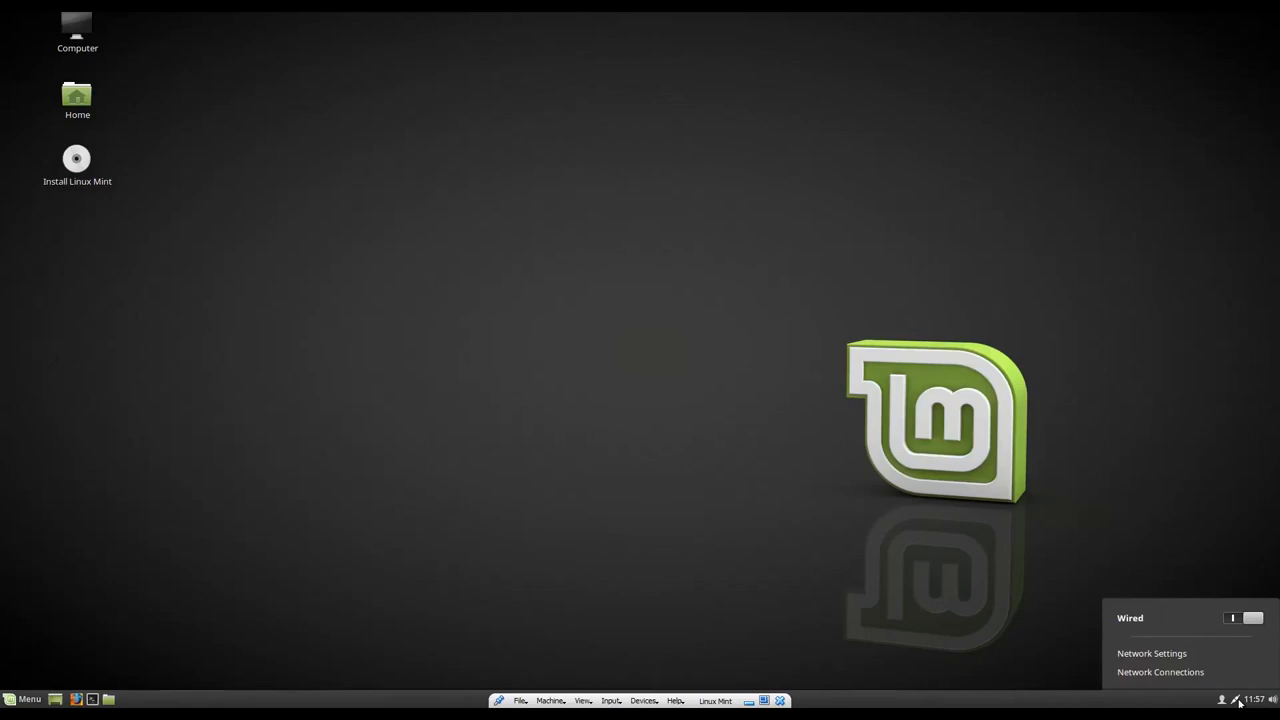
{"action": "left_click", "coordinate": [166, 596]}
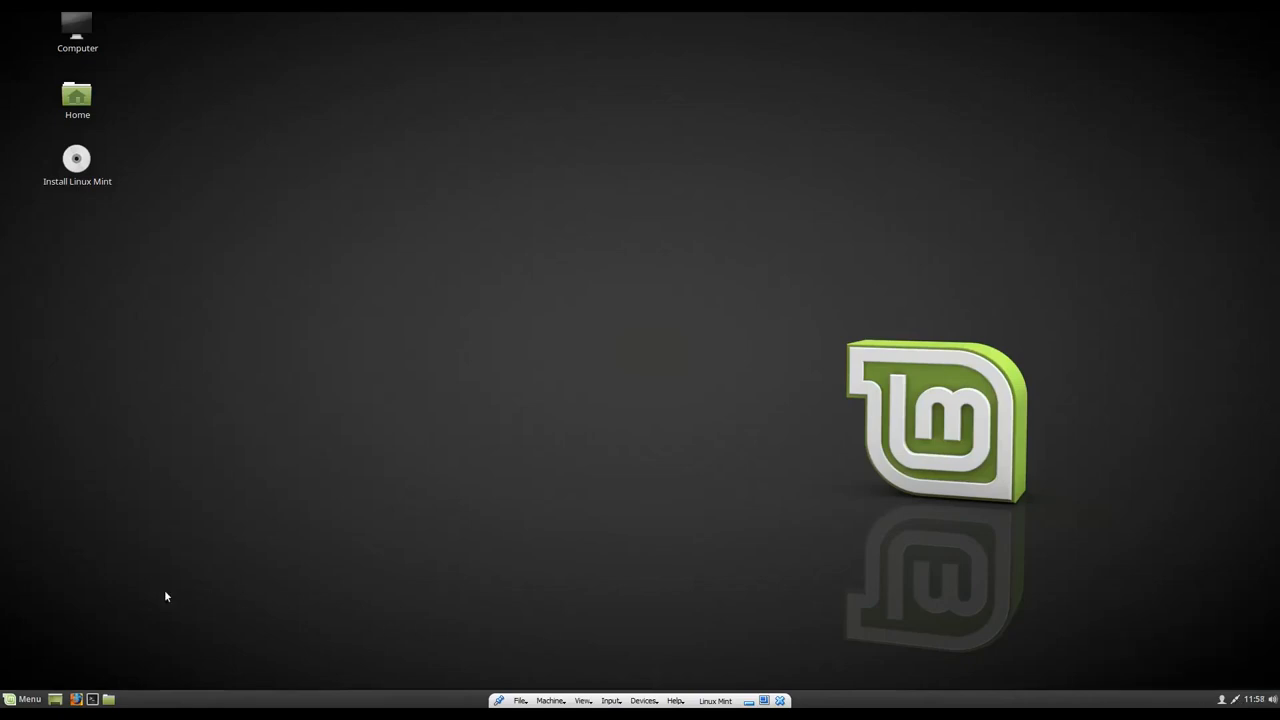
Step: Search the menu for 'welco', launch Welcome Screen, and move its window higher
{"action": "left_click", "coordinate": [26, 699]}
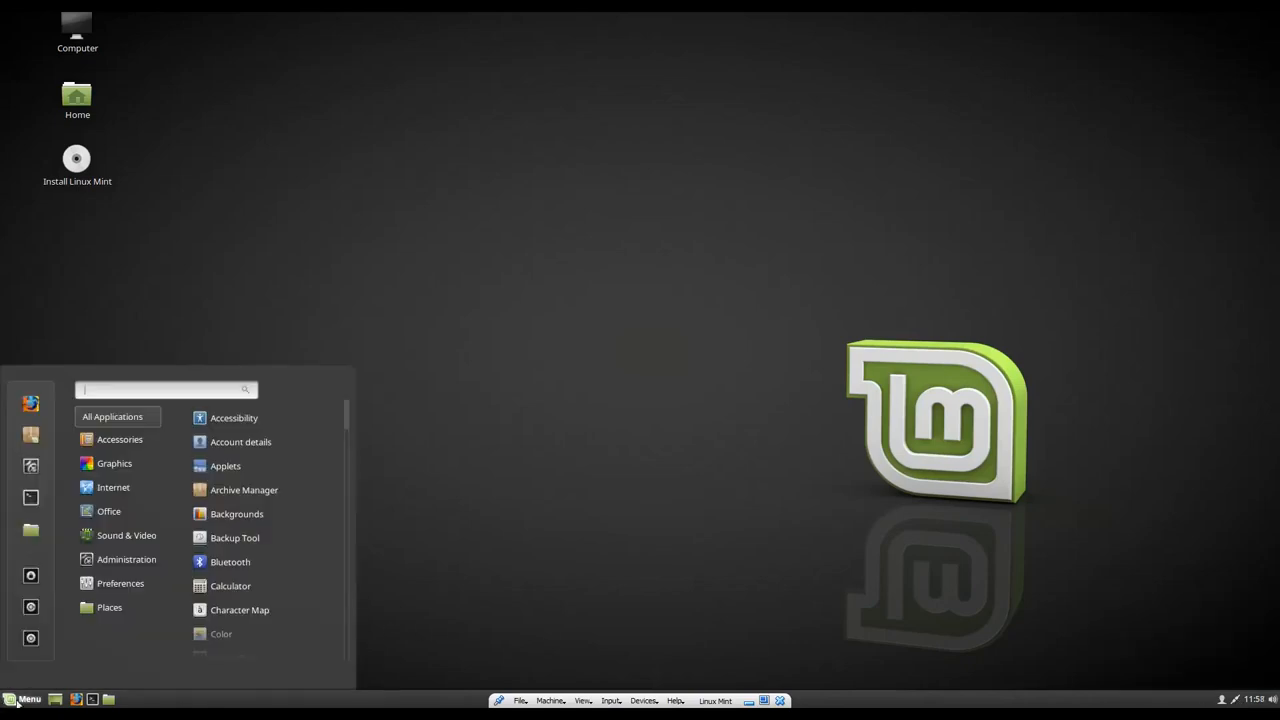
{"action": "type", "text": "welco"}
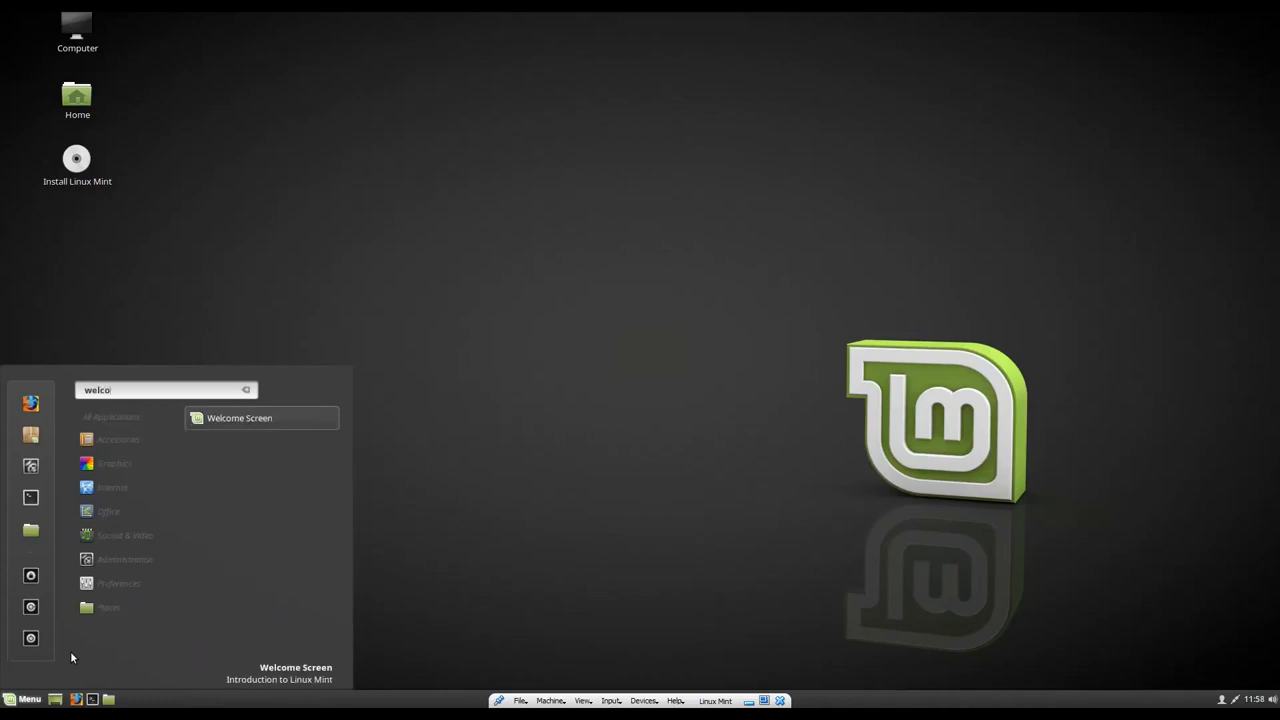
{"action": "left_click", "coordinate": [154, 516]}
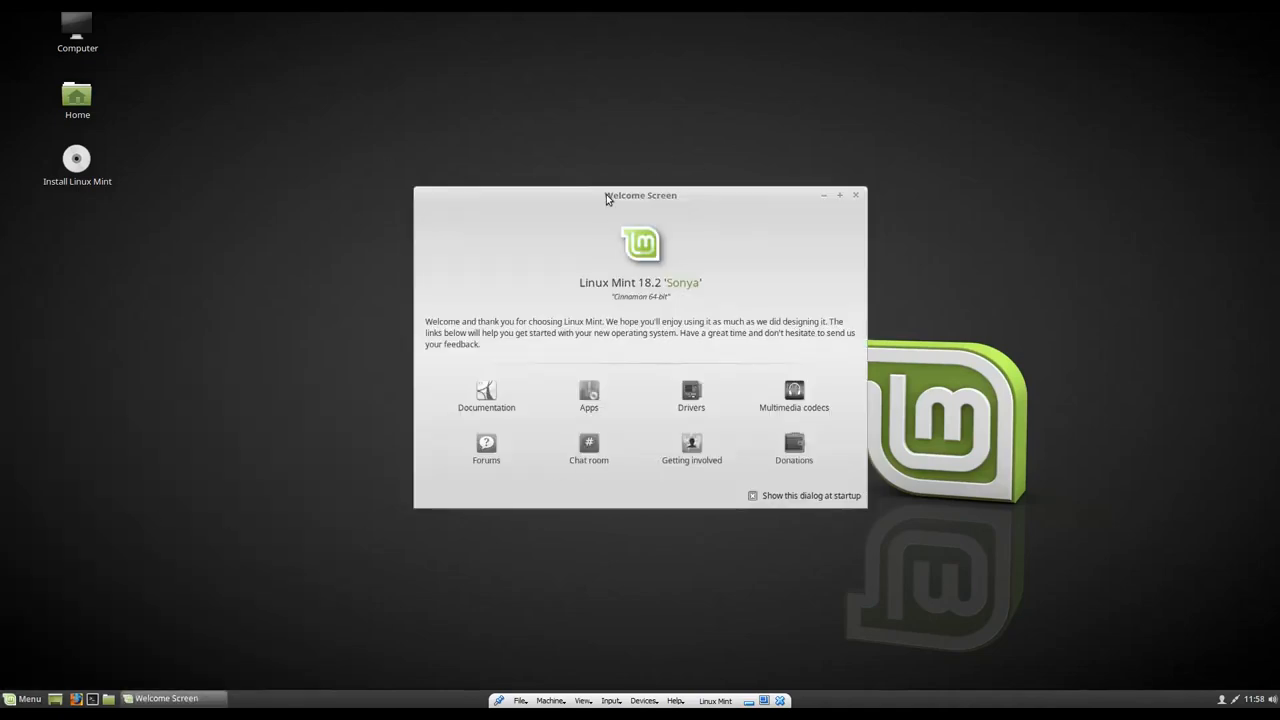
{"action": "left_click_drag", "start_coordinate": [640, 195], "coordinate": [630, 134]}
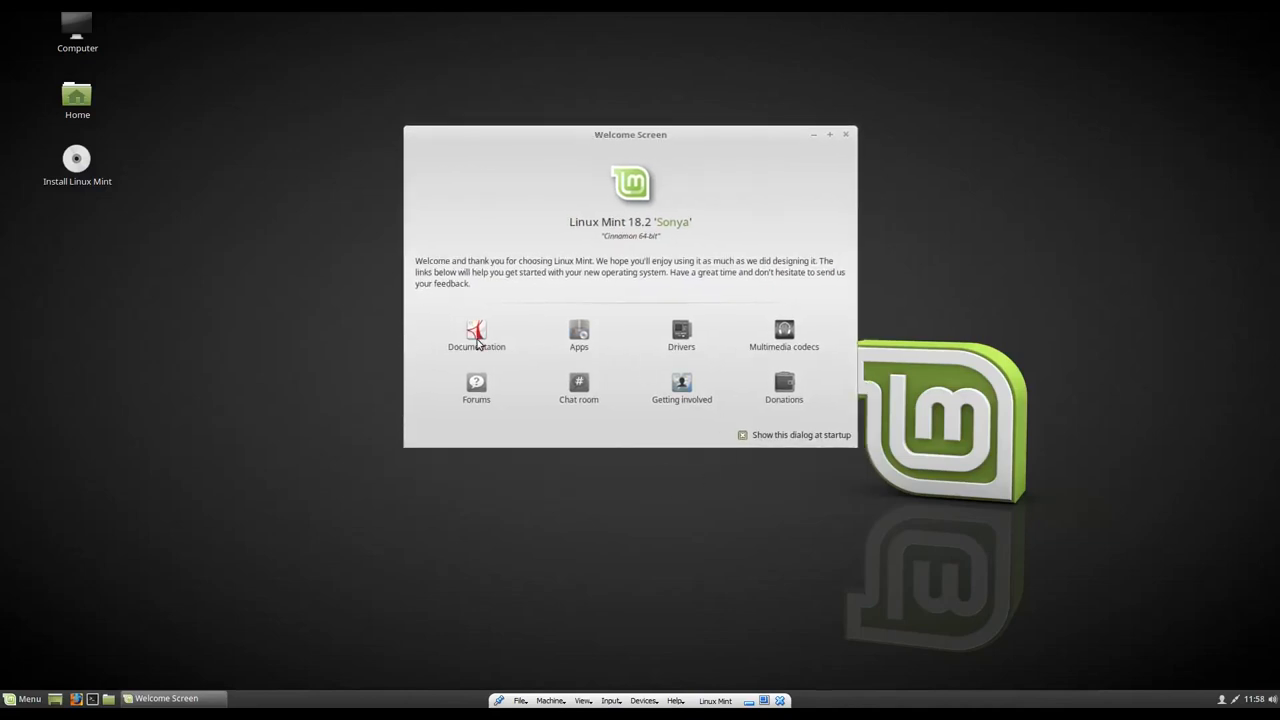
{"action": "mouse_move", "coordinate": [476, 340]}
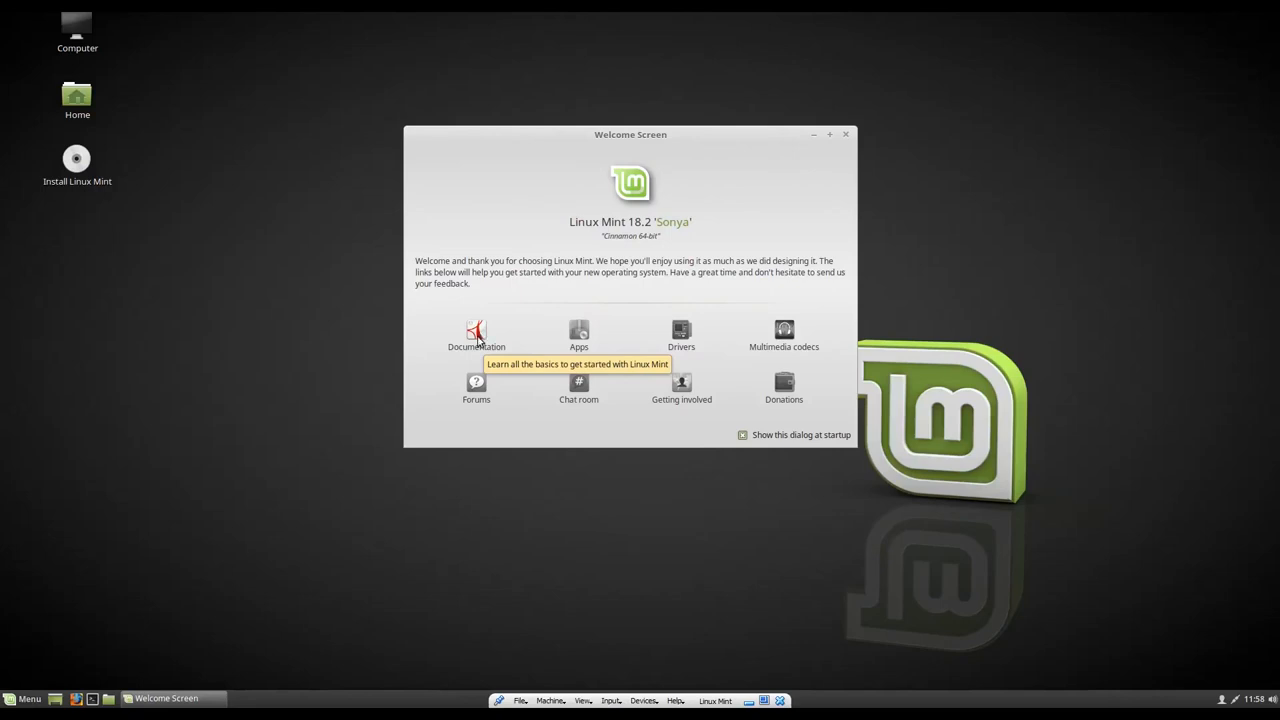
{"action": "mouse_move", "coordinate": [555, 430]}
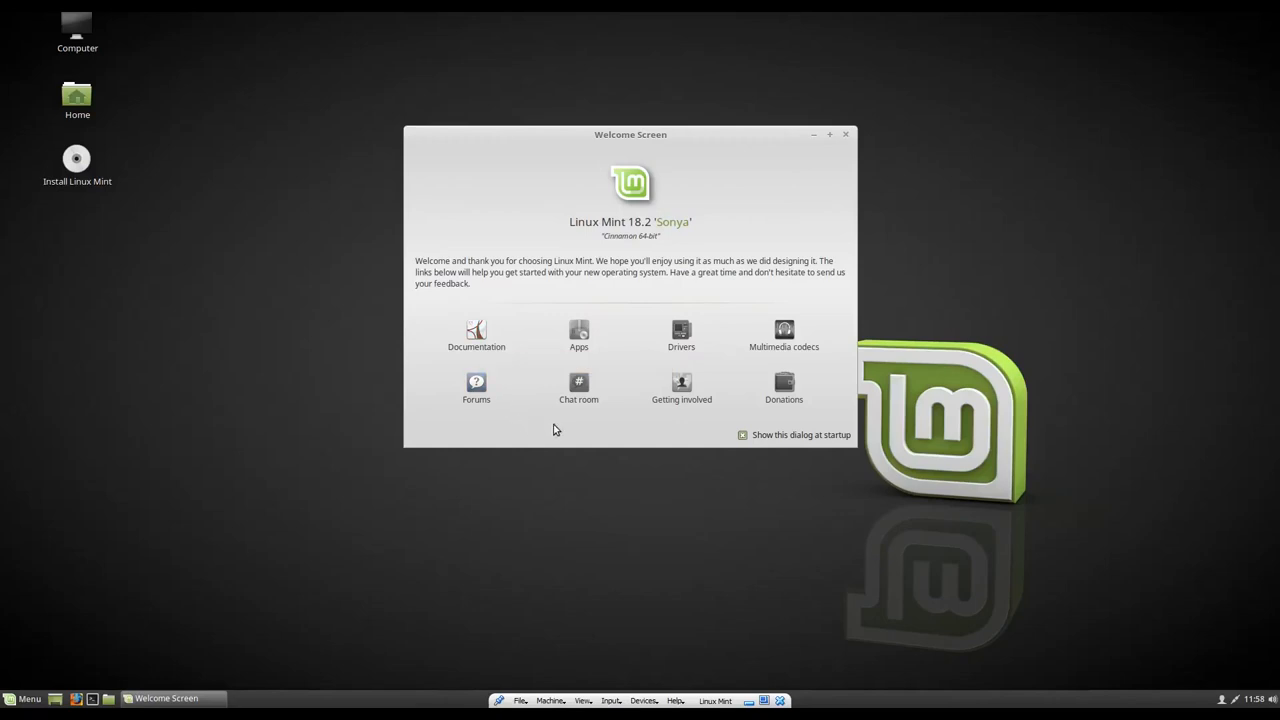
{"action": "mouse_move", "coordinate": [688, 354]}
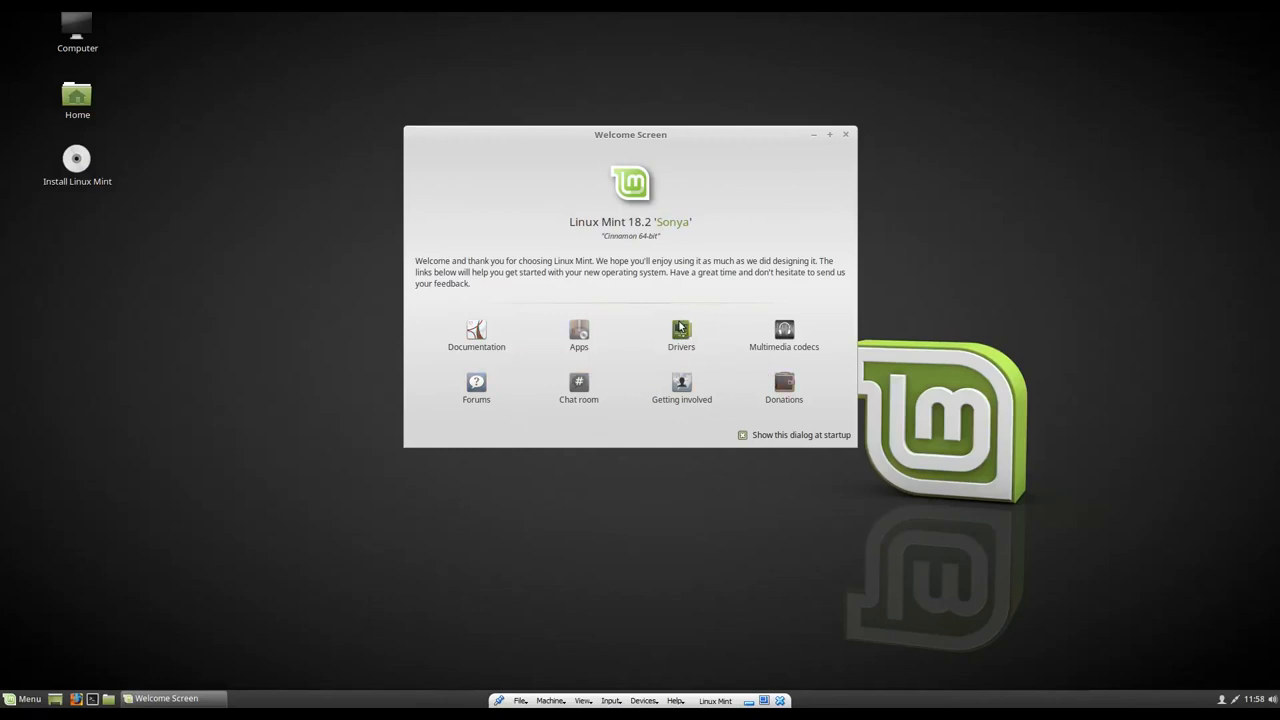
Step: Open Driver Manager and dismiss the repository download failure message
{"action": "left_click", "coordinate": [681, 330]}
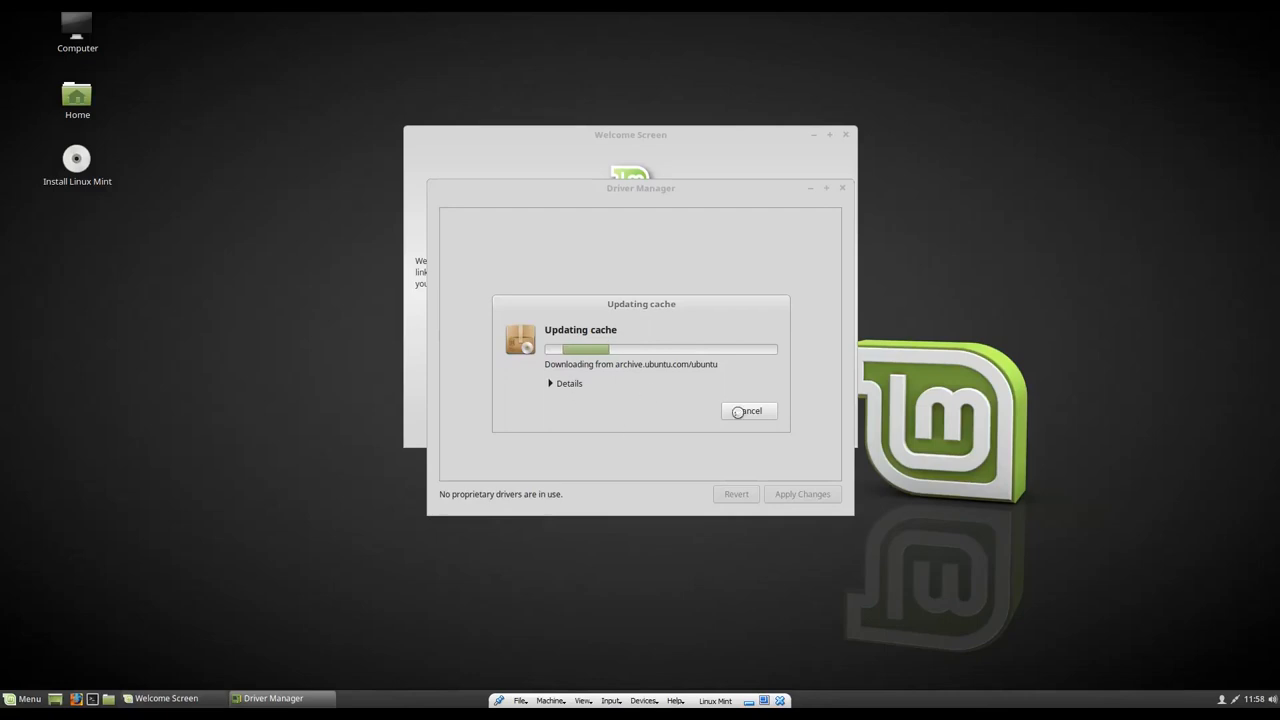
{"action": "mouse_move", "coordinate": [526, 431]}
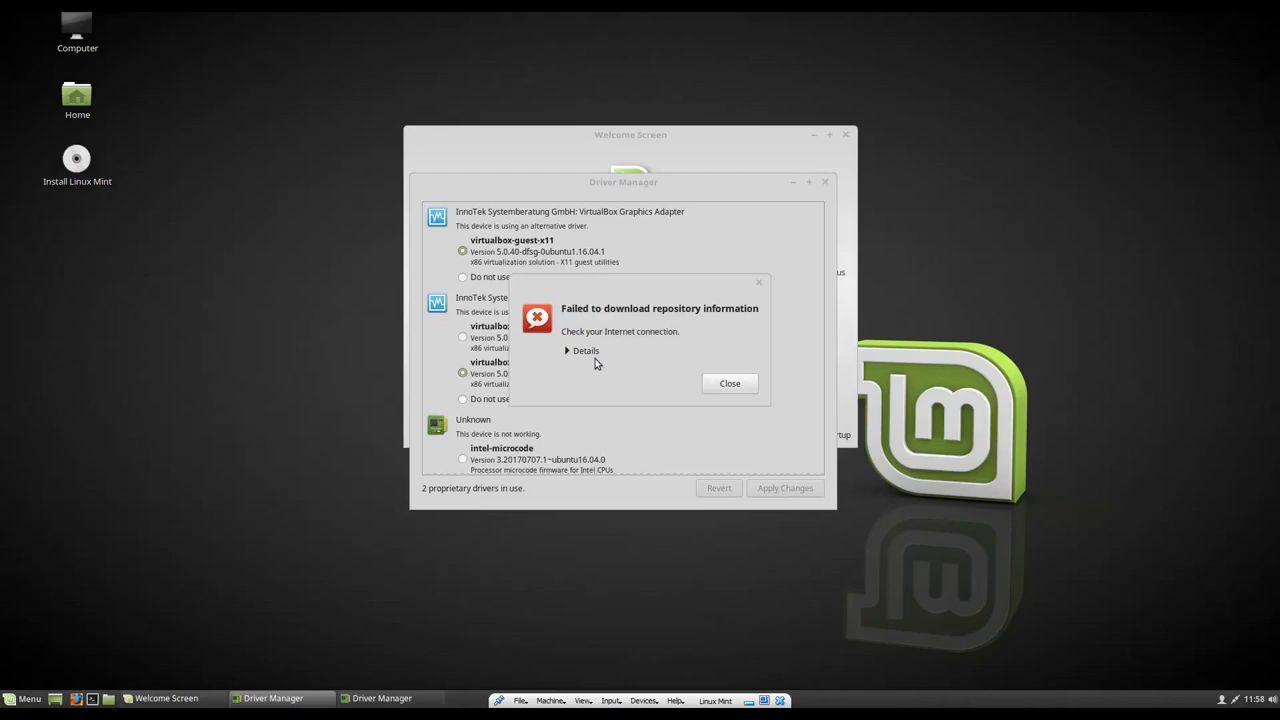
{"action": "left_click", "coordinate": [567, 350]}
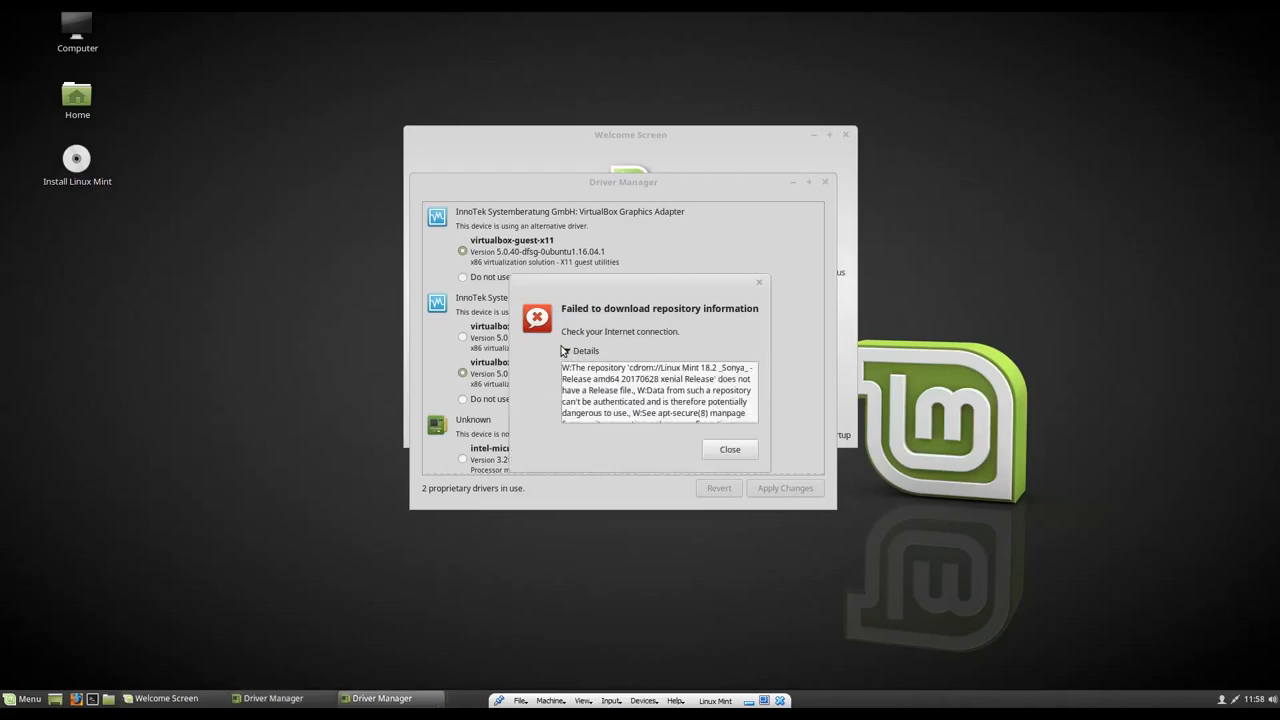
{"action": "left_click", "coordinate": [567, 350]}
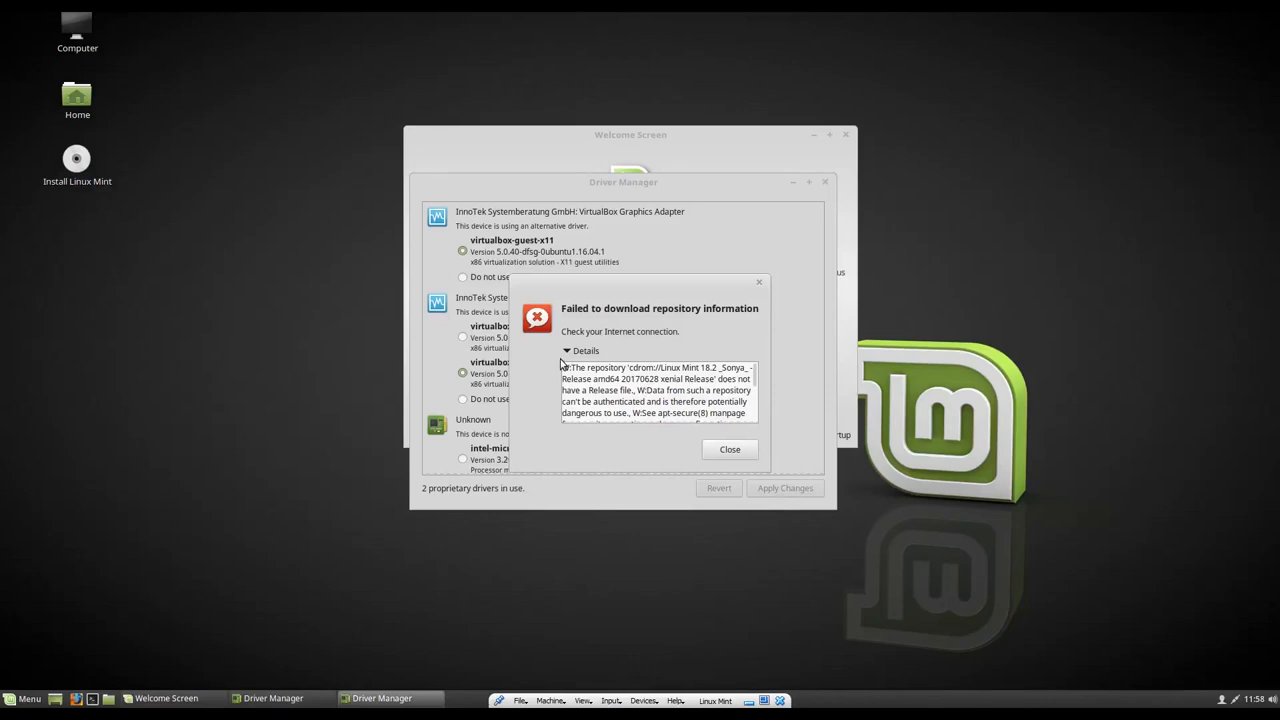
{"action": "left_click", "coordinate": [729, 449]}
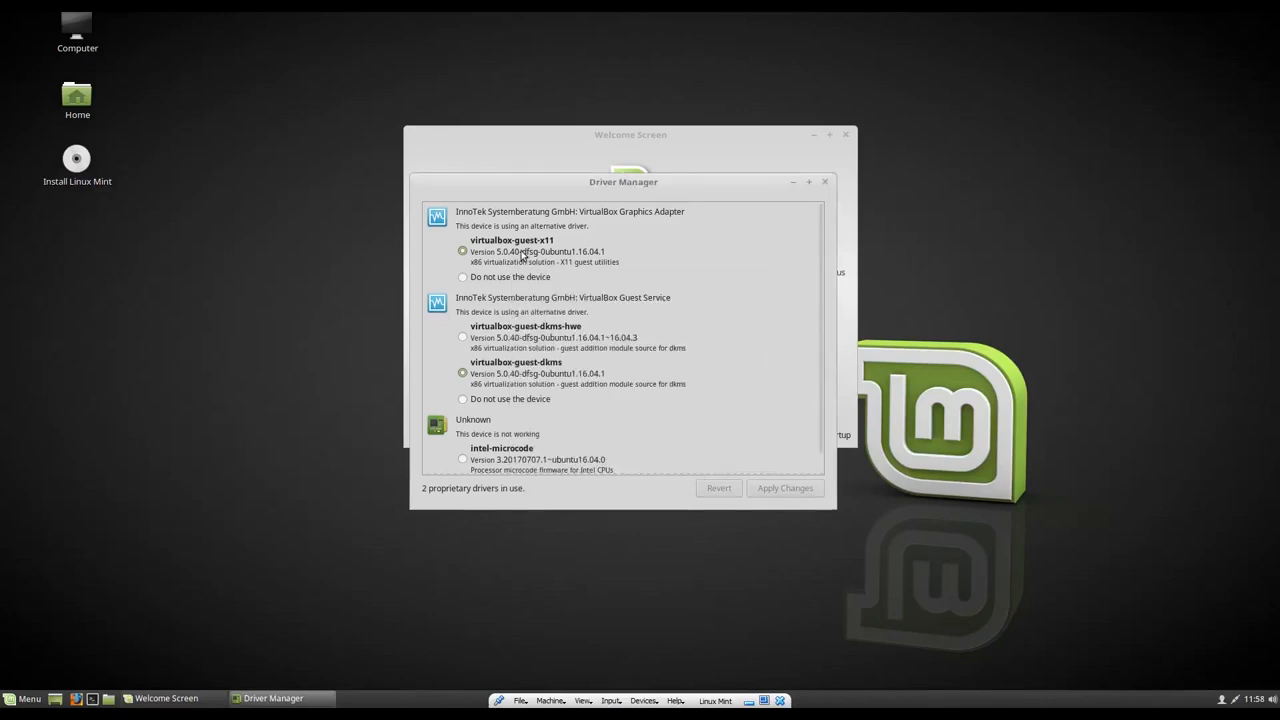
Step: Review the VirtualBox guest drivers and unused intel-microcode option without applying changes
{"action": "left_click_drag", "start_coordinate": [623, 182], "coordinate": [656, 140]}
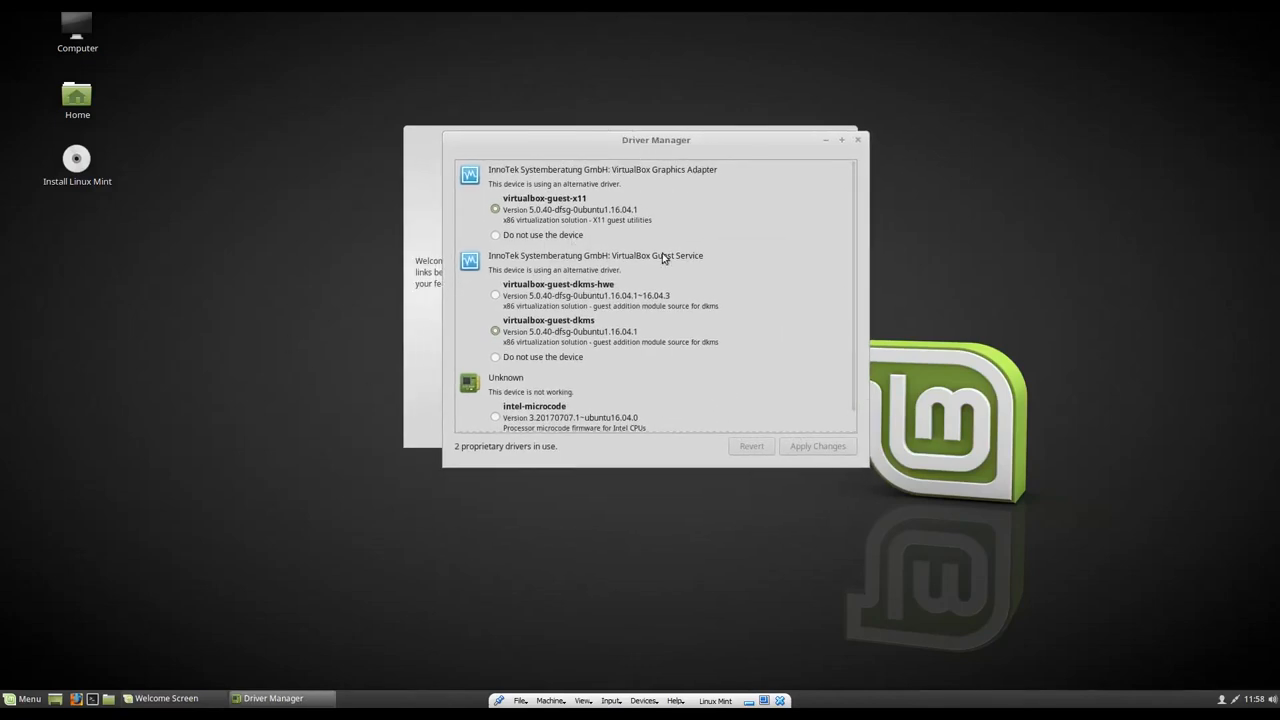
{"action": "mouse_move", "coordinate": [593, 322]}
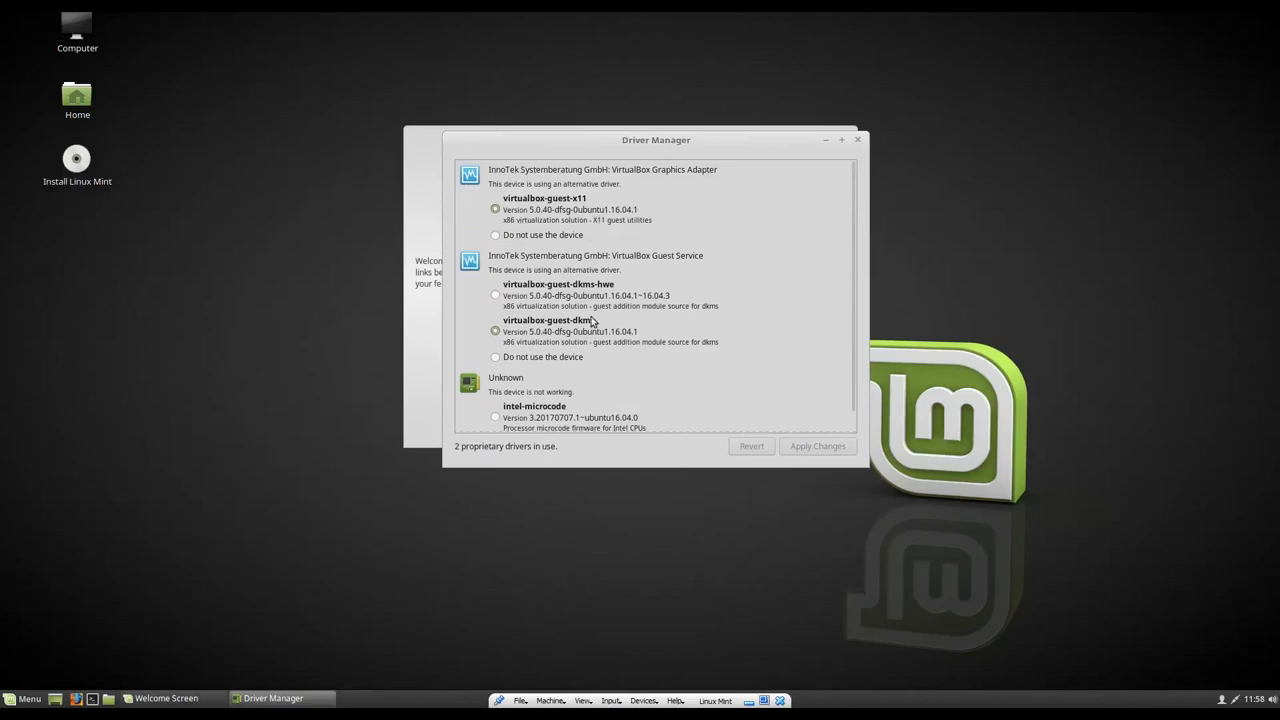
{"action": "mouse_move", "coordinate": [408, 282]}
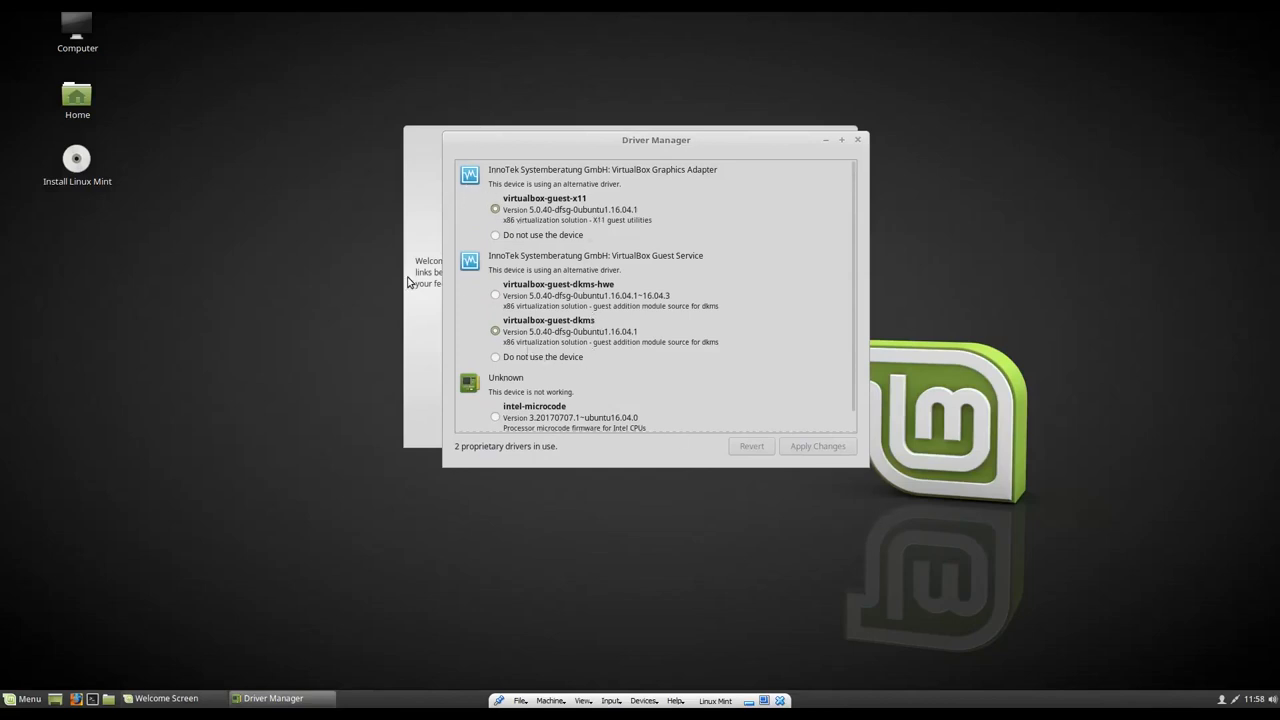
{"action": "mouse_move", "coordinate": [862, 296]}
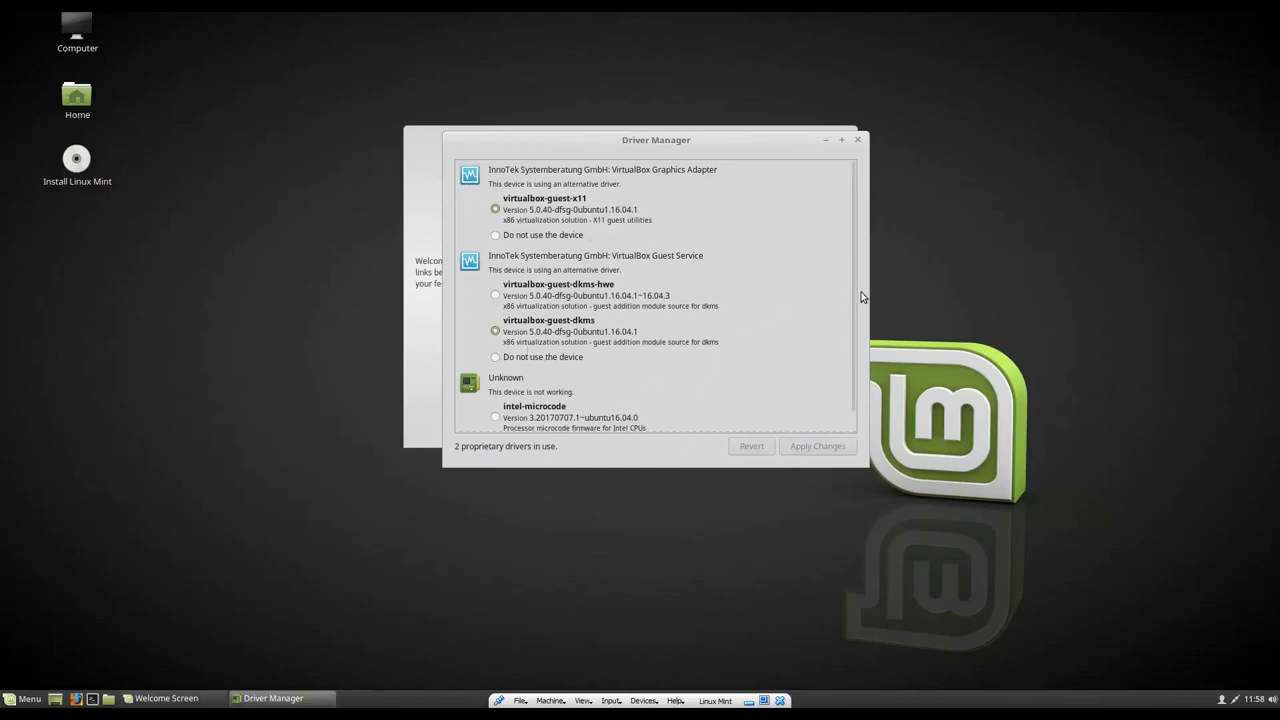
{"action": "scroll", "scroll_direction": "down", "scroll_amount": 3}
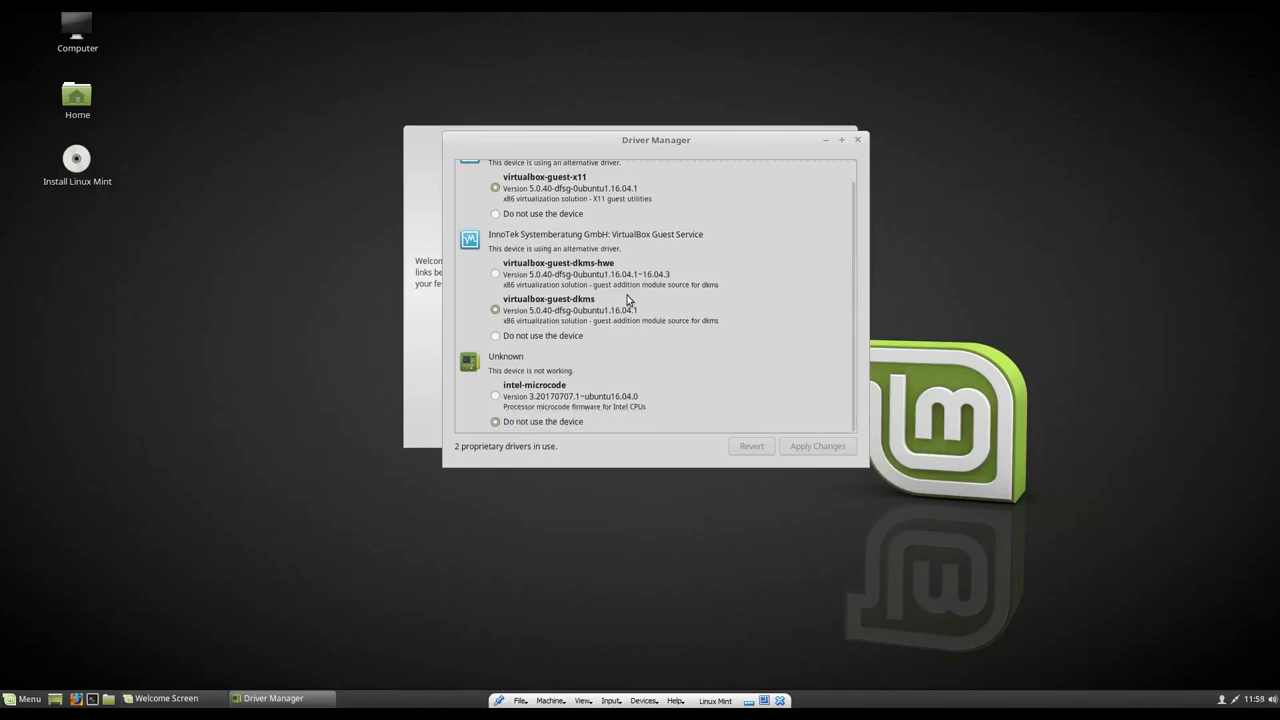
{"action": "mouse_move", "coordinate": [432, 262]}
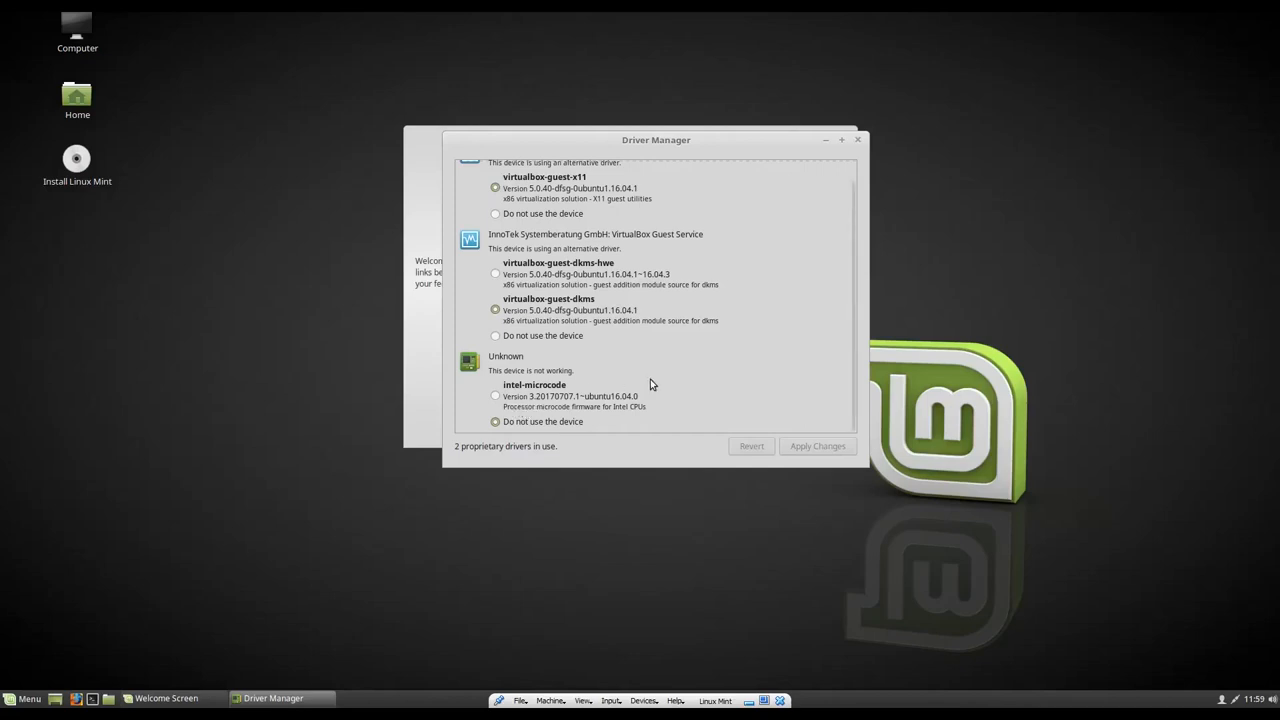
{"action": "mouse_move", "coordinate": [854, 347]}
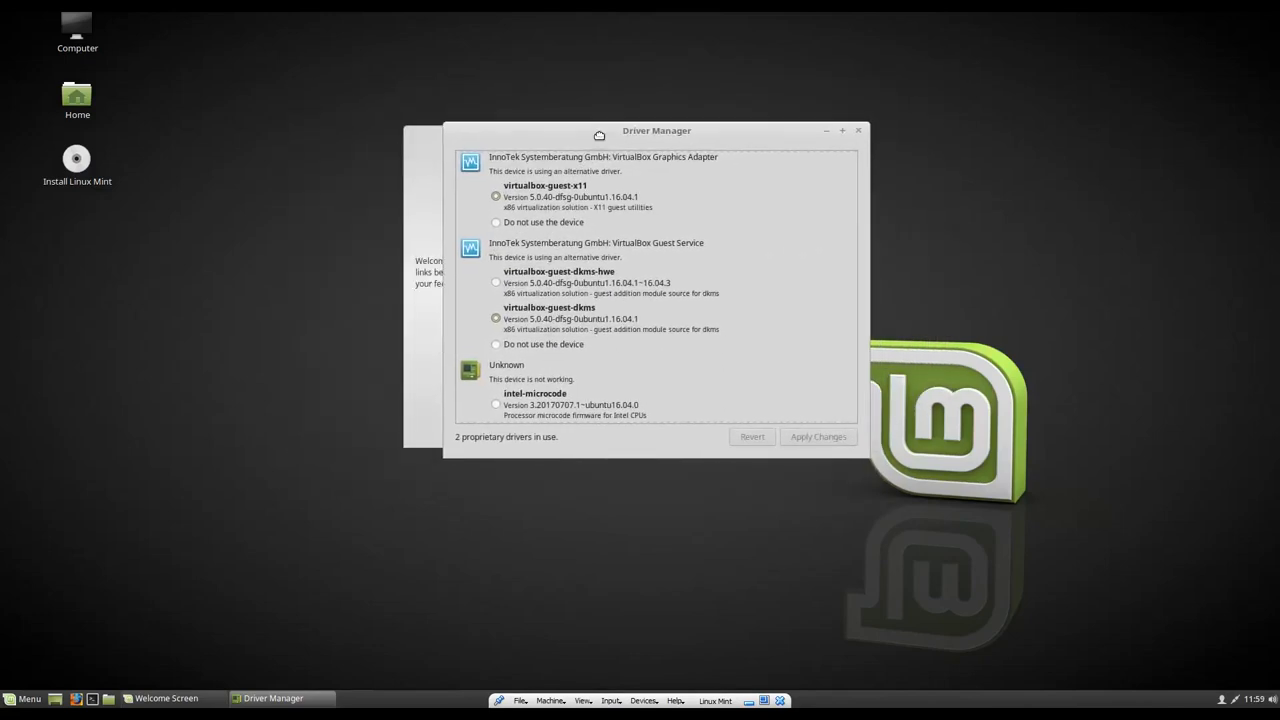
{"action": "left_click_drag", "start_coordinate": [657, 130], "coordinate": [610, 134]}
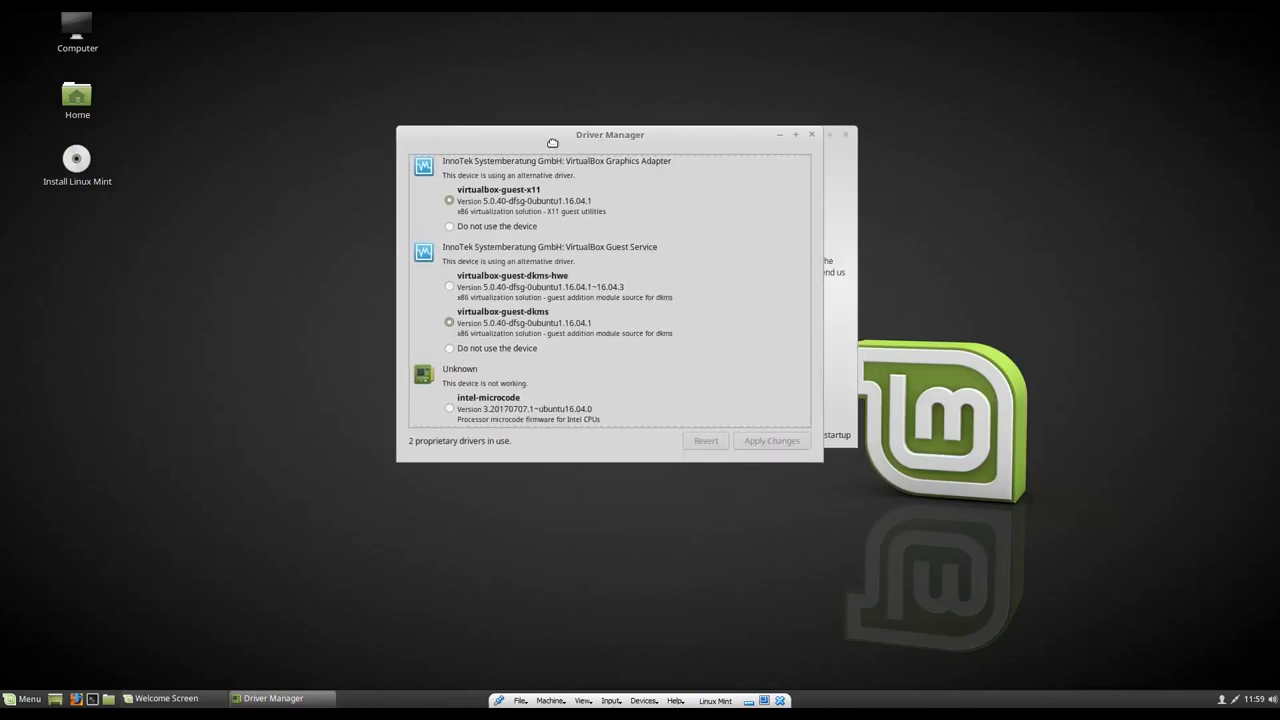
{"action": "left_click_drag", "start_coordinate": [610, 134], "coordinate": [663, 170]}
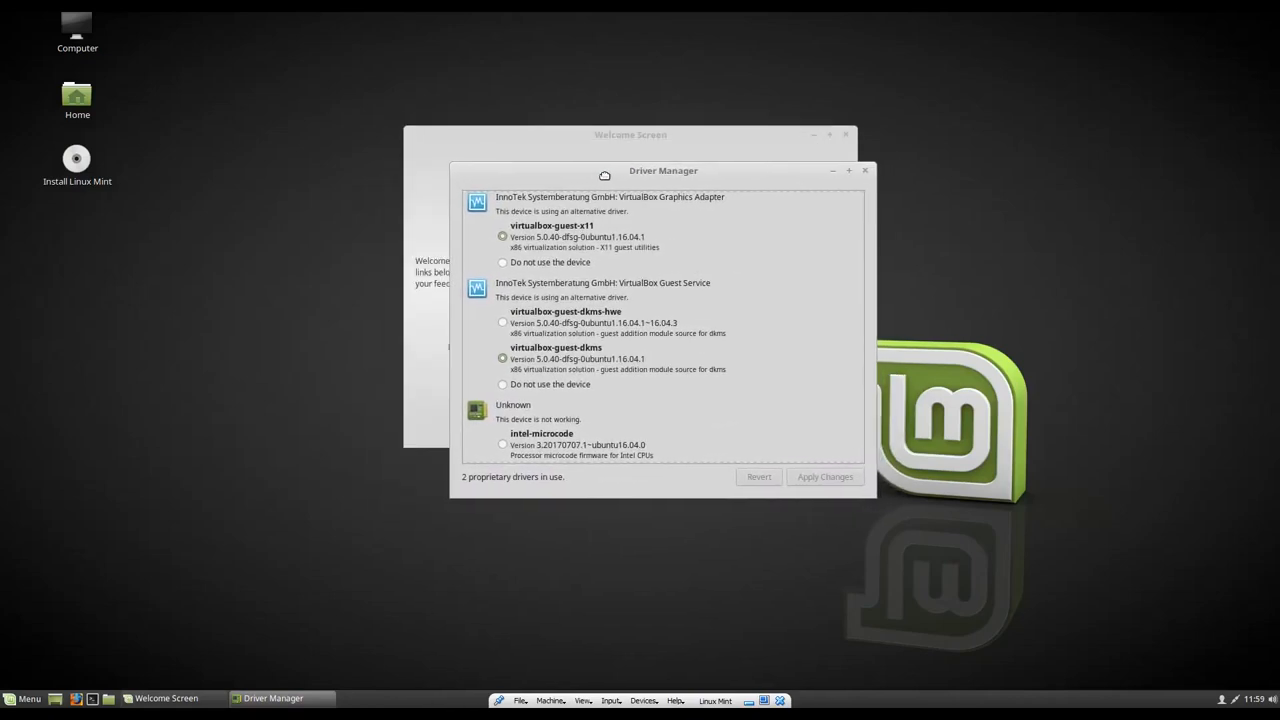
{"action": "left_click_drag", "start_coordinate": [663, 170], "coordinate": [645, 155]}
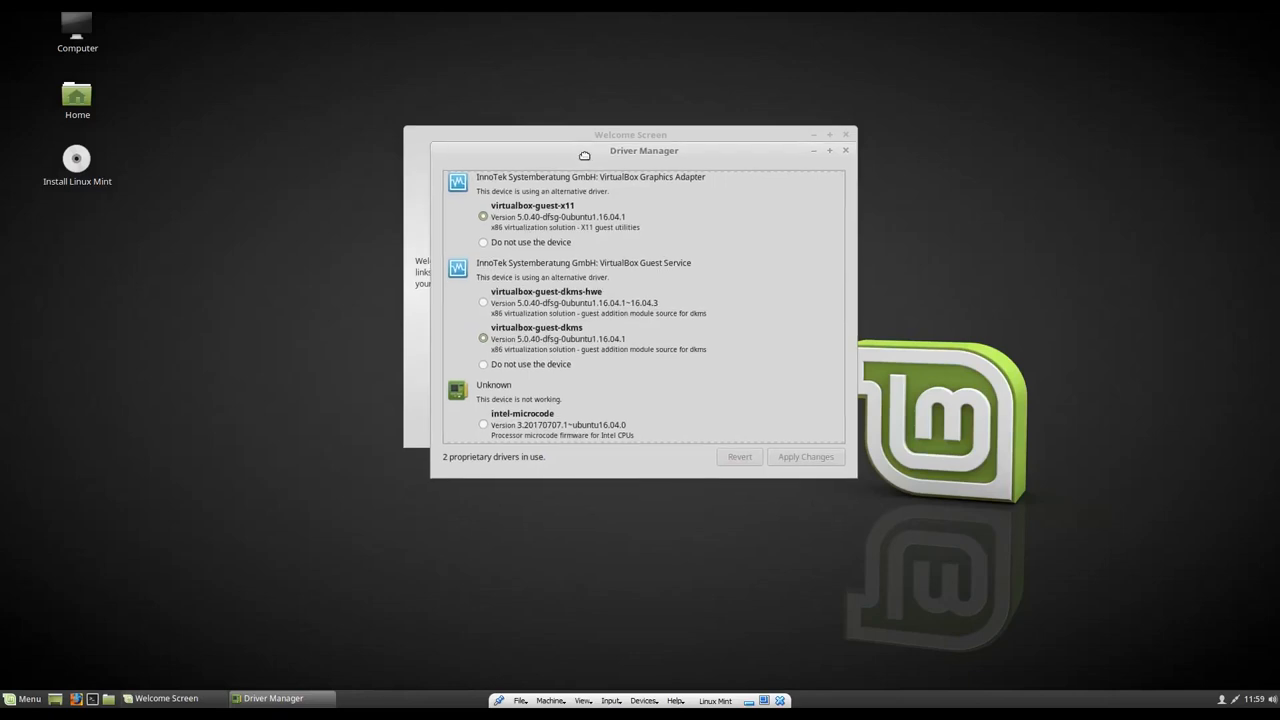
{"action": "mouse_move", "coordinate": [586, 159]}
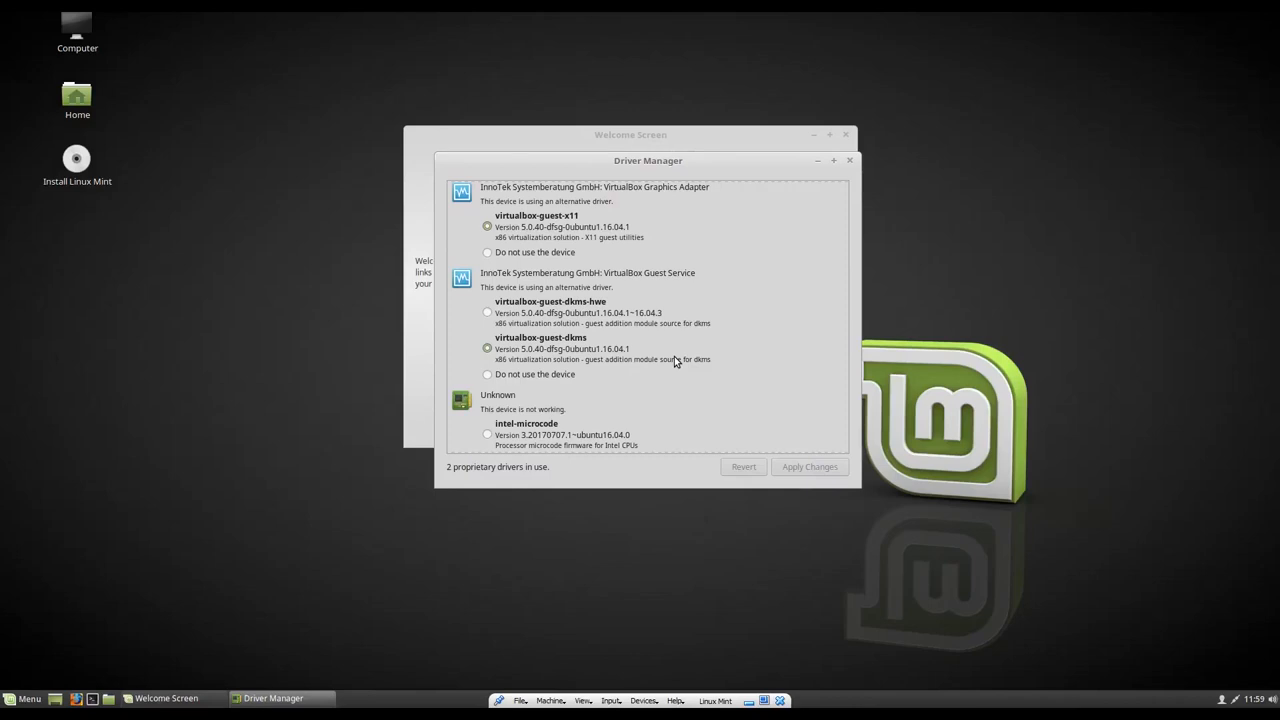
{"action": "left_click_drag", "start_coordinate": [648, 160], "coordinate": [719, 159]}
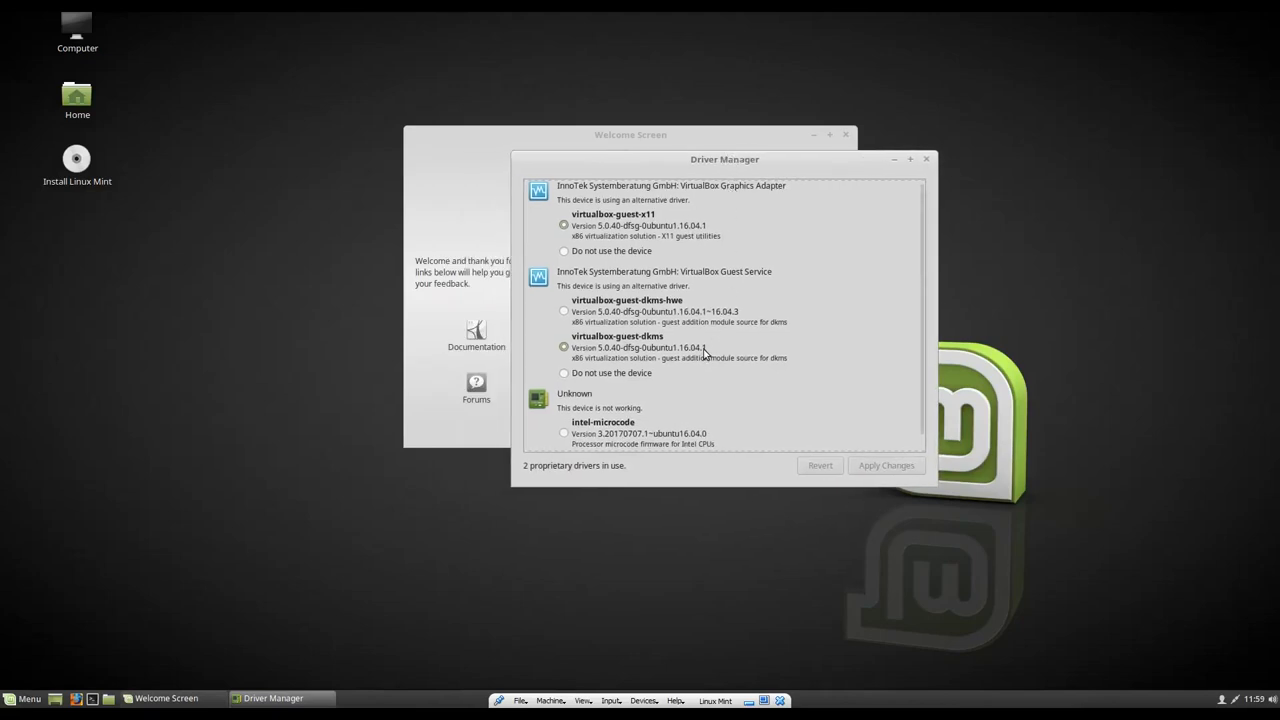
{"action": "mouse_move", "coordinate": [717, 431]}
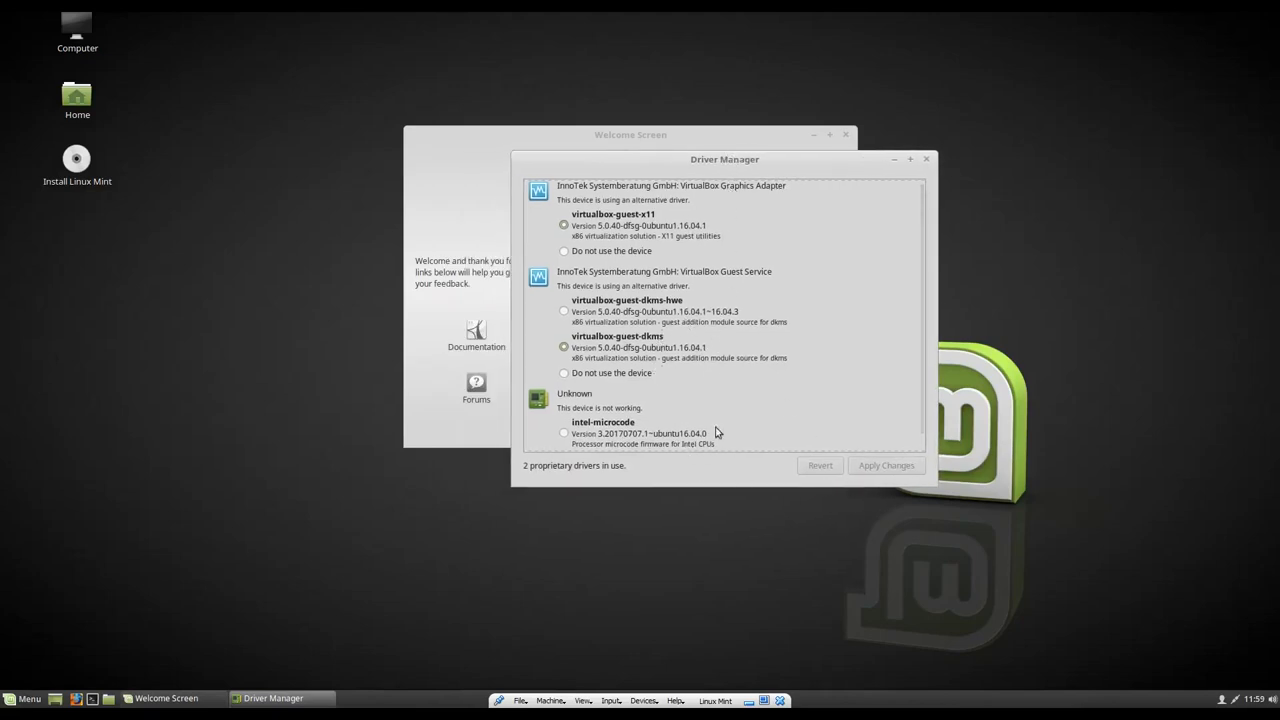
{"action": "mouse_move", "coordinate": [365, 347]}
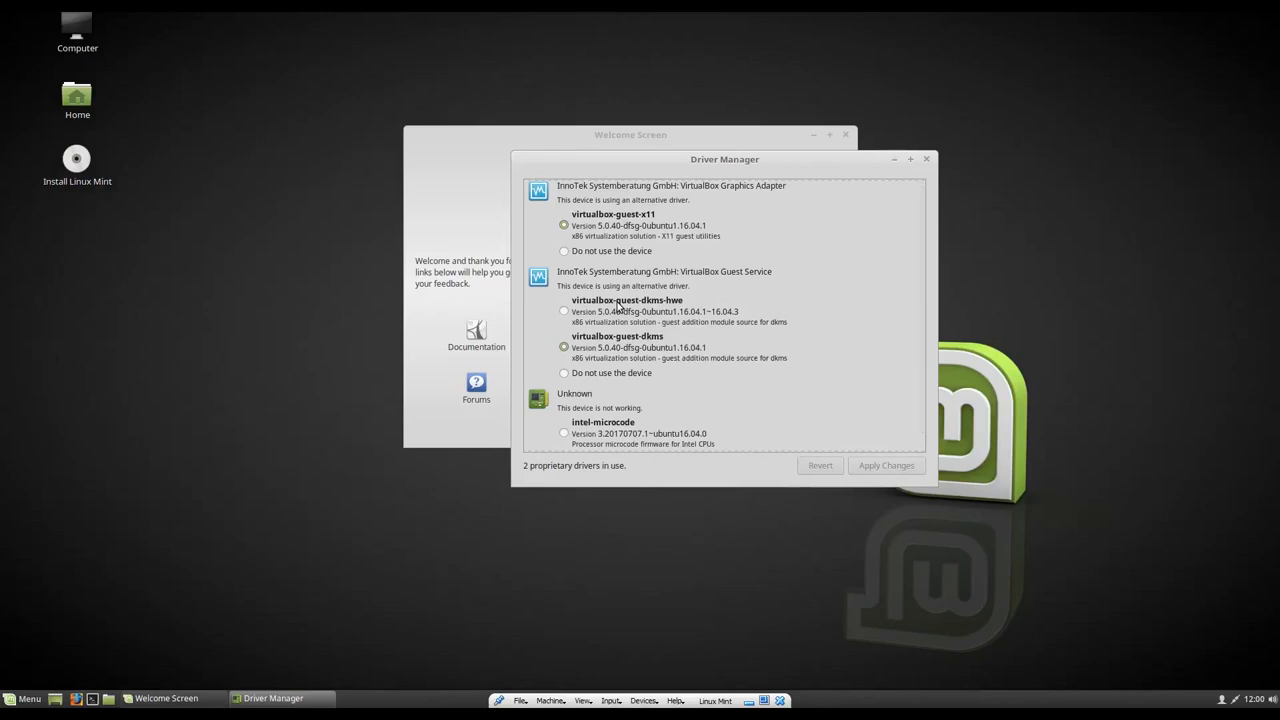
{"action": "mouse_move", "coordinate": [727, 258]}
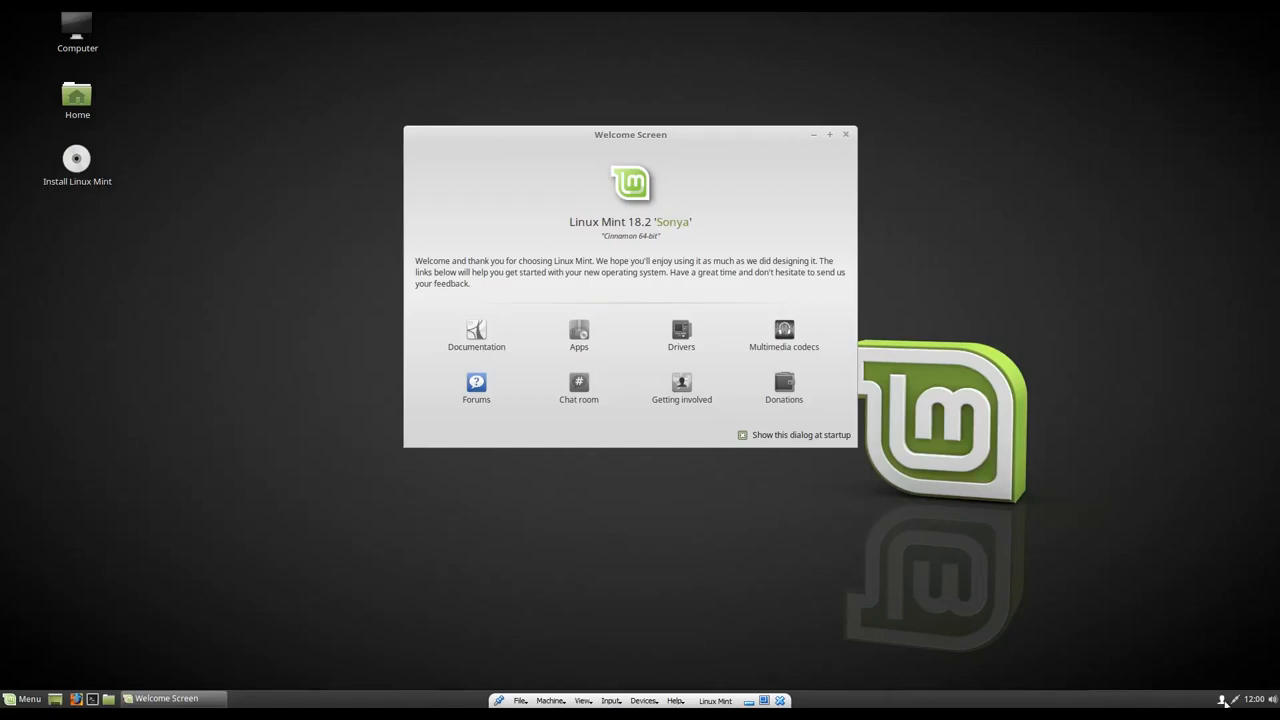
Step: Close the Driver Manager and the Linux Mint 18.2 Welcome Screen windows
{"action": "left_click", "coordinate": [1224, 696]}
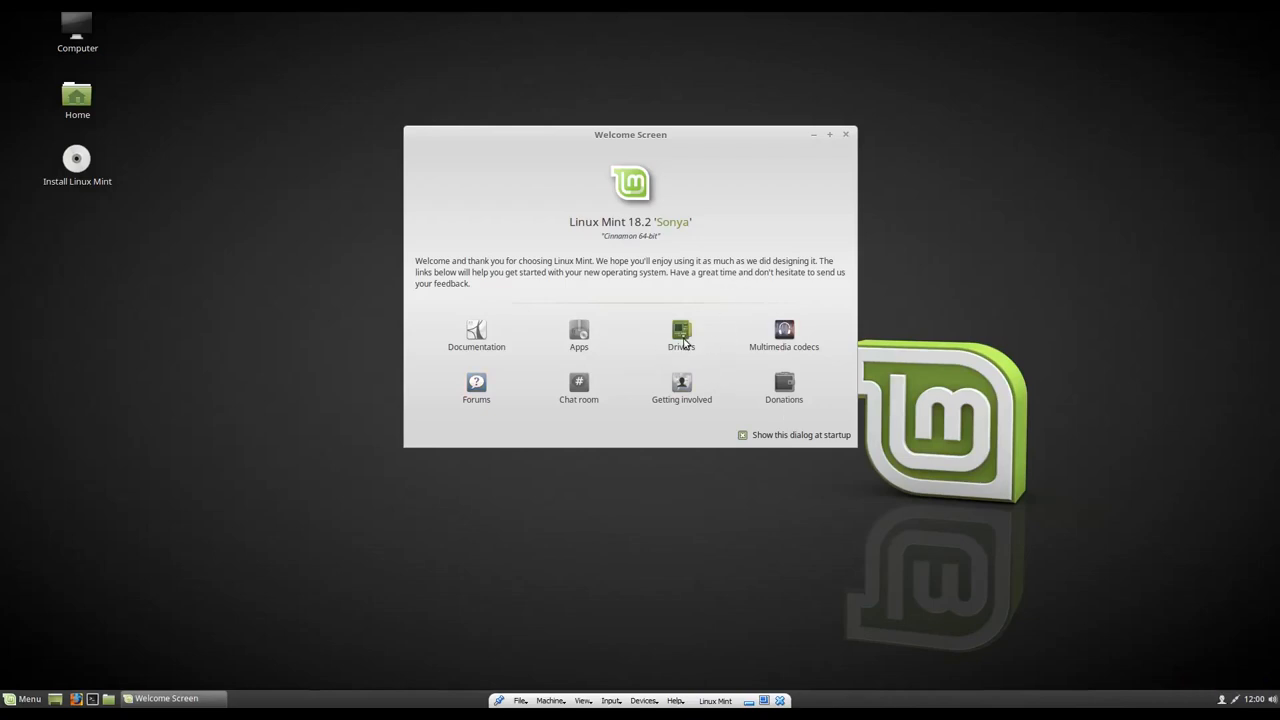
{"action": "mouse_move", "coordinate": [683, 342]}
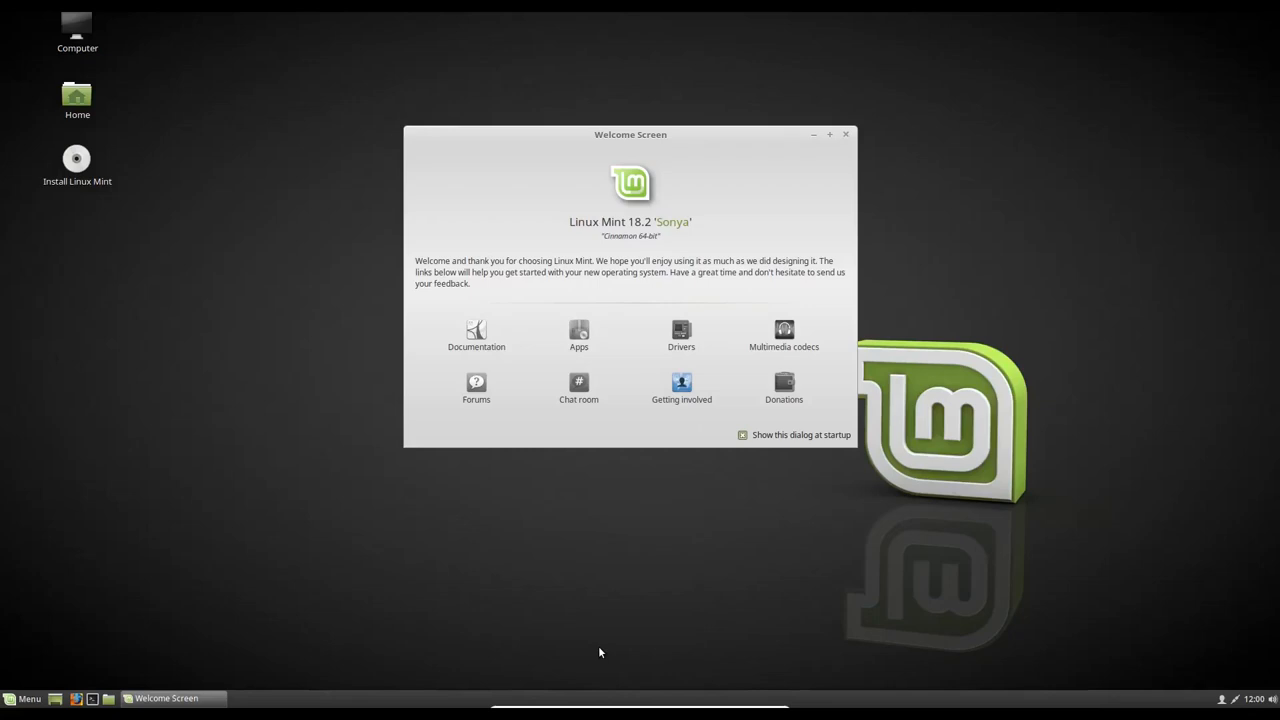
{"action": "mouse_move", "coordinate": [620, 649]}
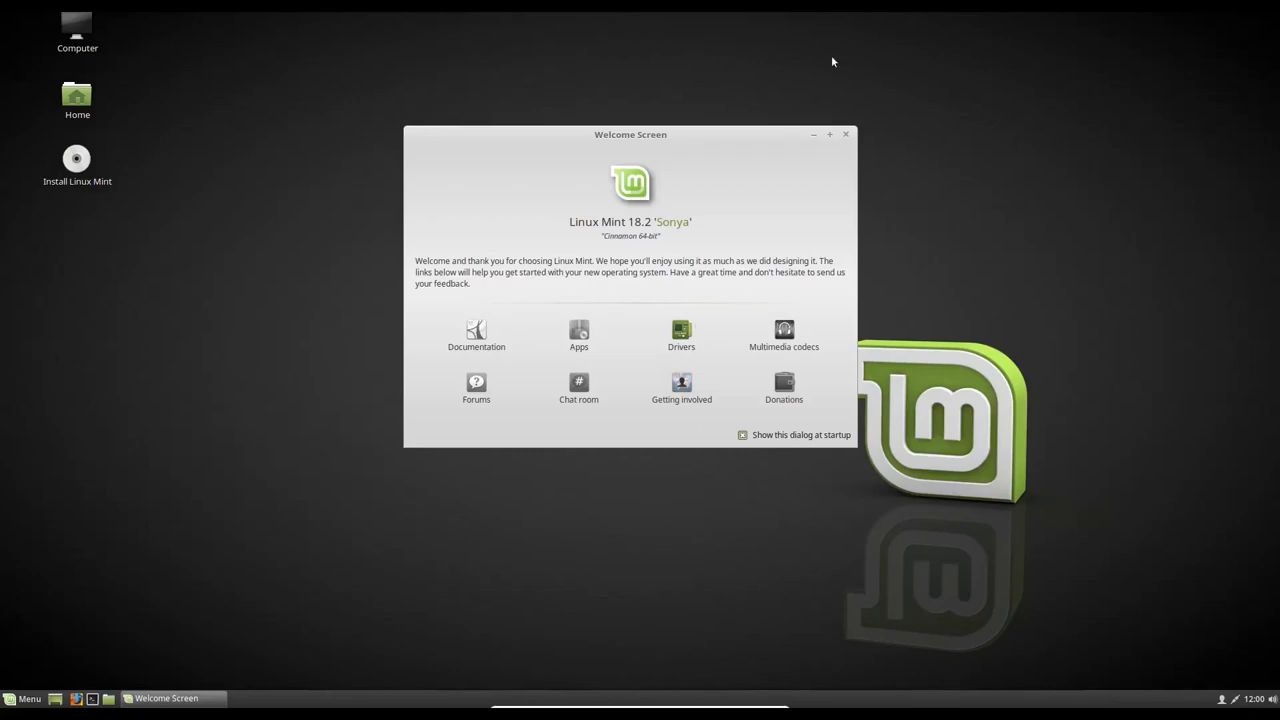
{"action": "left_click", "coordinate": [845, 134]}
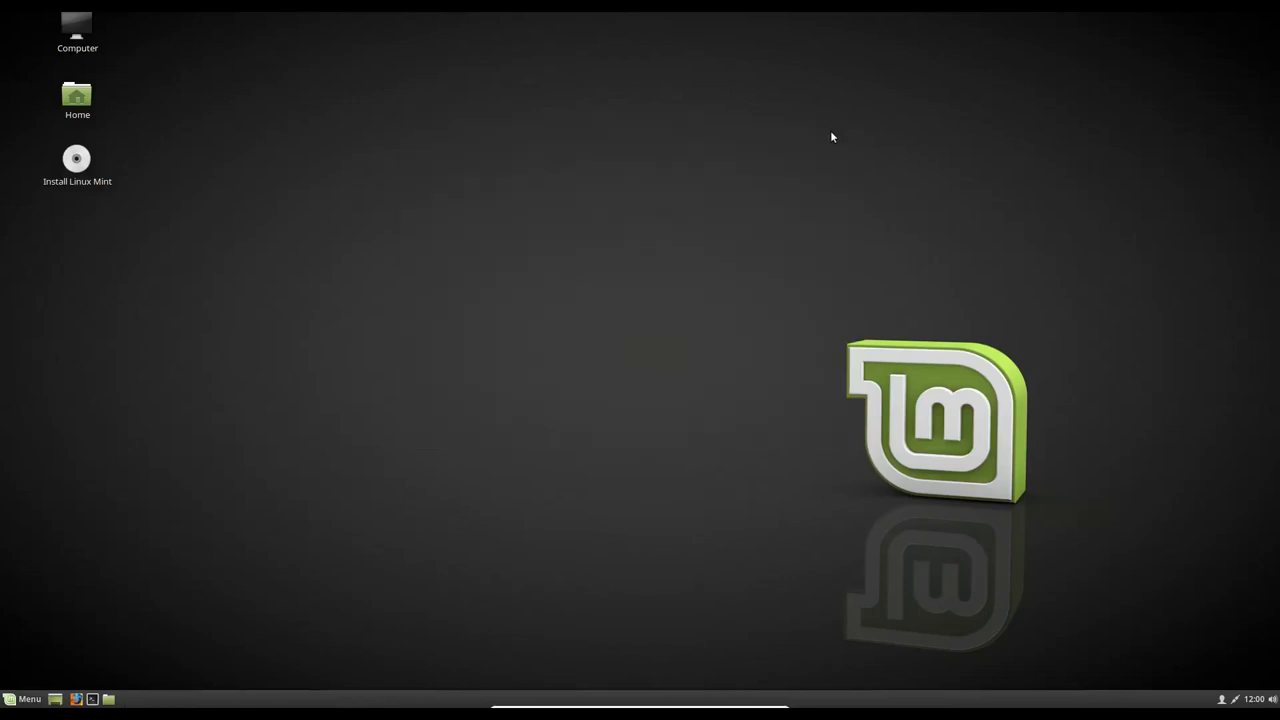
{"action": "mouse_move", "coordinate": [28, 699]}
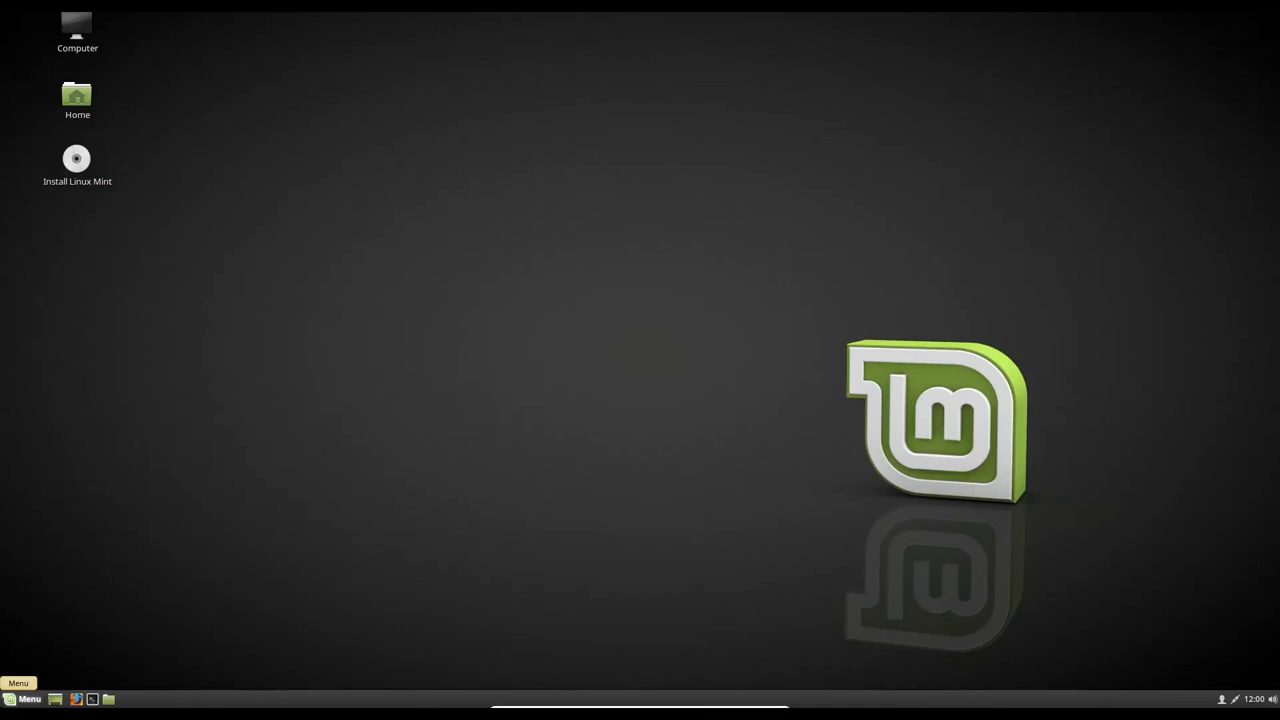
Step: Launch GParted and select the OS /dev/sda1 and Recovery /dev/sda2 partitions
{"action": "left_click", "coordinate": [28, 698]}
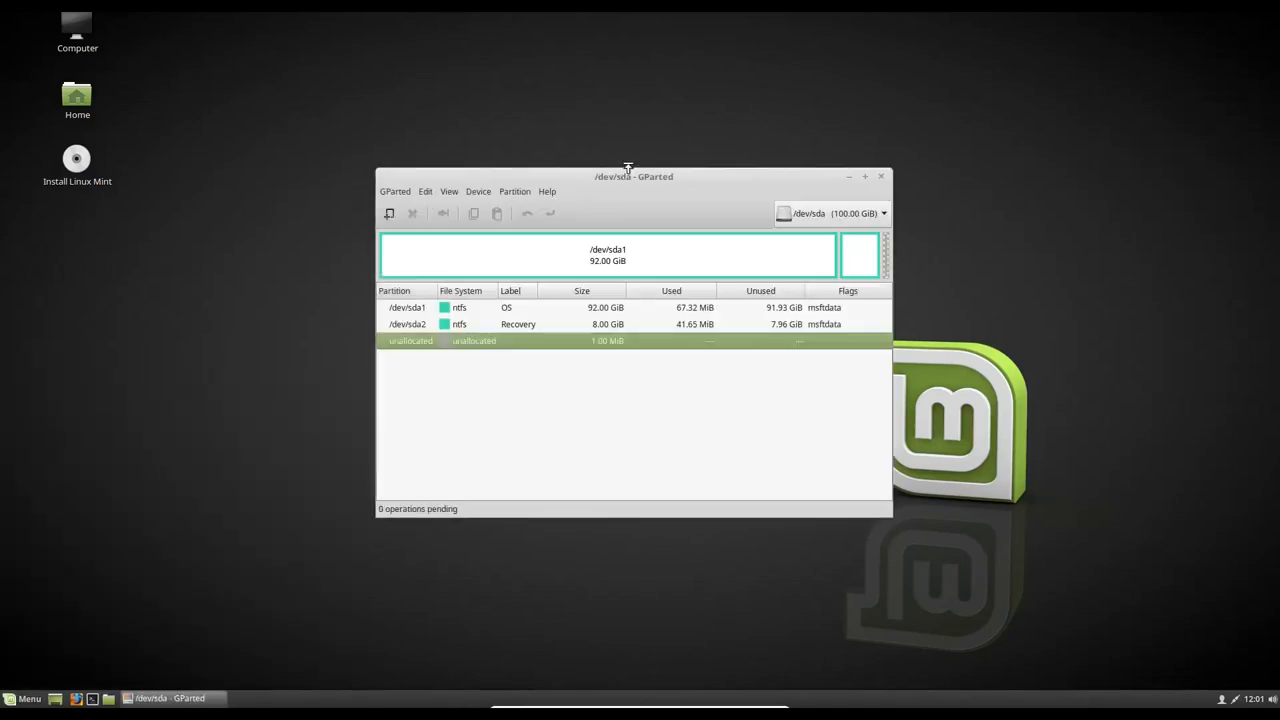
{"action": "left_click_drag", "start_coordinate": [633, 177], "coordinate": [613, 97]}
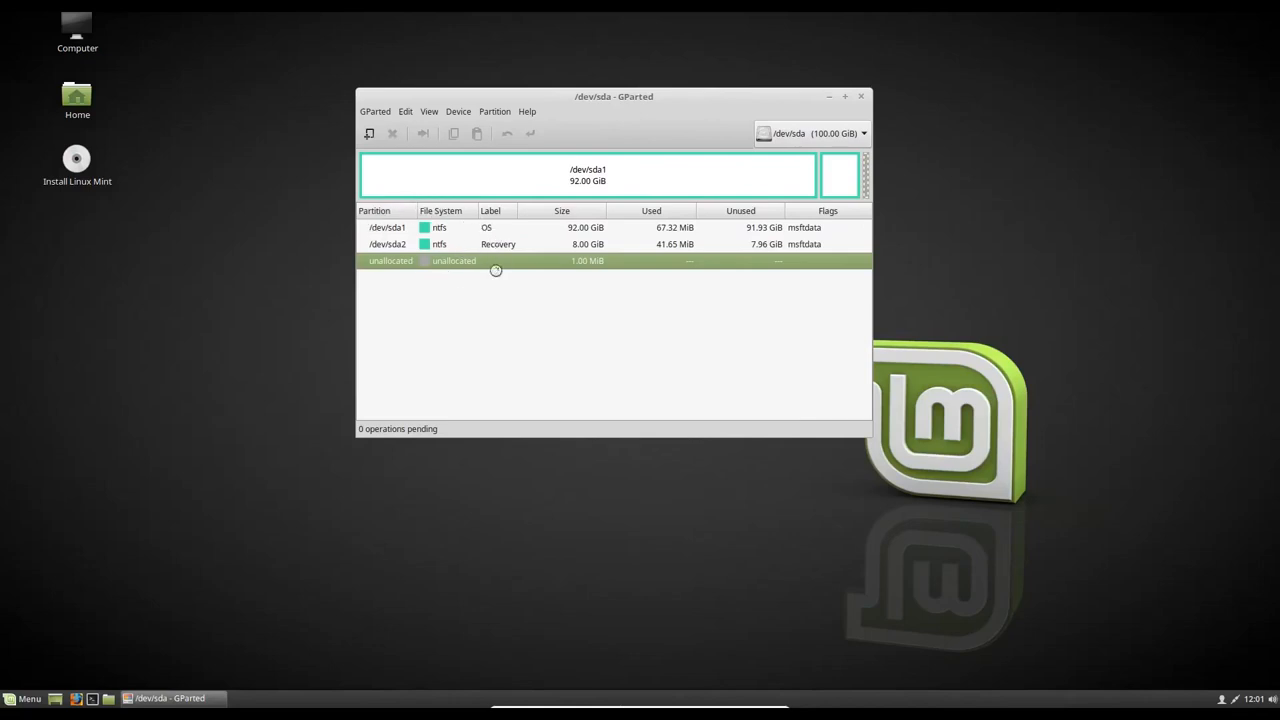
{"action": "mouse_move", "coordinate": [509, 276]}
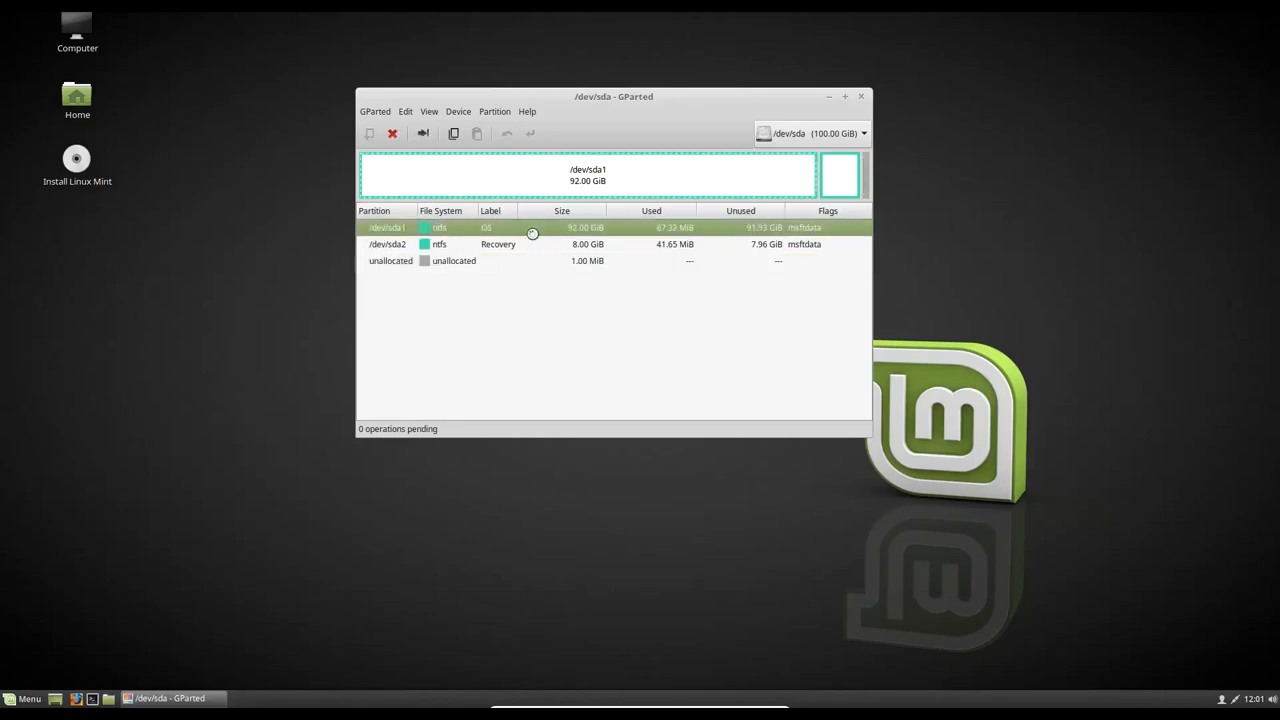
{"action": "left_click", "coordinate": [387, 244]}
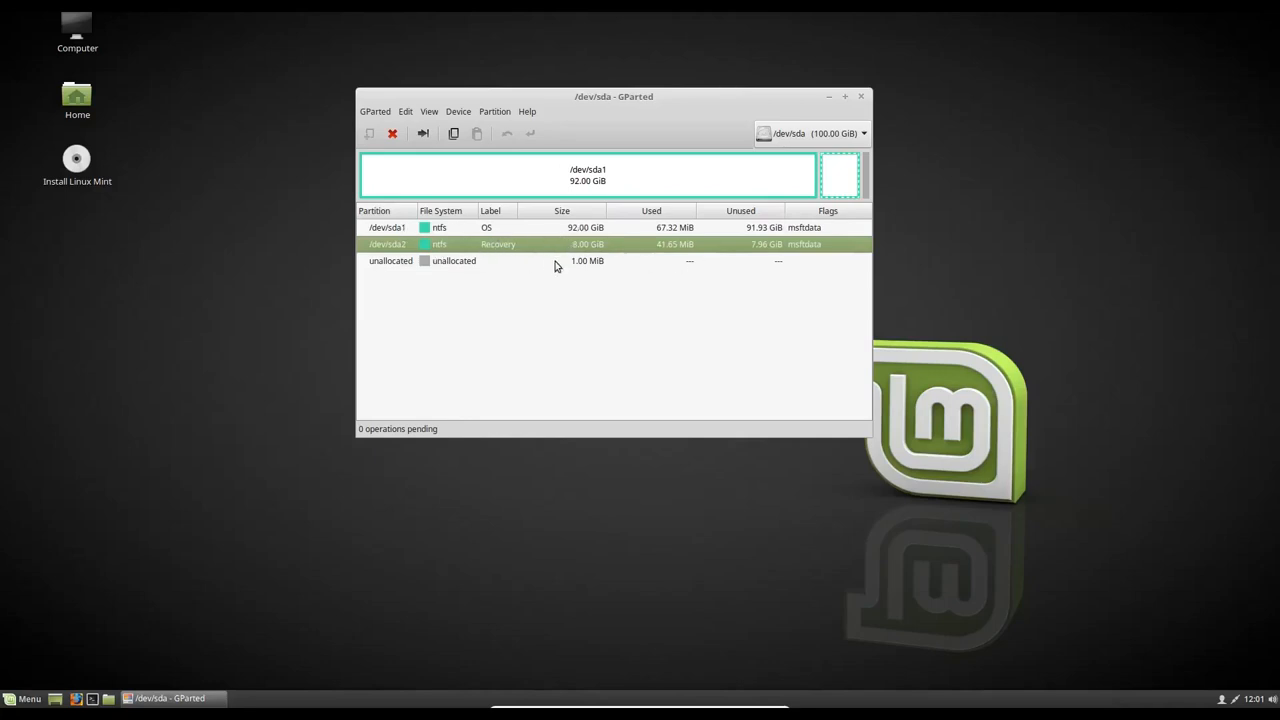
{"action": "left_click", "coordinate": [453, 261]}
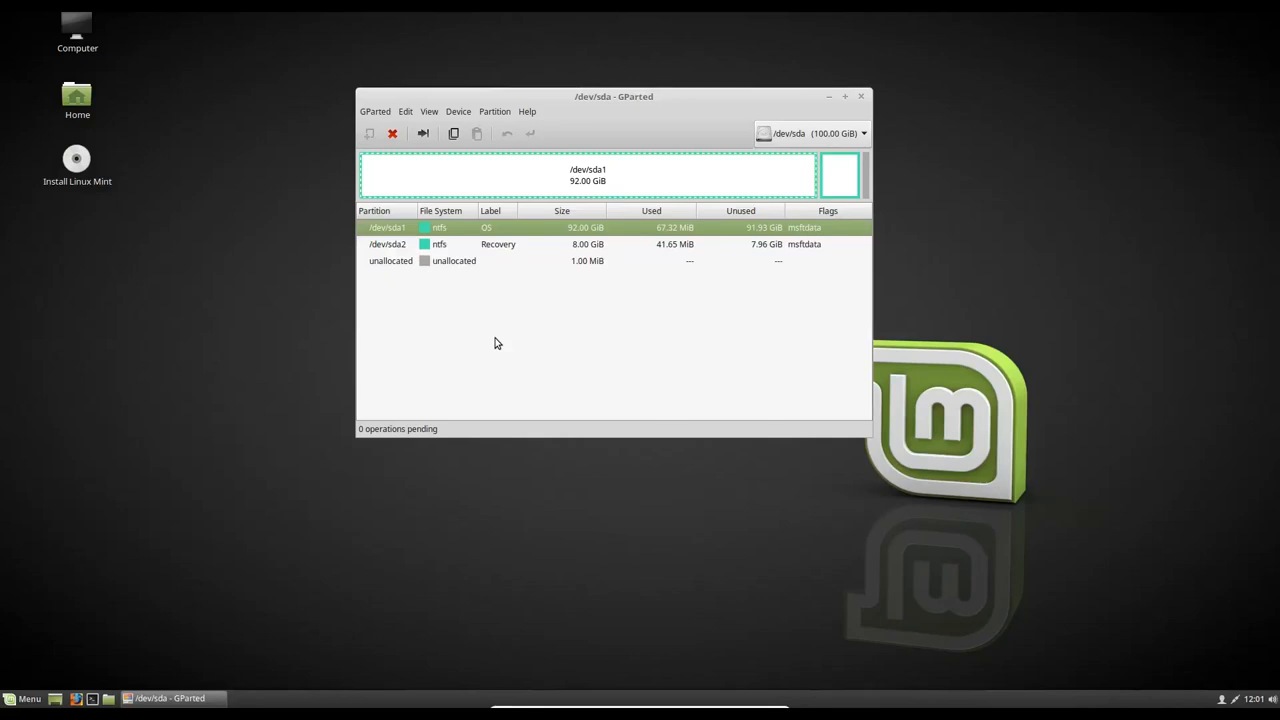
Step: Start creating a new msdos partition table on /dev/sda from the Device menu
{"action": "left_click", "coordinate": [457, 111]}
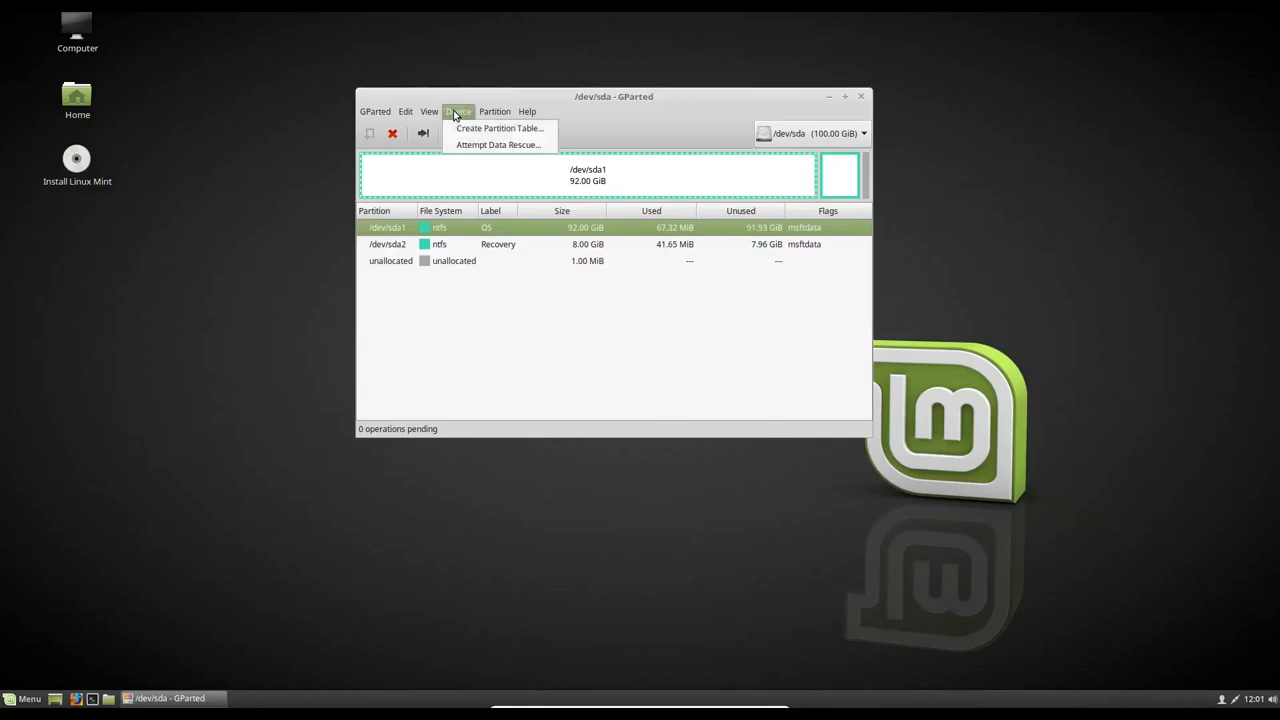
{"action": "left_click", "coordinate": [498, 128]}
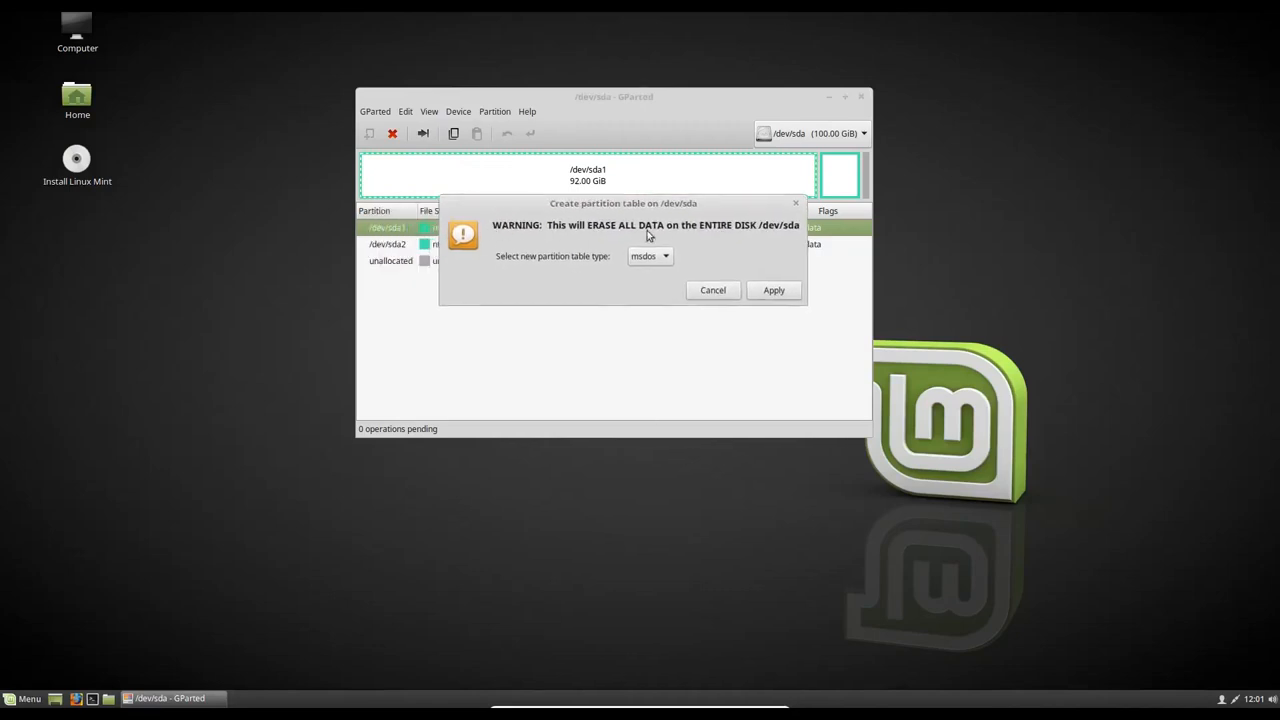
{"action": "mouse_move", "coordinate": [657, 250]}
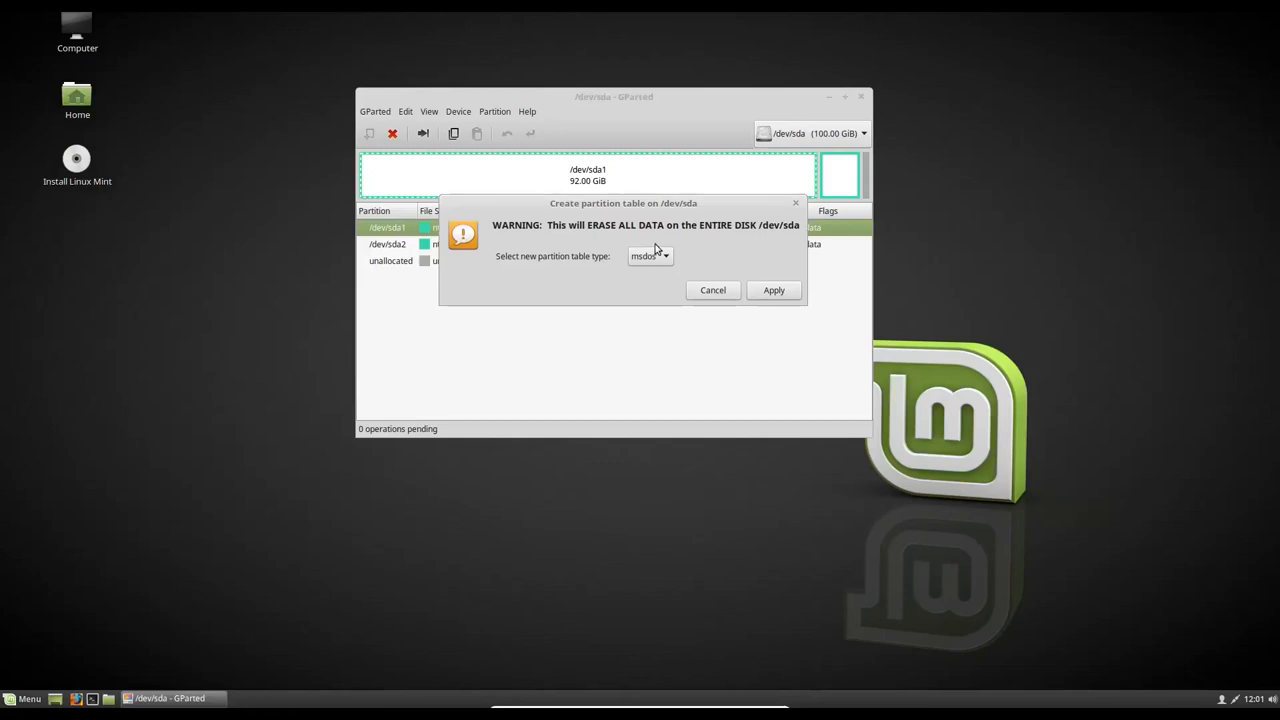
{"action": "mouse_move", "coordinate": [664, 405]}
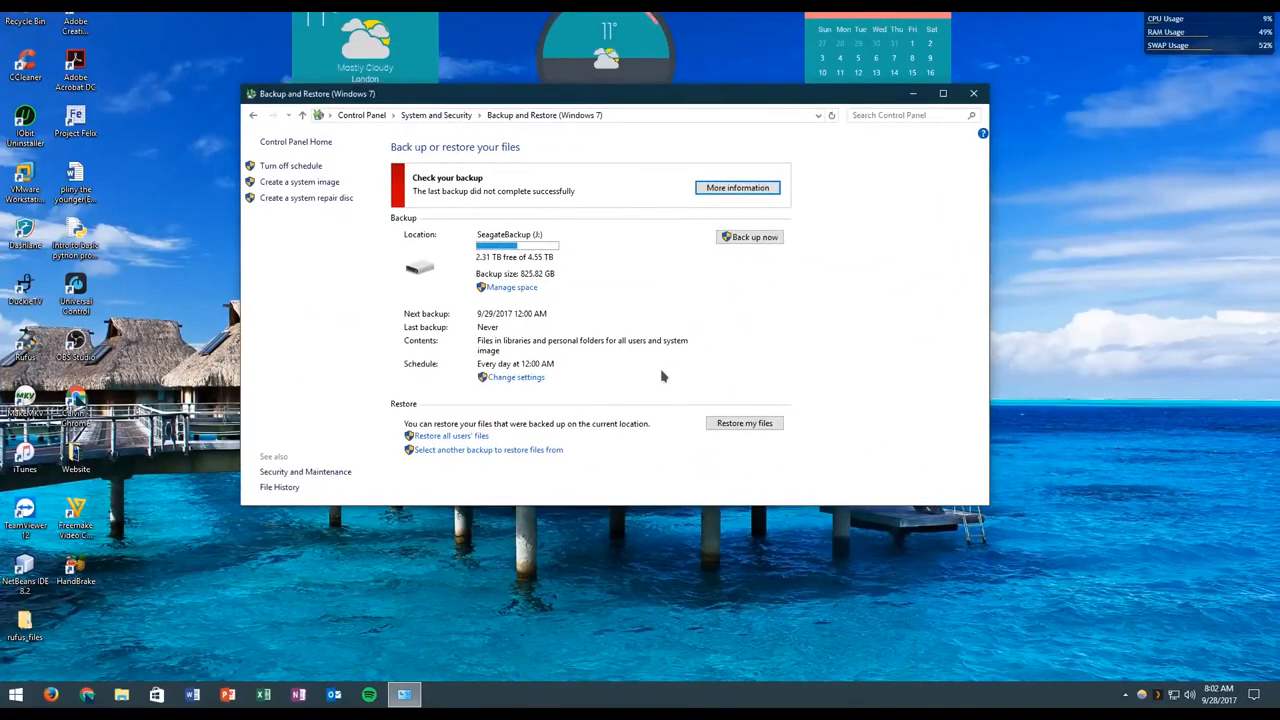
{"action": "mouse_move", "coordinate": [436, 313]}
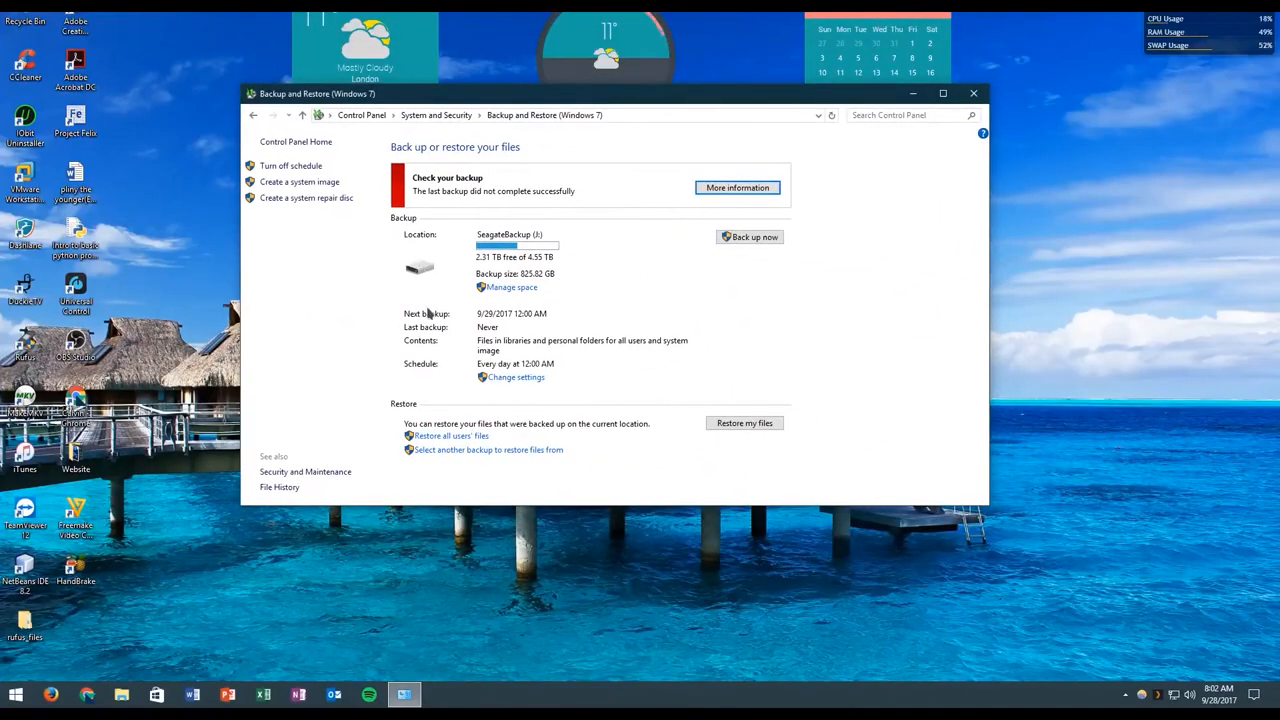
{"action": "mouse_move", "coordinate": [525, 288]}
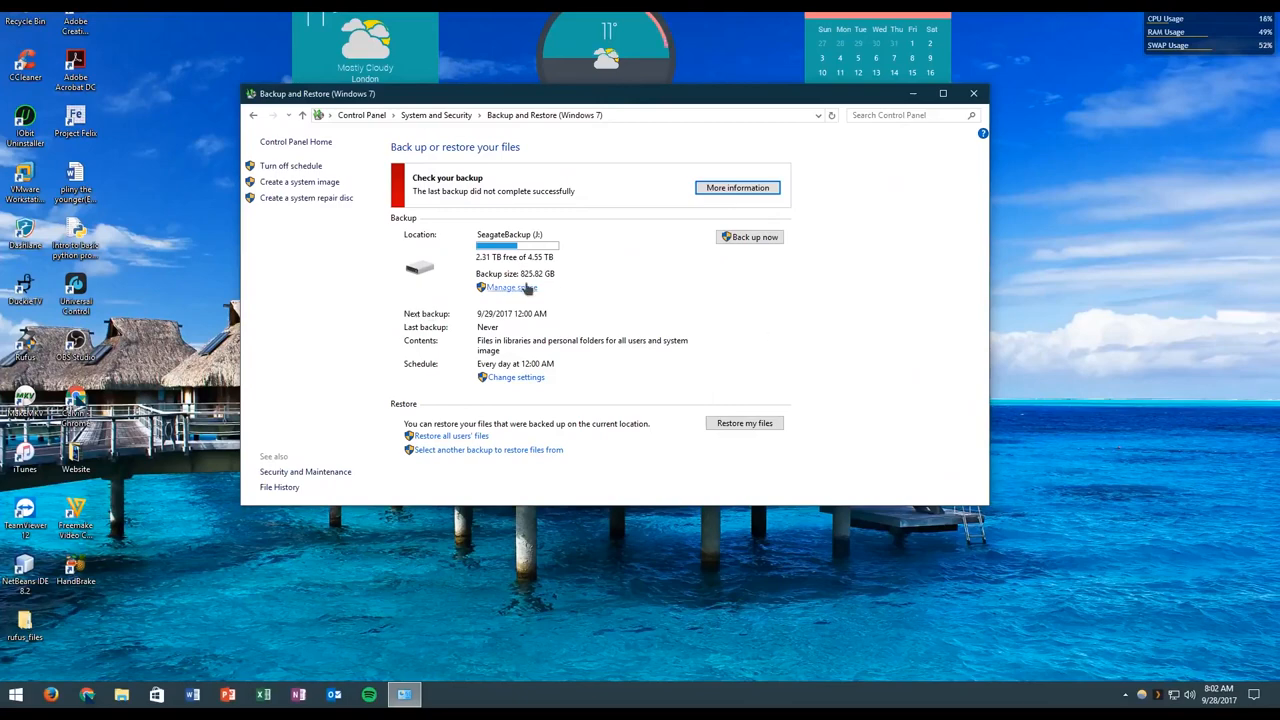
{"action": "mouse_move", "coordinate": [799, 312]}
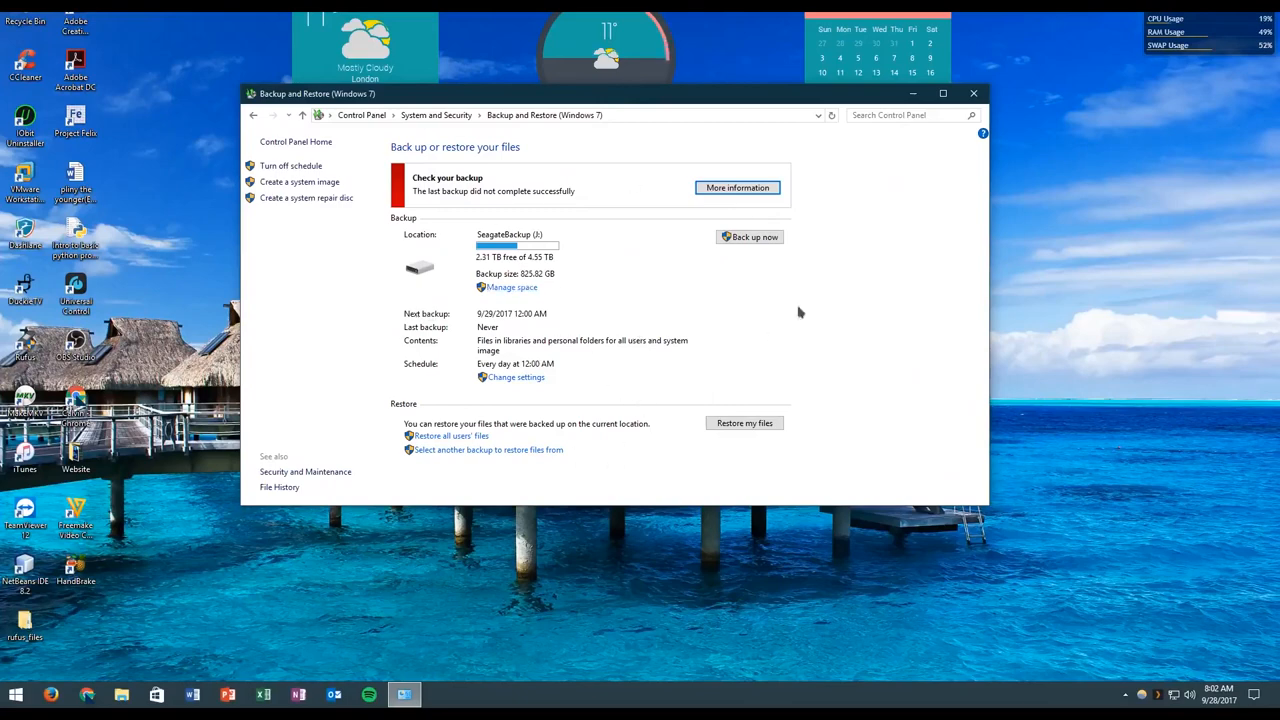
{"action": "mouse_move", "coordinate": [355, 375]}
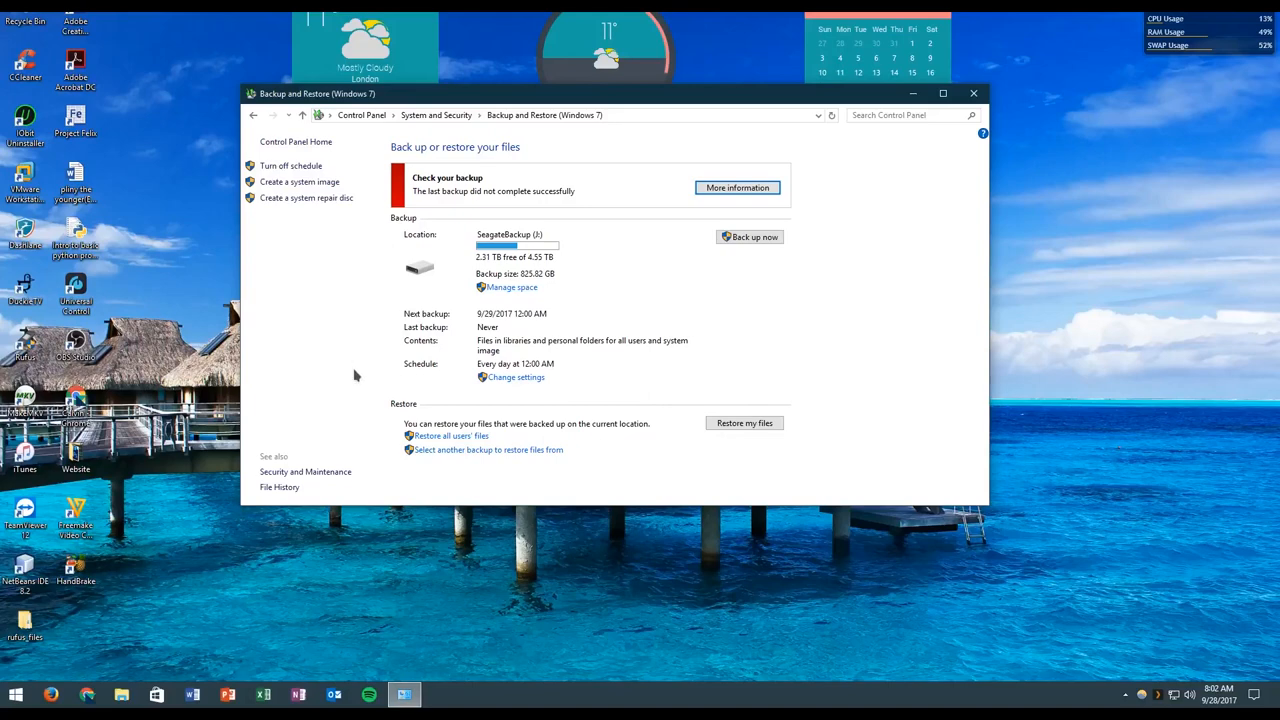
{"action": "mouse_move", "coordinate": [387, 331]}
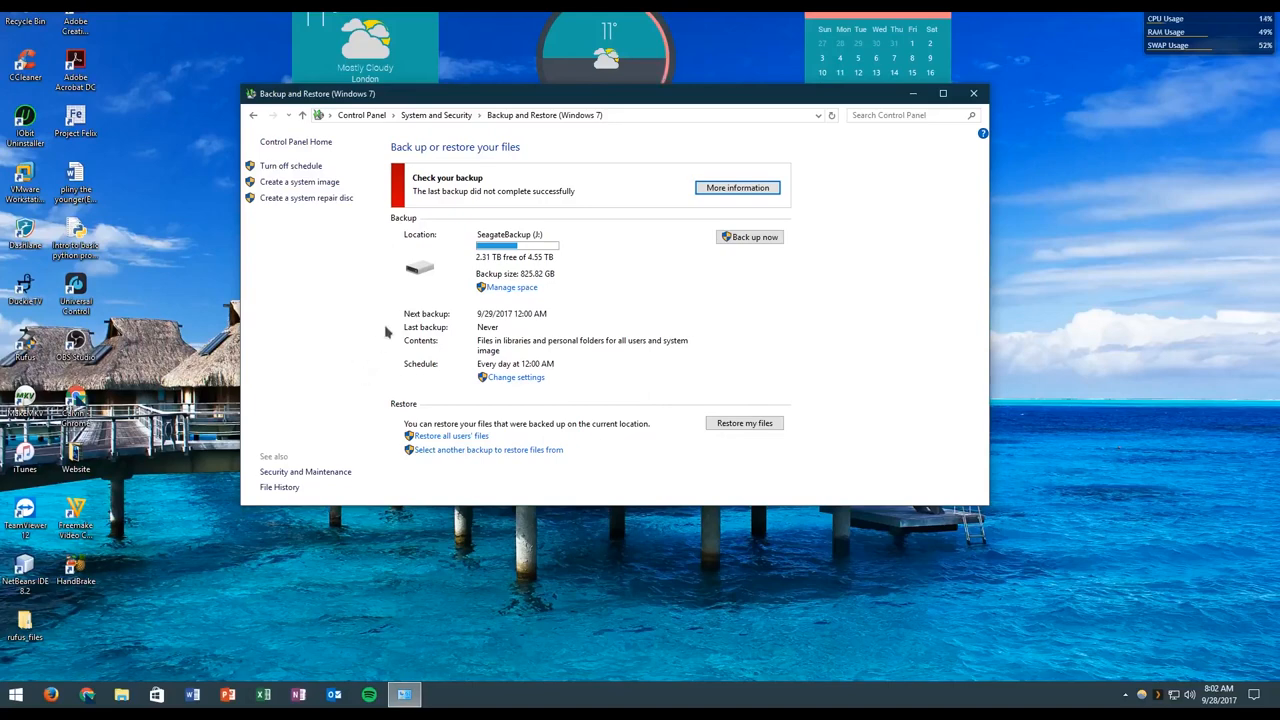
{"action": "mouse_move", "coordinate": [375, 308]}
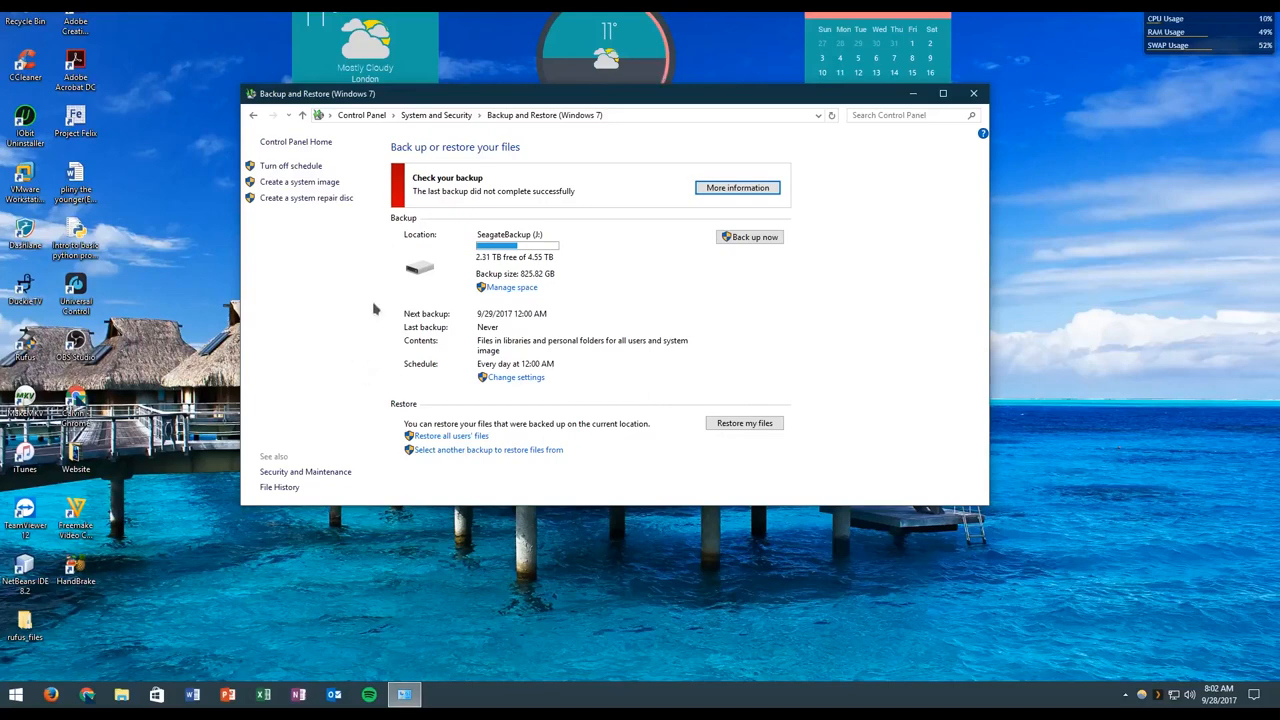
{"action": "mouse_move", "coordinate": [385, 304]}
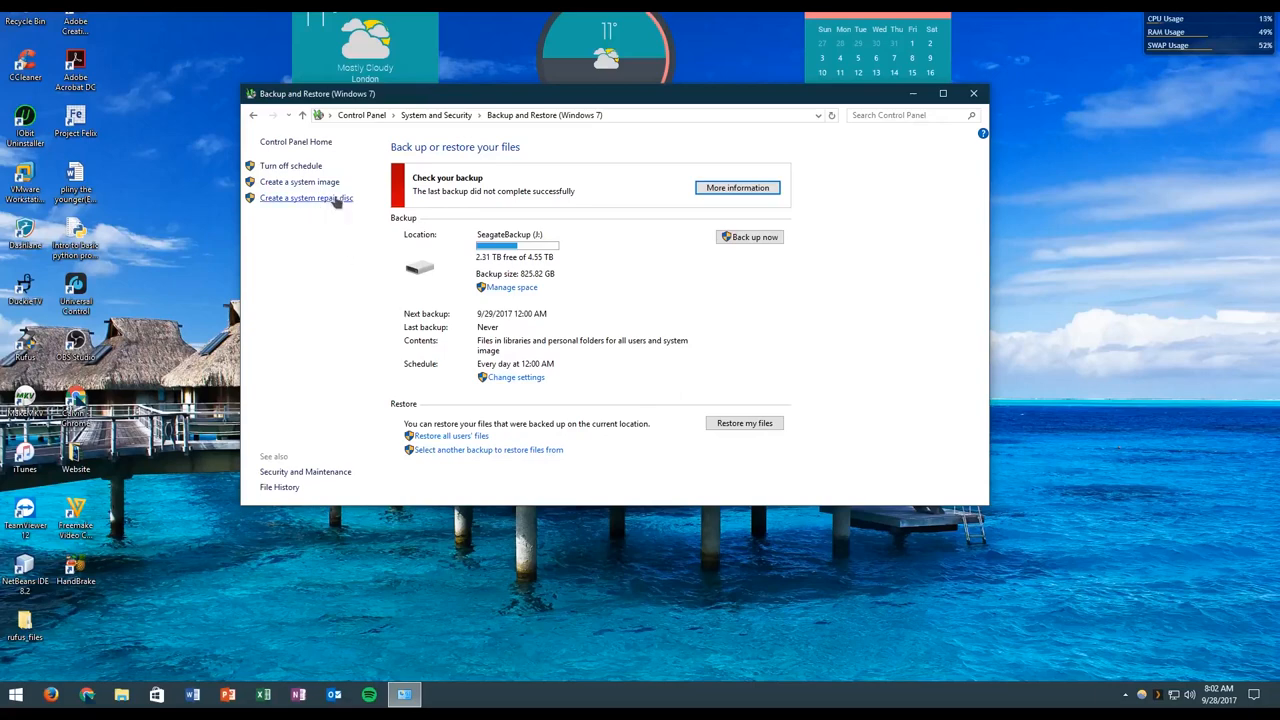
{"action": "mouse_move", "coordinate": [299, 182]}
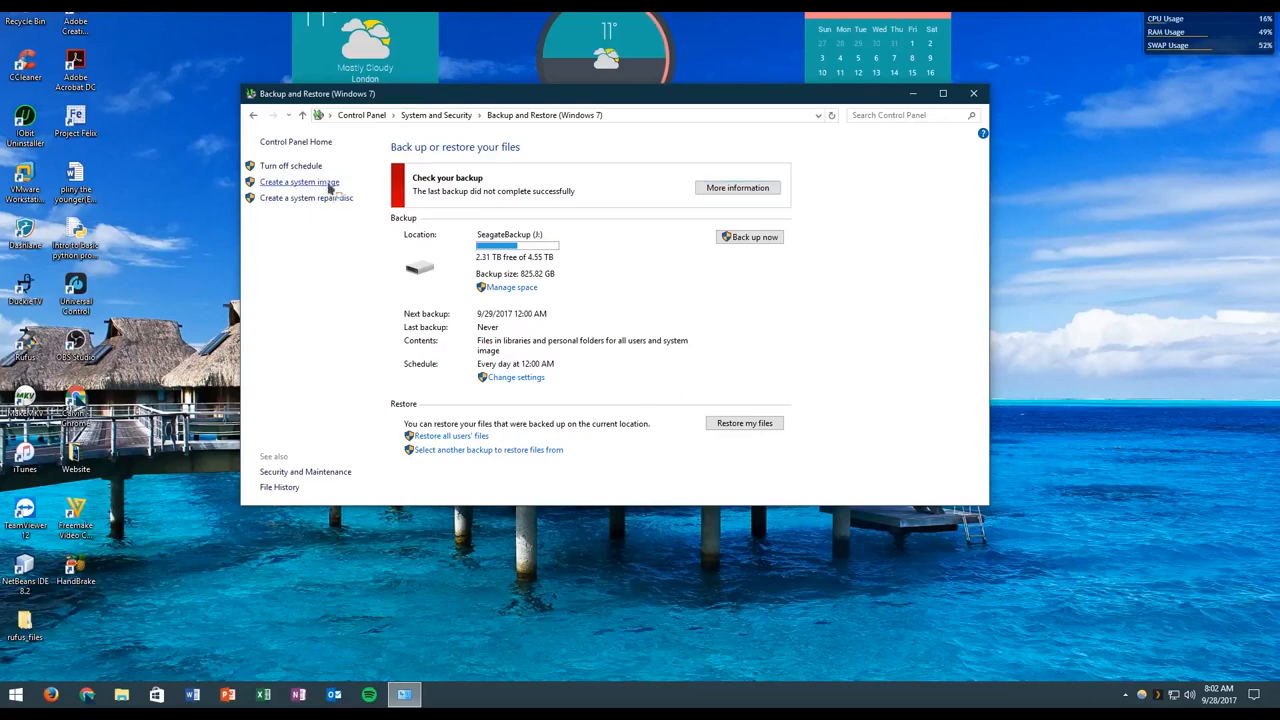
Step: Start the 'Create a system image' wizard, then cancel it without making a backup
{"action": "left_click", "coordinate": [299, 181]}
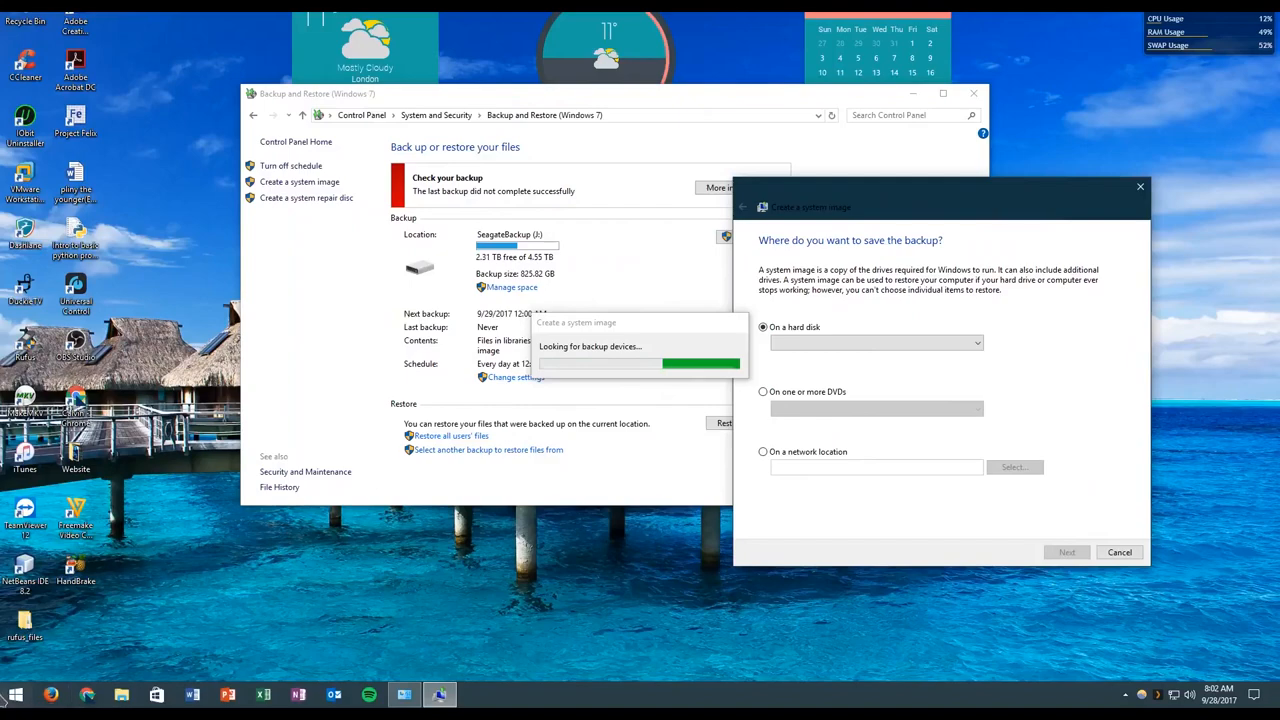
{"action": "left_click", "coordinate": [13, 689]}
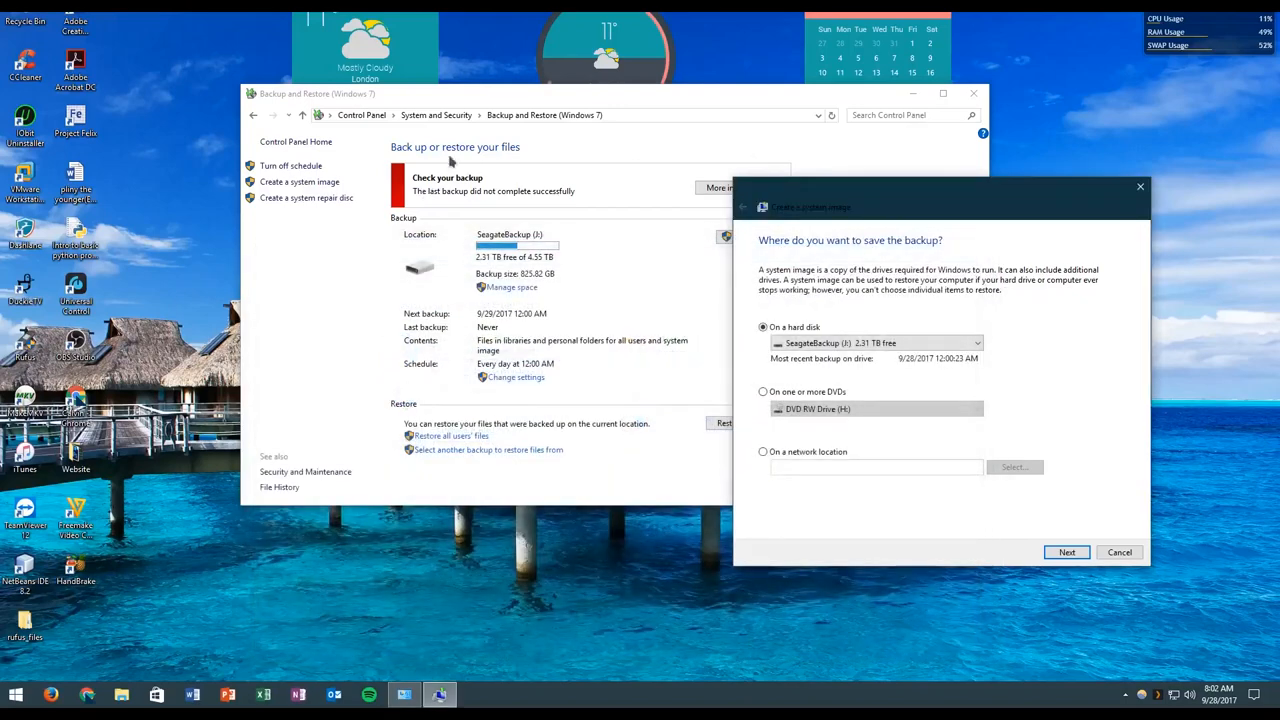
{"action": "mouse_move", "coordinate": [103, 167]}
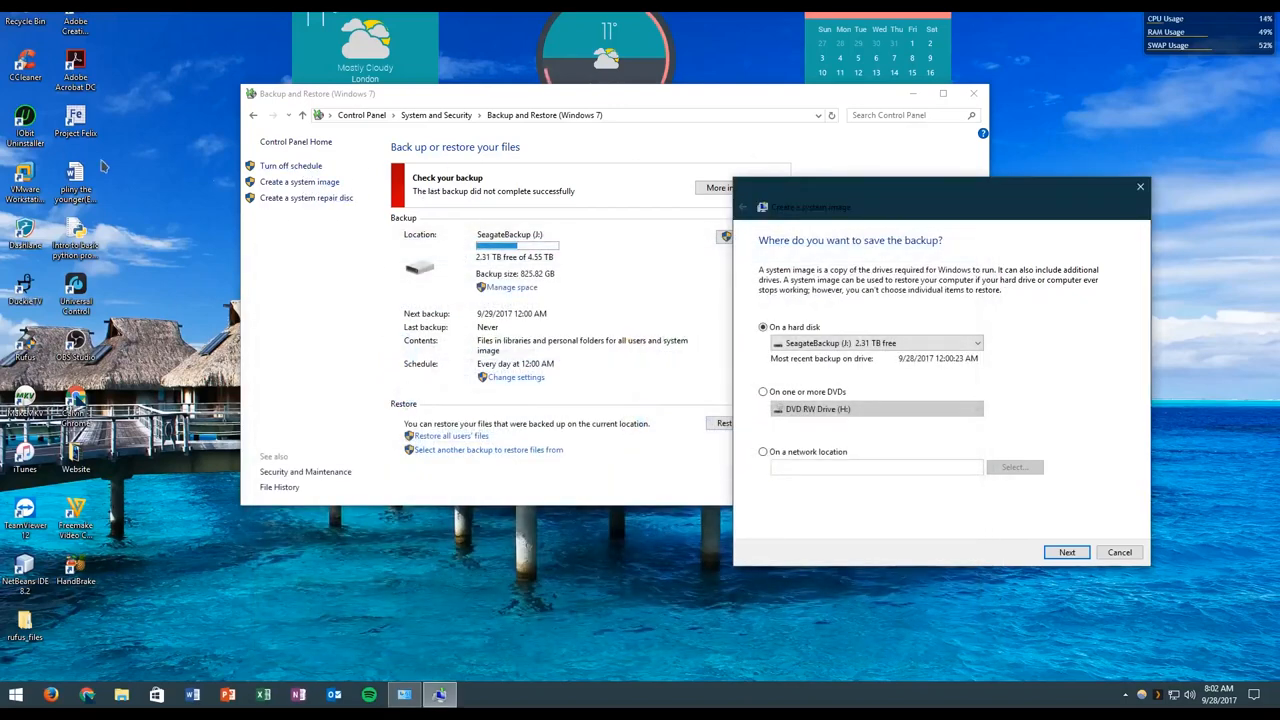
{"action": "left_click_drag", "start_coordinate": [940, 207], "coordinate": [765, 113]}
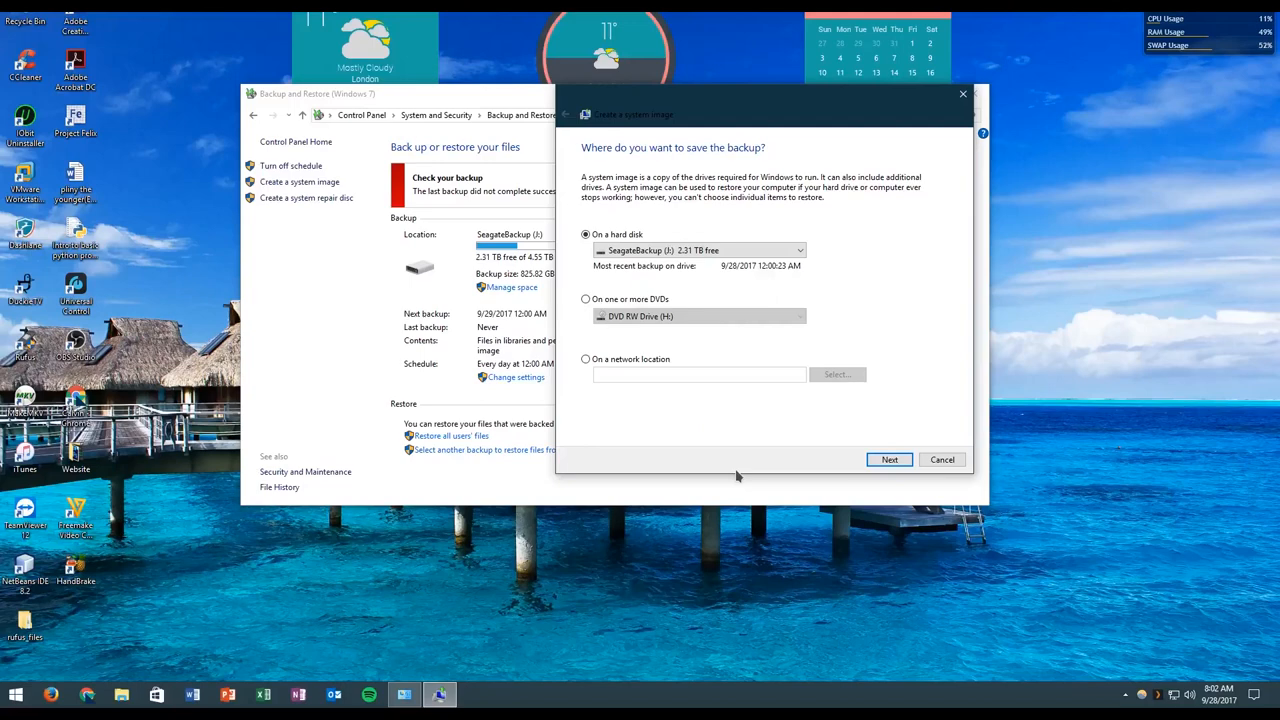
{"action": "mouse_move", "coordinate": [936, 470]}
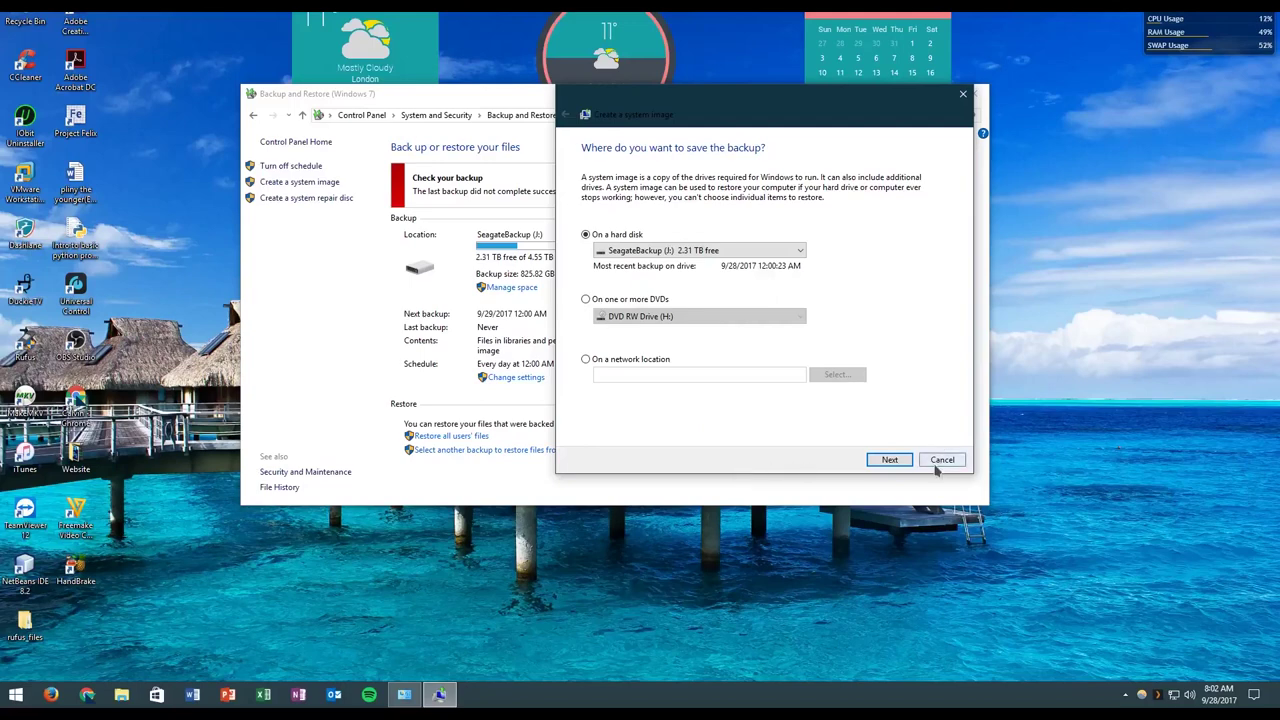
{"action": "mouse_move", "coordinate": [933, 461]}
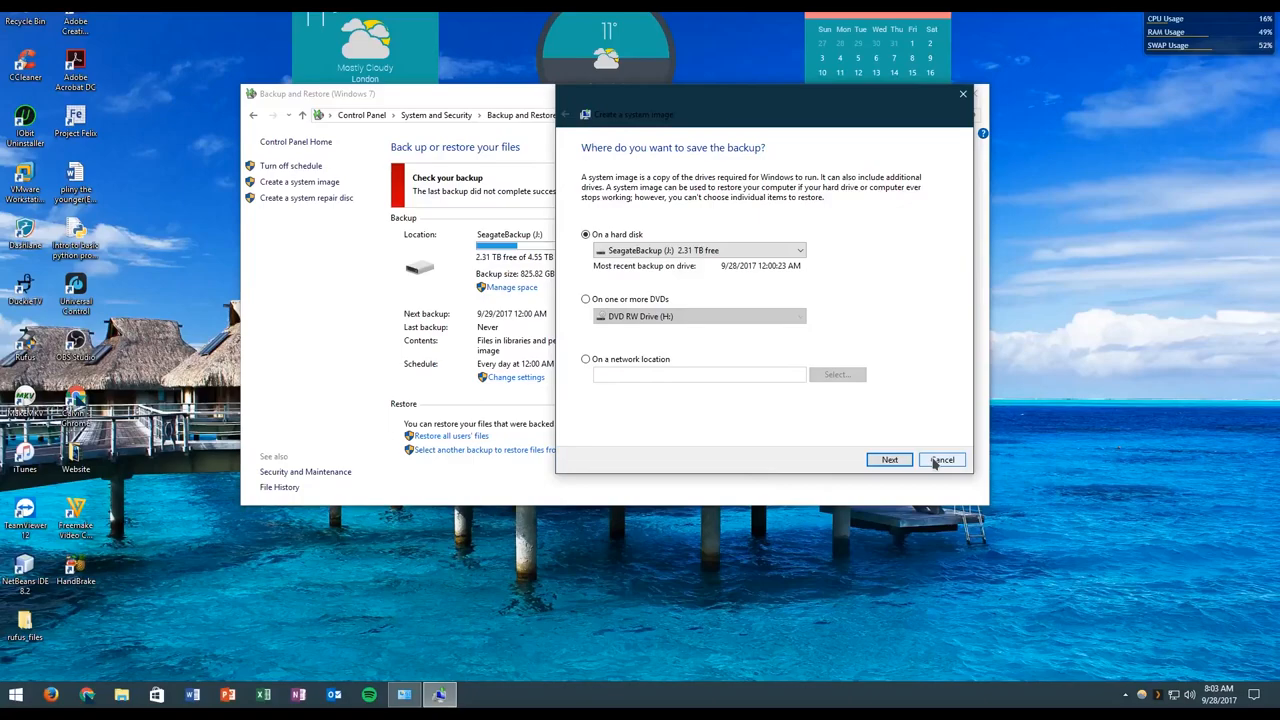
{"action": "left_click", "coordinate": [943, 459]}
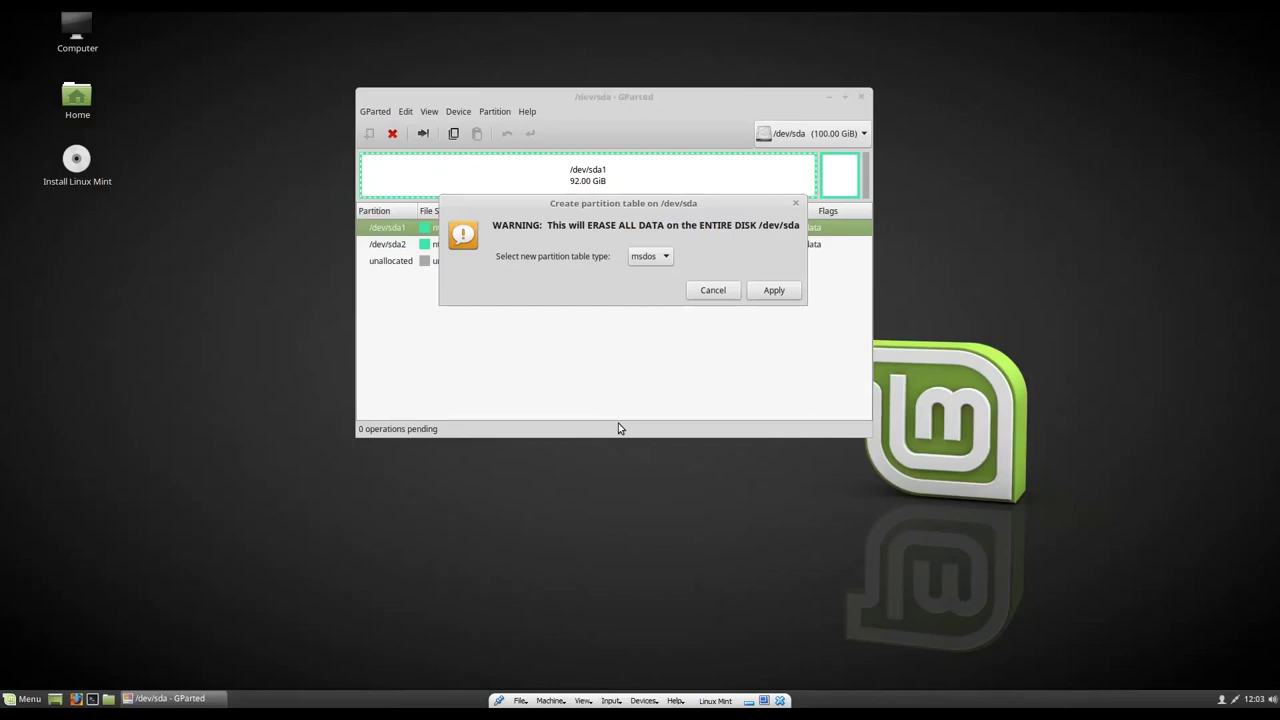
{"action": "mouse_move", "coordinate": [716, 71]}
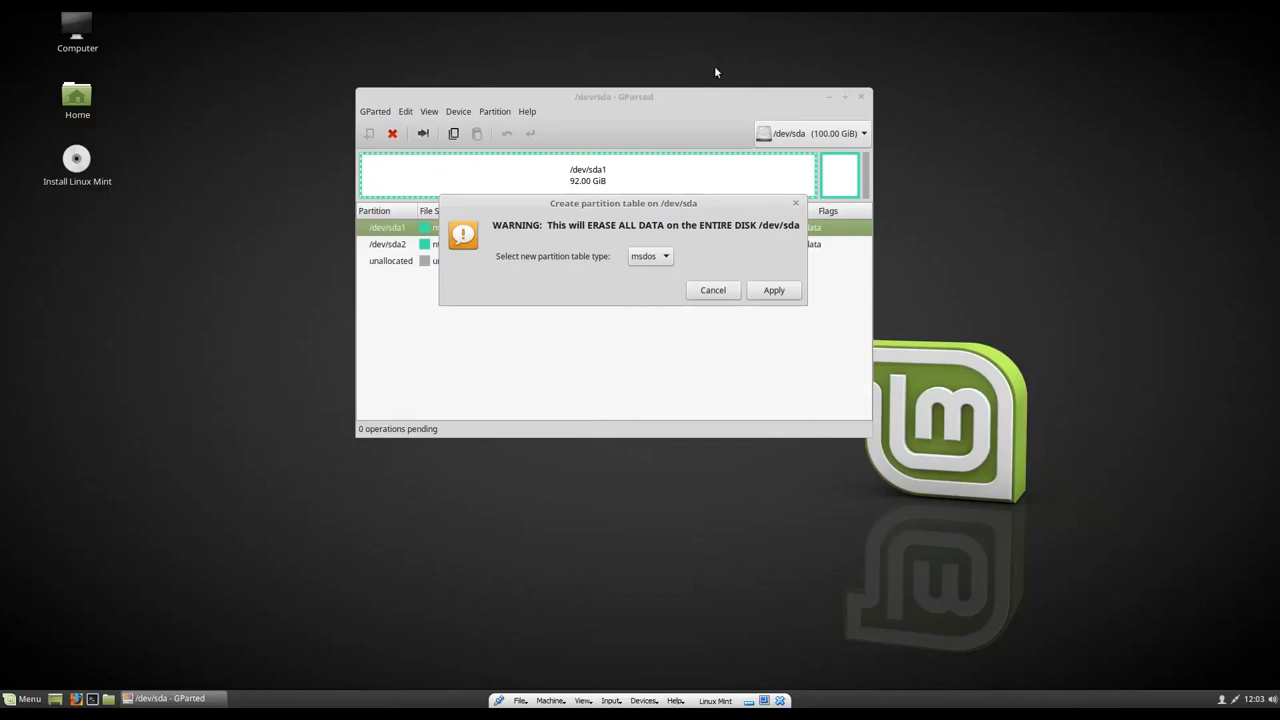
{"action": "mouse_move", "coordinate": [790, 293]}
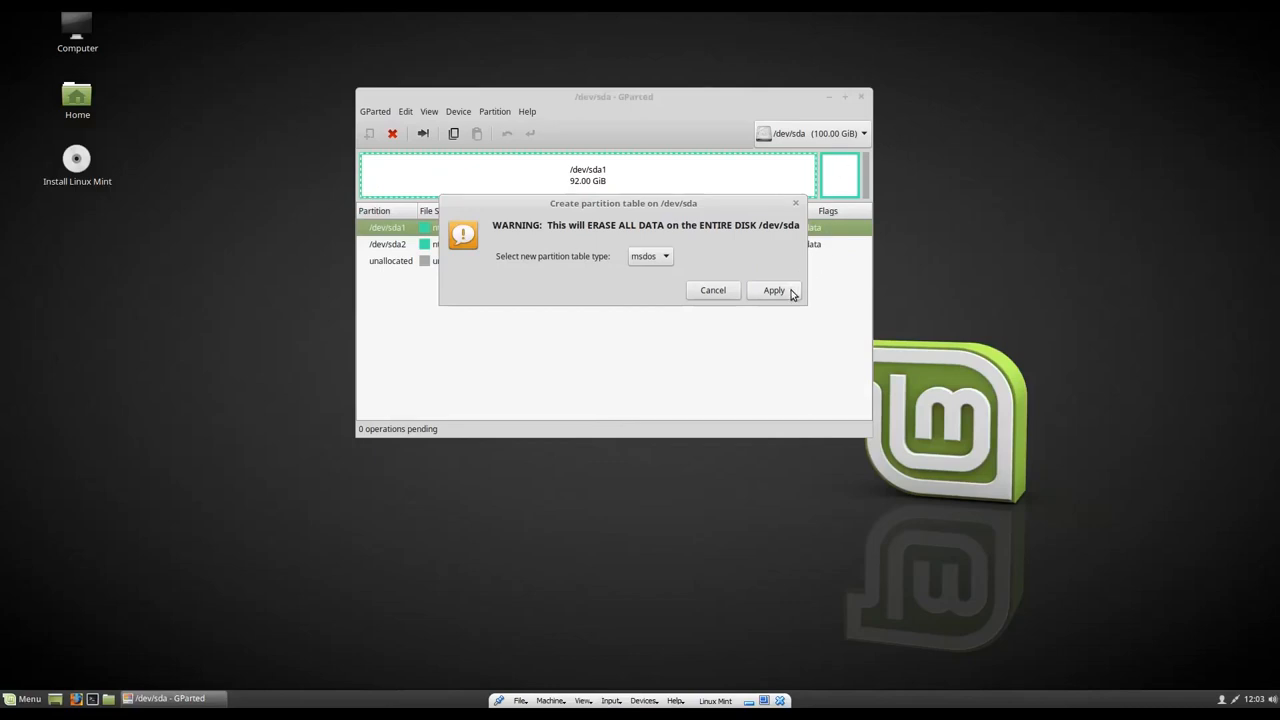
{"action": "mouse_move", "coordinate": [763, 304]}
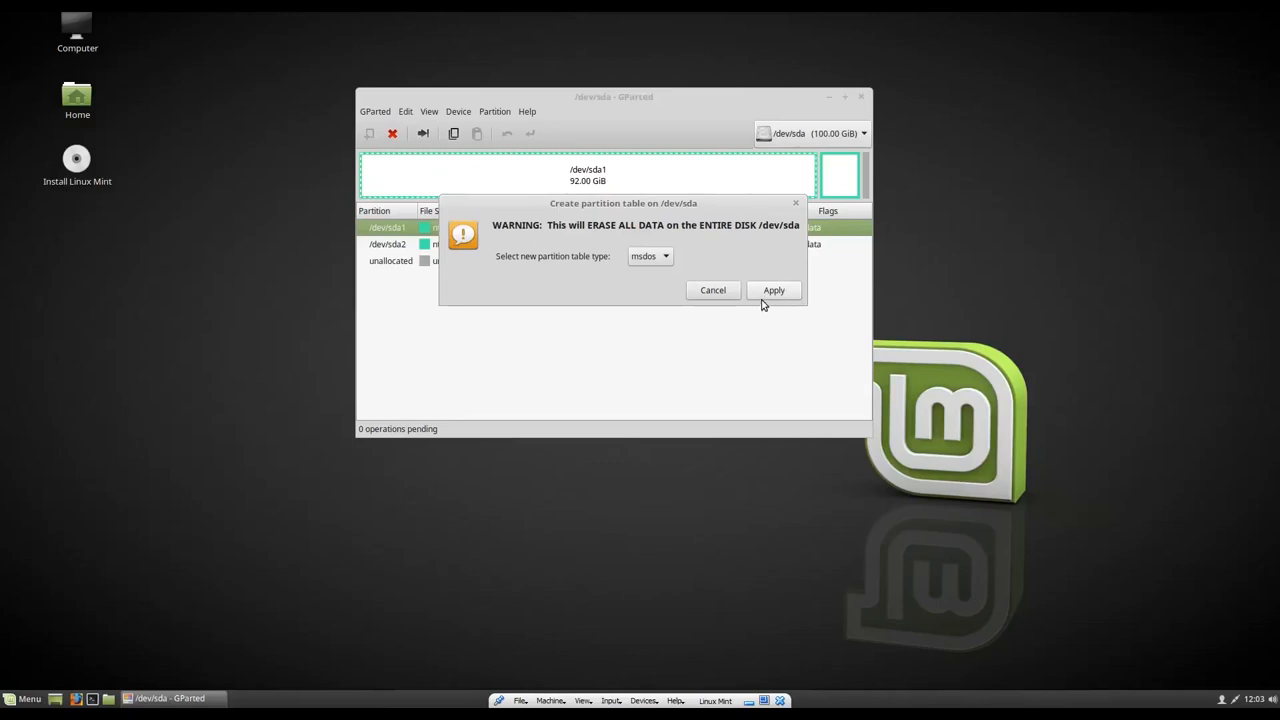
{"action": "mouse_move", "coordinate": [771, 311]}
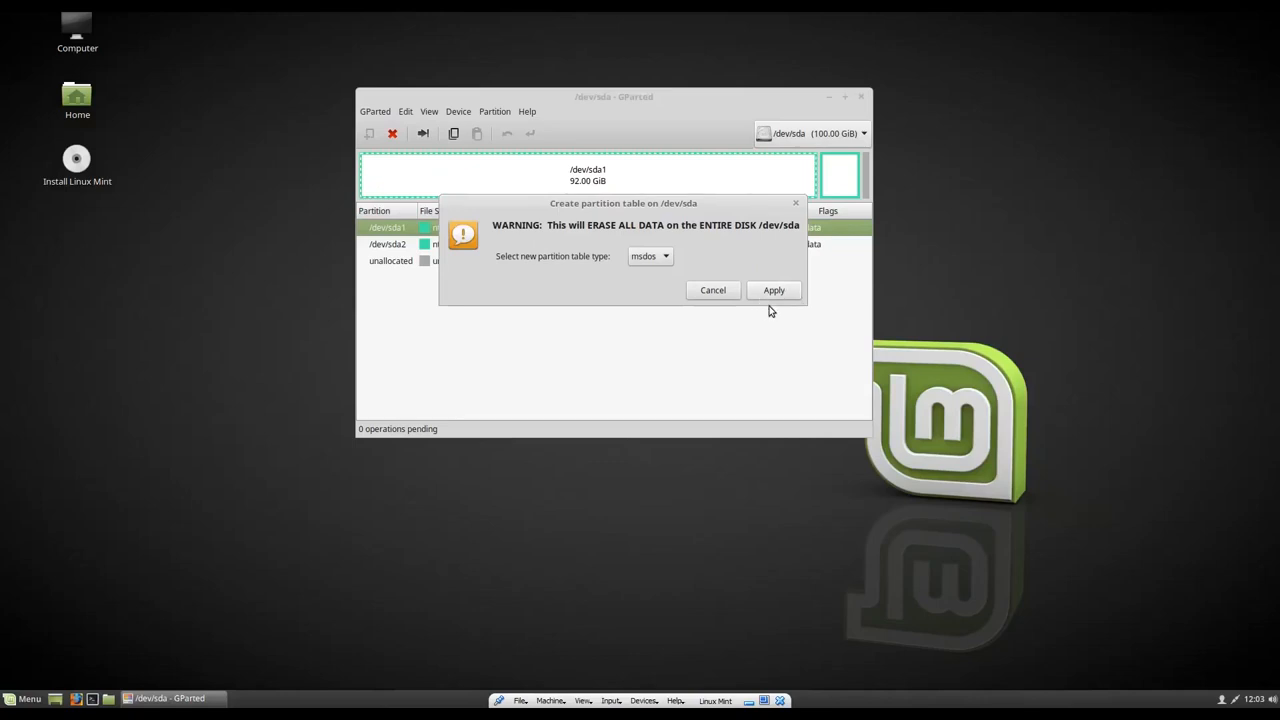
Step: Confirm the new msdos partition table for /dev/sda, leaving 100 GiB unallocated
{"action": "left_click", "coordinate": [774, 290]}
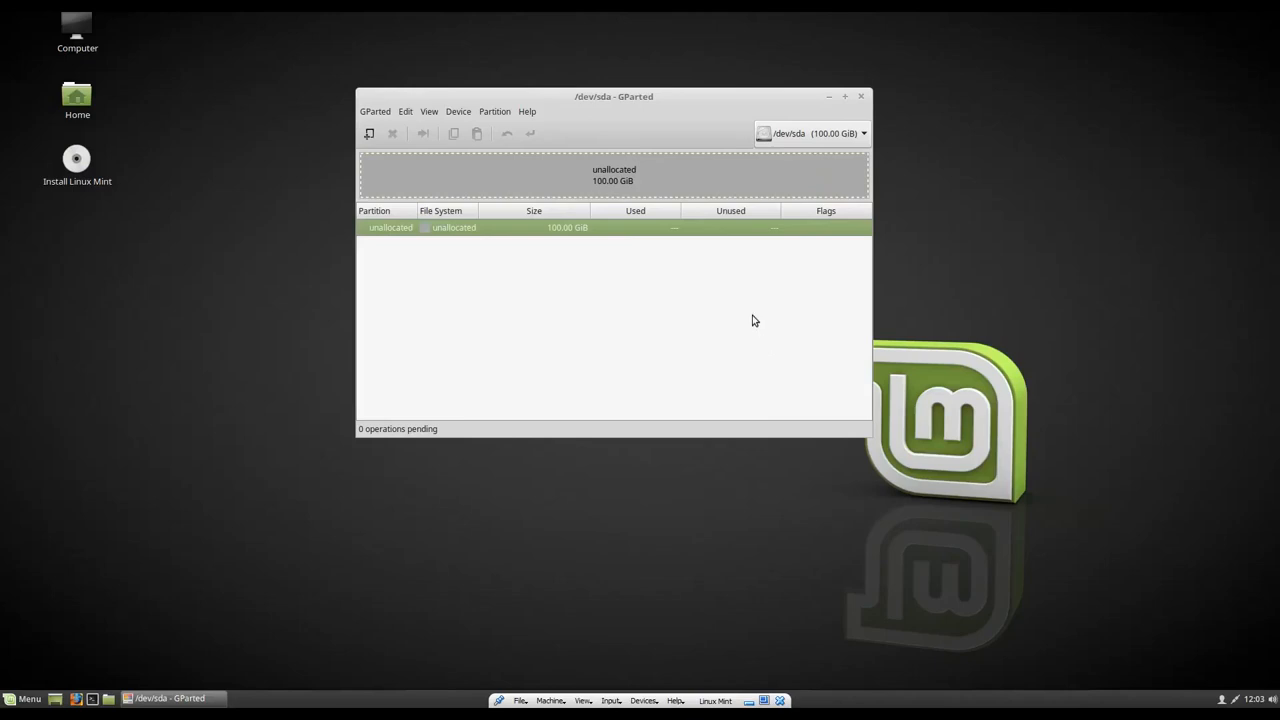
{"action": "mouse_move", "coordinate": [637, 233]}
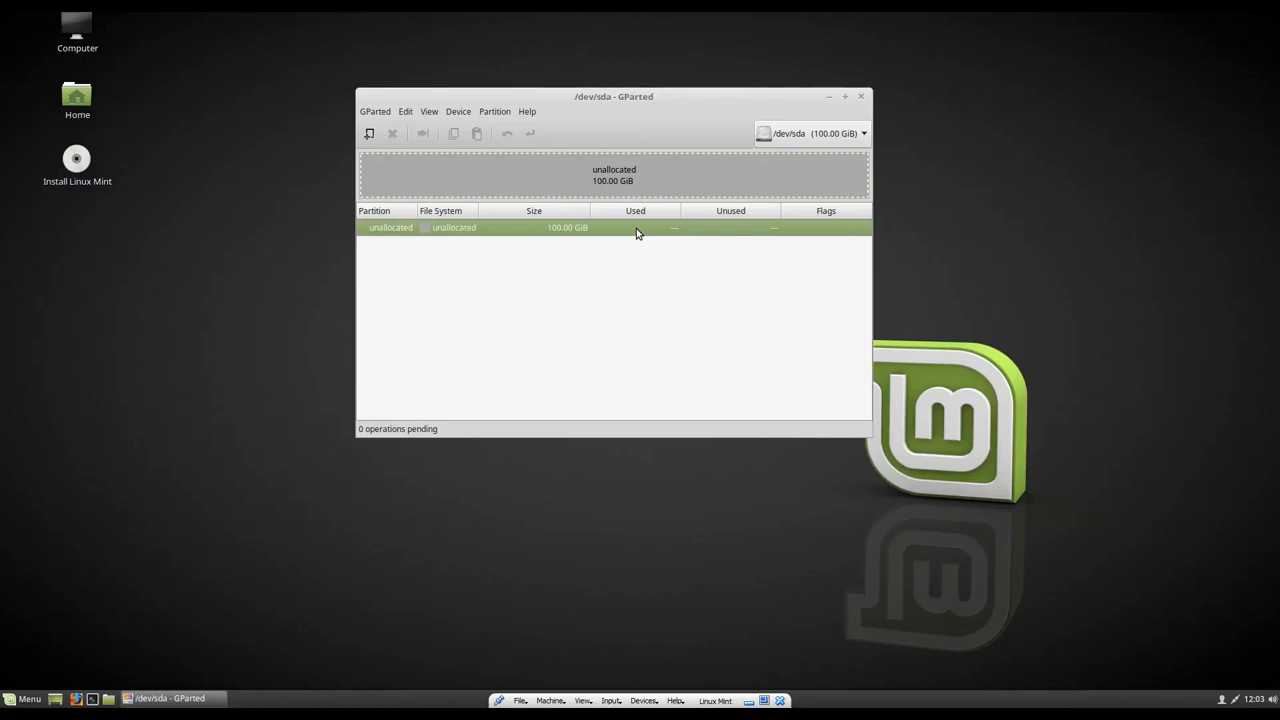
{"action": "mouse_move", "coordinate": [500, 123]}
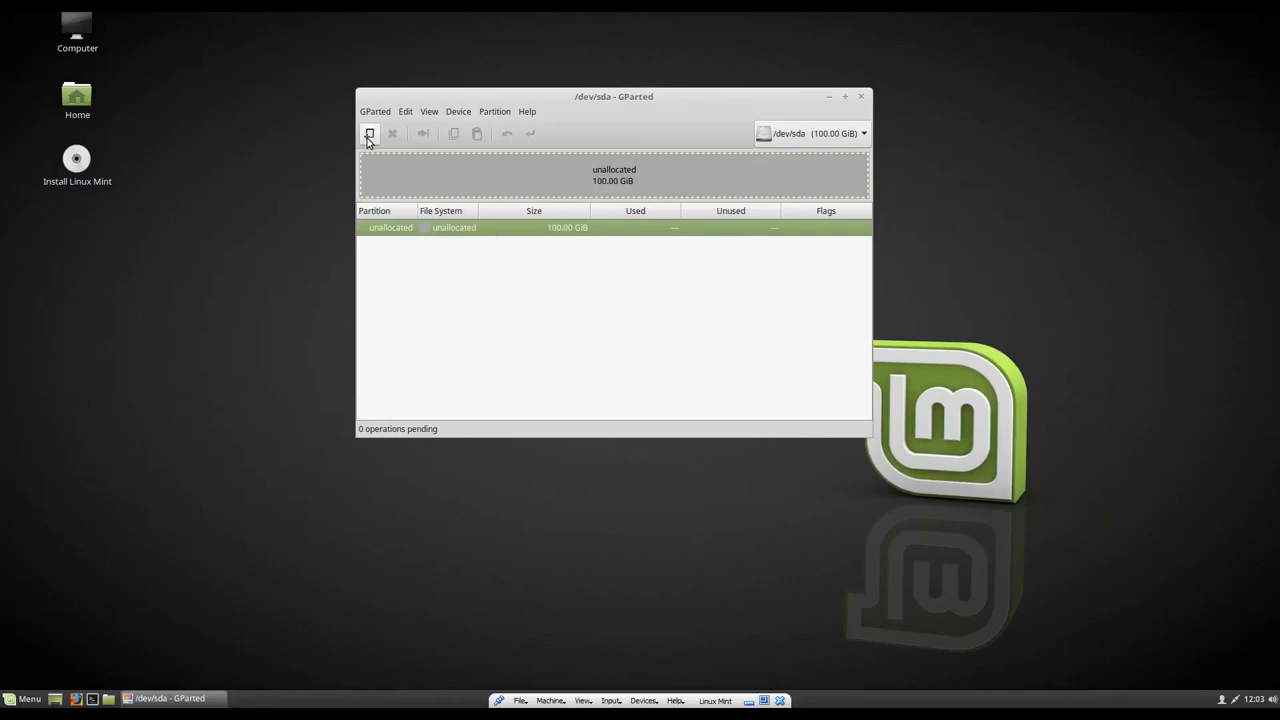
Step: Queue a new primary ext4 partition labelled 'Linux Mint' using the full 100 GiB
{"action": "left_click", "coordinate": [366, 135]}
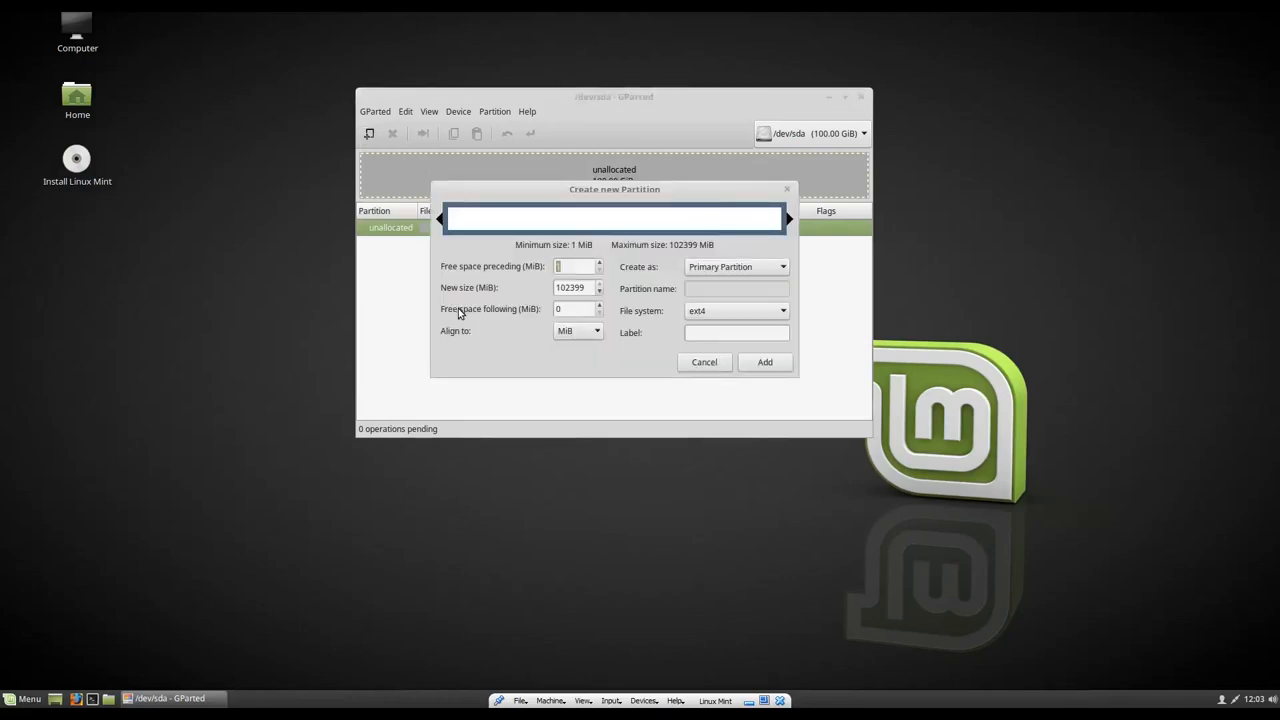
{"action": "mouse_move", "coordinate": [755, 320]}
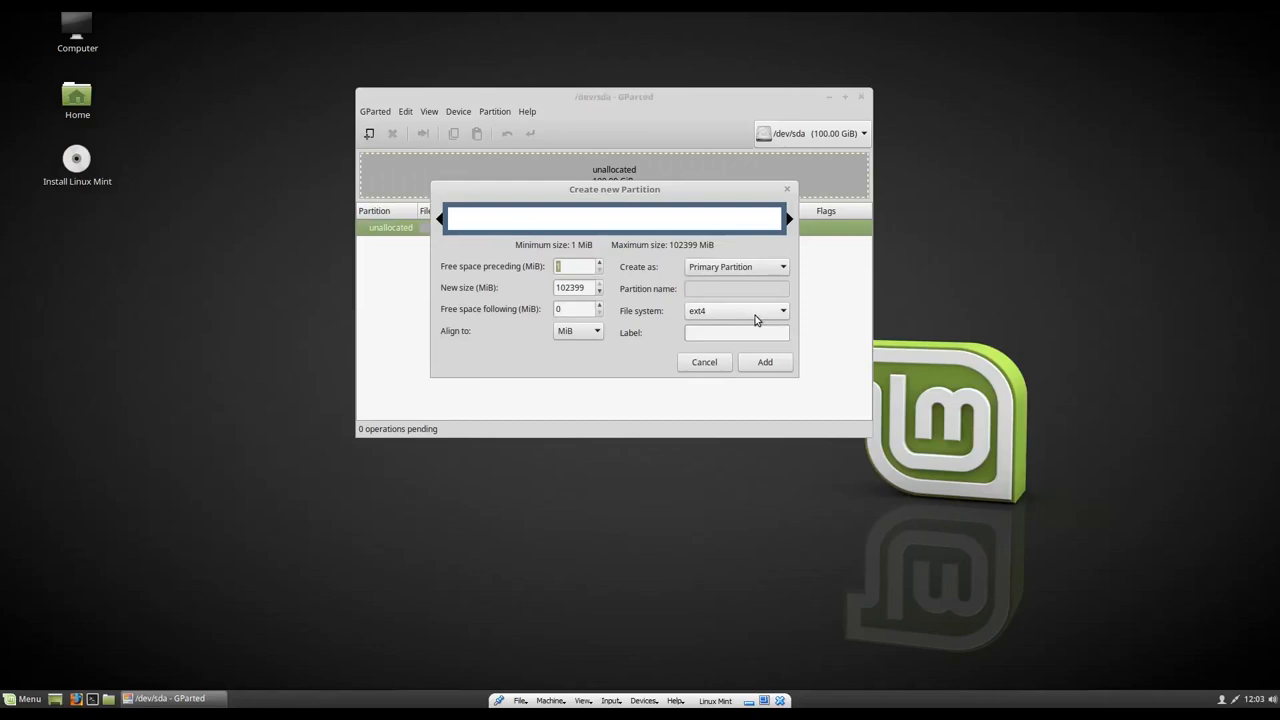
{"action": "mouse_move", "coordinate": [744, 372]}
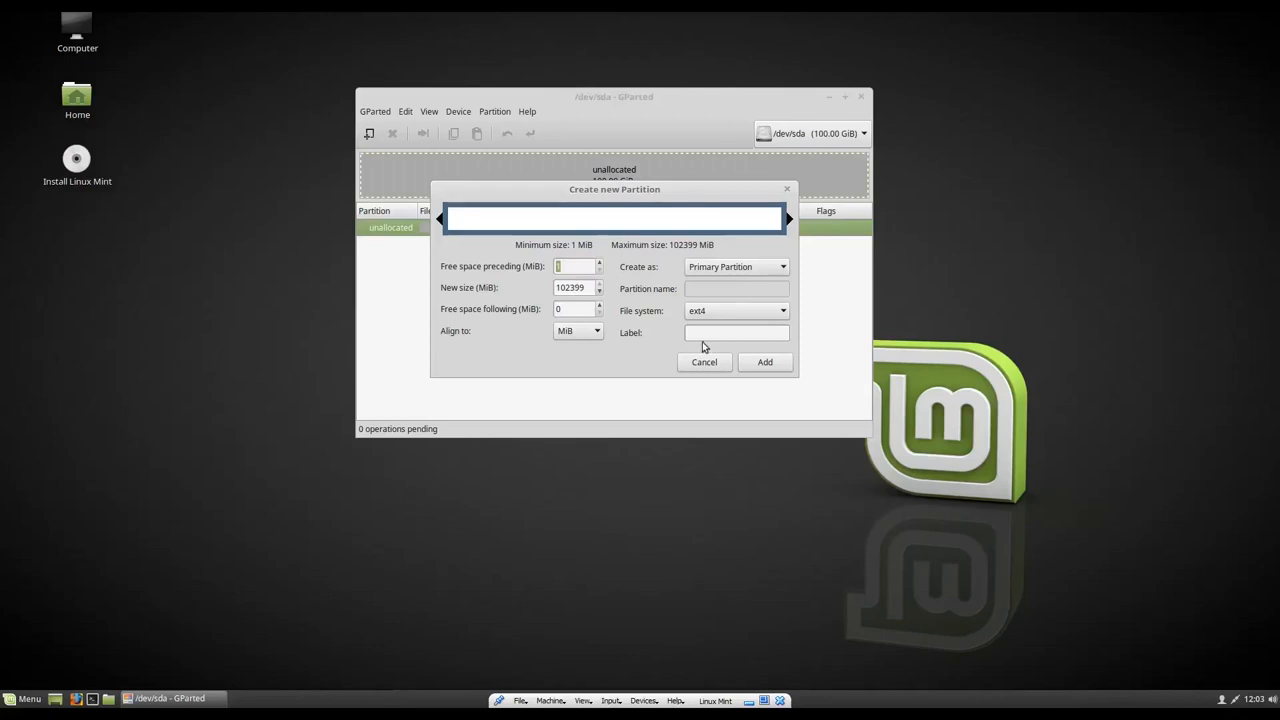
{"action": "left_click", "coordinate": [736, 332]}
{"action": "type", "text": "Linux Mint"}
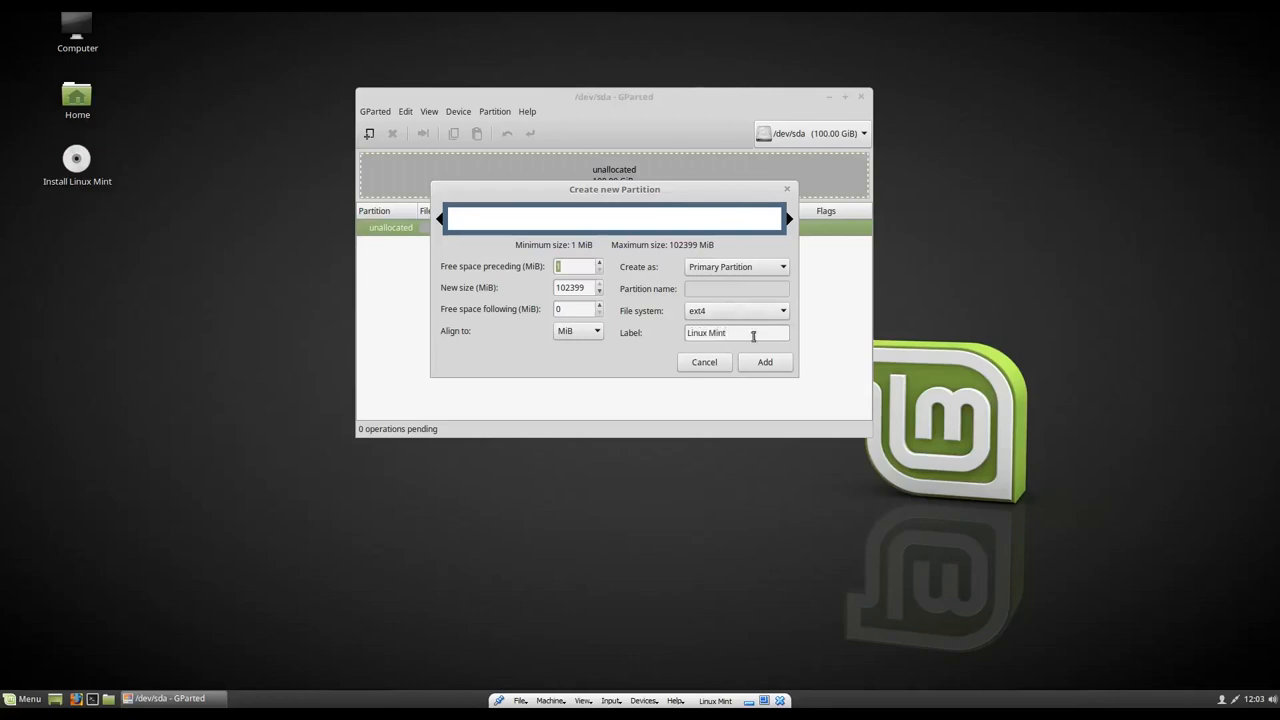
{"action": "left_click", "coordinate": [764, 362]}
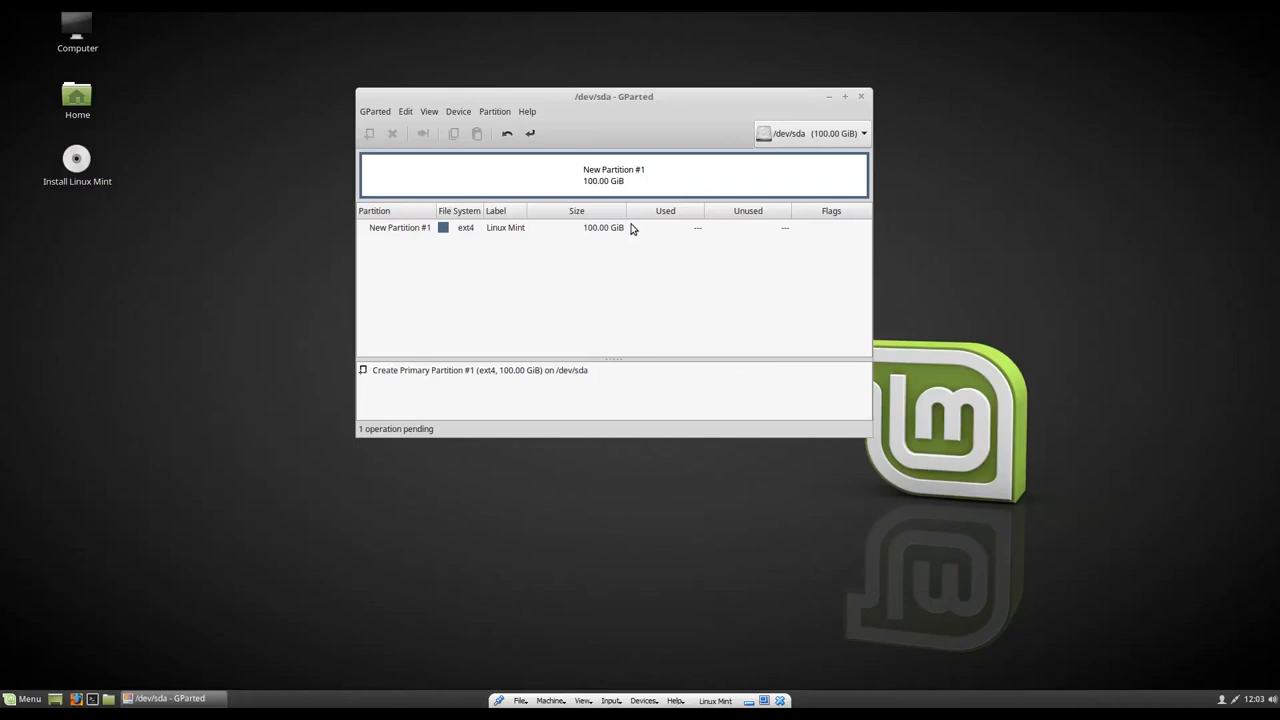
{"action": "mouse_move", "coordinate": [527, 162]}
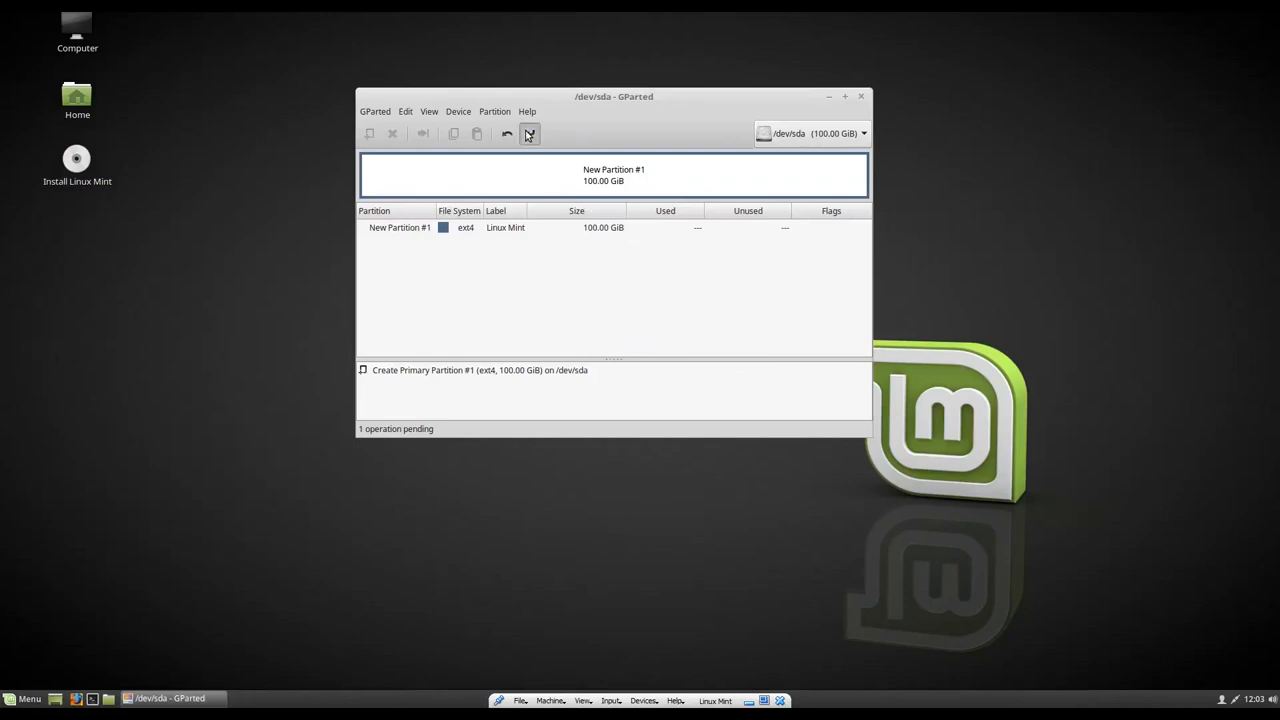
Step: Apply the pending operation creating ext4 /dev/sda1 'Linux Mint', then close GParted
{"action": "left_click", "coordinate": [529, 133]}
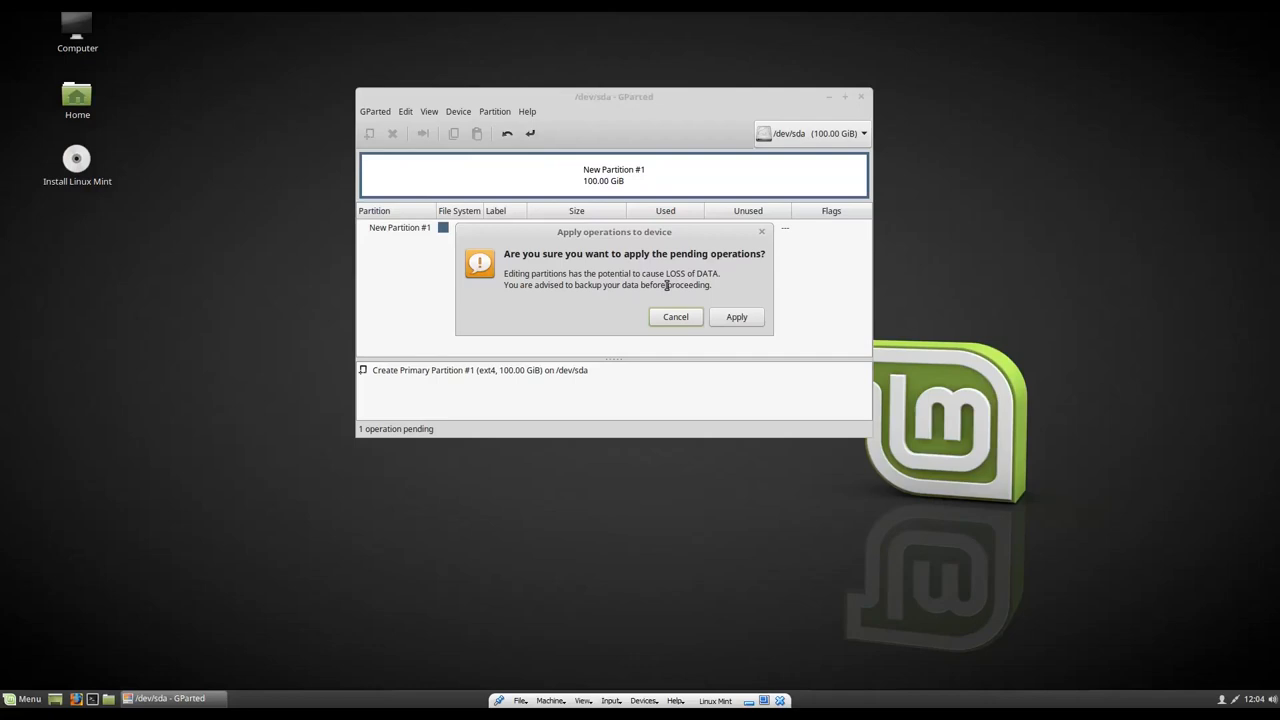
{"action": "mouse_move", "coordinate": [699, 287]}
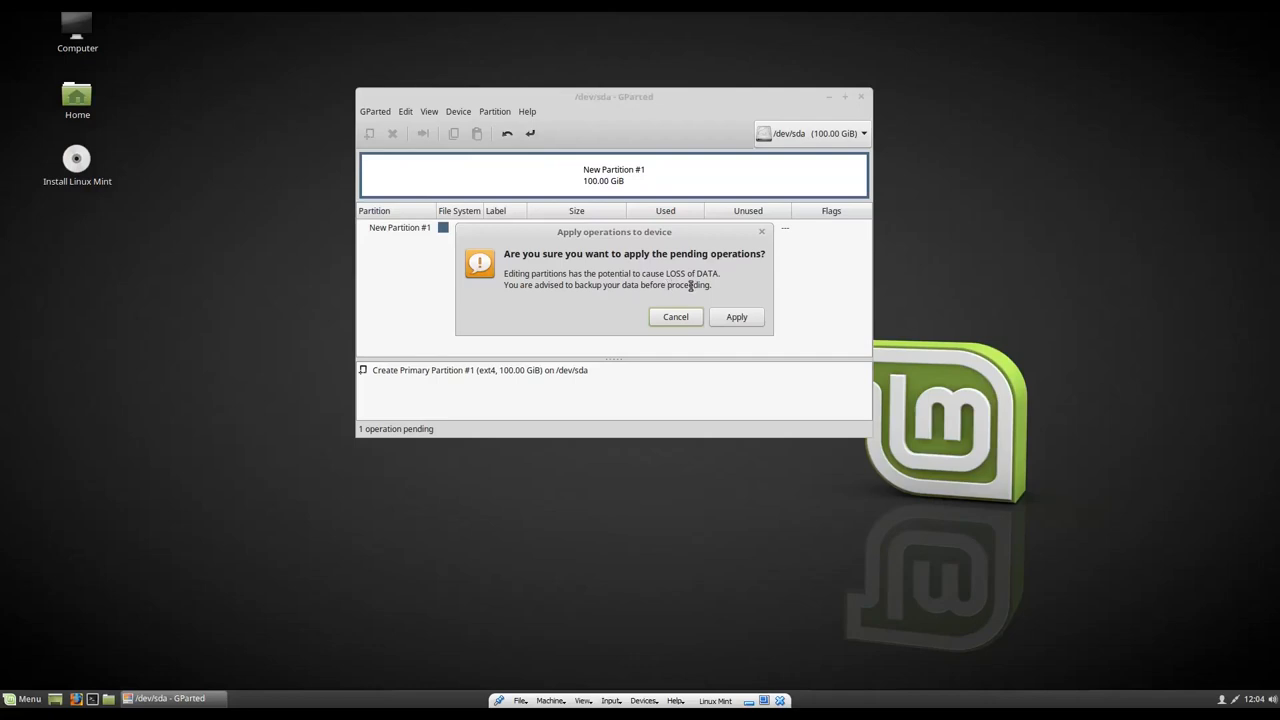
{"action": "mouse_move", "coordinate": [729, 317]}
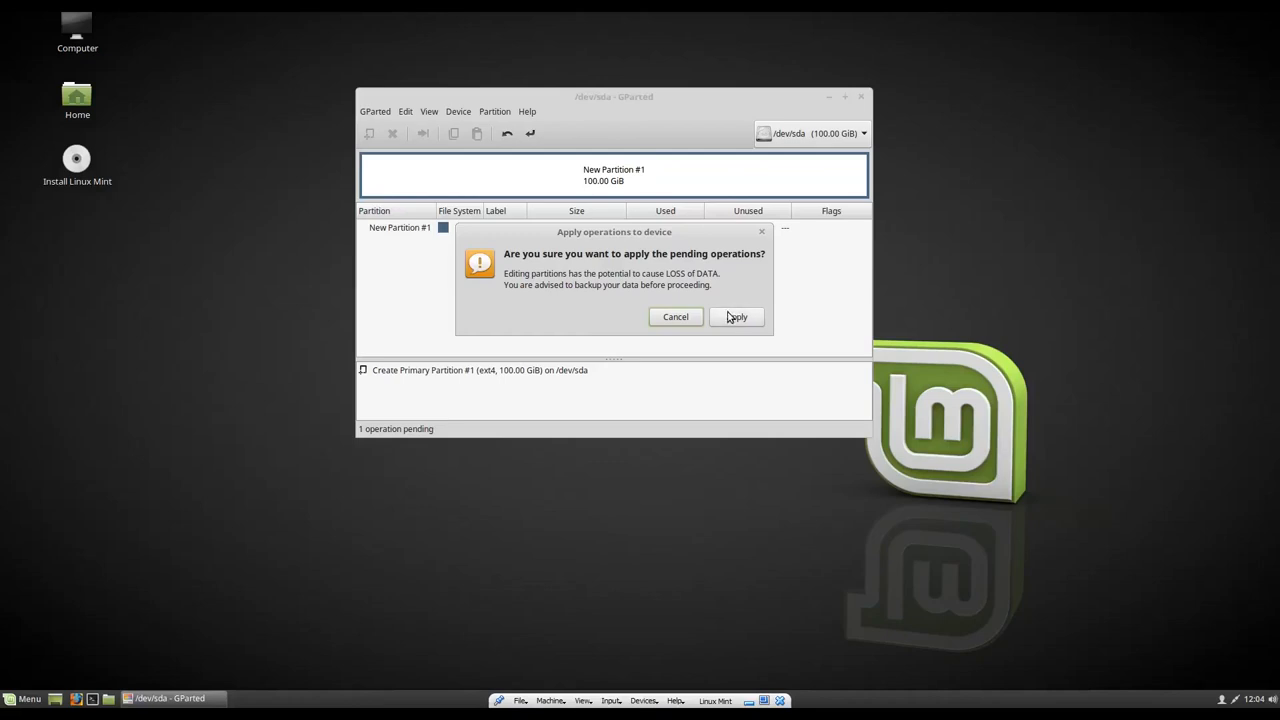
{"action": "mouse_move", "coordinate": [732, 320]}
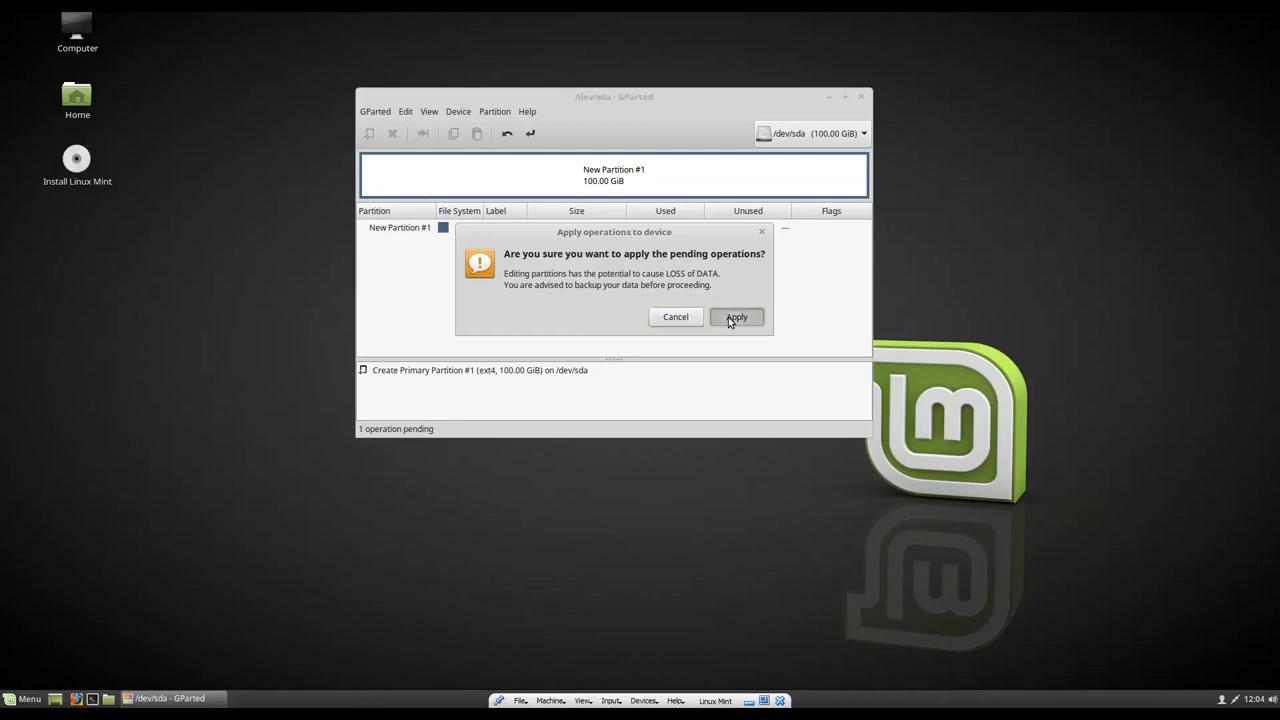
{"action": "left_click", "coordinate": [737, 316]}
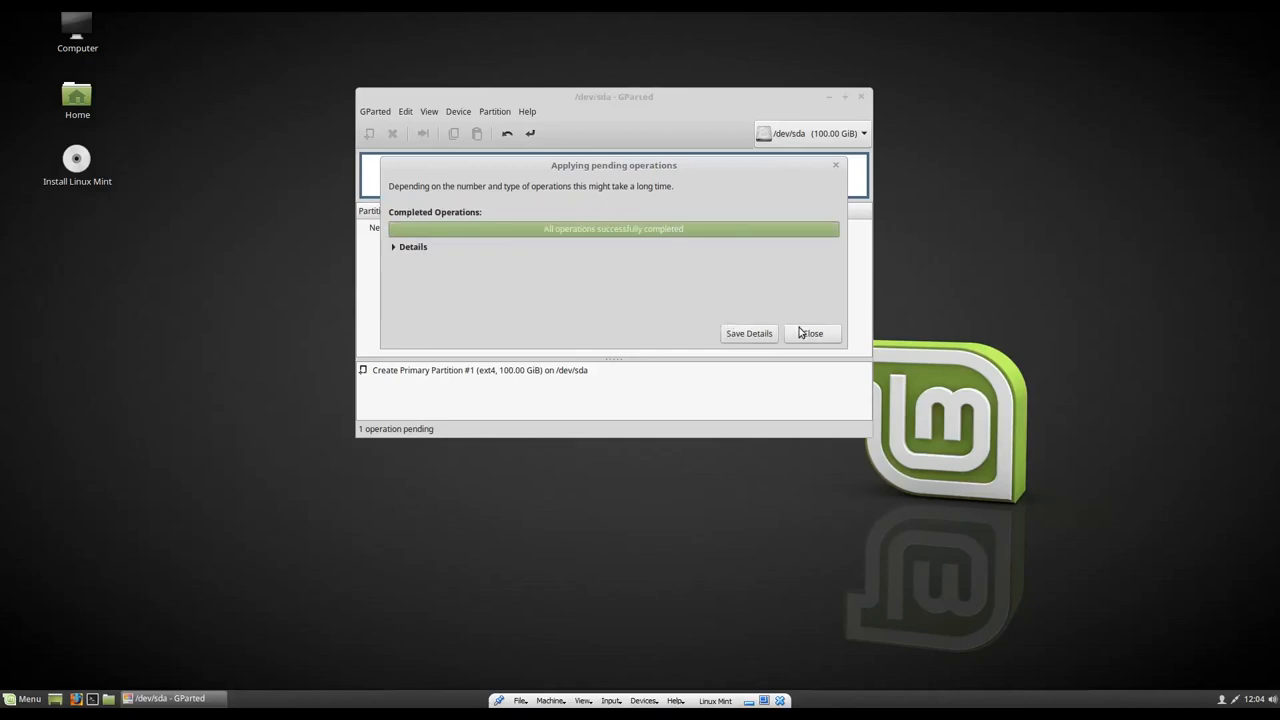
{"action": "left_click", "coordinate": [811, 333]}
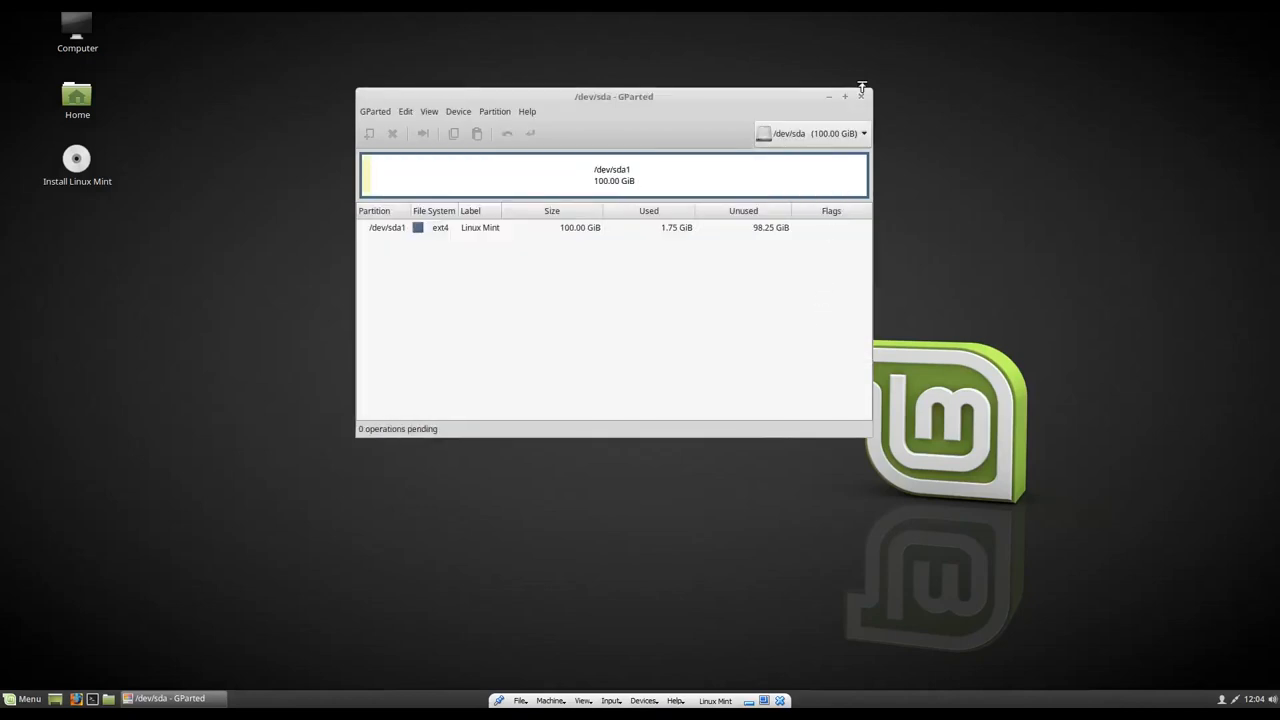
{"action": "left_click", "coordinate": [860, 96]}
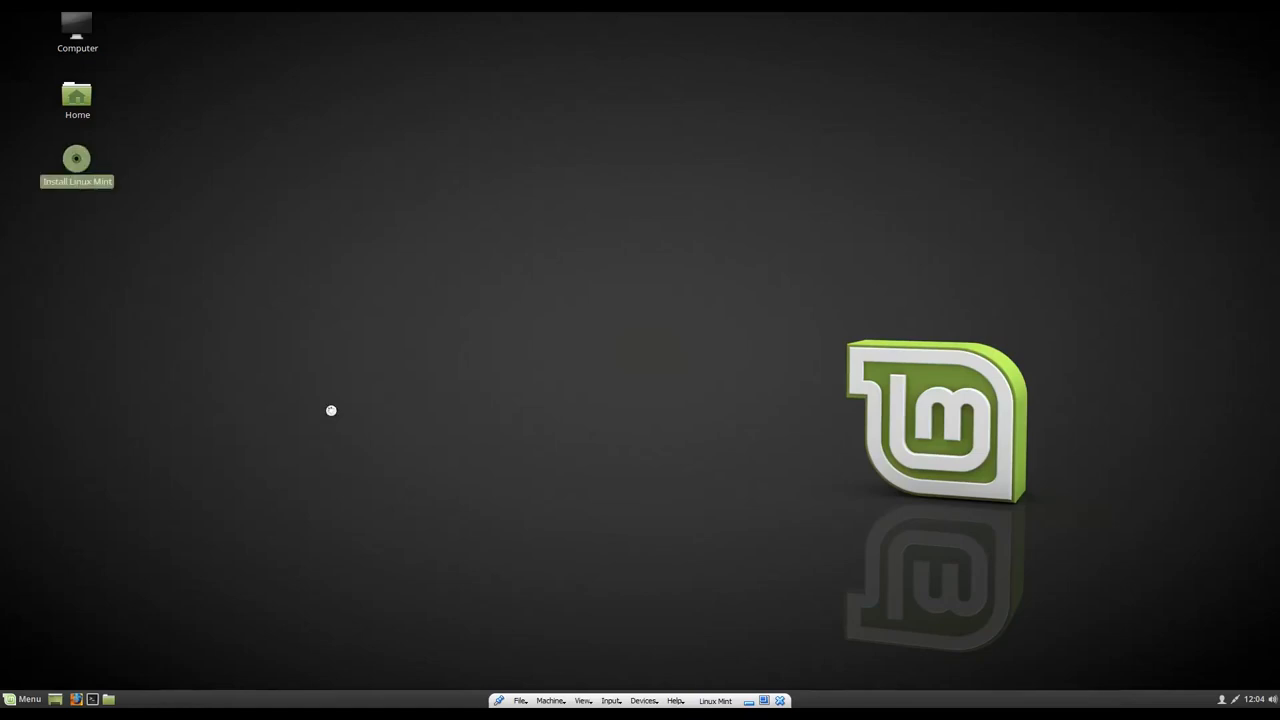
Step: Launch the installer, keep English, and tick third-party drivers and media codecs
{"action": "double_click", "coordinate": [75, 159]}
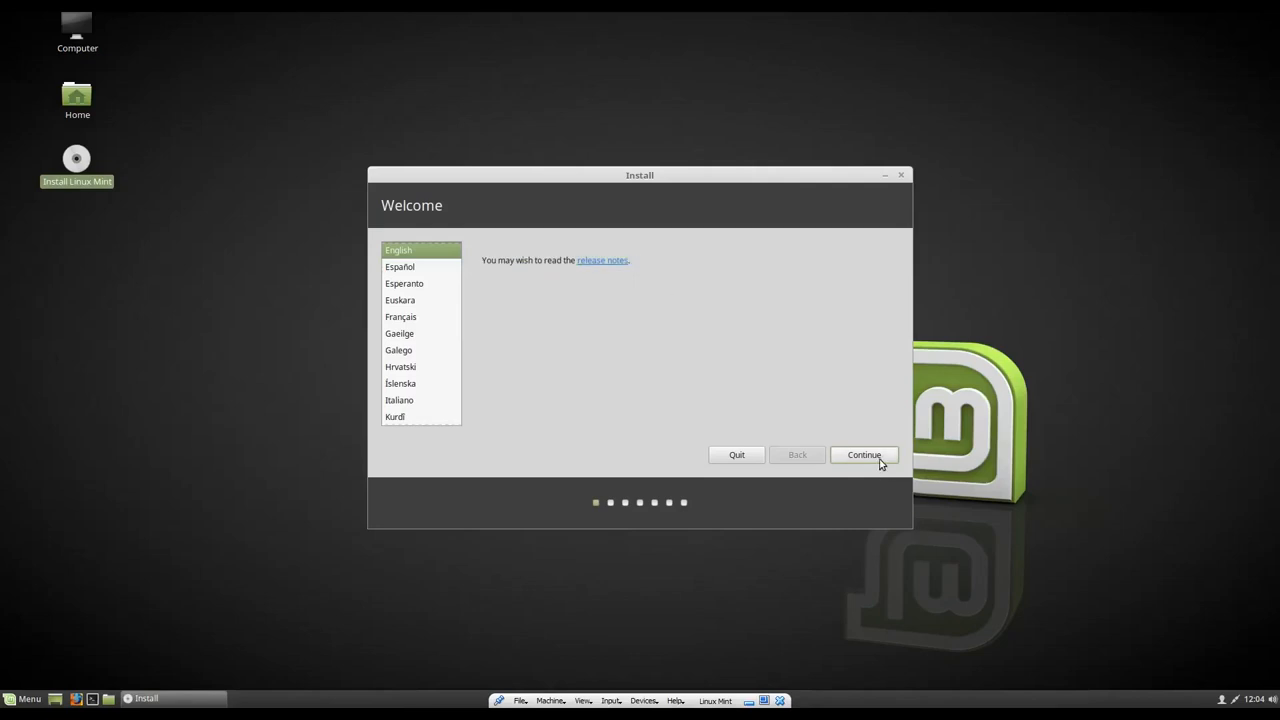
{"action": "left_click", "coordinate": [864, 454]}
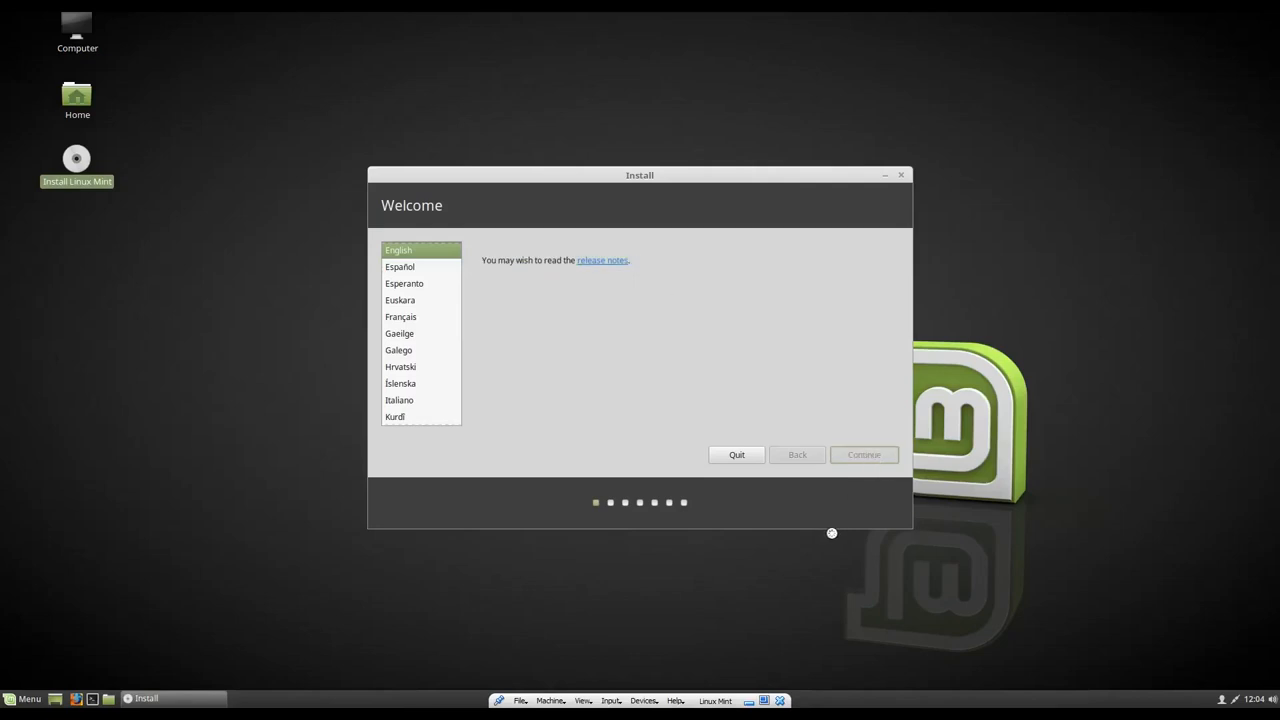
{"action": "left_click", "coordinate": [863, 454]}
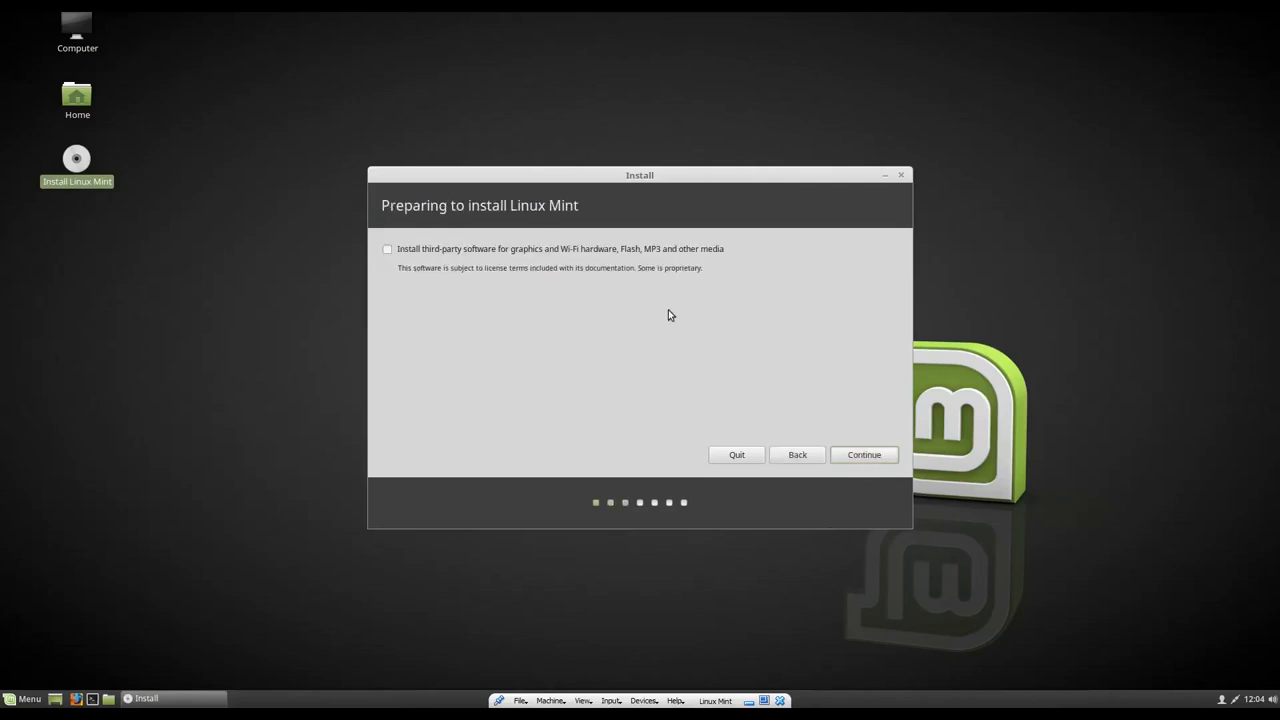
{"action": "mouse_move", "coordinate": [458, 298]}
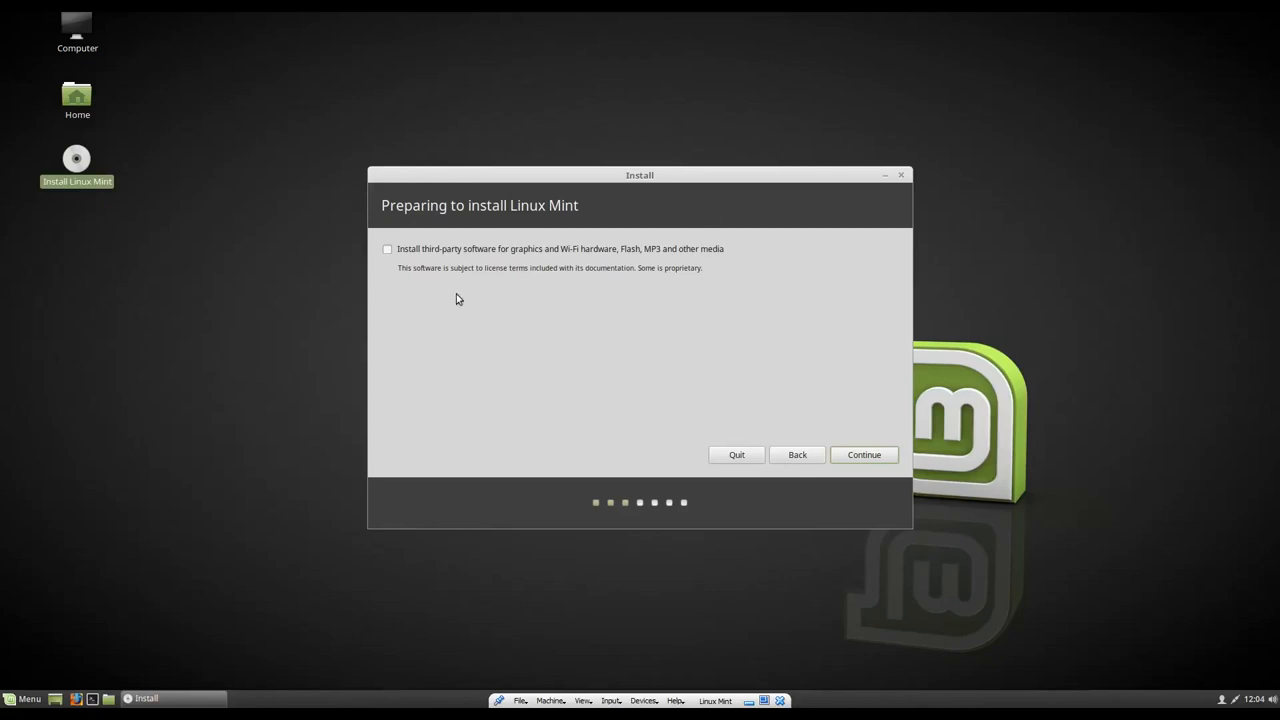
{"action": "left_click", "coordinate": [386, 248]}
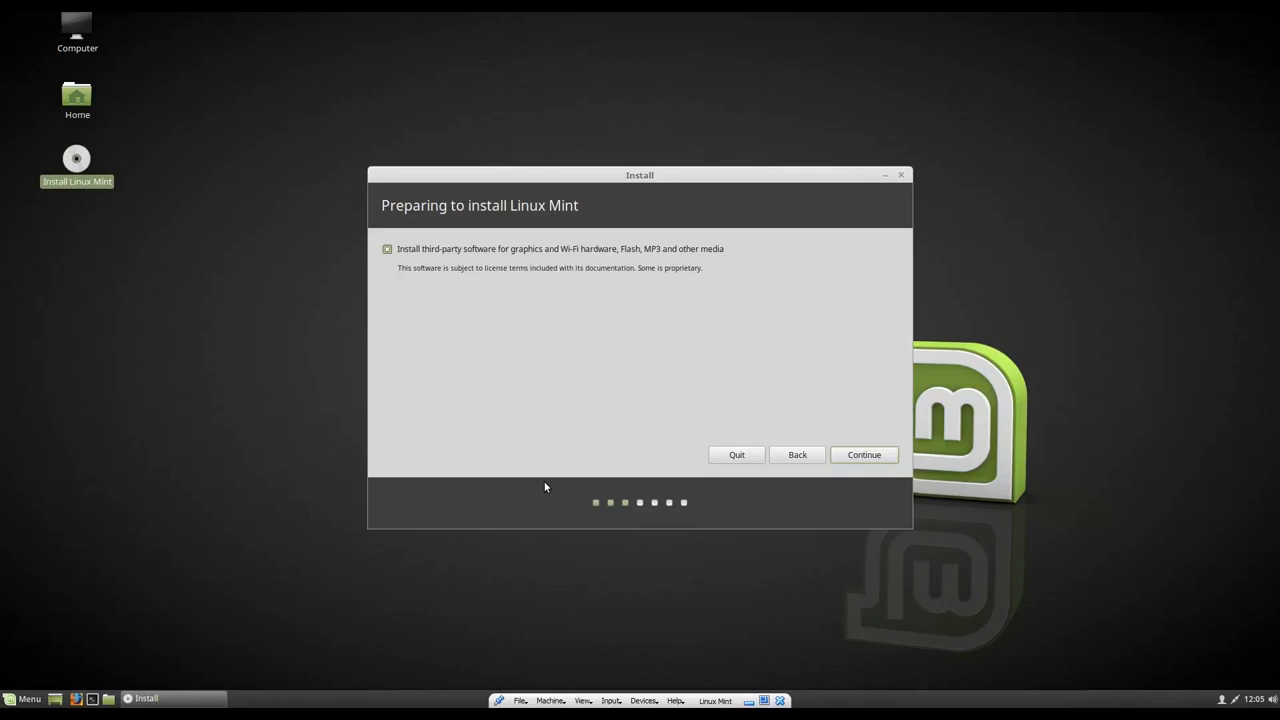
{"action": "mouse_move", "coordinate": [760, 376]}
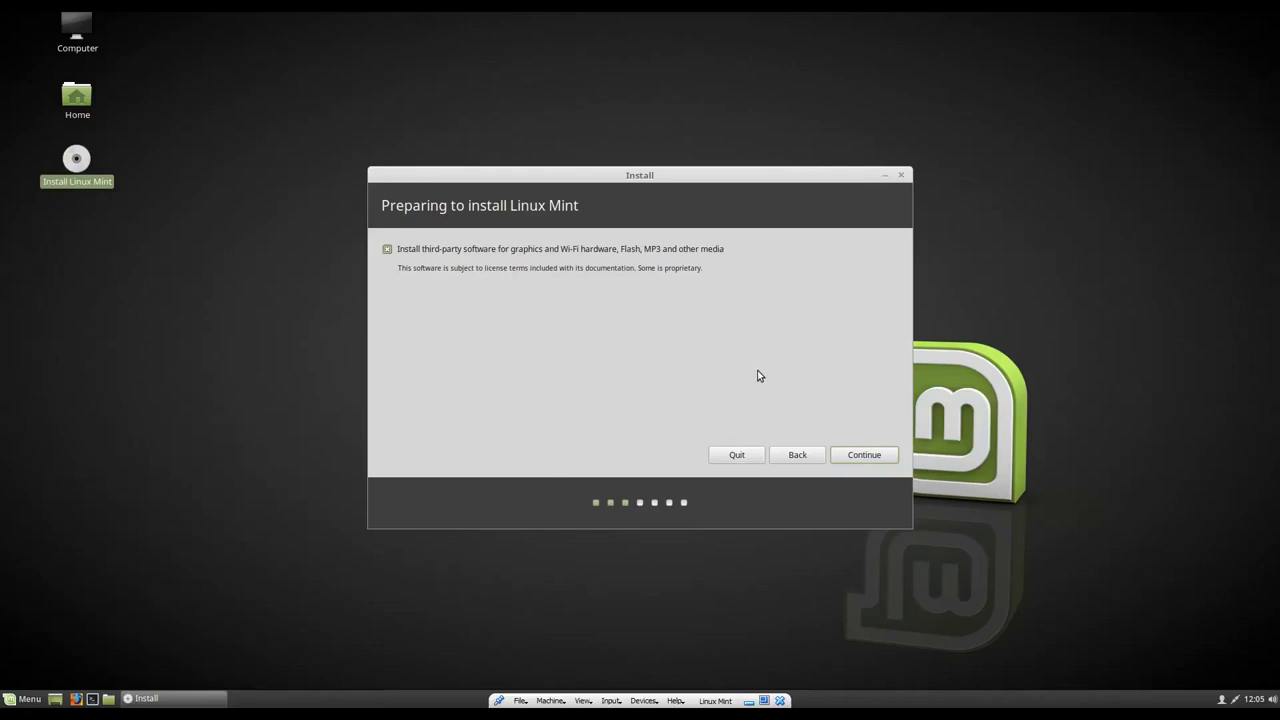
{"action": "mouse_move", "coordinate": [858, 443]}
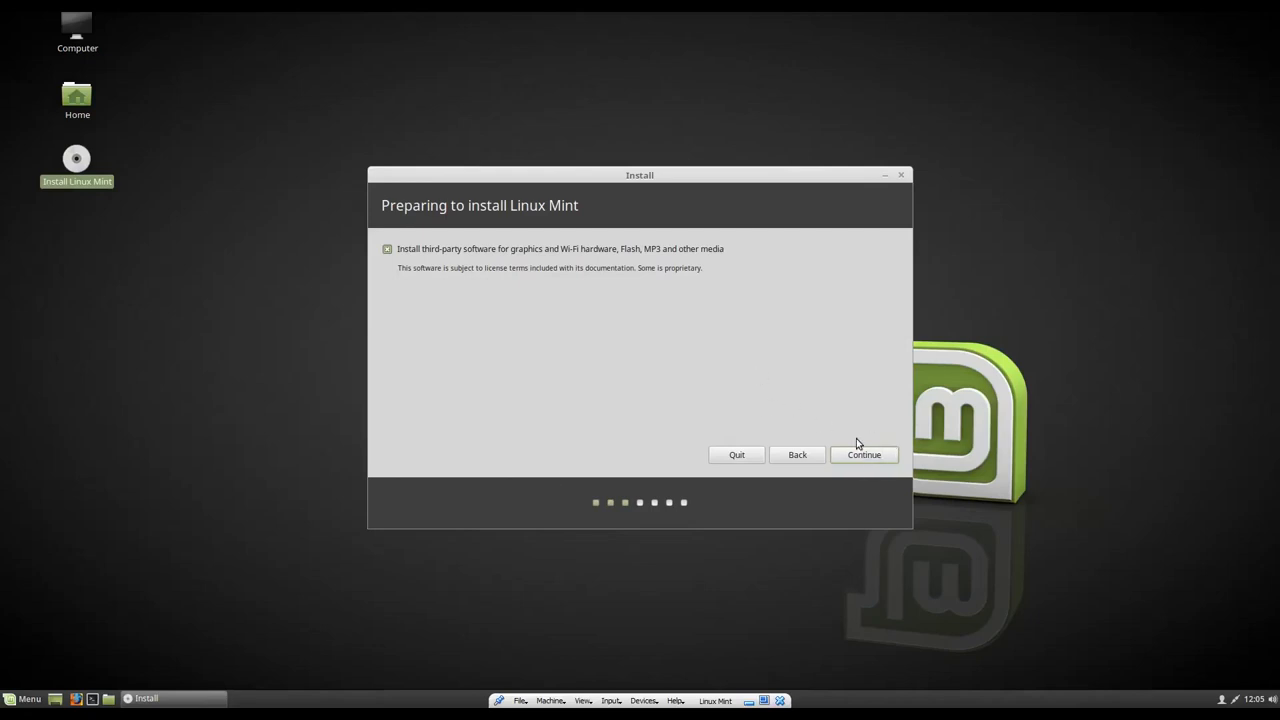
{"action": "mouse_move", "coordinate": [777, 445]}
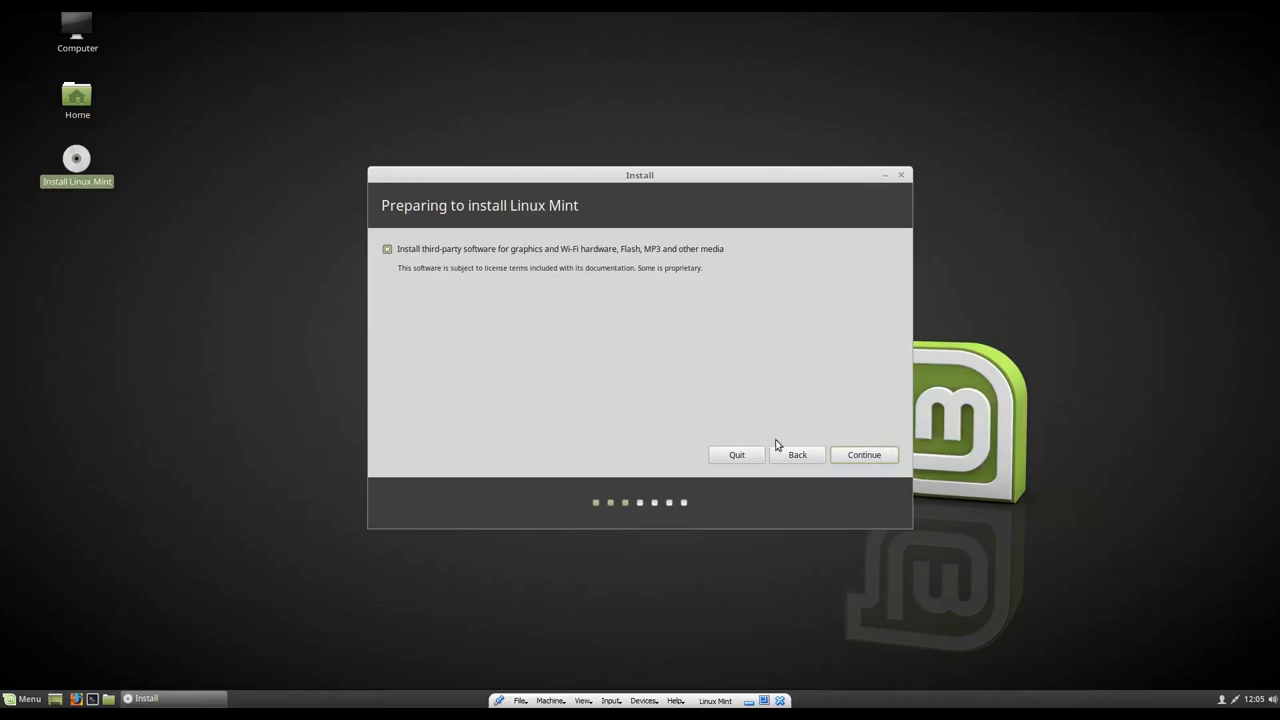
{"action": "mouse_move", "coordinate": [877, 431]}
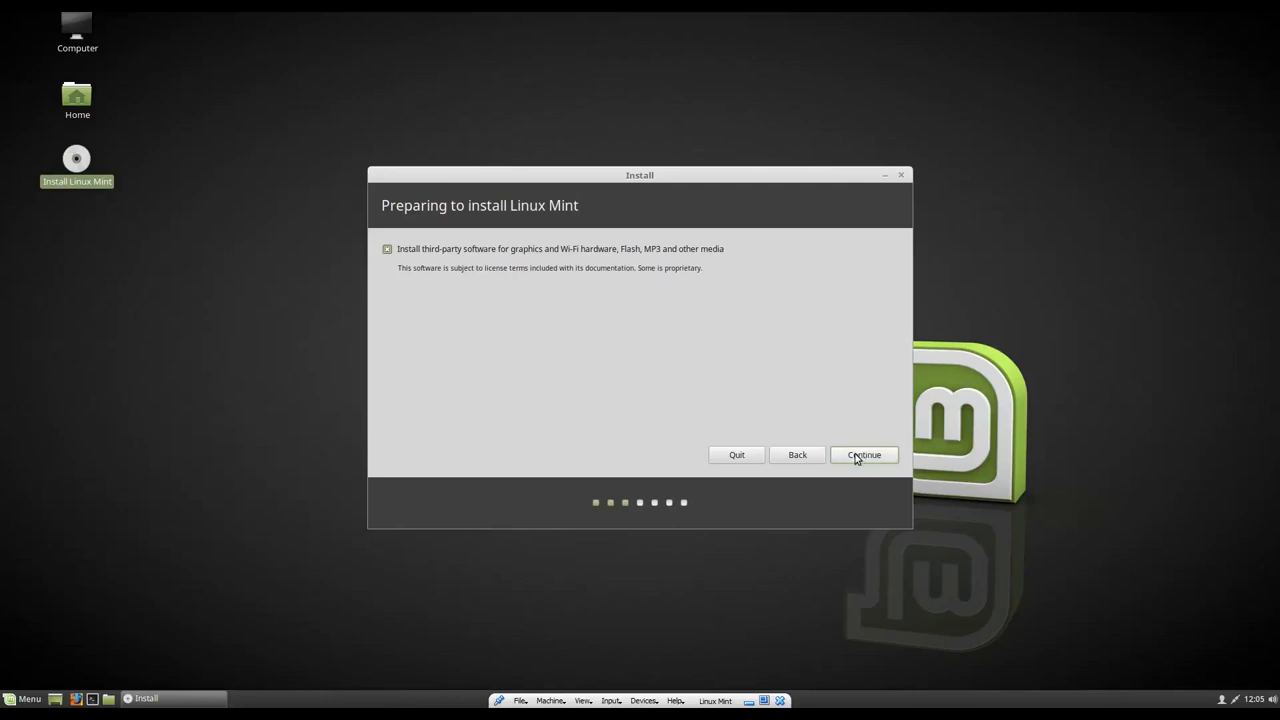
Step: Advance to Installation type and choose 'Erase disk and install Linux Mint'
{"action": "left_click", "coordinate": [864, 454]}
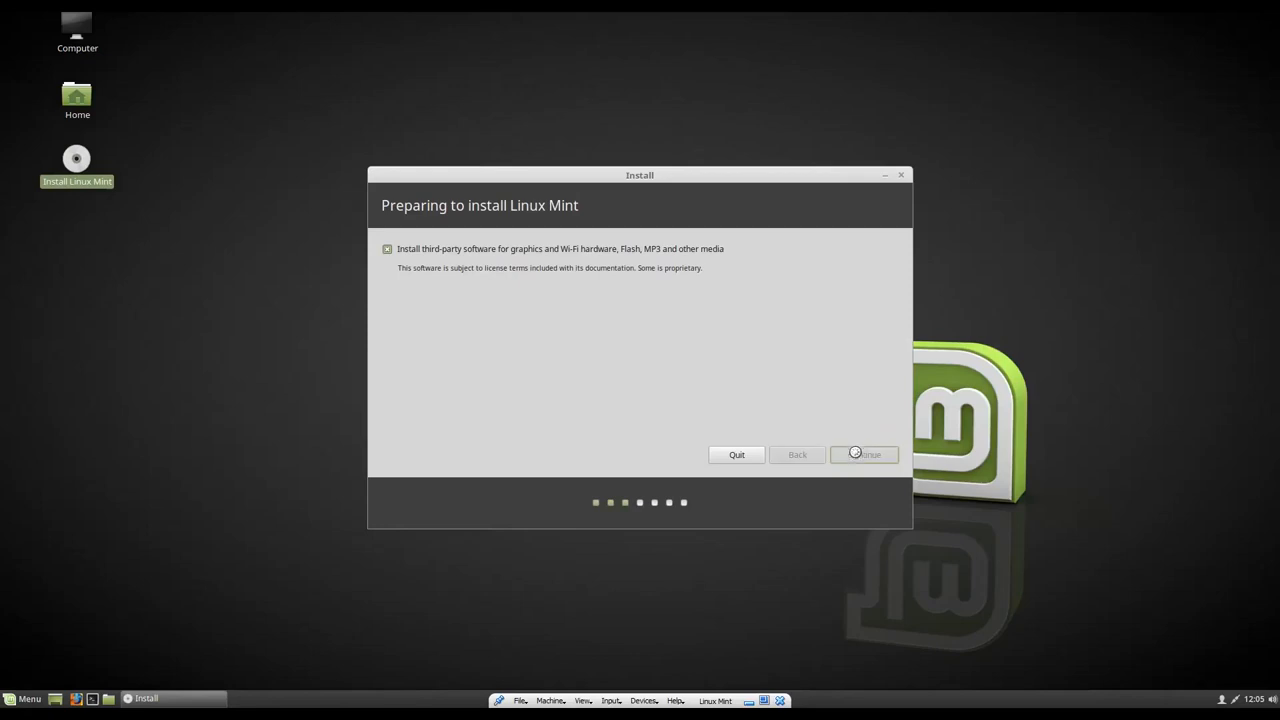
{"action": "mouse_move", "coordinate": [826, 445]}
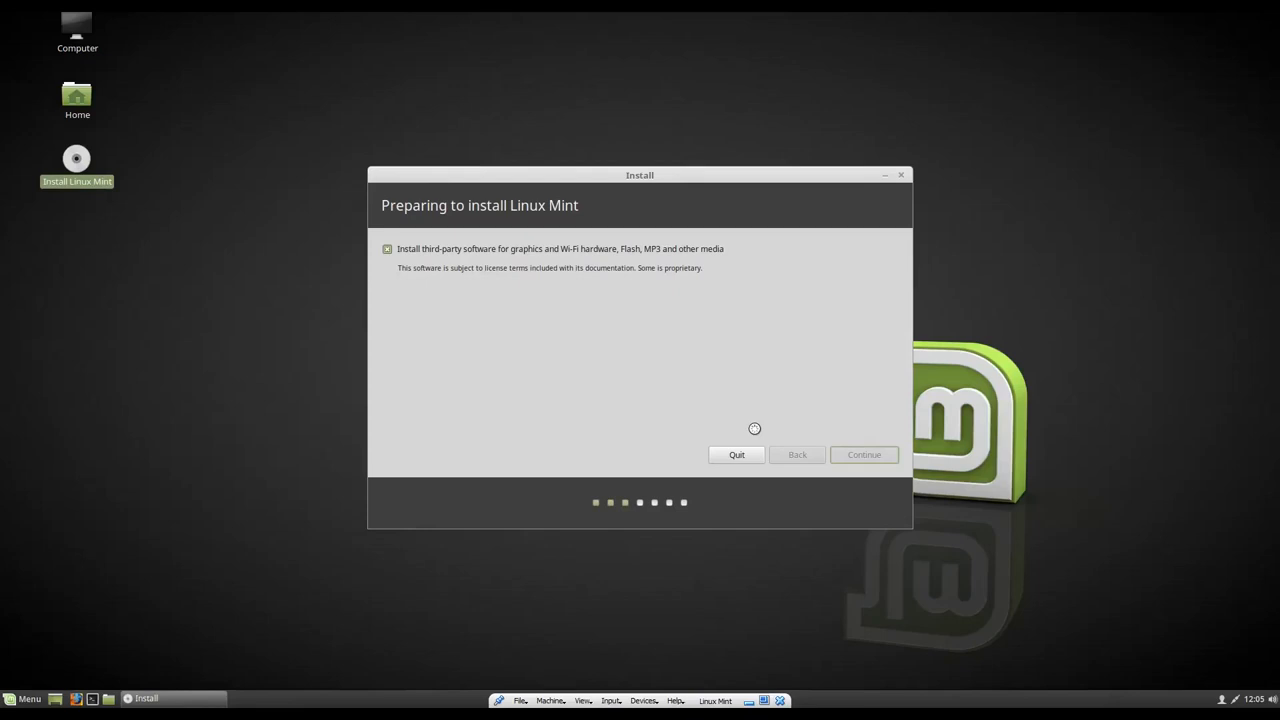
{"action": "left_click", "coordinate": [864, 455]}
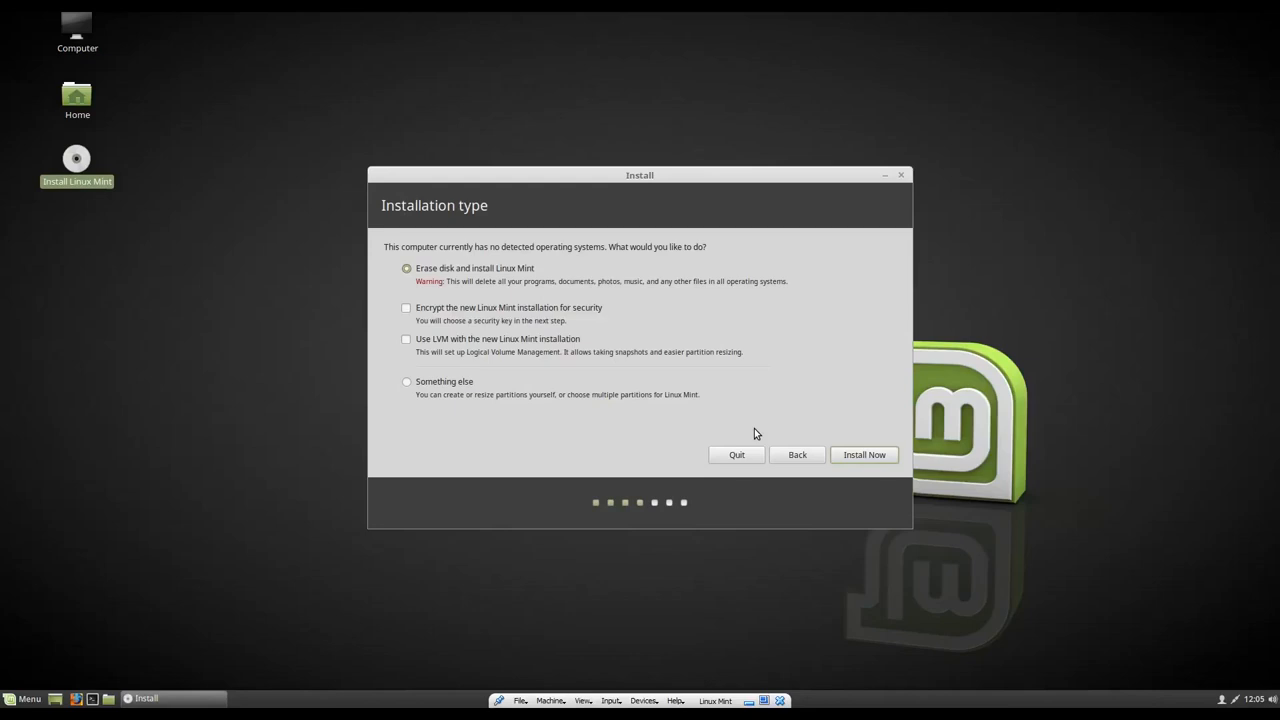
{"action": "mouse_move", "coordinate": [700, 425]}
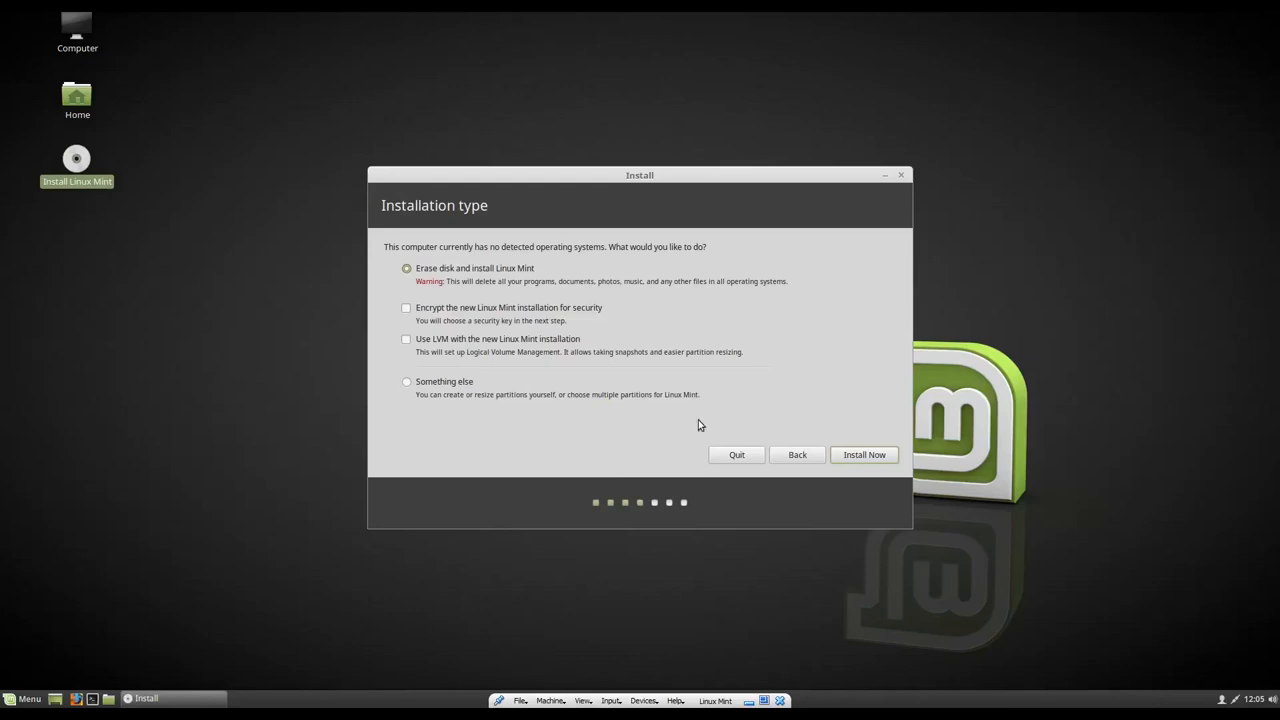
{"action": "mouse_move", "coordinate": [491, 405]}
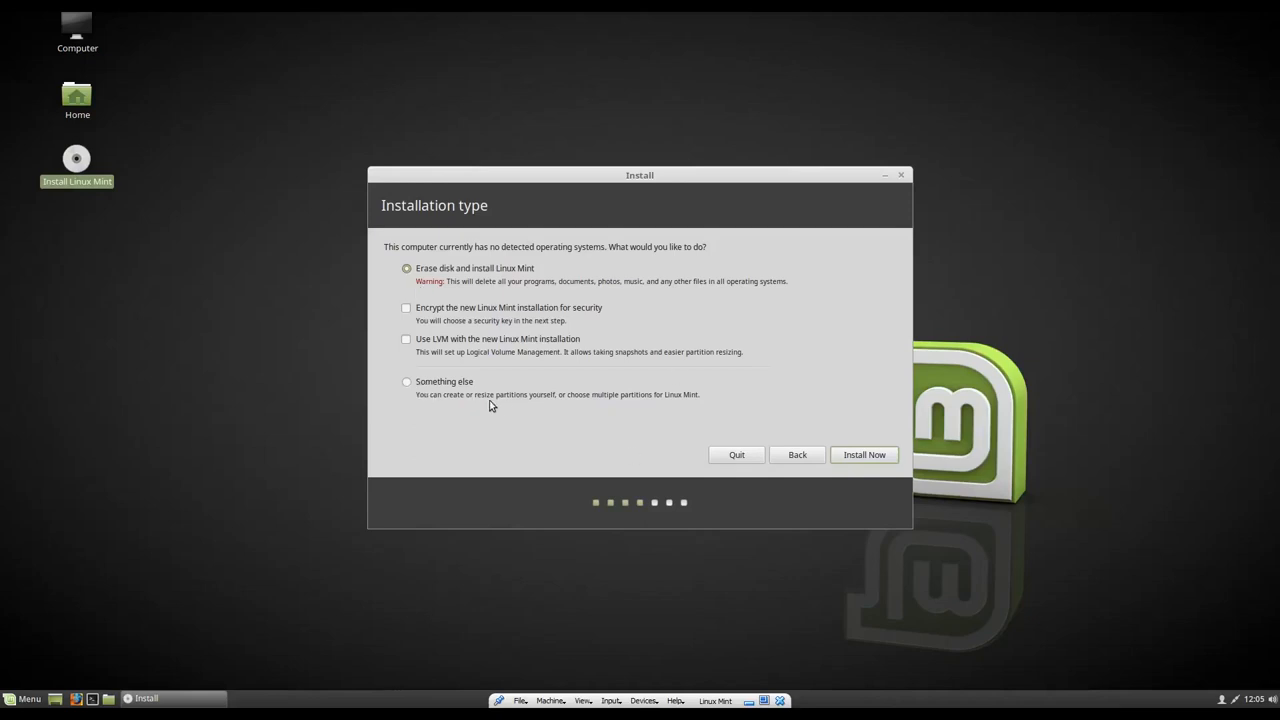
{"action": "mouse_move", "coordinate": [482, 374]}
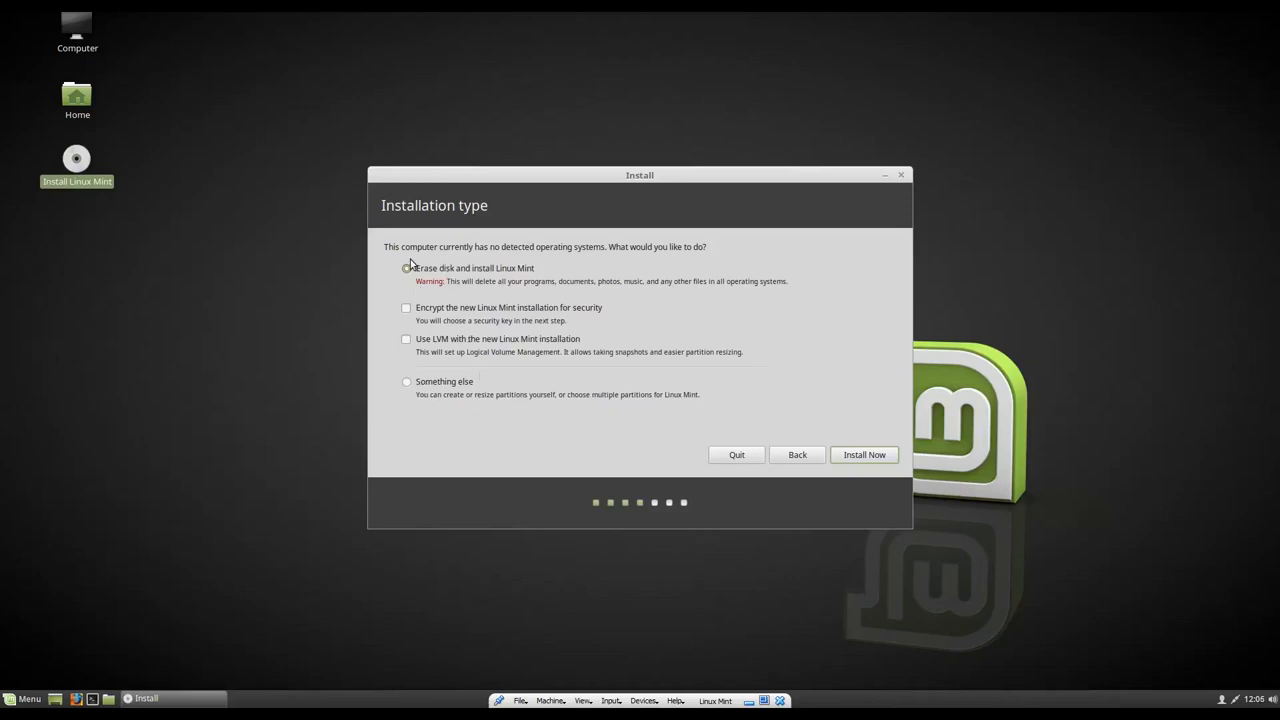
{"action": "left_click", "coordinate": [406, 268]}
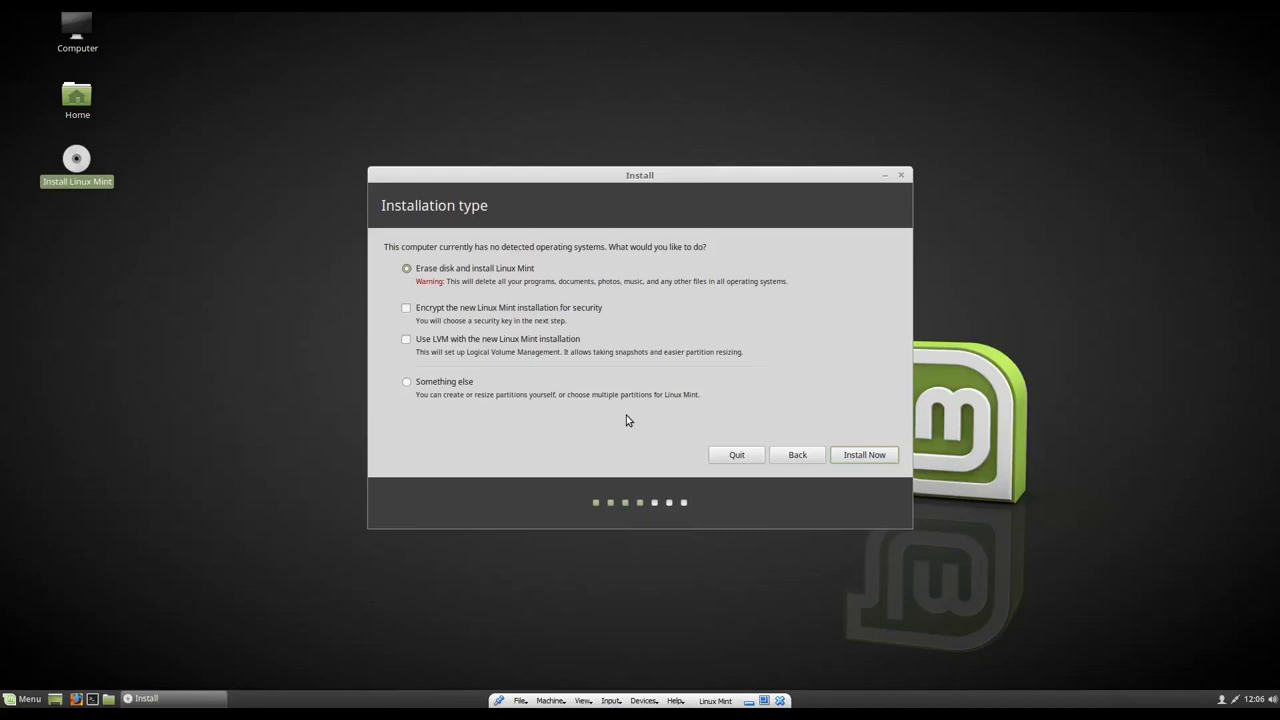
{"action": "mouse_move", "coordinate": [447, 221]}
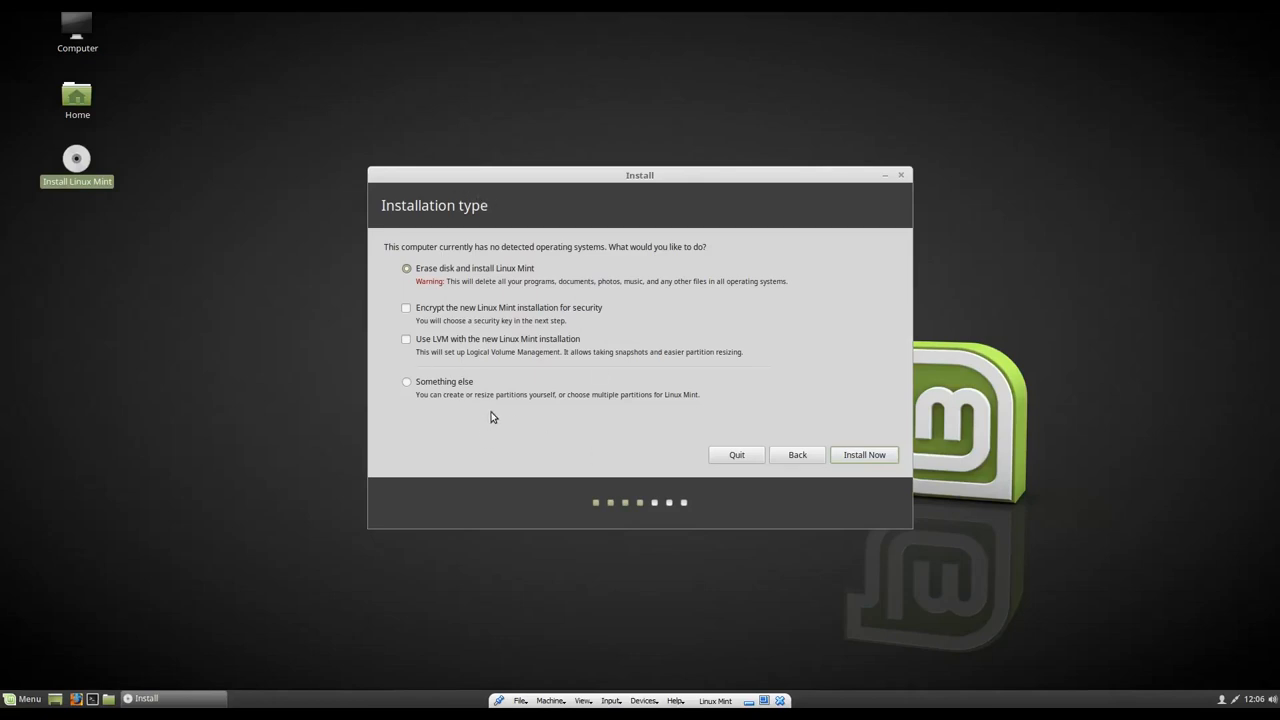
{"action": "left_click", "coordinate": [405, 382]}
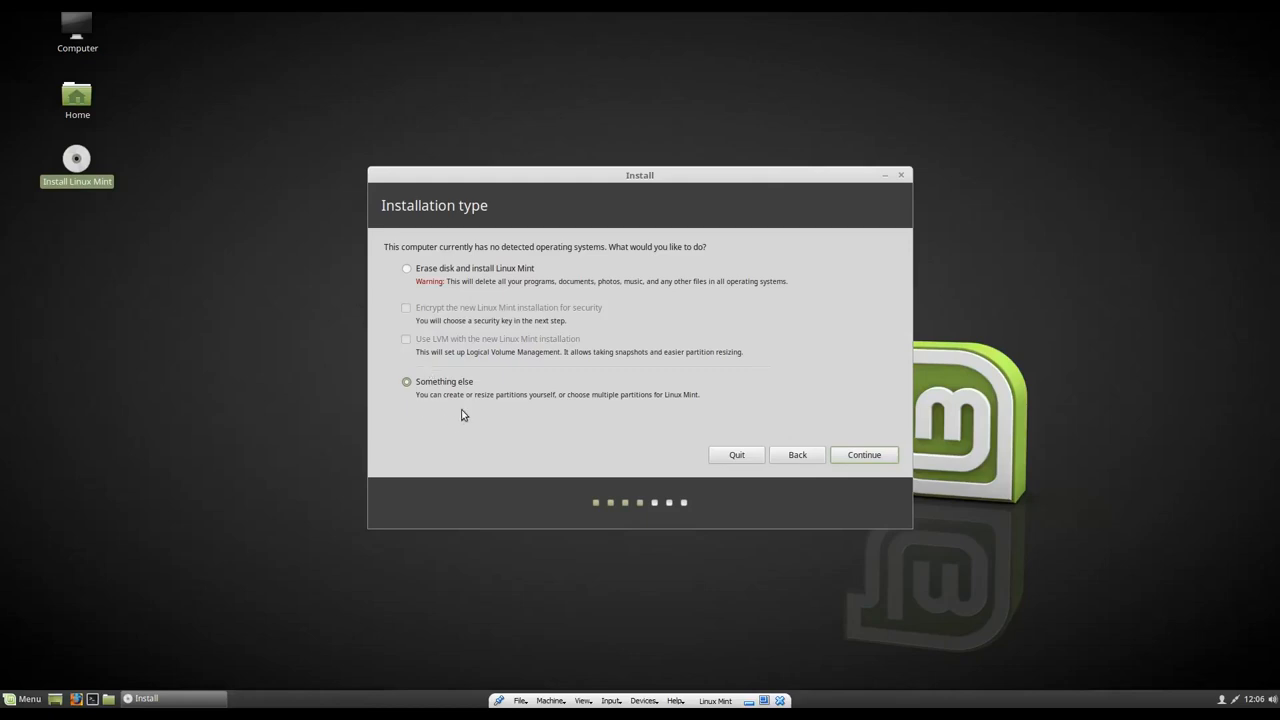
{"action": "mouse_move", "coordinate": [622, 408]}
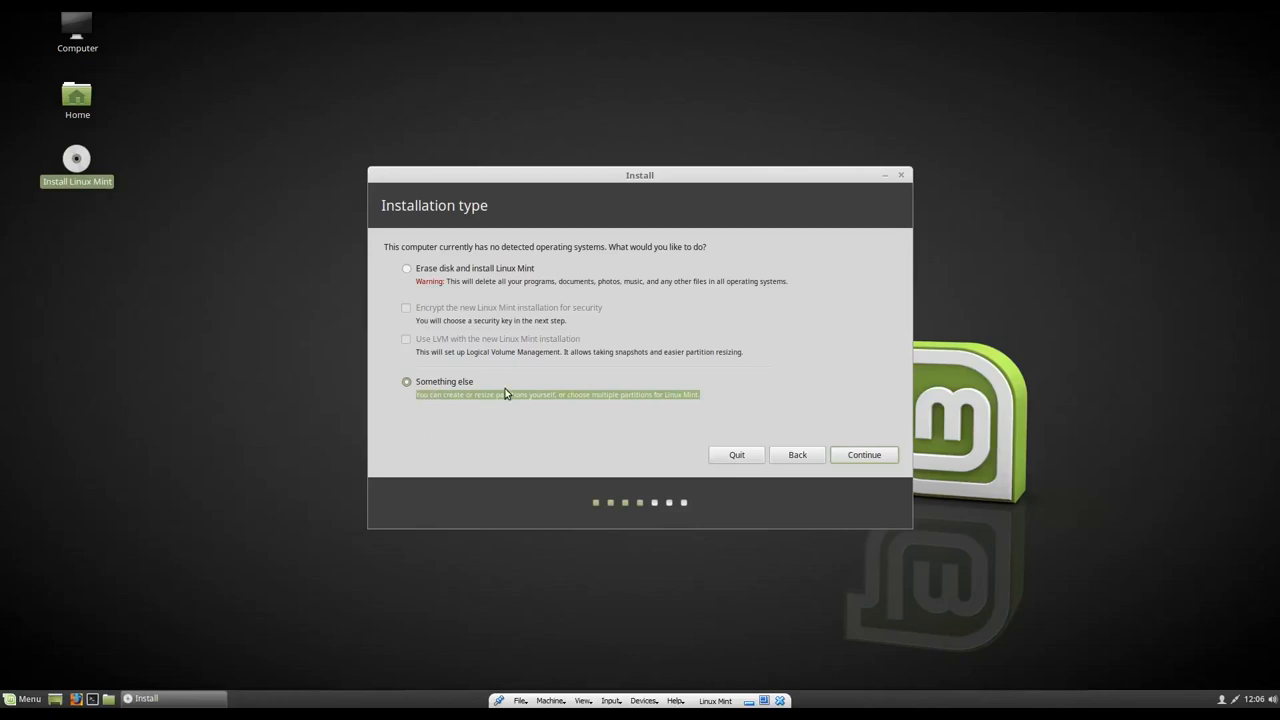
{"action": "mouse_move", "coordinate": [456, 318]}
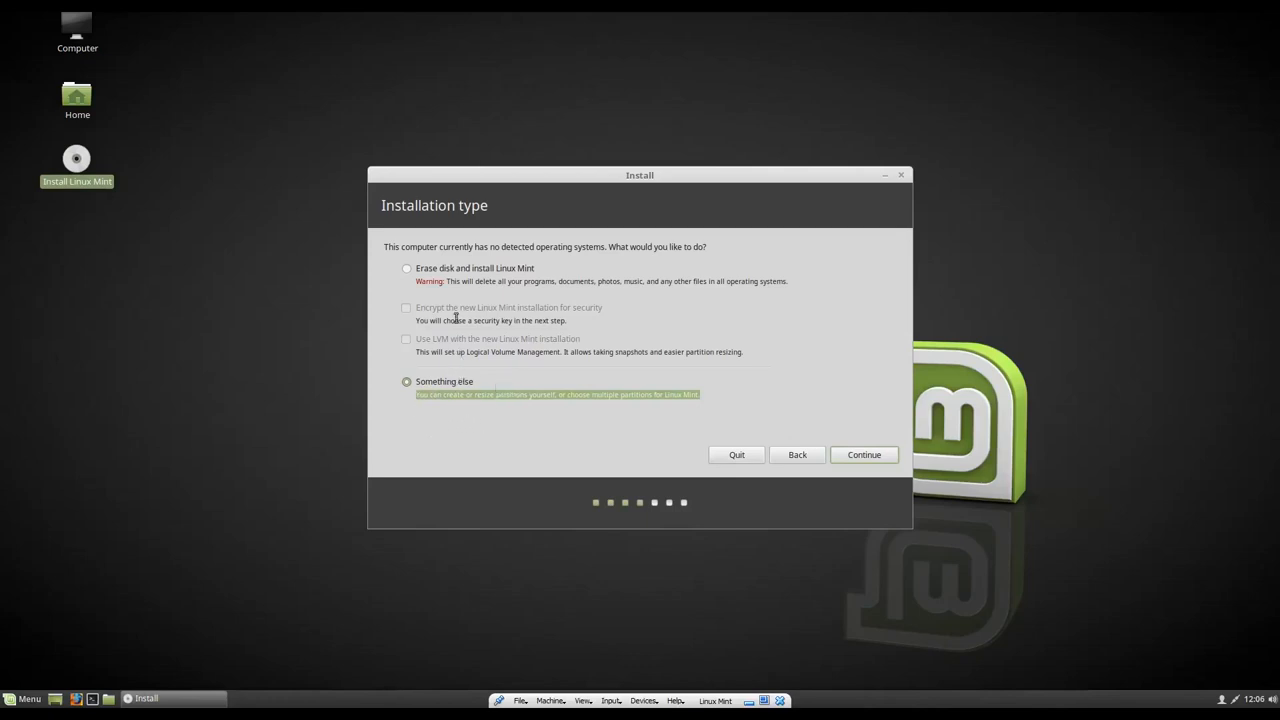
{"action": "left_click", "coordinate": [404, 268]}
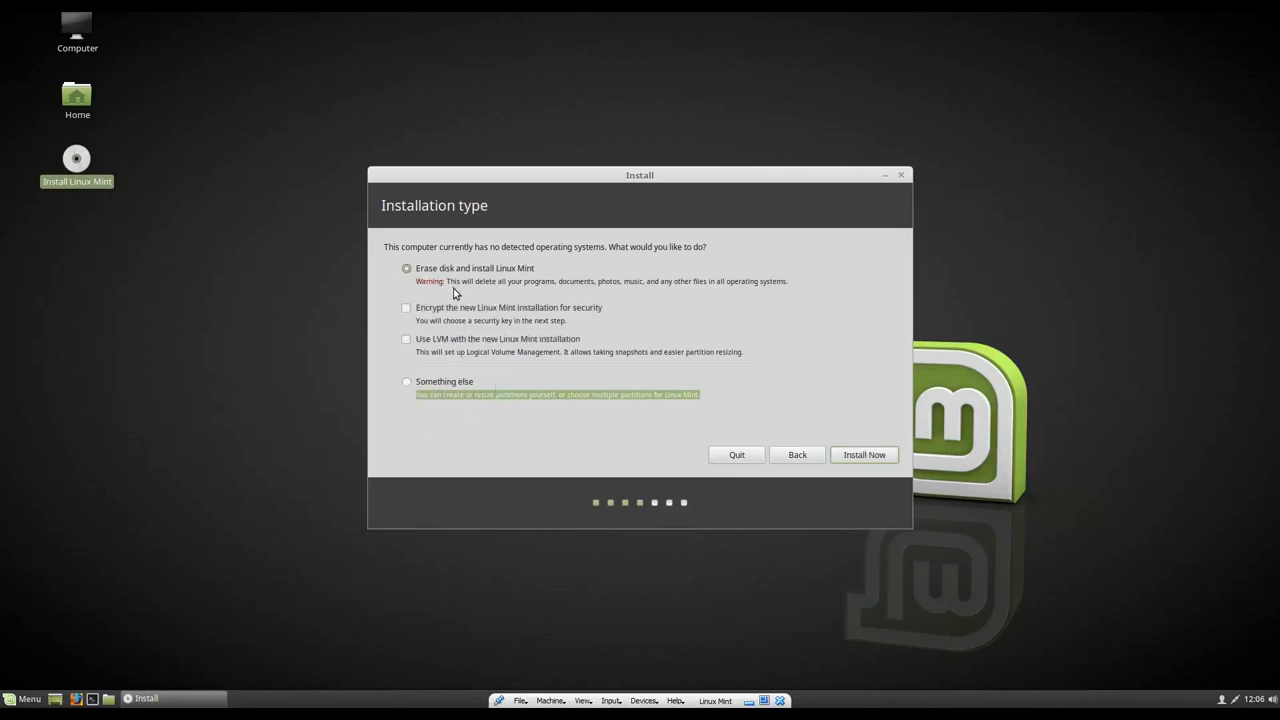
{"action": "mouse_move", "coordinate": [589, 319]}
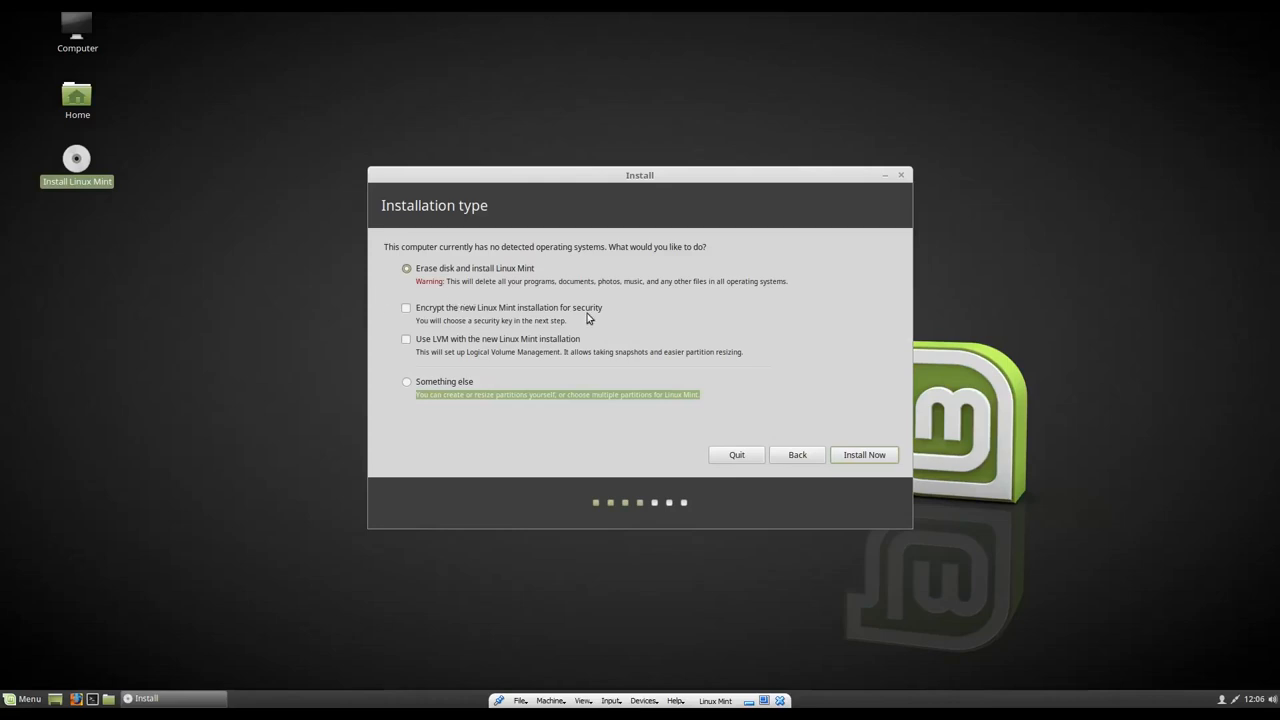
{"action": "mouse_move", "coordinate": [669, 469]}
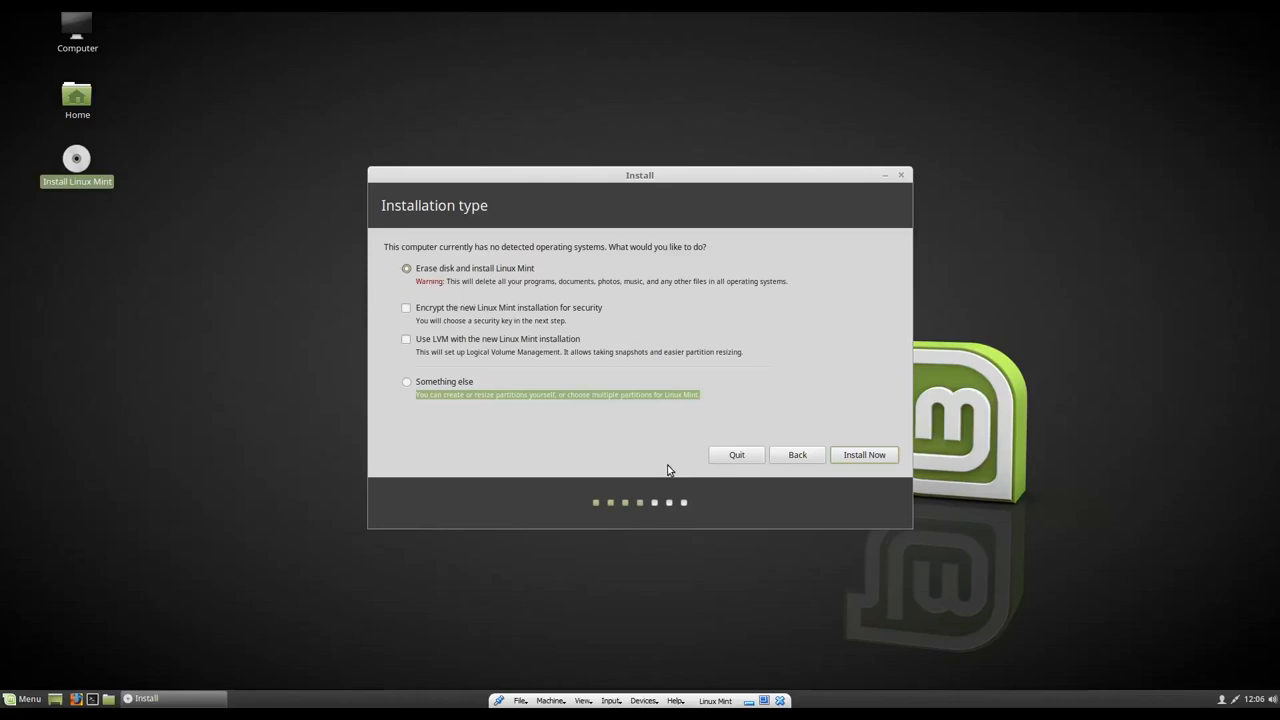
{"action": "mouse_move", "coordinate": [847, 455]}
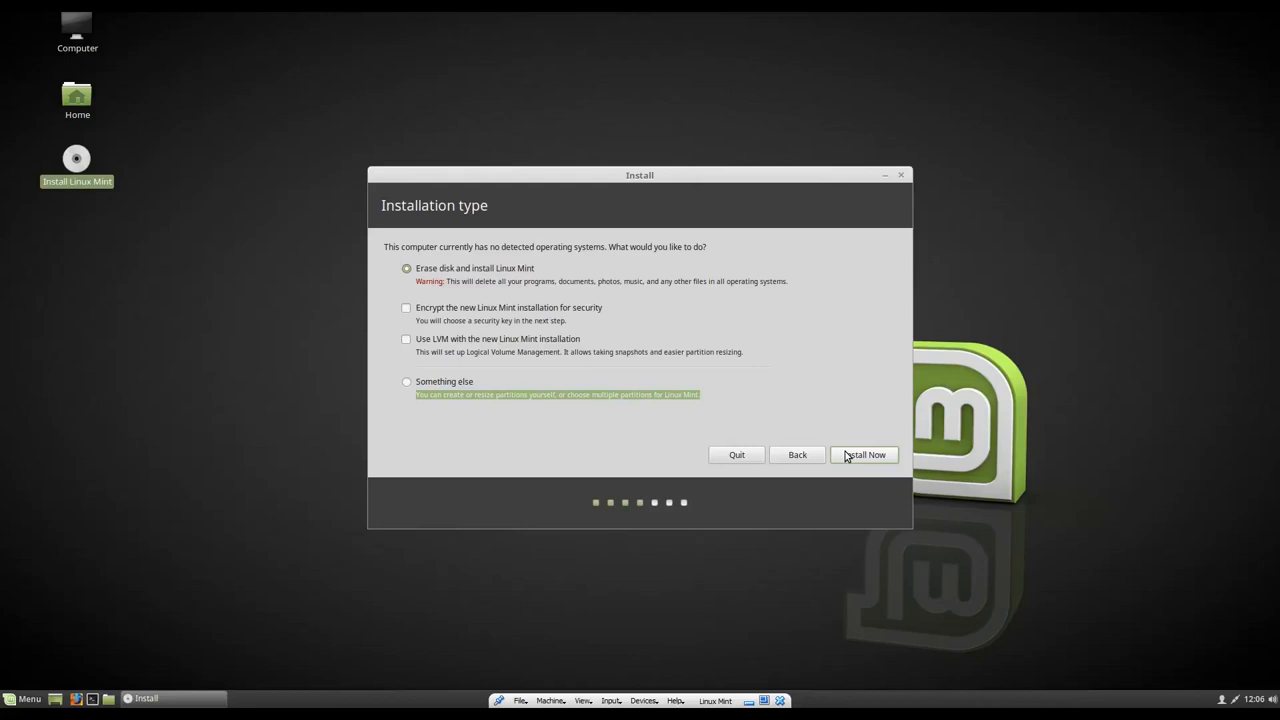
Step: Start Install Now, approve writing the ext4 and swap partitions, and reach Where are you?
{"action": "left_click", "coordinate": [864, 455]}
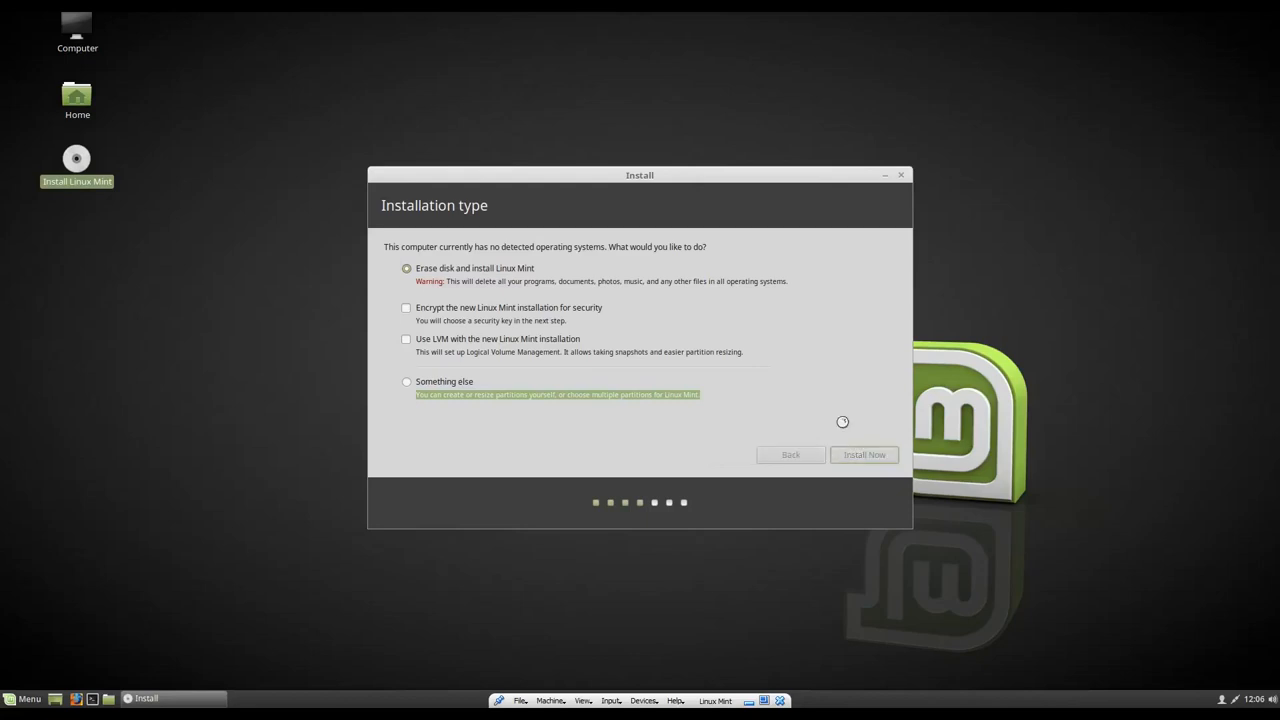
{"action": "left_click", "coordinate": [864, 455]}
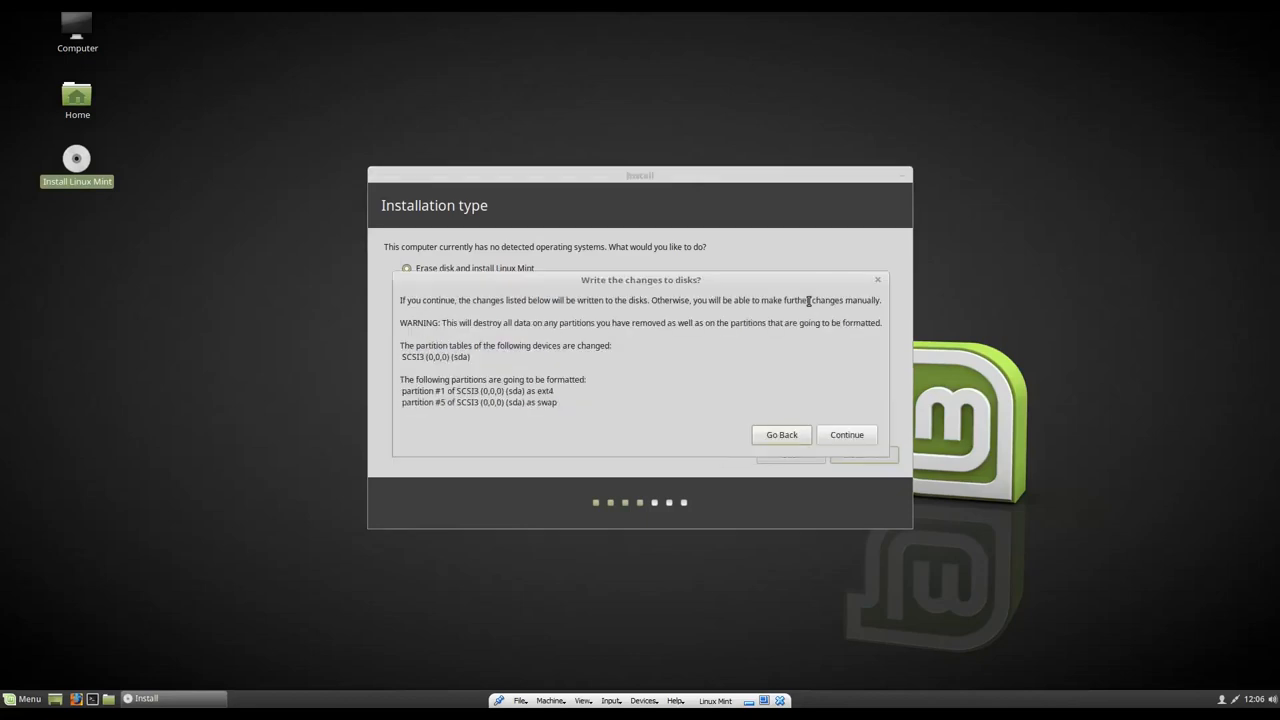
{"action": "mouse_move", "coordinate": [430, 360]}
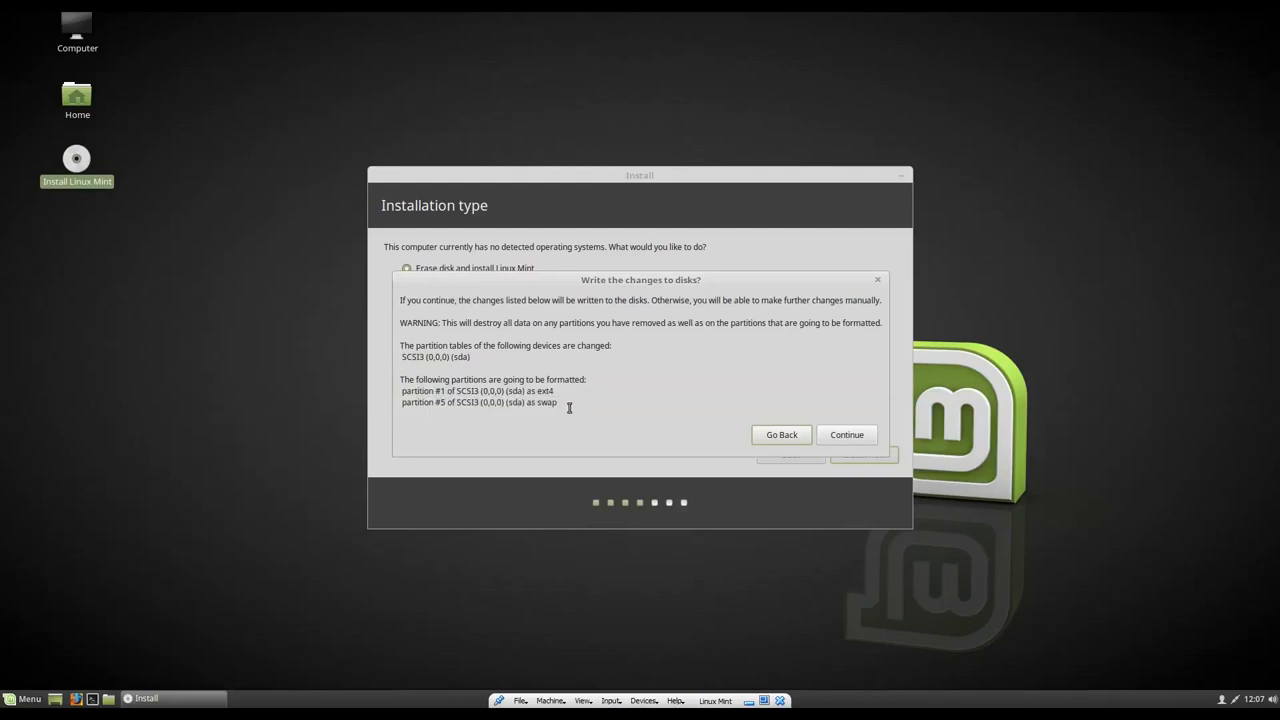
{"action": "double_click", "coordinate": [473, 403]}
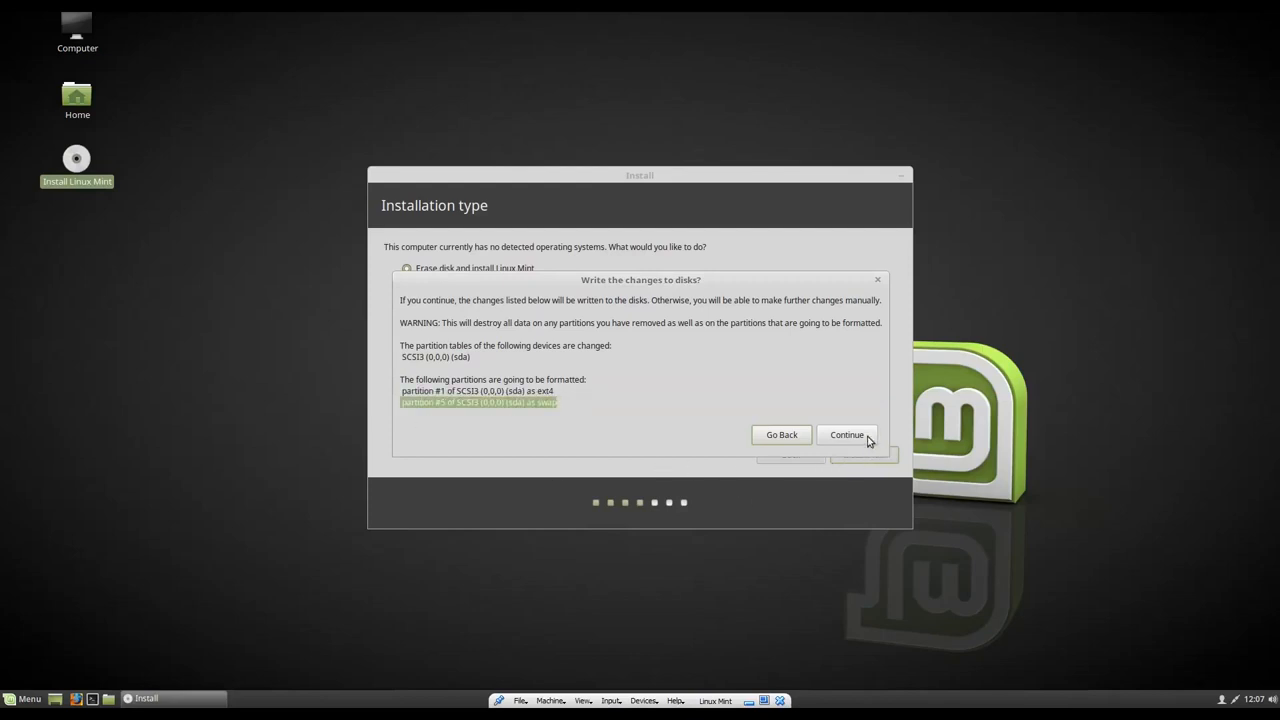
{"action": "left_click", "coordinate": [847, 434]}
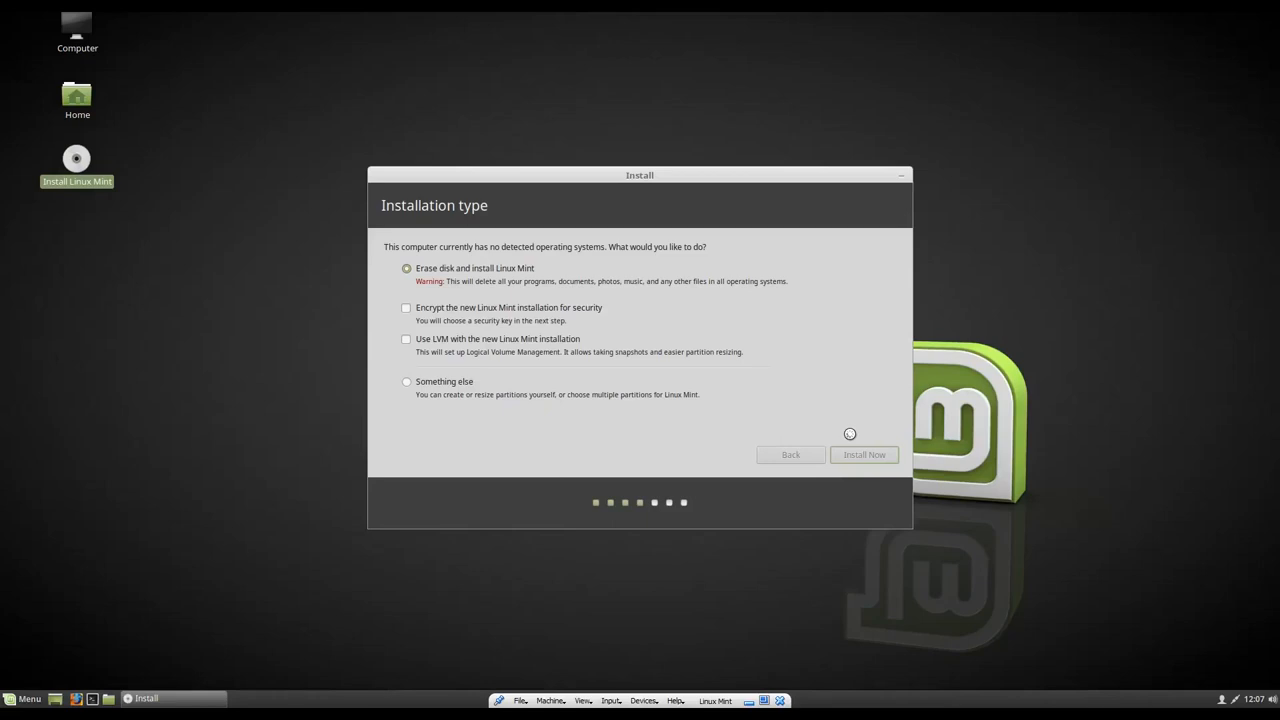
{"action": "left_click", "coordinate": [864, 454]}
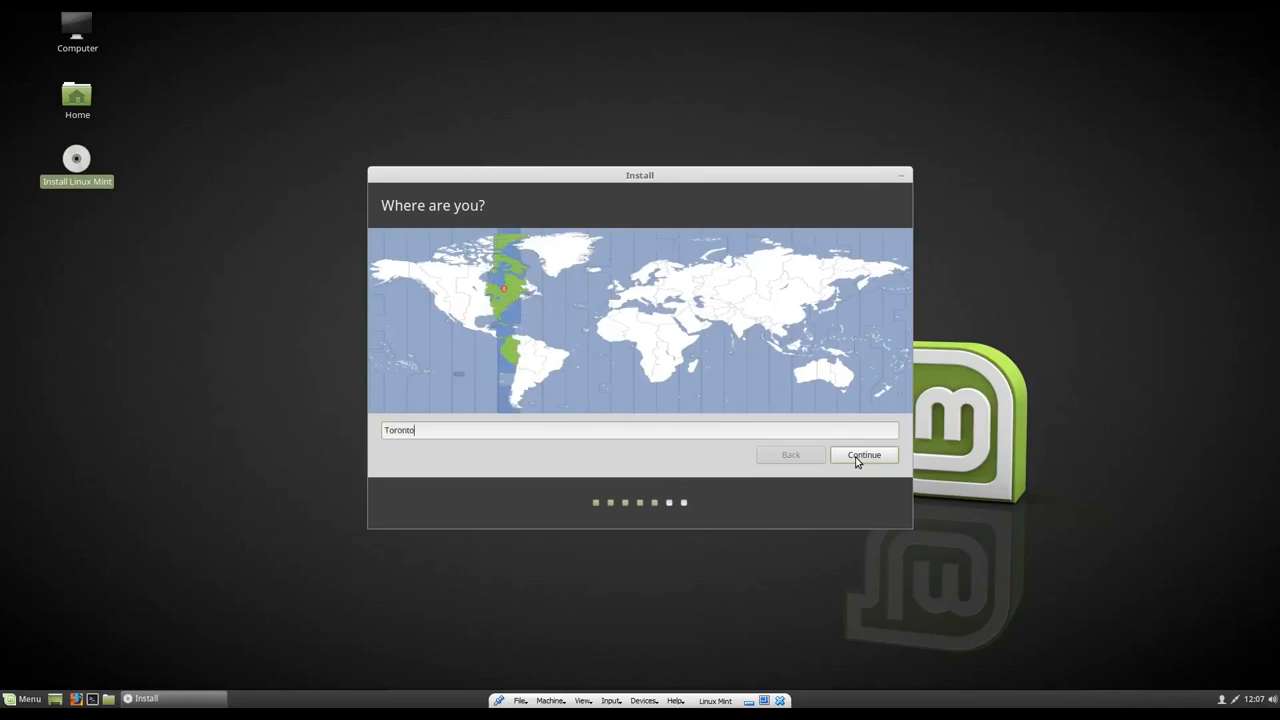
Step: Accept Toronto as location and English (US) keyboard layout, reaching the account form
{"action": "left_click", "coordinate": [864, 454]}
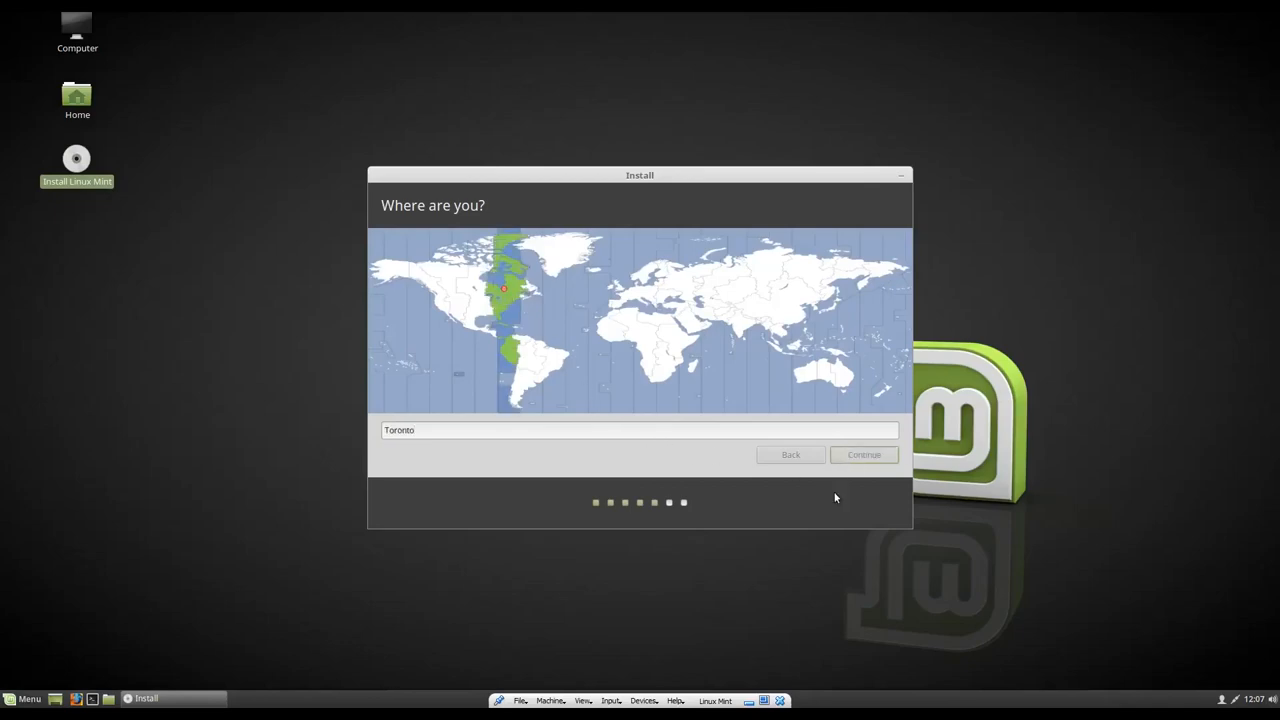
{"action": "left_click", "coordinate": [864, 455]}
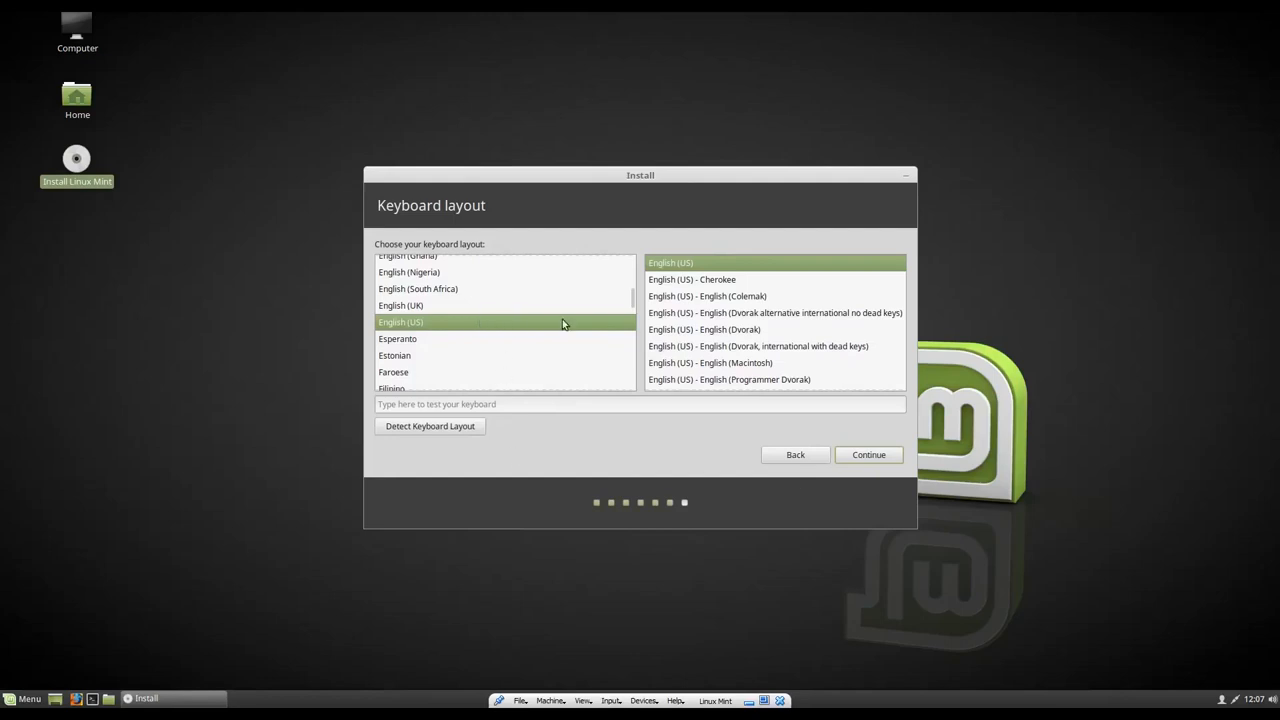
{"action": "mouse_move", "coordinate": [502, 373]}
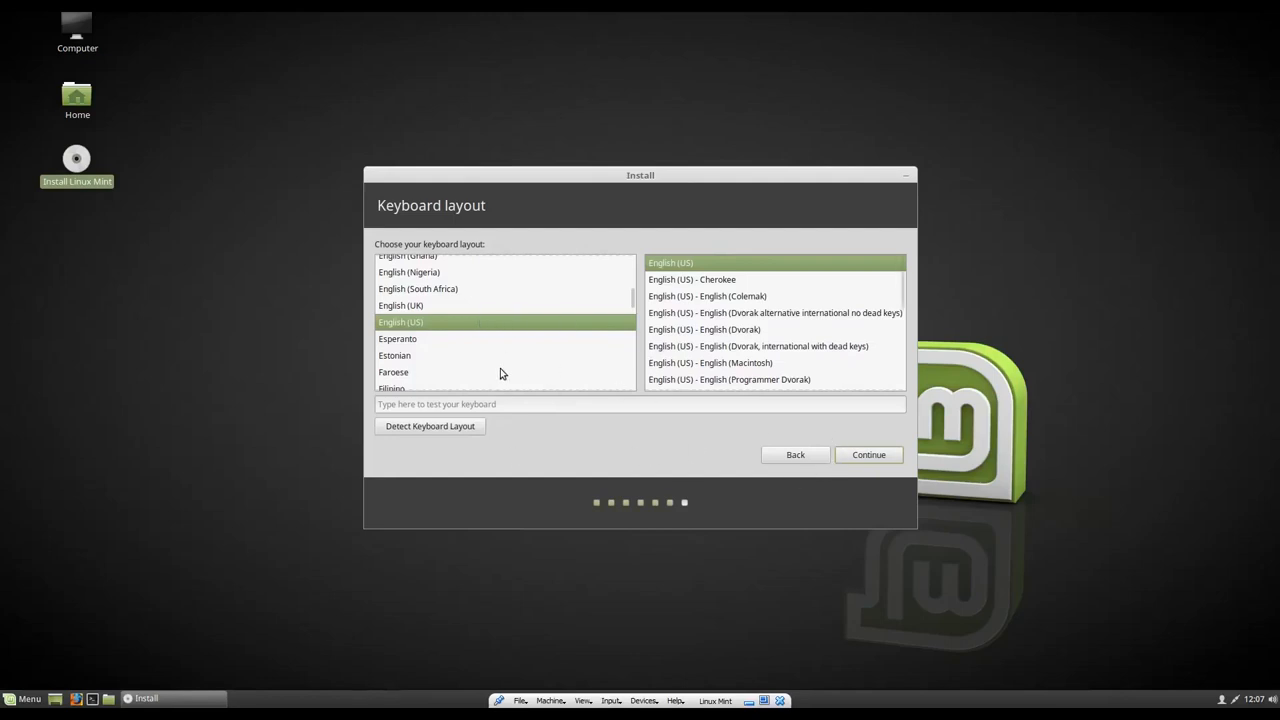
{"action": "mouse_move", "coordinate": [572, 438]}
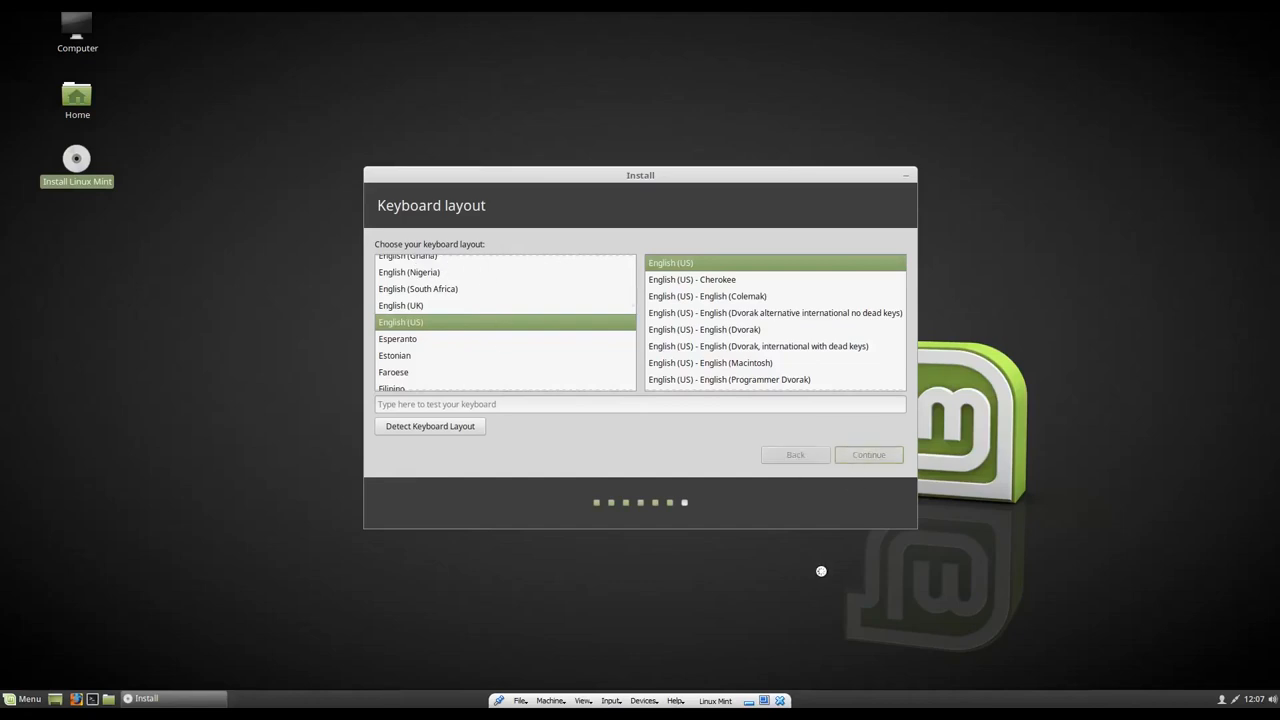
{"action": "left_click", "coordinate": [869, 454]}
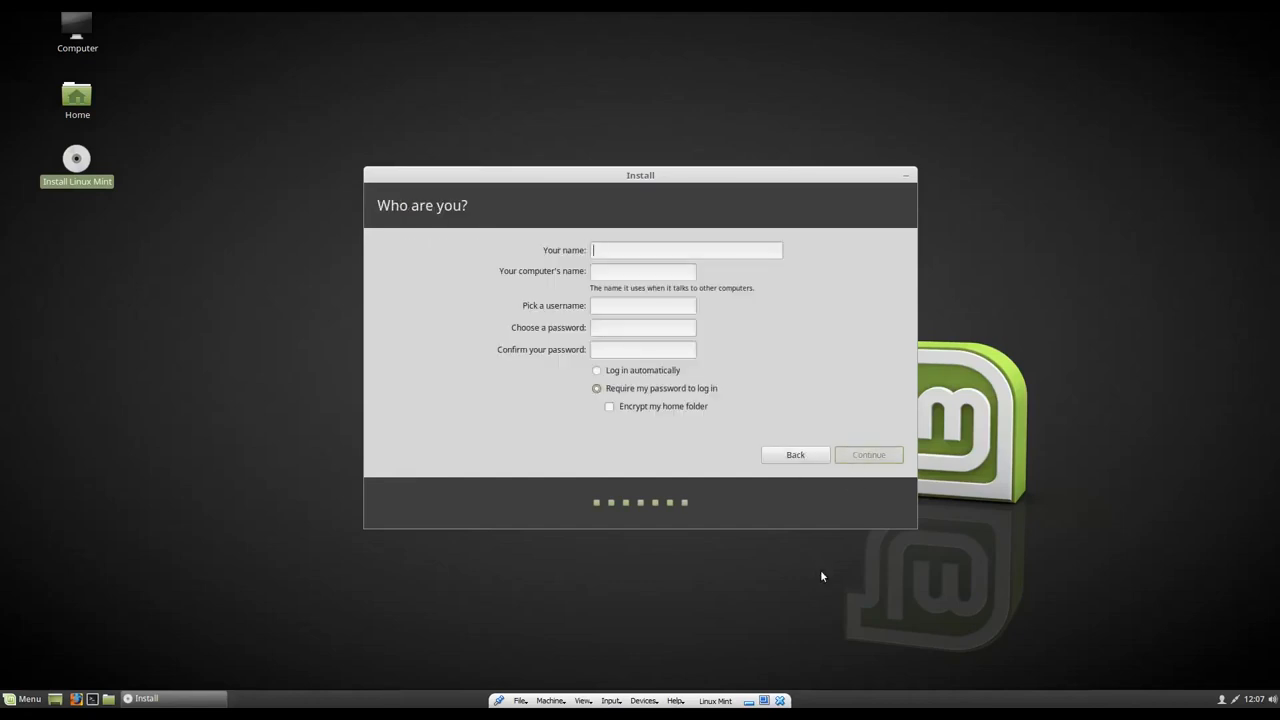
Step: Type the name starting 'Clai', keep the computer name, and set username 'calvin'
{"action": "type", "text": "Clai"}
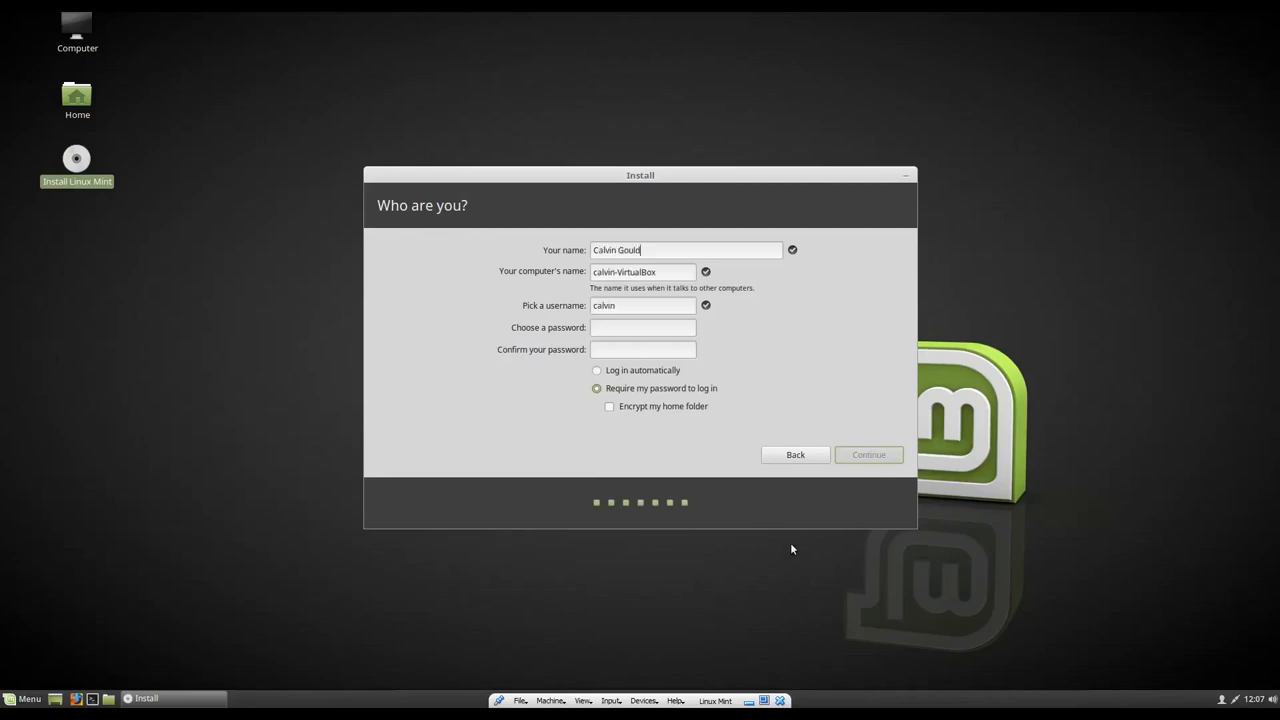
{"action": "triple_click", "coordinate": [642, 272]}
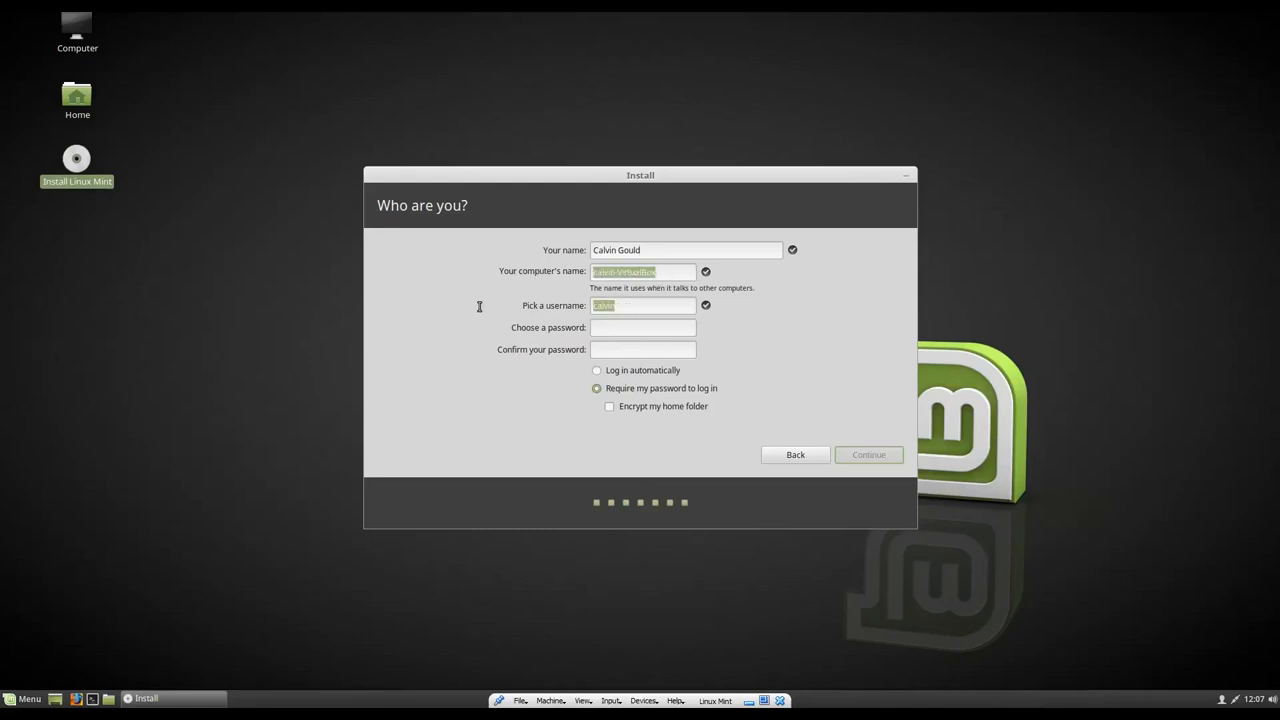
{"action": "left_click", "coordinate": [638, 305]}
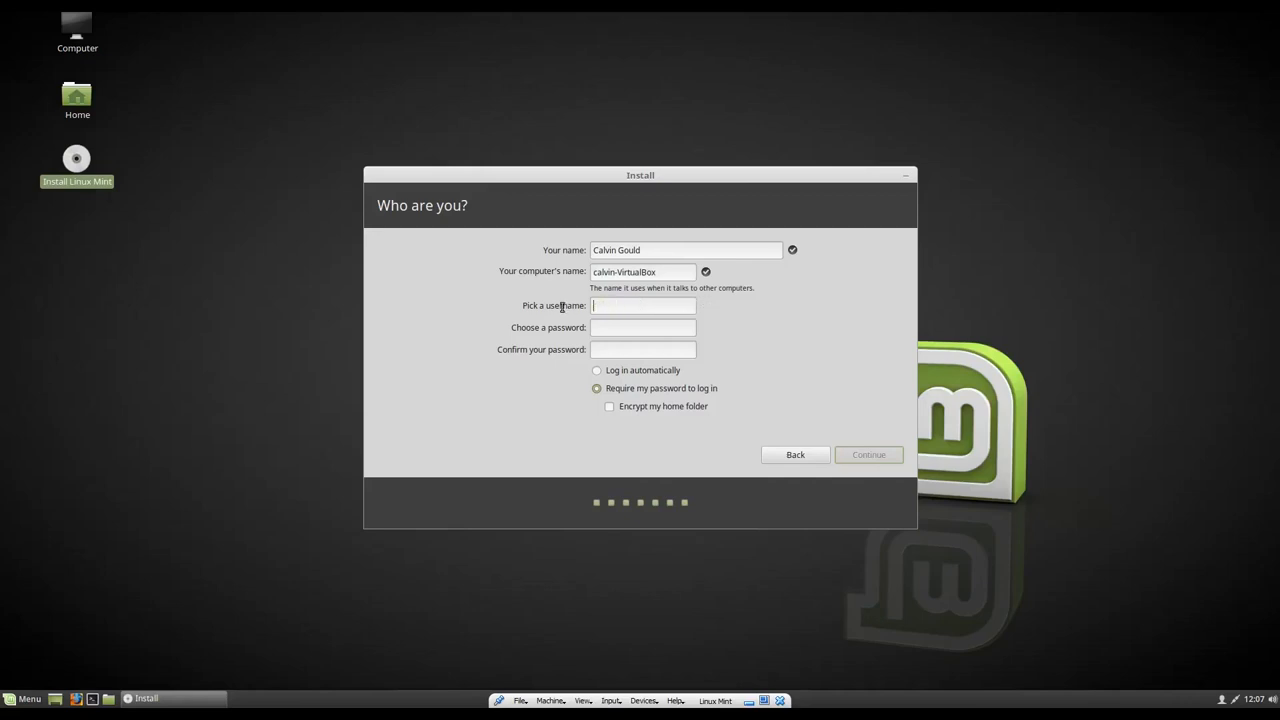
{"action": "type", "text": "calvin"}
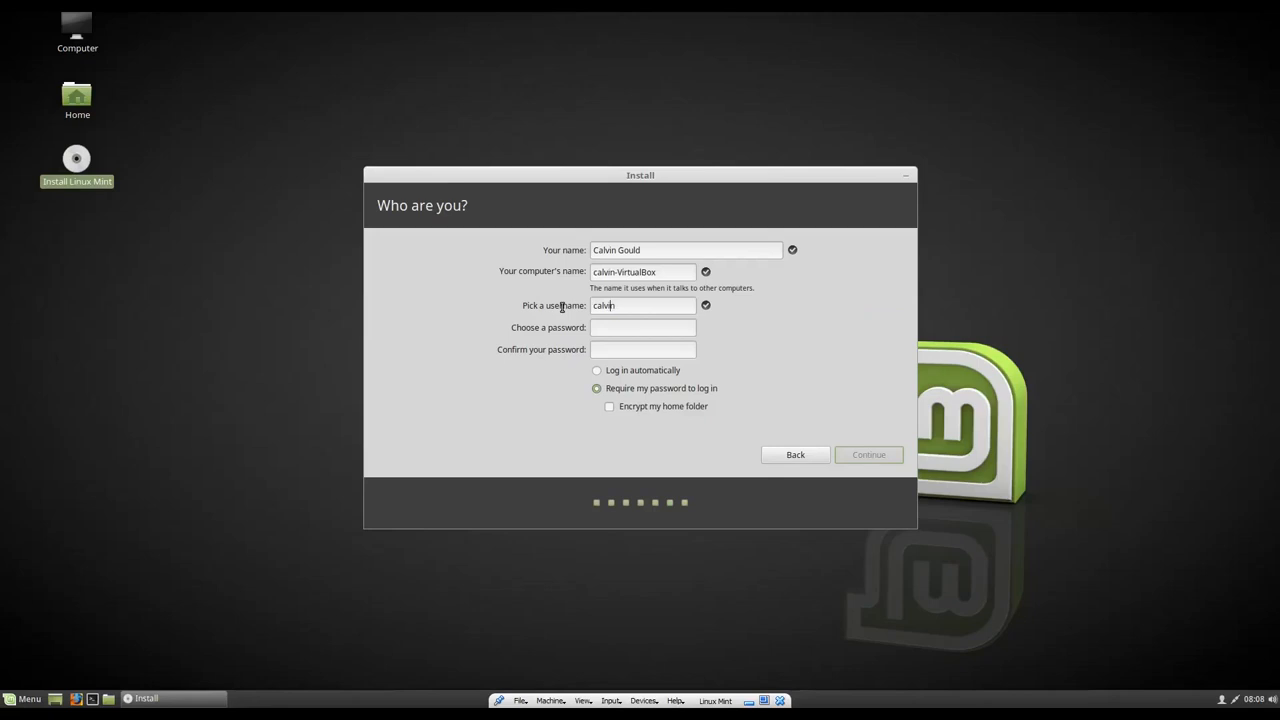
{"action": "left_click", "coordinate": [642, 327]}
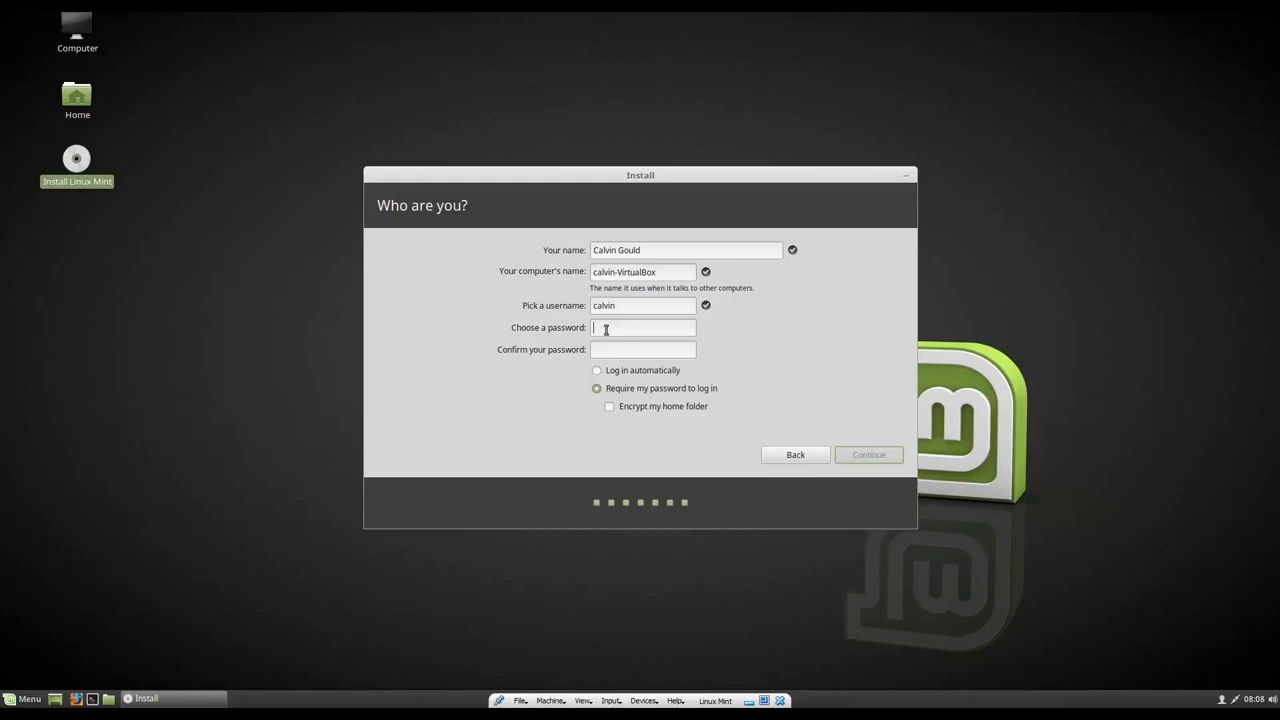
Step: Enter and confirm the account password, require it at login, and continue installing
{"action": "type", "text": "•"}
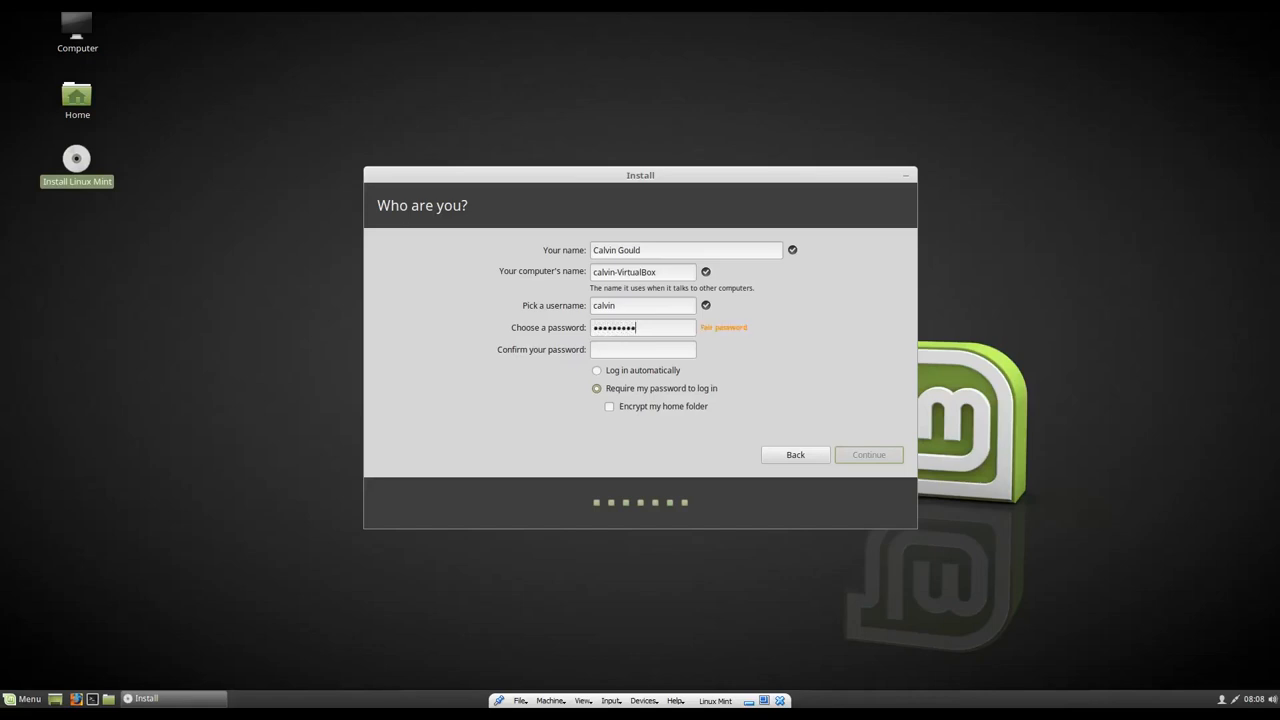
{"action": "type", "text": "•••••"}
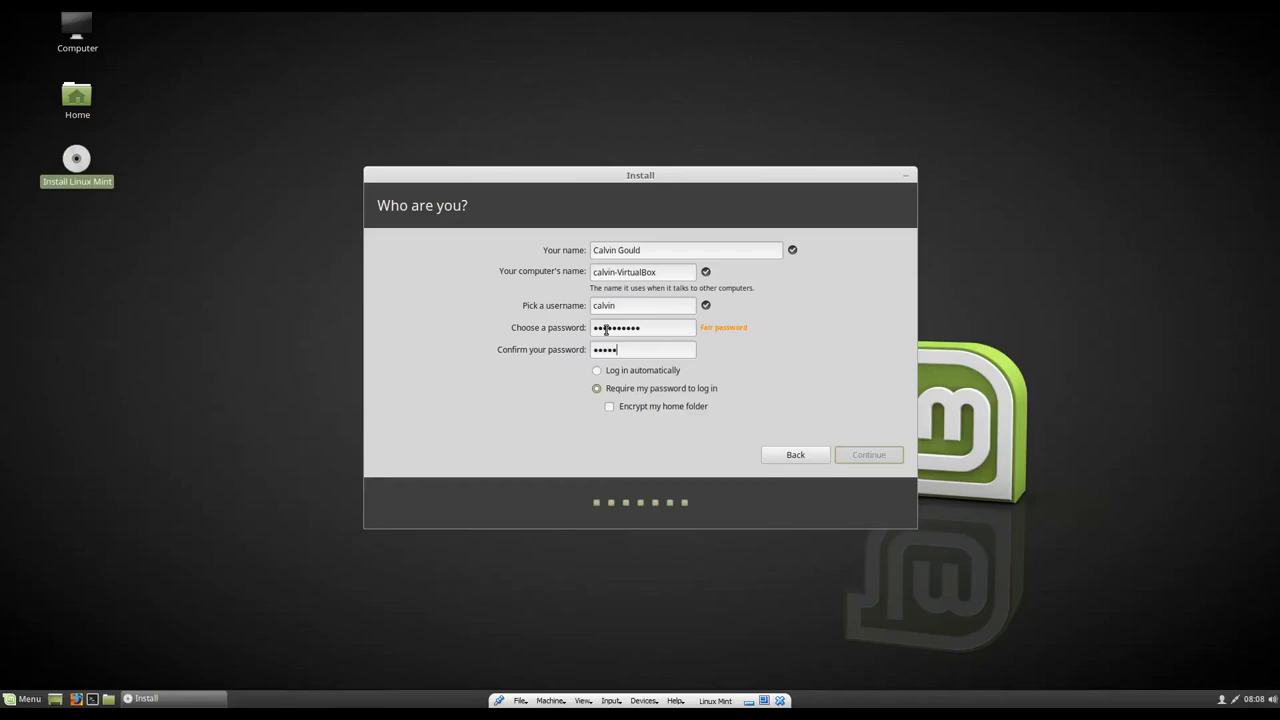
{"action": "type", "text": "••••••"}
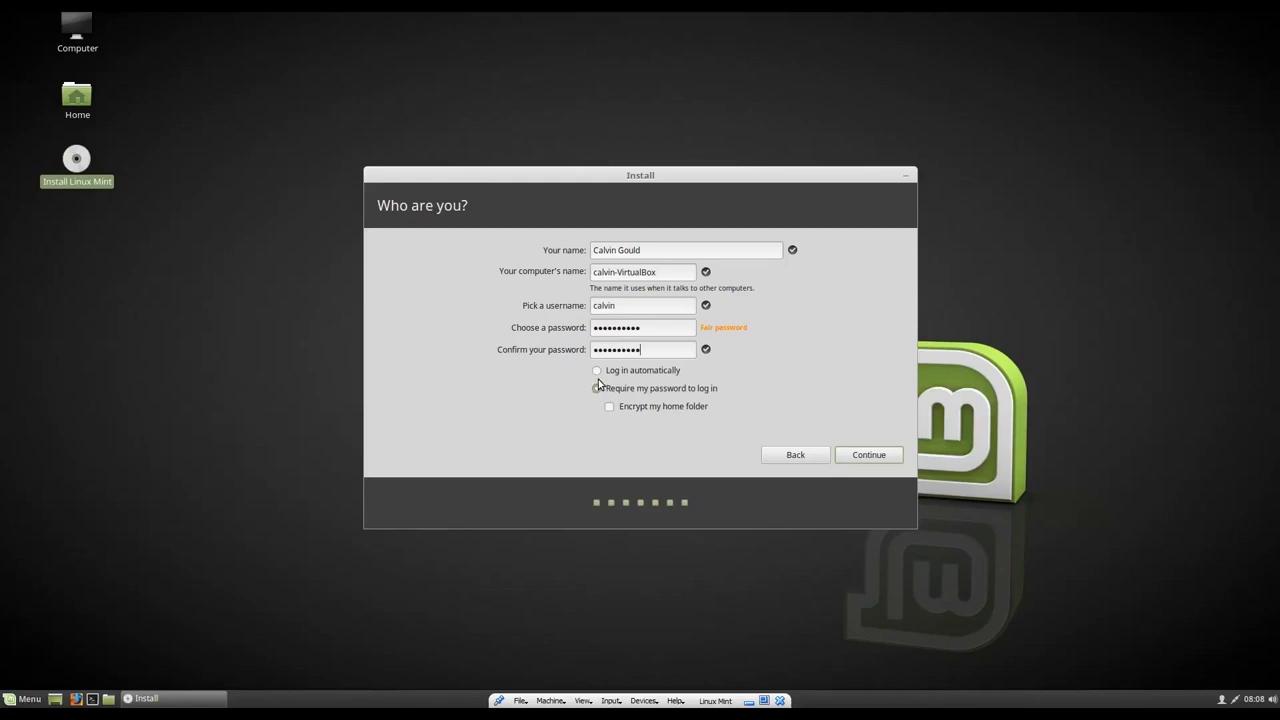
{"action": "left_click", "coordinate": [597, 388]}
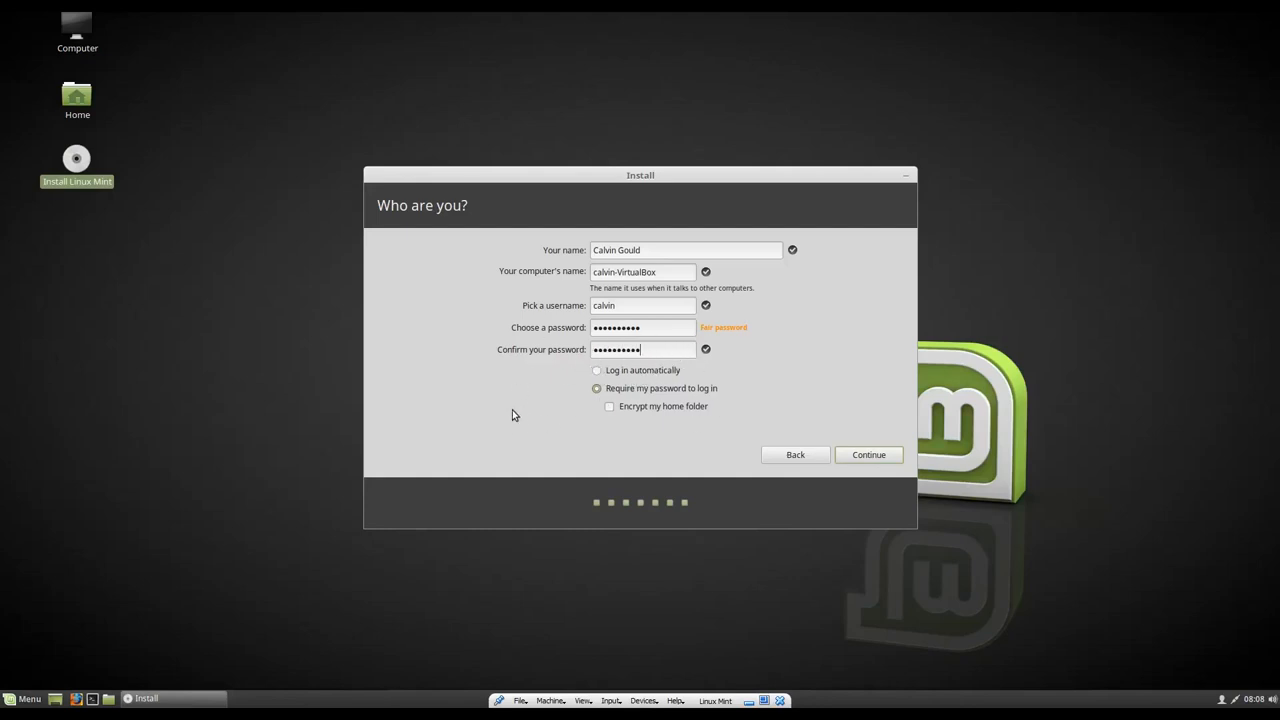
{"action": "mouse_move", "coordinate": [660, 394]}
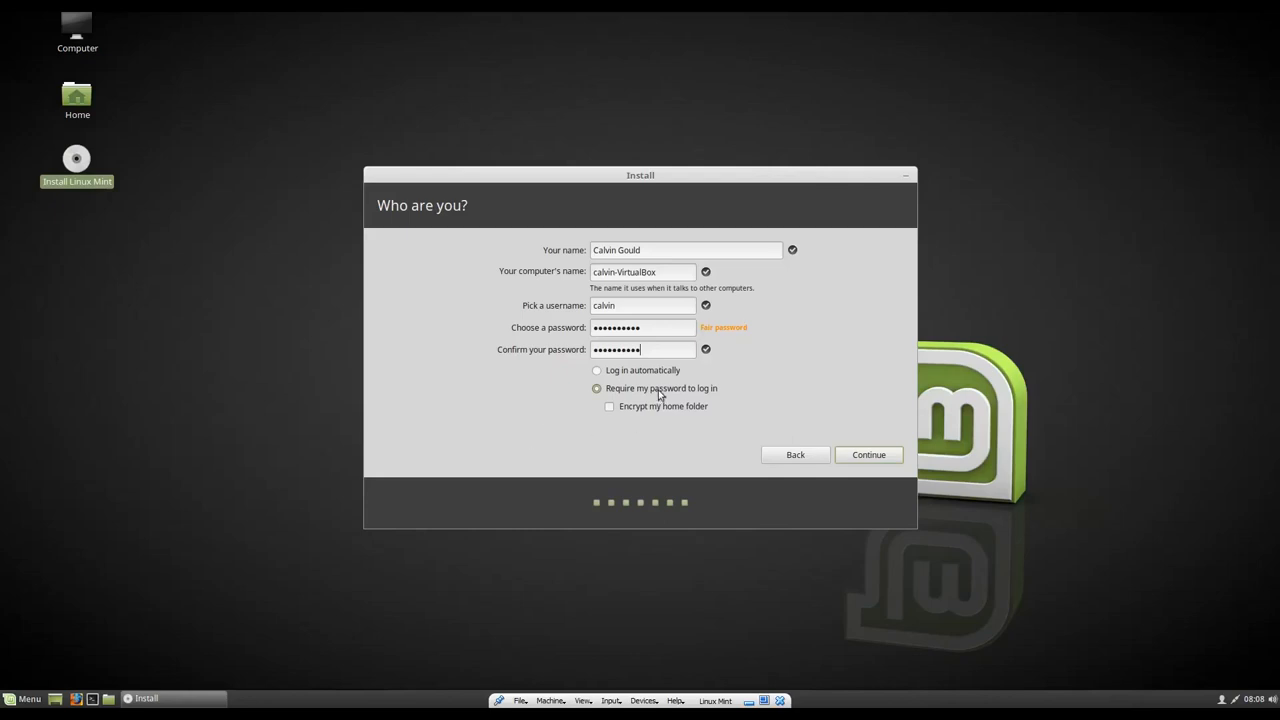
{"action": "mouse_move", "coordinate": [722, 388]}
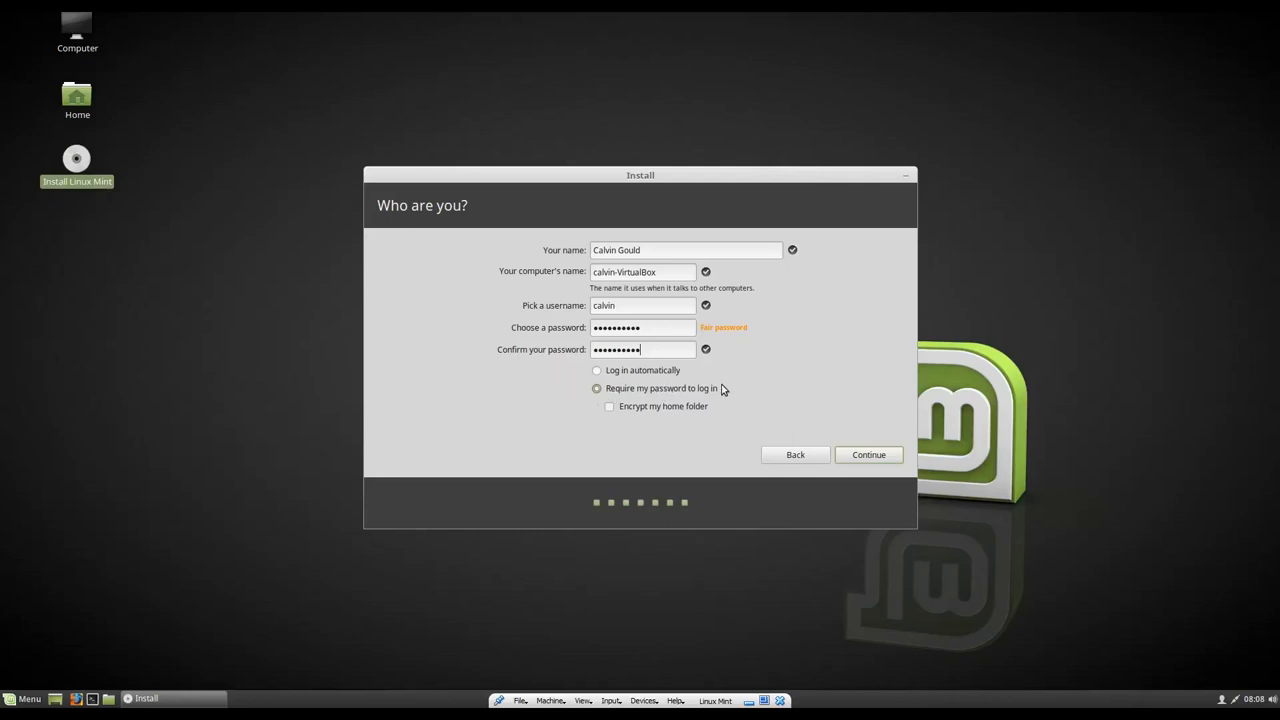
{"action": "mouse_move", "coordinate": [528, 421]}
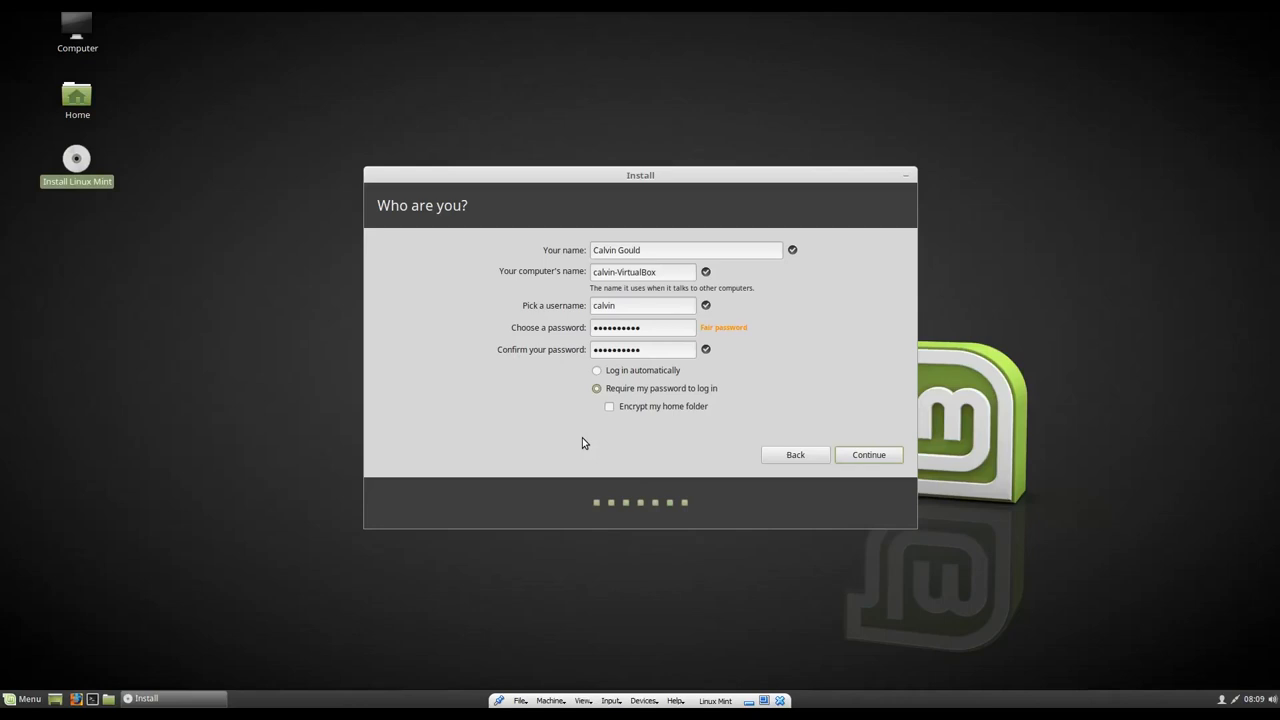
{"action": "mouse_move", "coordinate": [618, 417]}
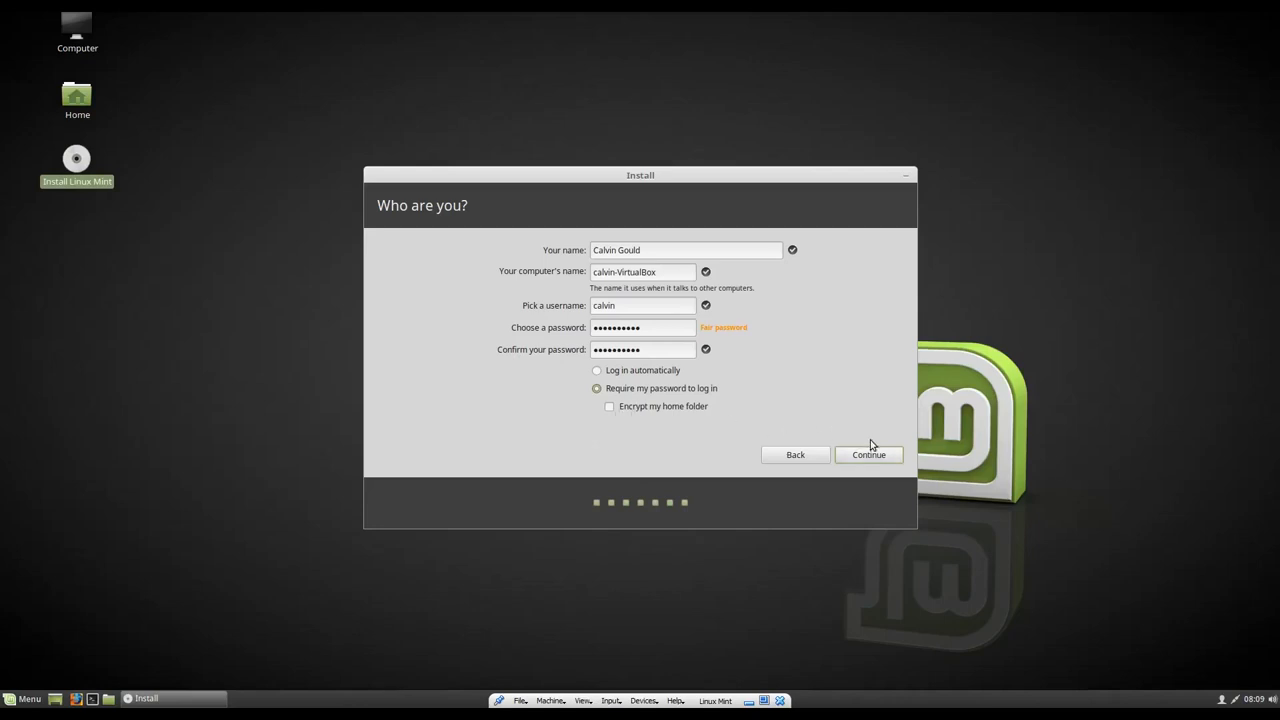
{"action": "left_click", "coordinate": [869, 454]}
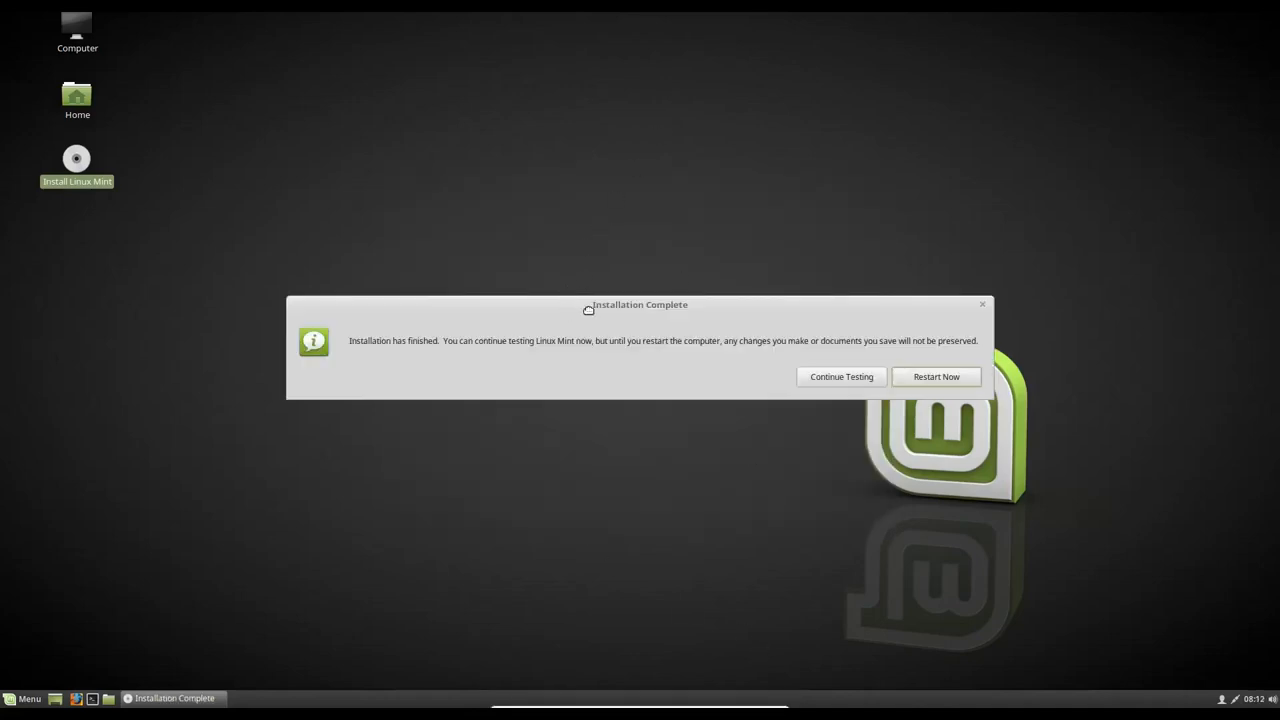
Step: Move the Installation Complete notice higher and choose Restart Now
{"action": "left_click_drag", "start_coordinate": [640, 305], "coordinate": [592, 216]}
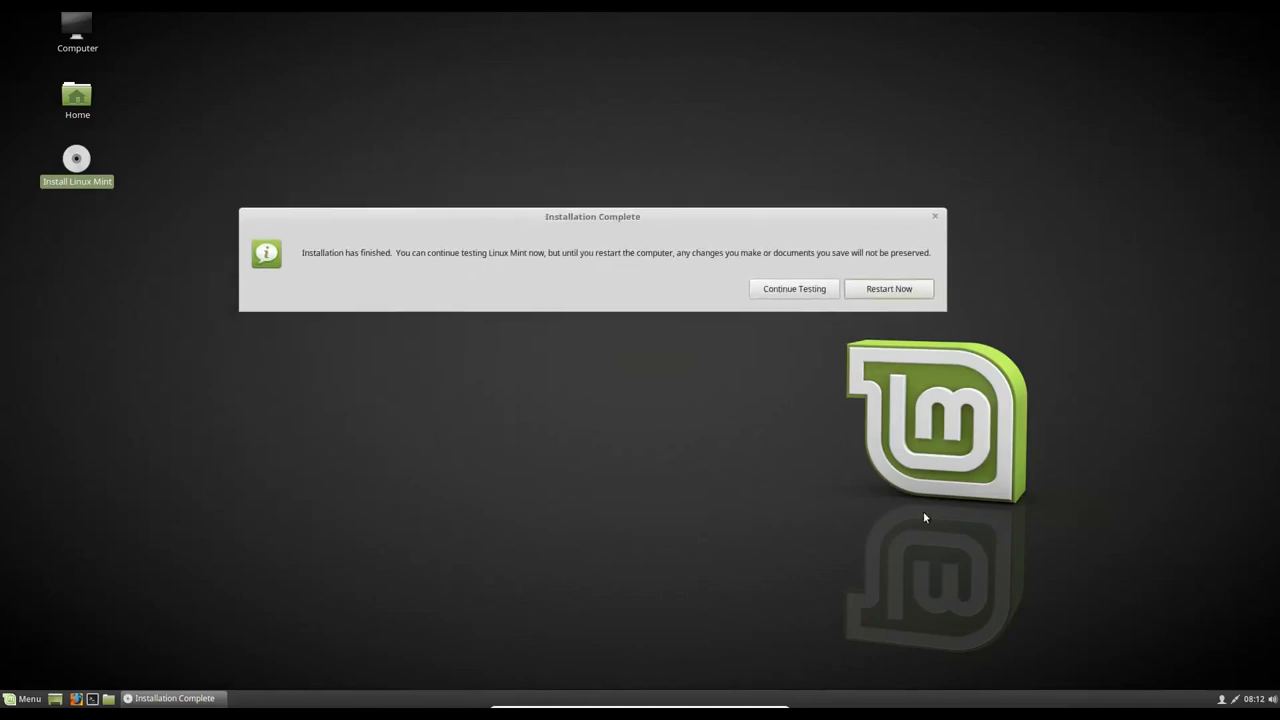
{"action": "mouse_move", "coordinate": [890, 292]}
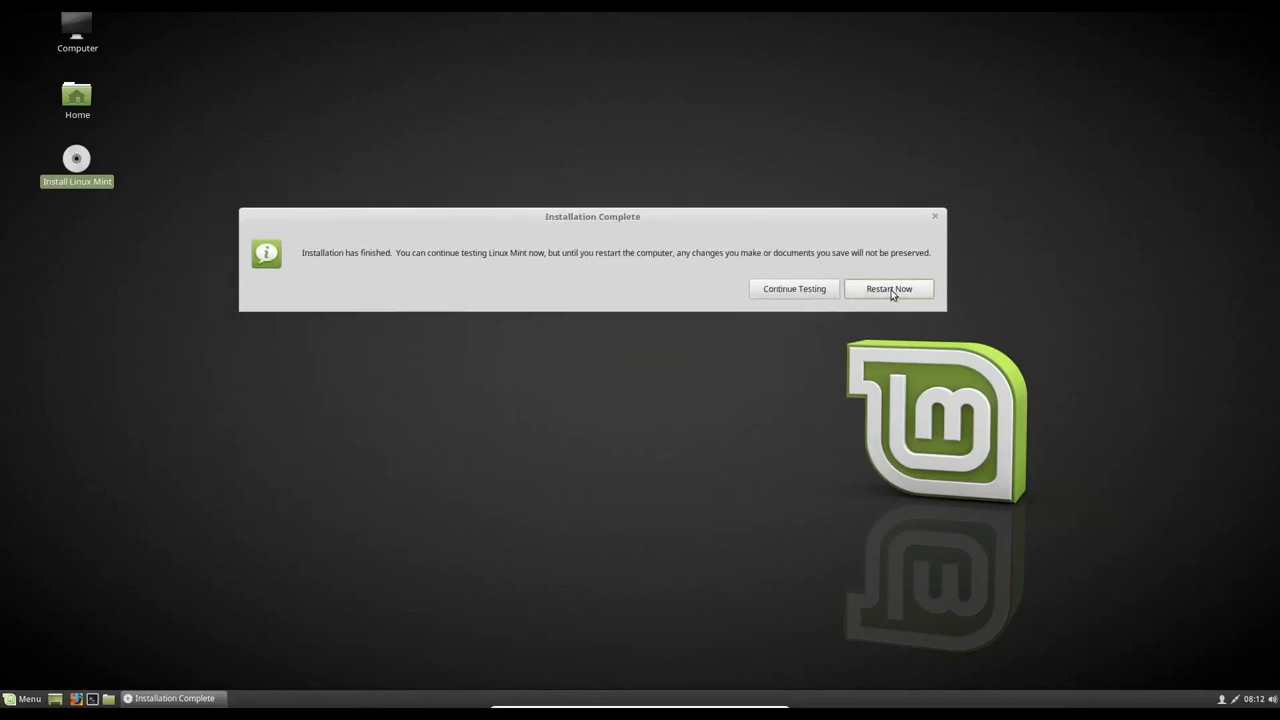
{"action": "left_click", "coordinate": [888, 289]}
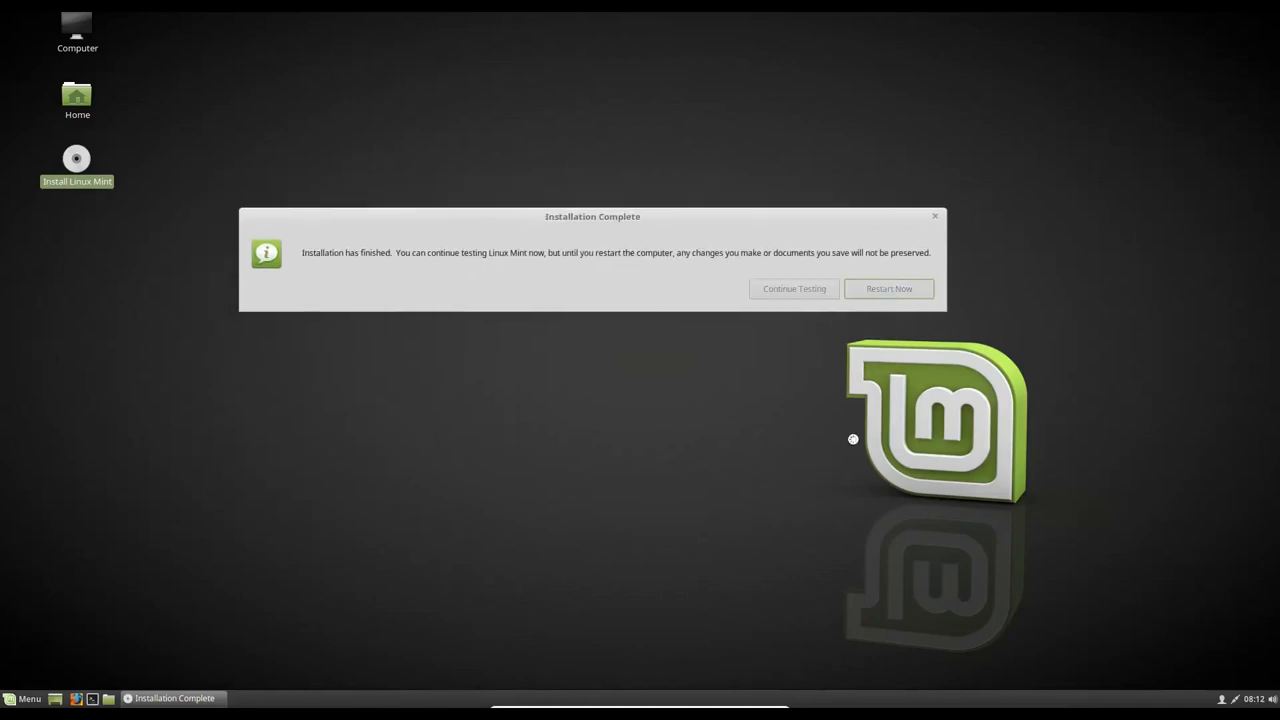
{"action": "left_click", "coordinate": [888, 289]}
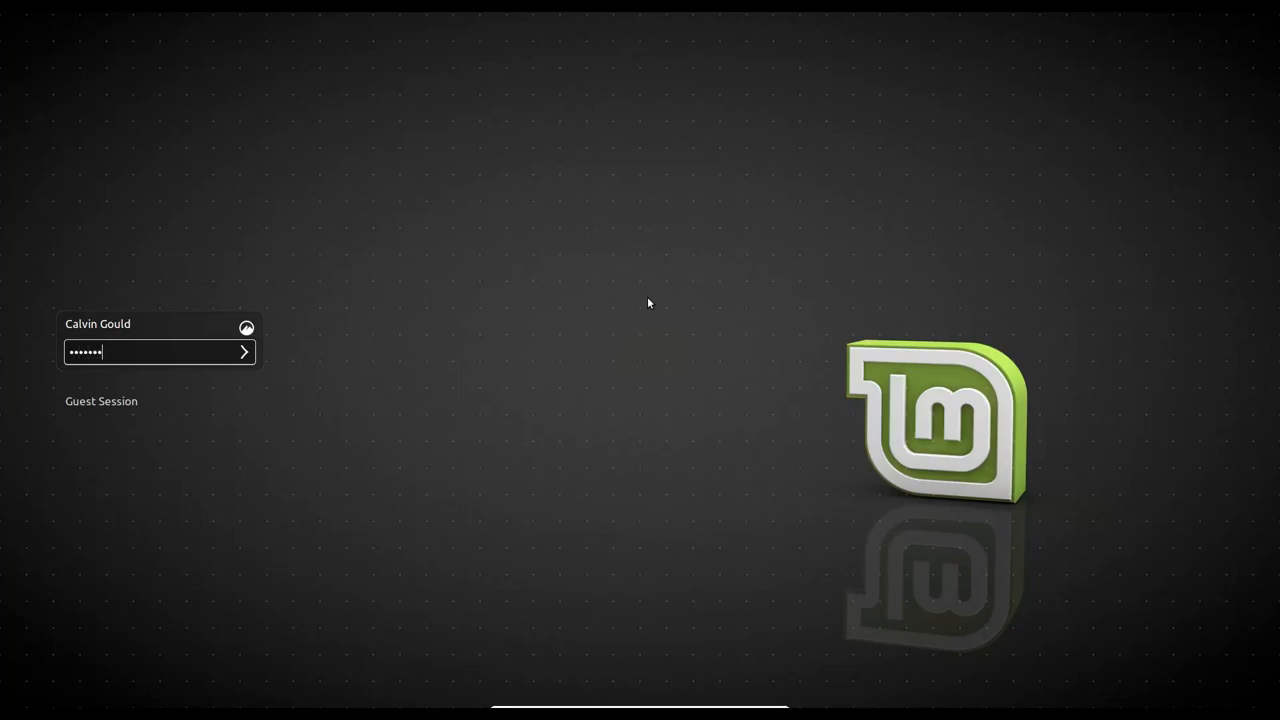
Step: Log in, then launch Driver Manager from the Welcome Screen, authenticating with the password
{"action": "left_click", "coordinate": [243, 351]}
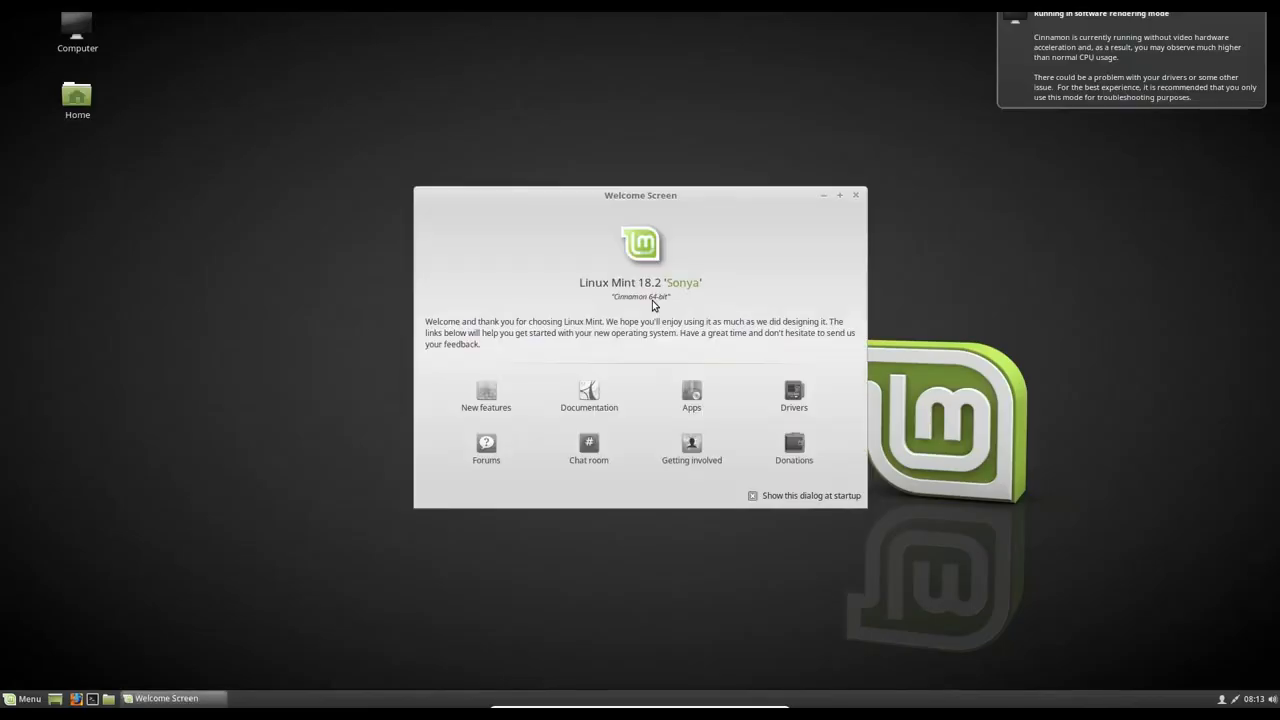
{"action": "mouse_move", "coordinate": [588, 159]}
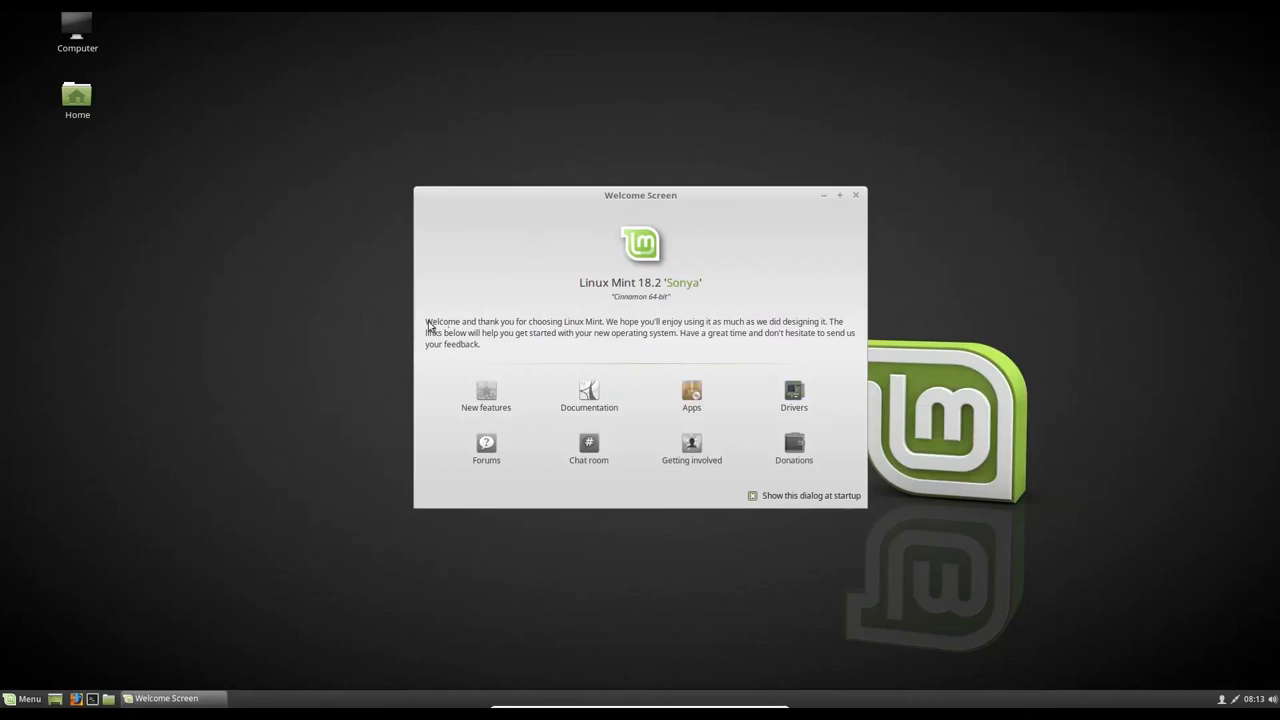
{"action": "mouse_move", "coordinate": [702, 365]}
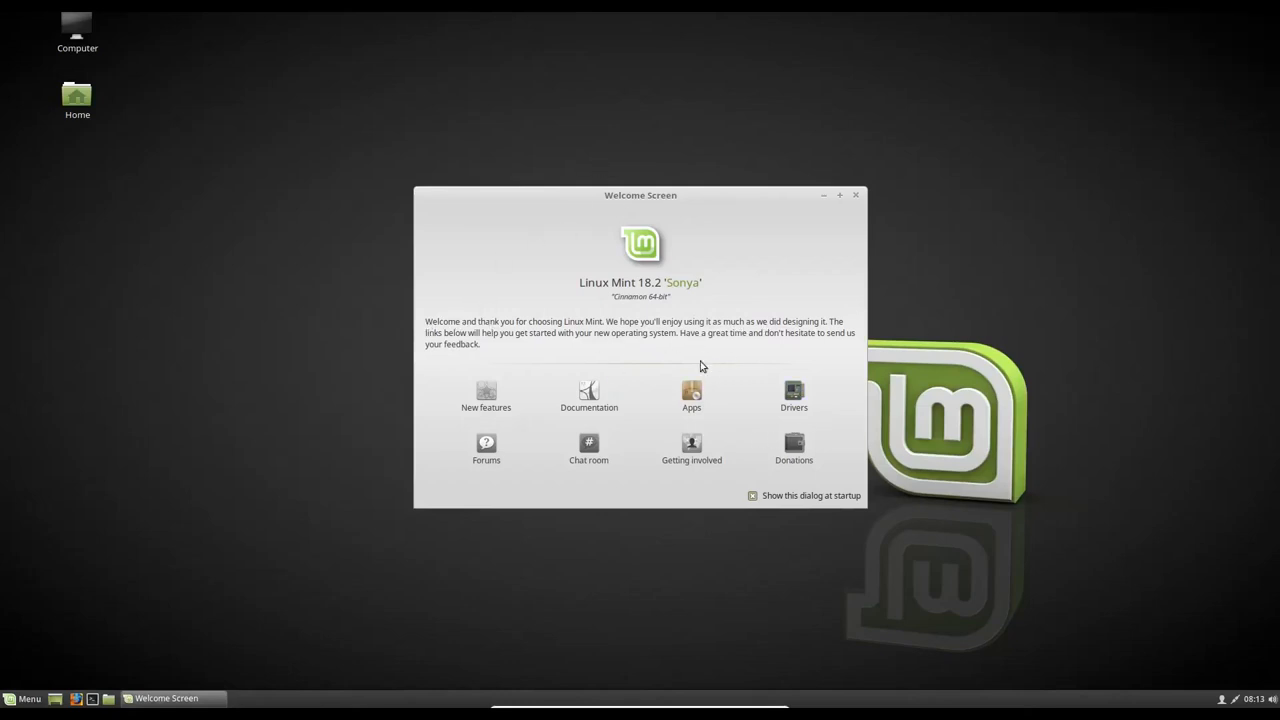
{"action": "left_click", "coordinate": [793, 395]}
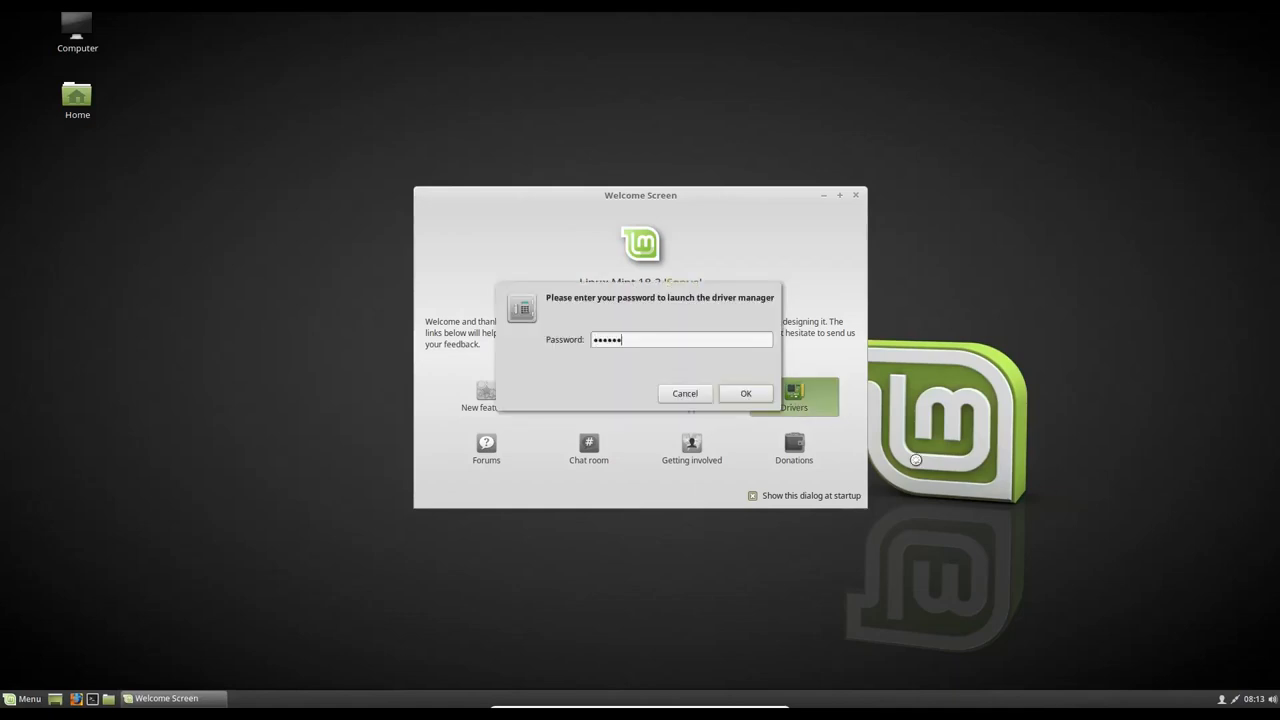
{"action": "left_click", "coordinate": [745, 393]}
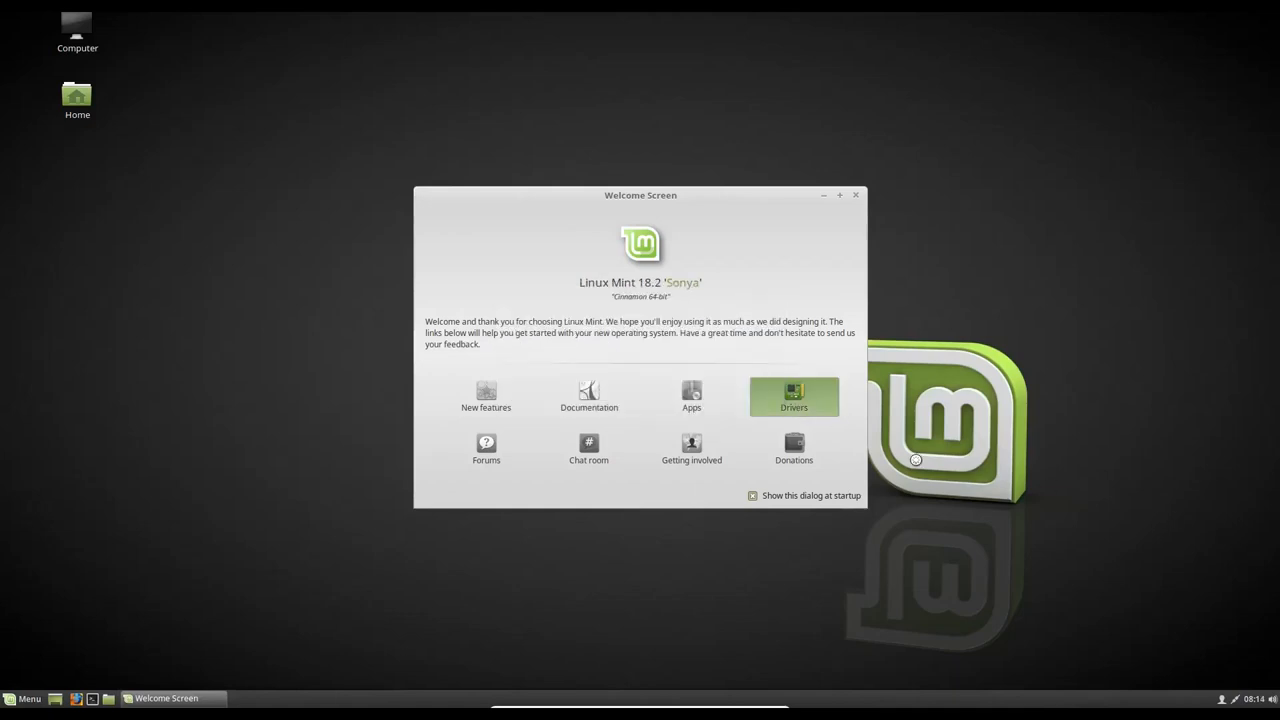
{"action": "left_click", "coordinate": [794, 397]}
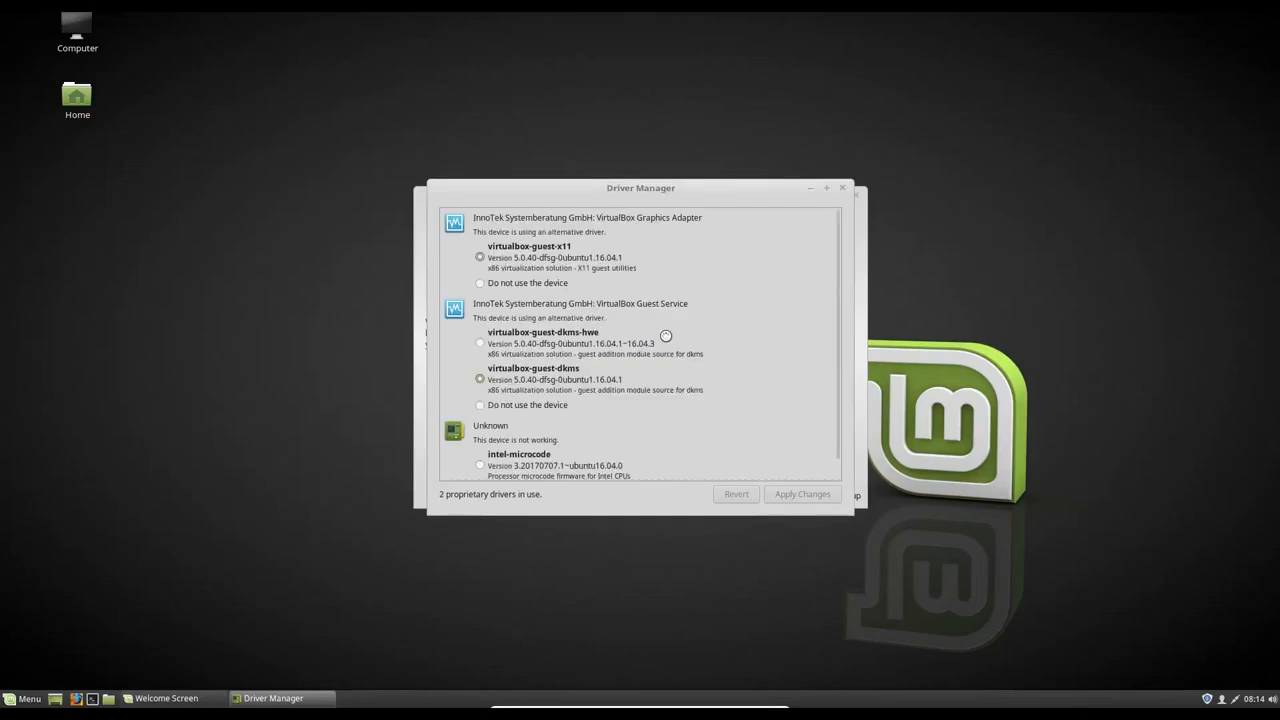
Step: Apply the intel-microcode driver, close the Welcome Screen, and launch Update Manager from the tray
{"action": "scroll", "scroll_direction": "down", "scroll_amount": 3}
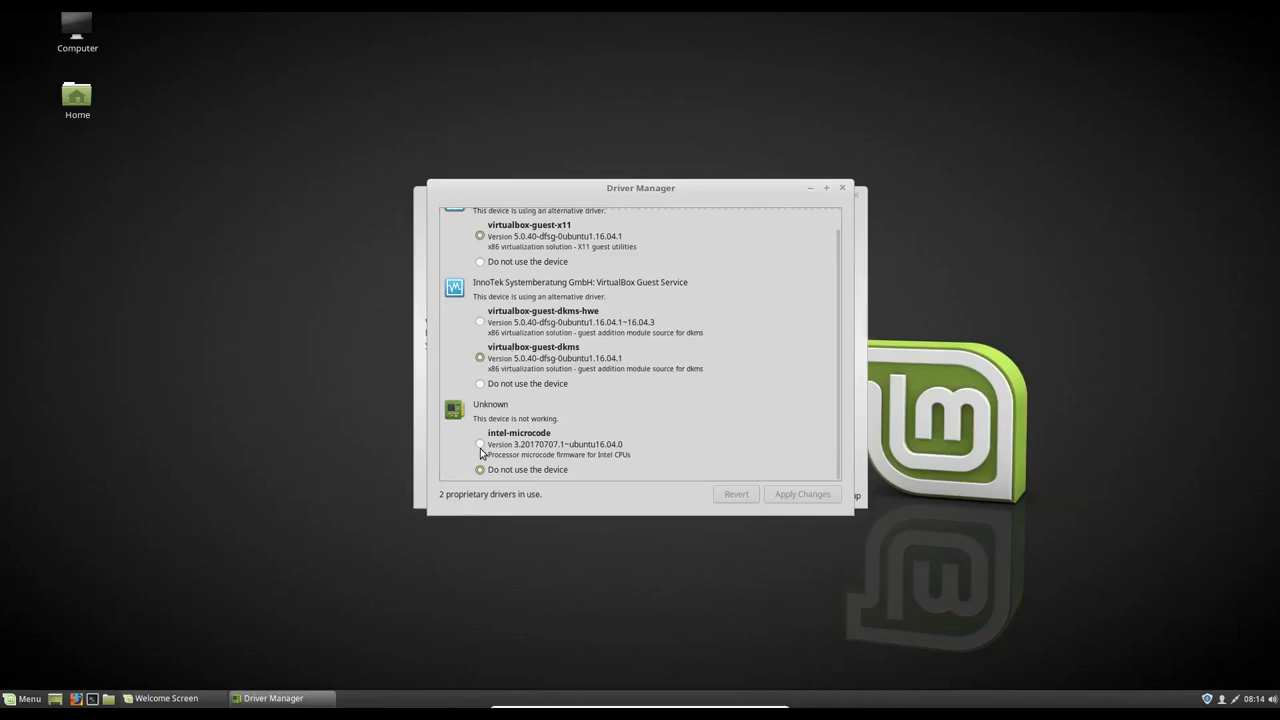
{"action": "left_click", "coordinate": [479, 444]}
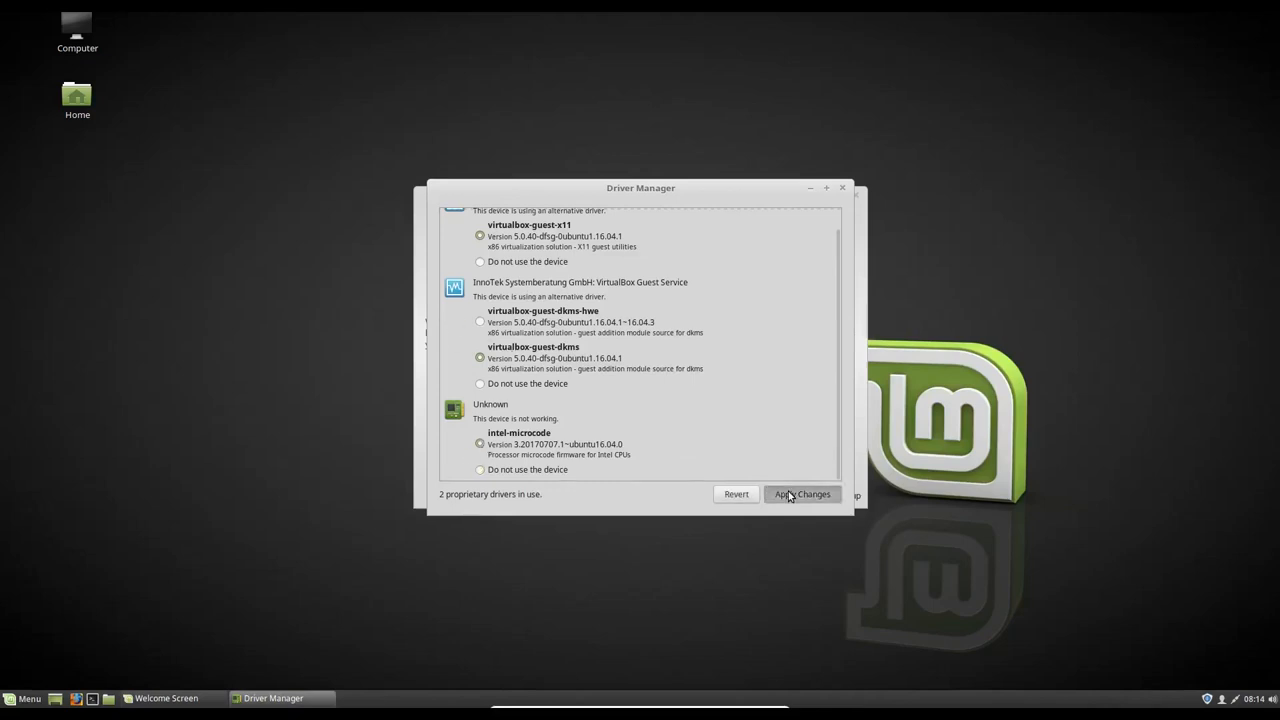
{"action": "left_click", "coordinate": [802, 494]}
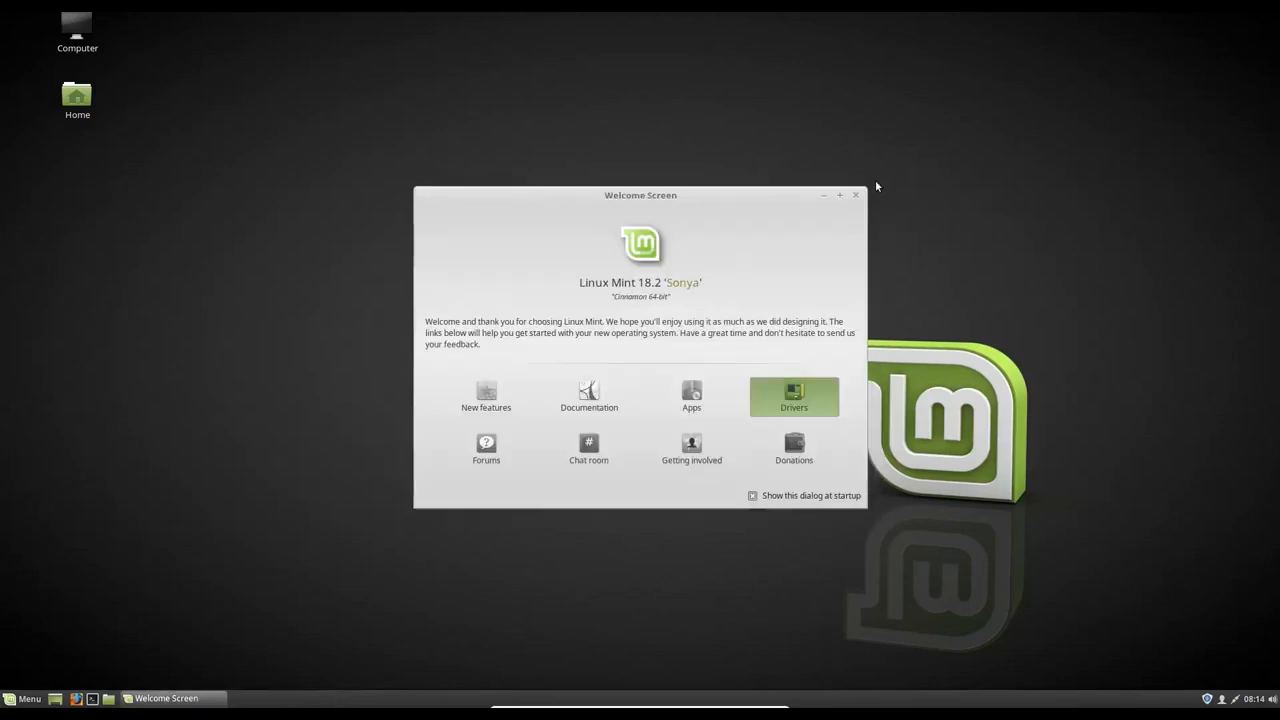
{"action": "mouse_move", "coordinate": [794, 450]}
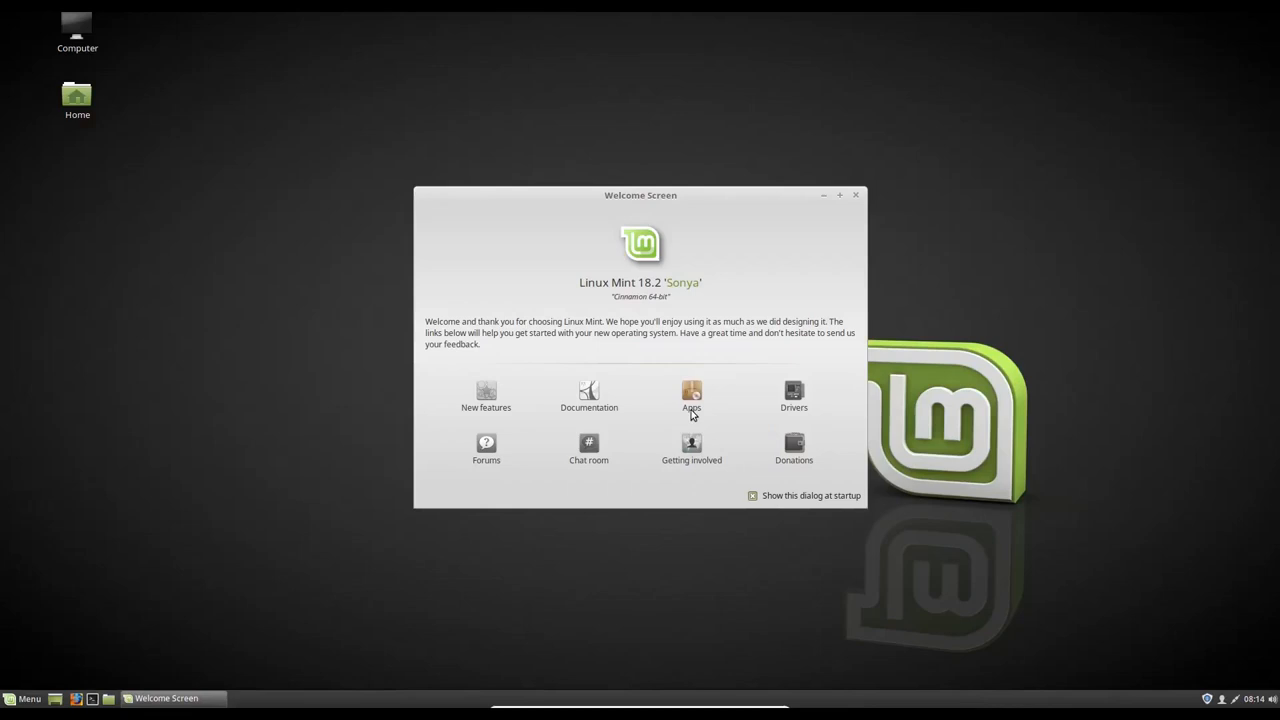
{"action": "left_click", "coordinate": [751, 495]}
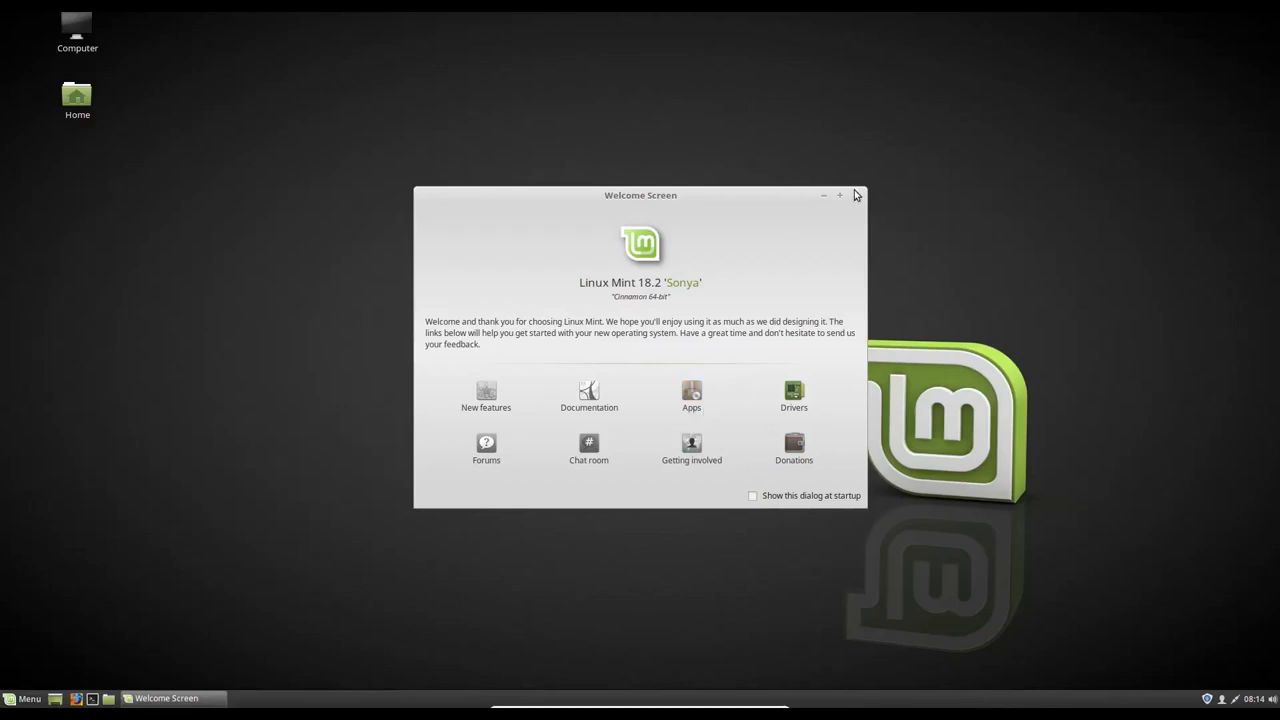
{"action": "left_click", "coordinate": [856, 195]}
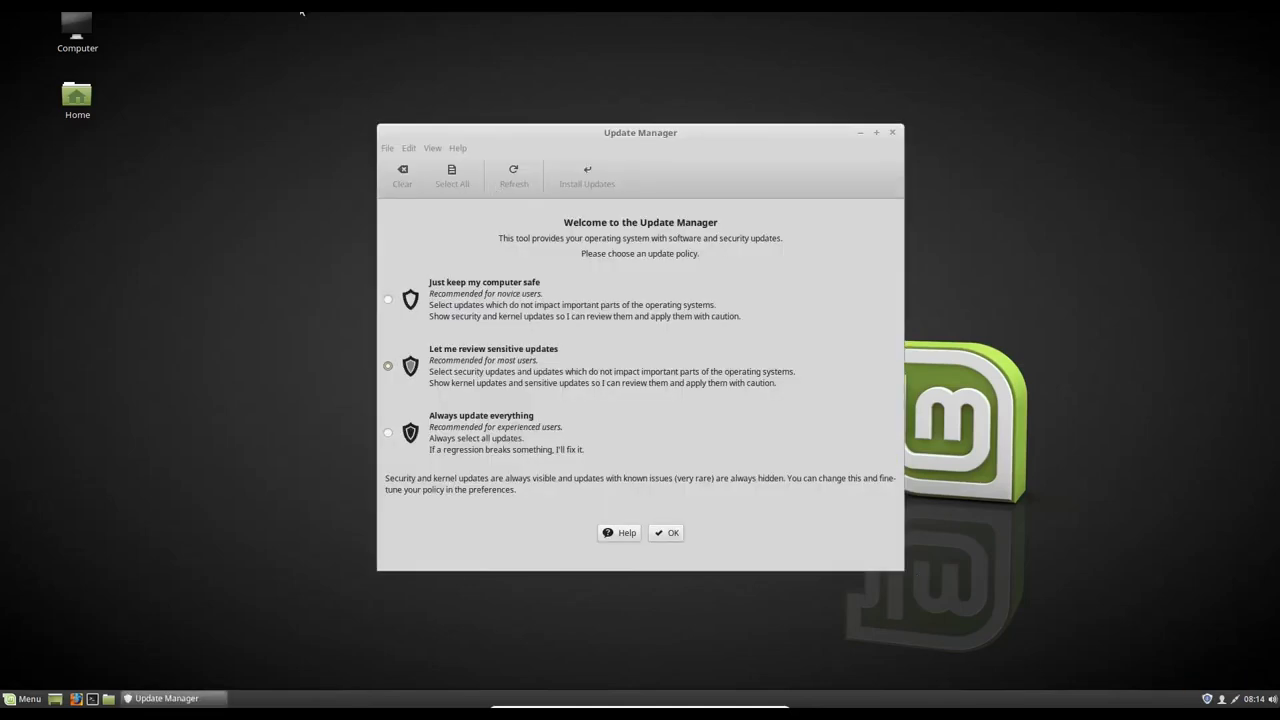
Step: Compare the update policies, then select 'Always update everything' and confirm with OK
{"action": "left_click_drag", "start_coordinate": [640, 132], "coordinate": [657, 93]}
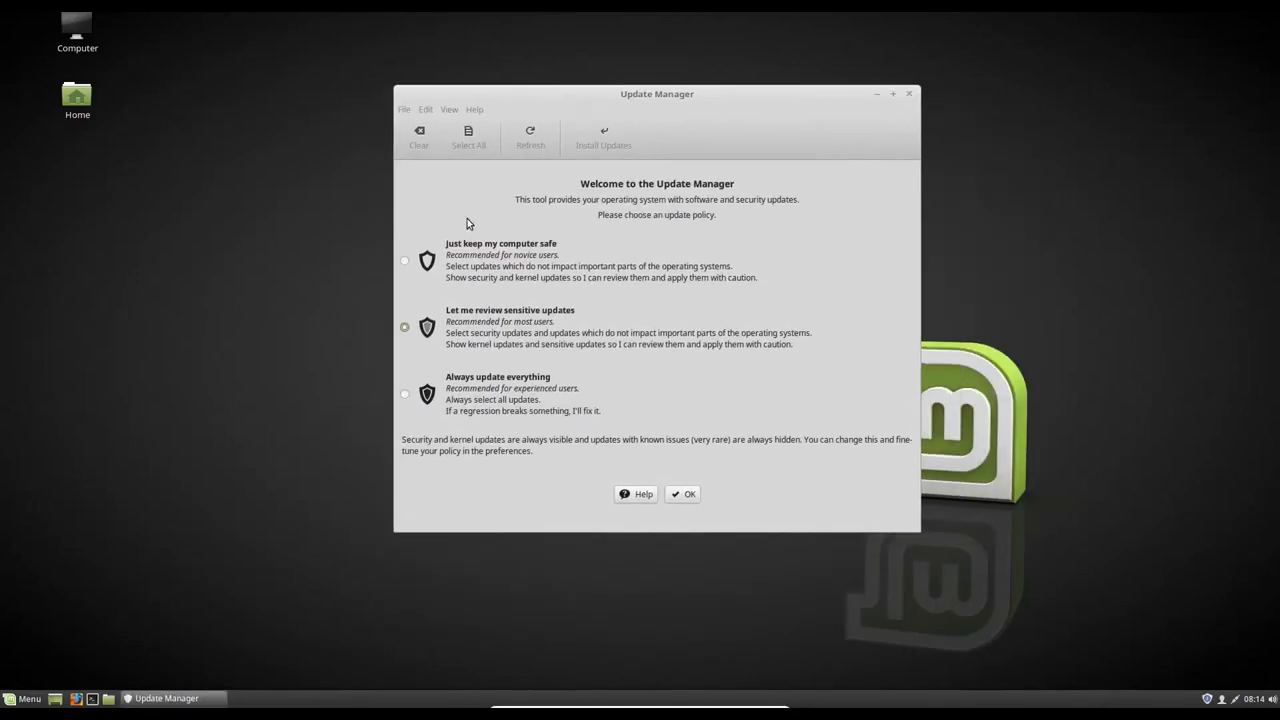
{"action": "mouse_move", "coordinate": [567, 396]}
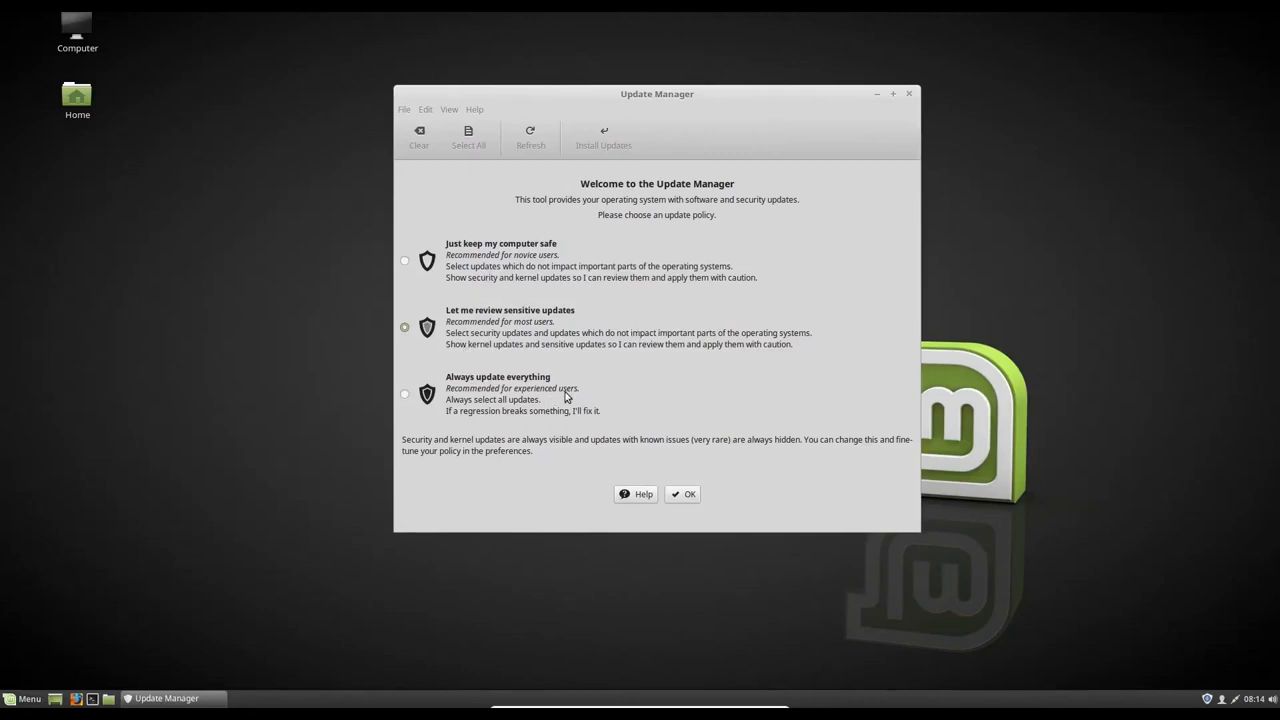
{"action": "mouse_move", "coordinate": [567, 298]}
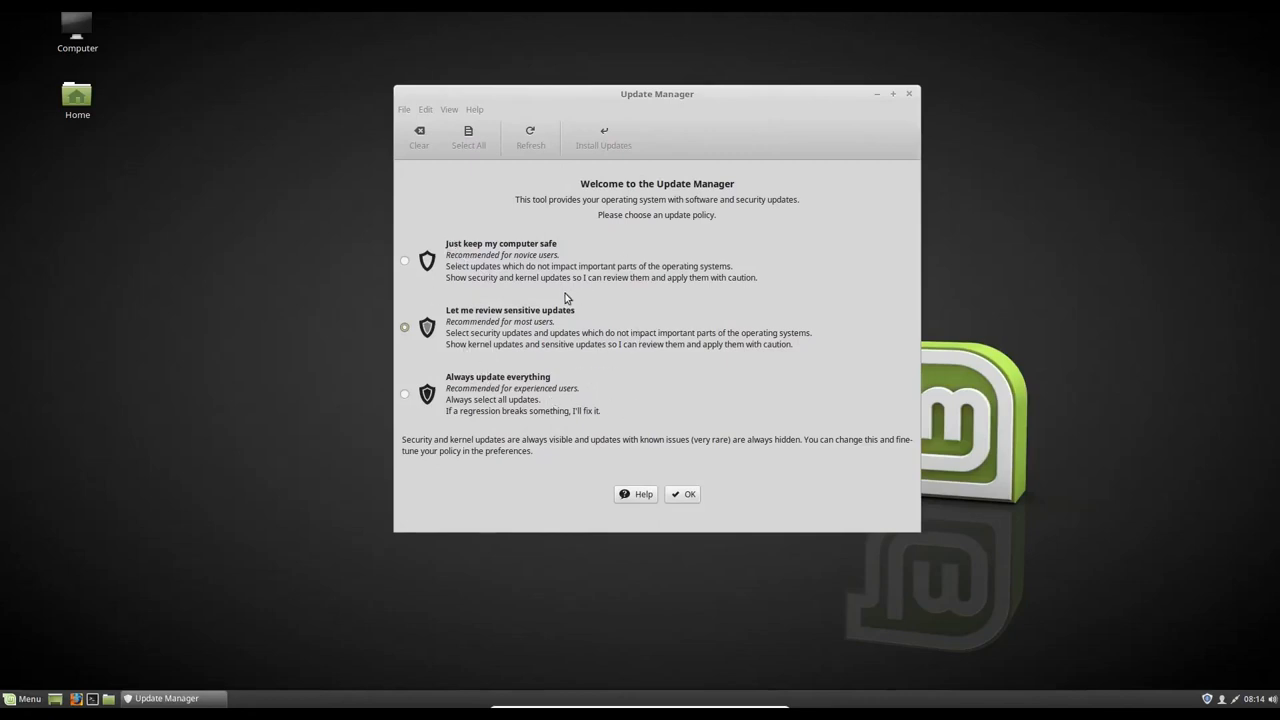
{"action": "left_click", "coordinate": [403, 260]}
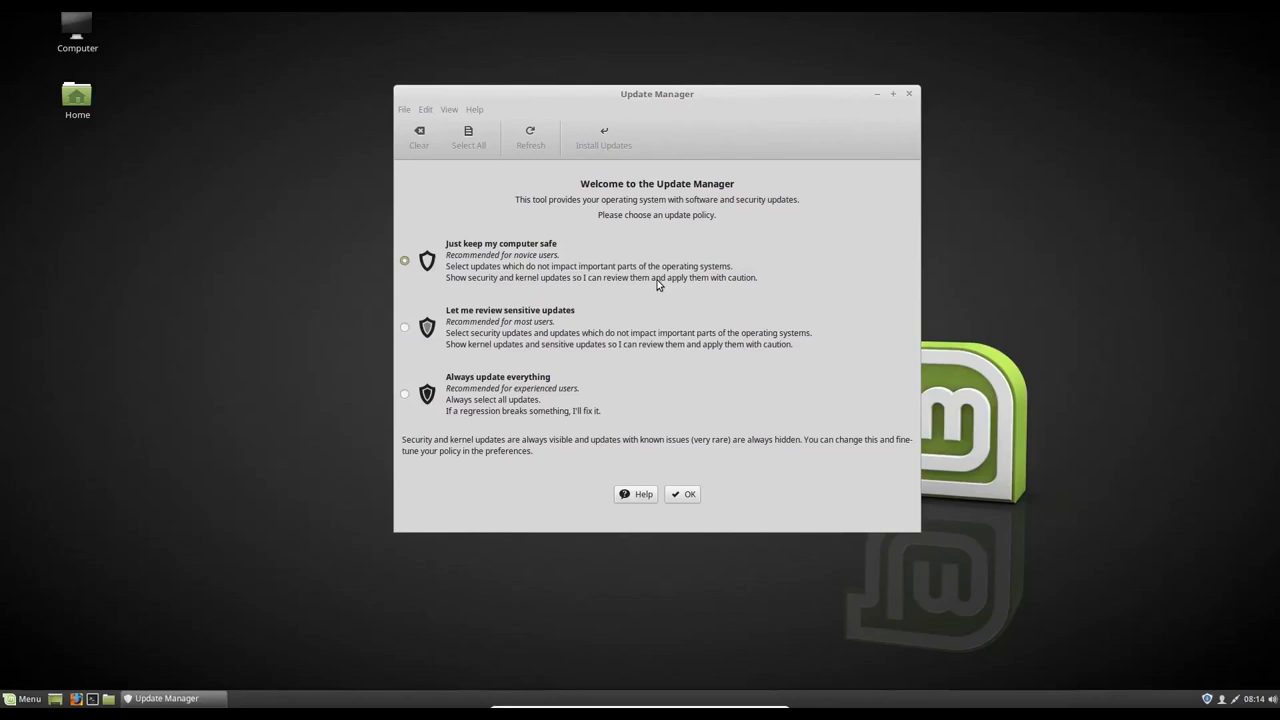
{"action": "mouse_move", "coordinate": [444, 286]}
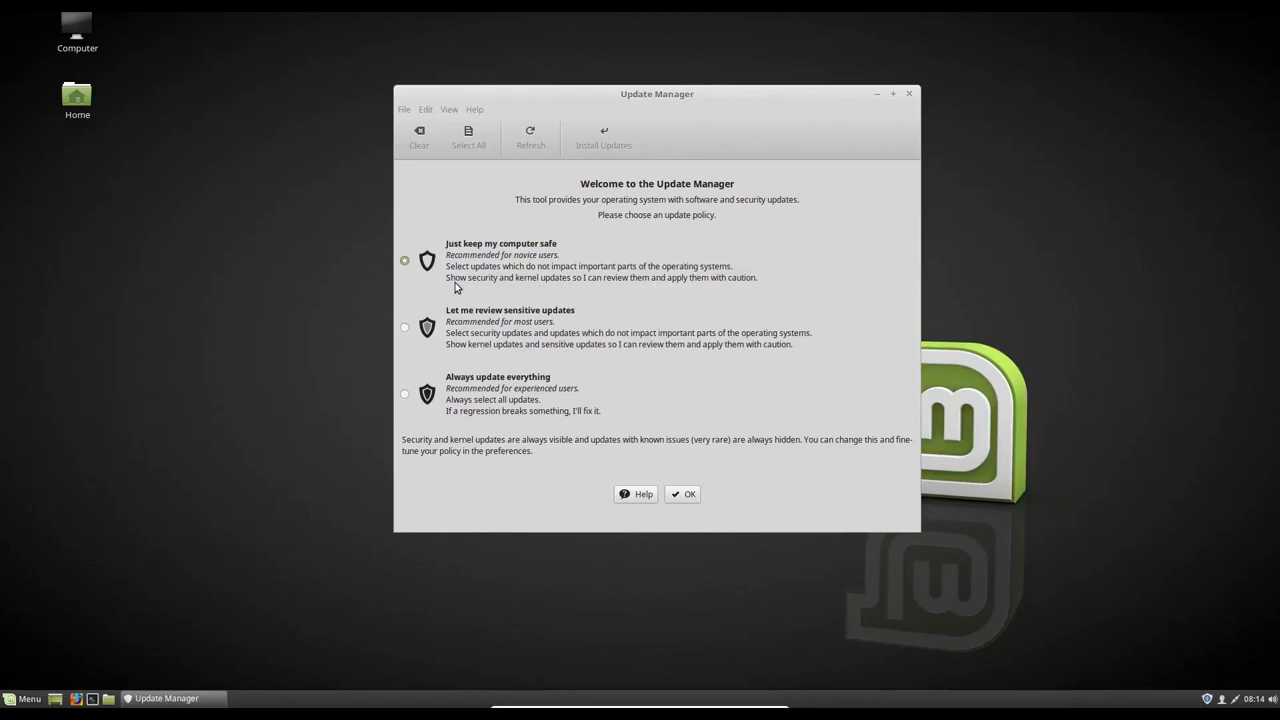
{"action": "mouse_move", "coordinate": [610, 308]}
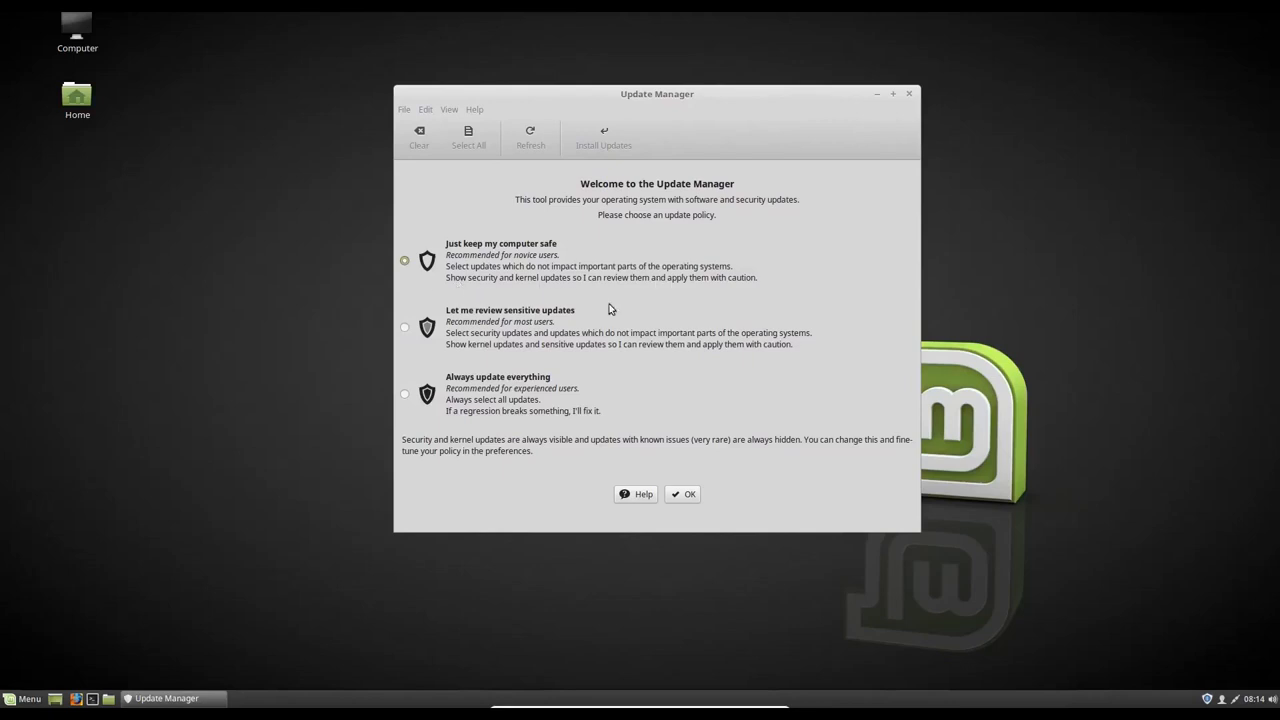
{"action": "mouse_move", "coordinate": [701, 331]}
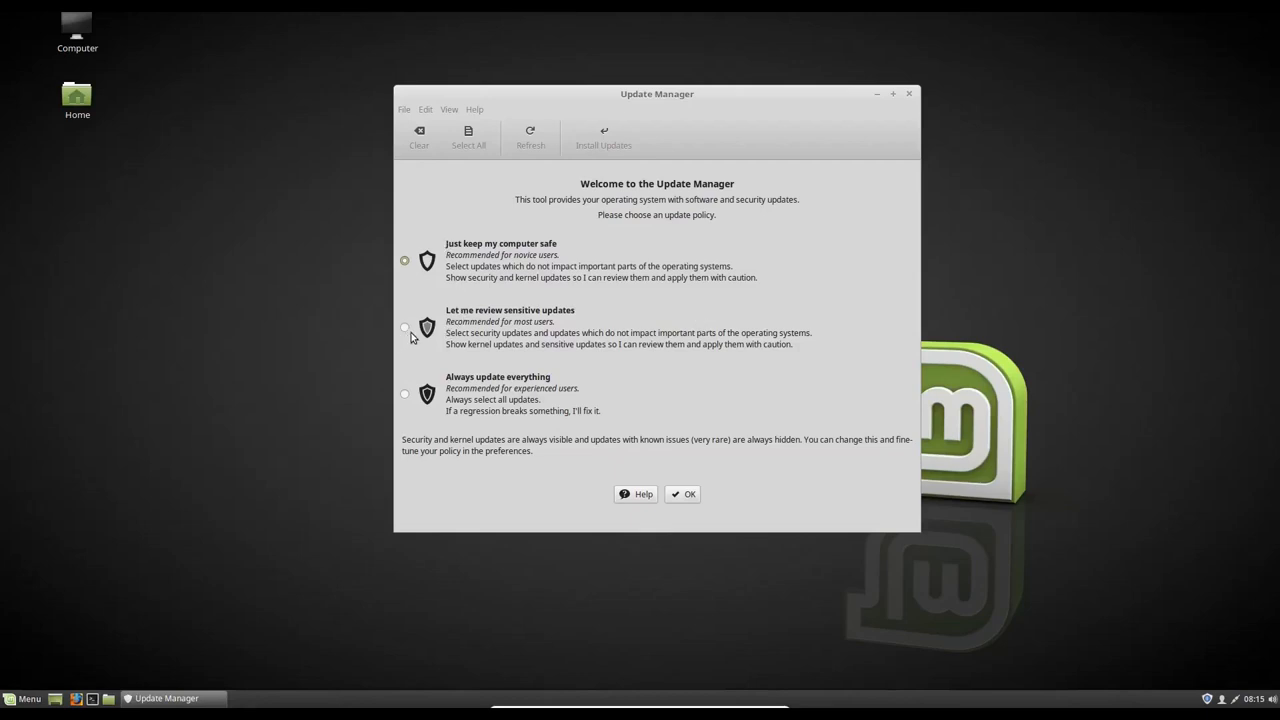
{"action": "left_click", "coordinate": [404, 327]}
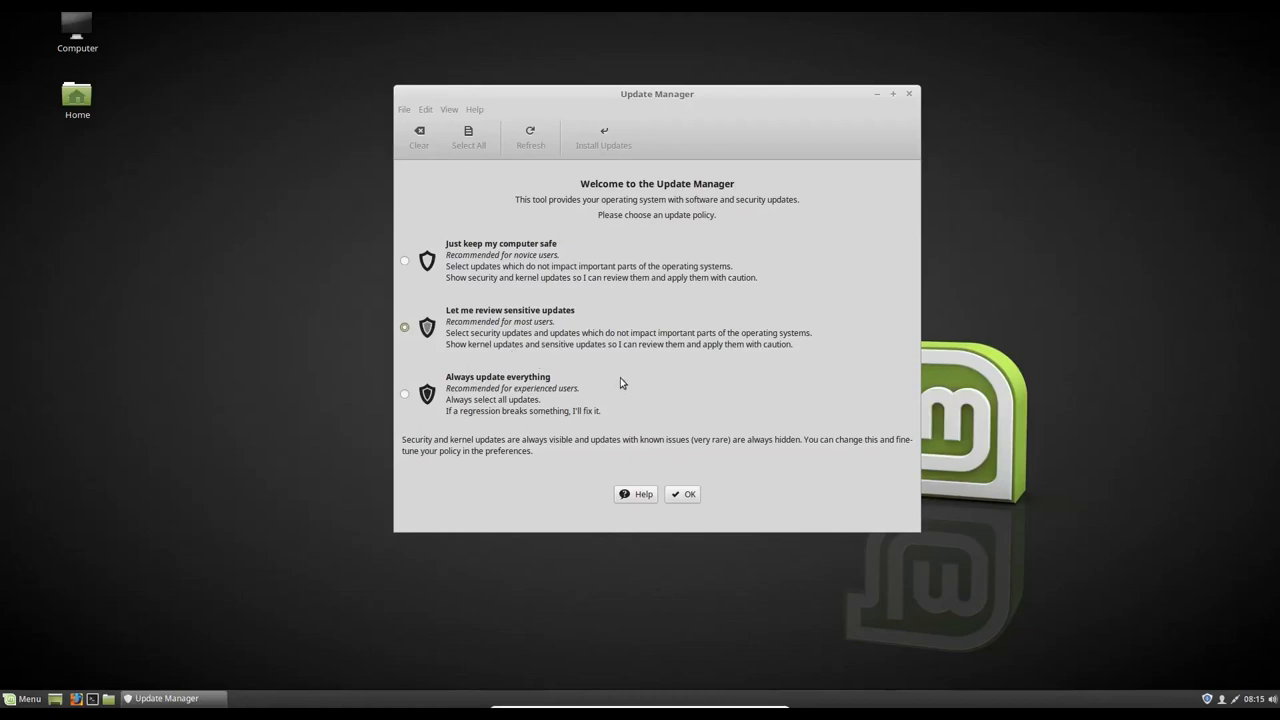
{"action": "mouse_move", "coordinate": [645, 382]}
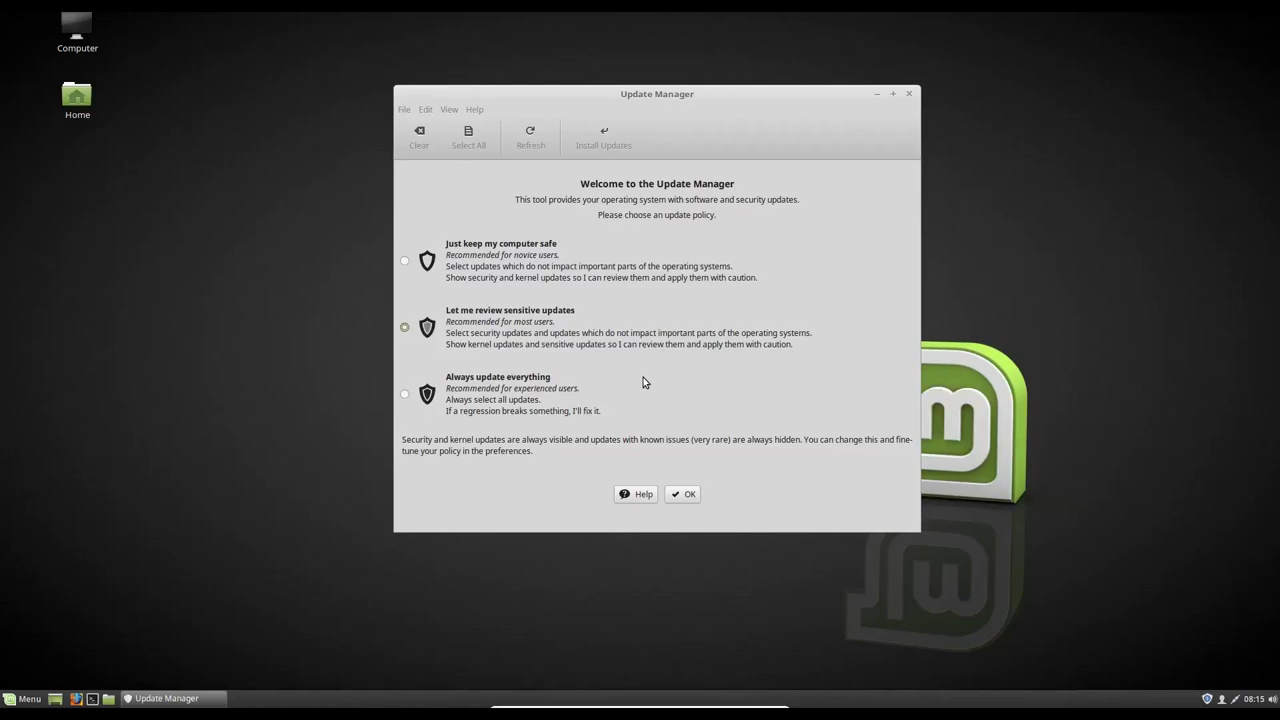
{"action": "mouse_move", "coordinate": [548, 484]}
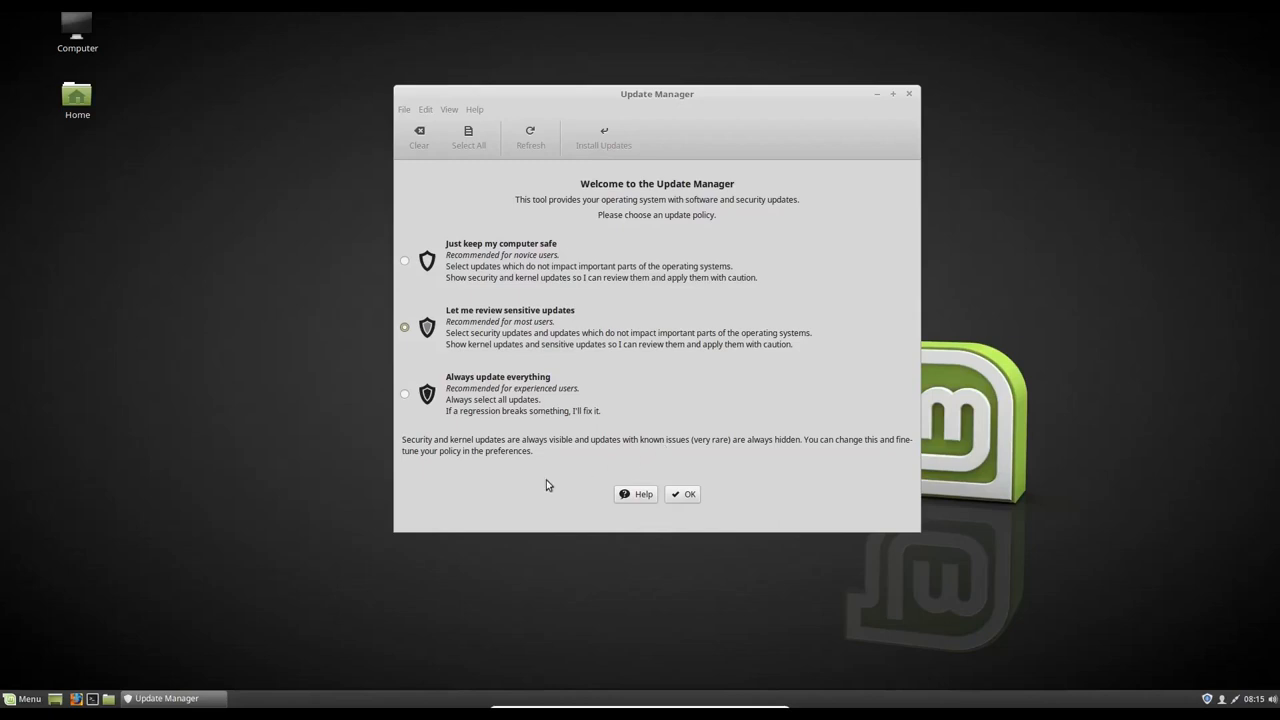
{"action": "left_click", "coordinate": [404, 393]}
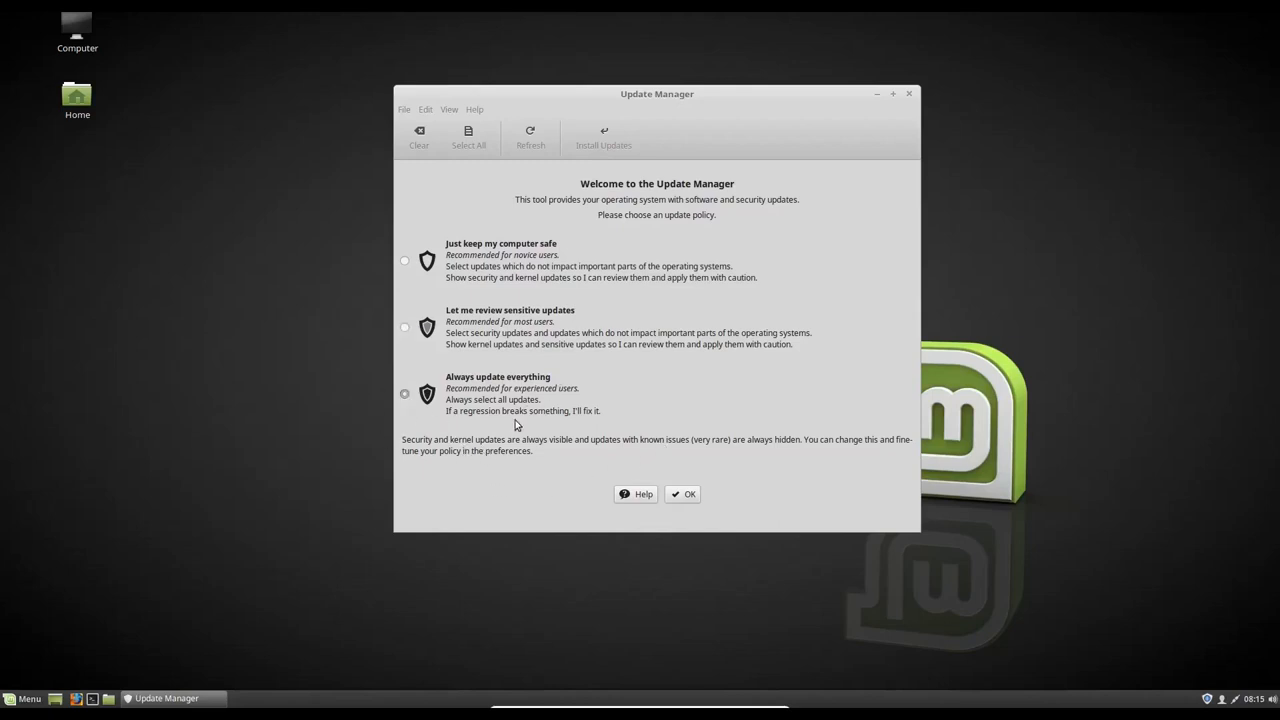
{"action": "left_click", "coordinate": [404, 394]}
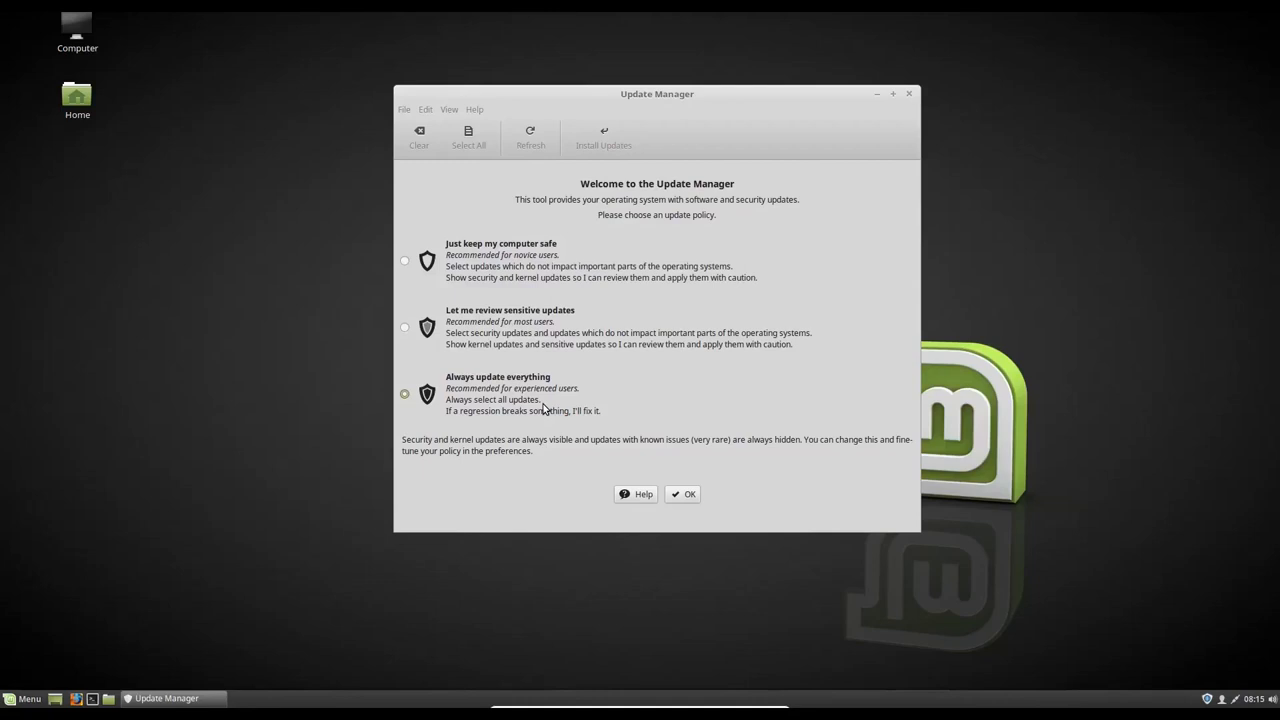
{"action": "mouse_move", "coordinate": [656, 472]}
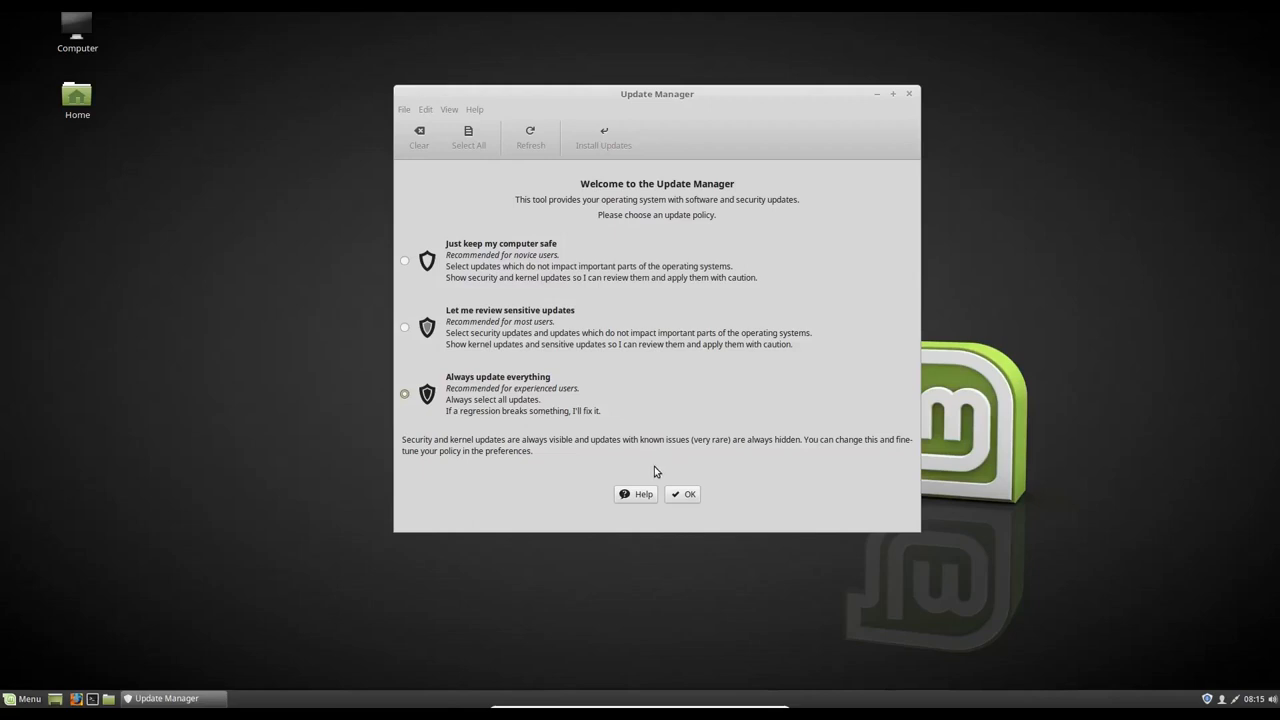
{"action": "mouse_move", "coordinate": [566, 444]}
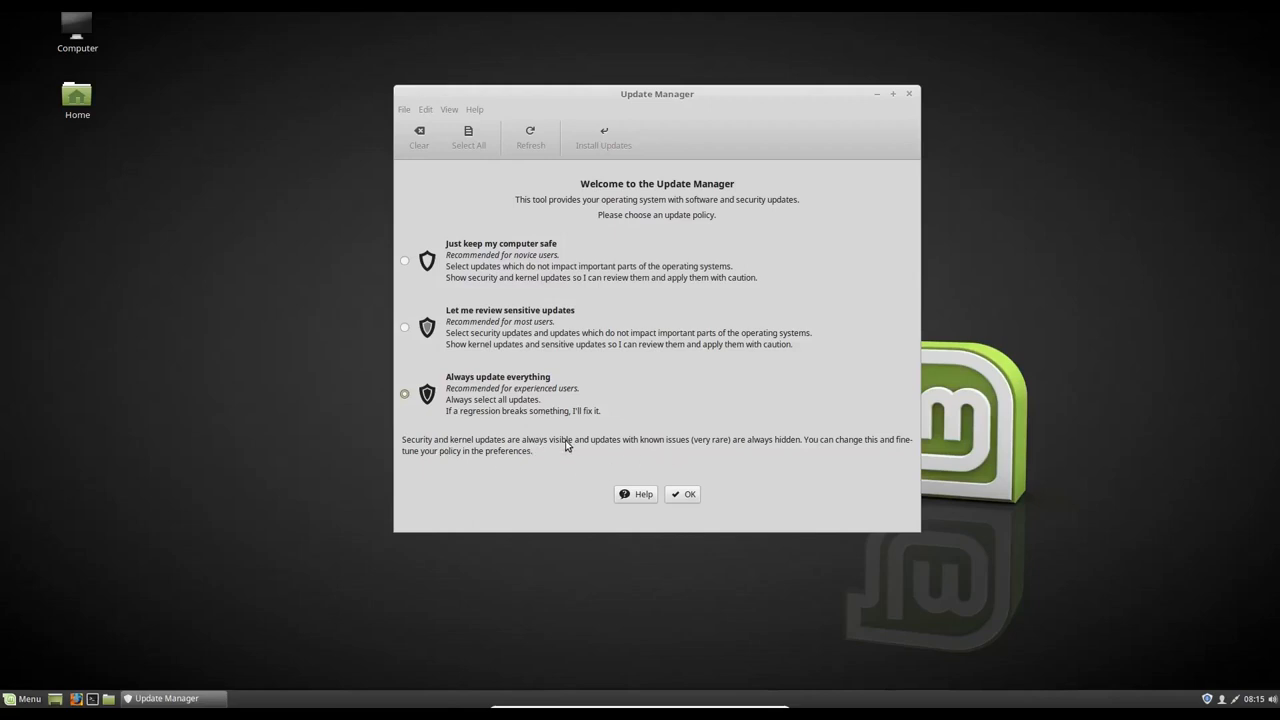
{"action": "mouse_move", "coordinate": [599, 454]}
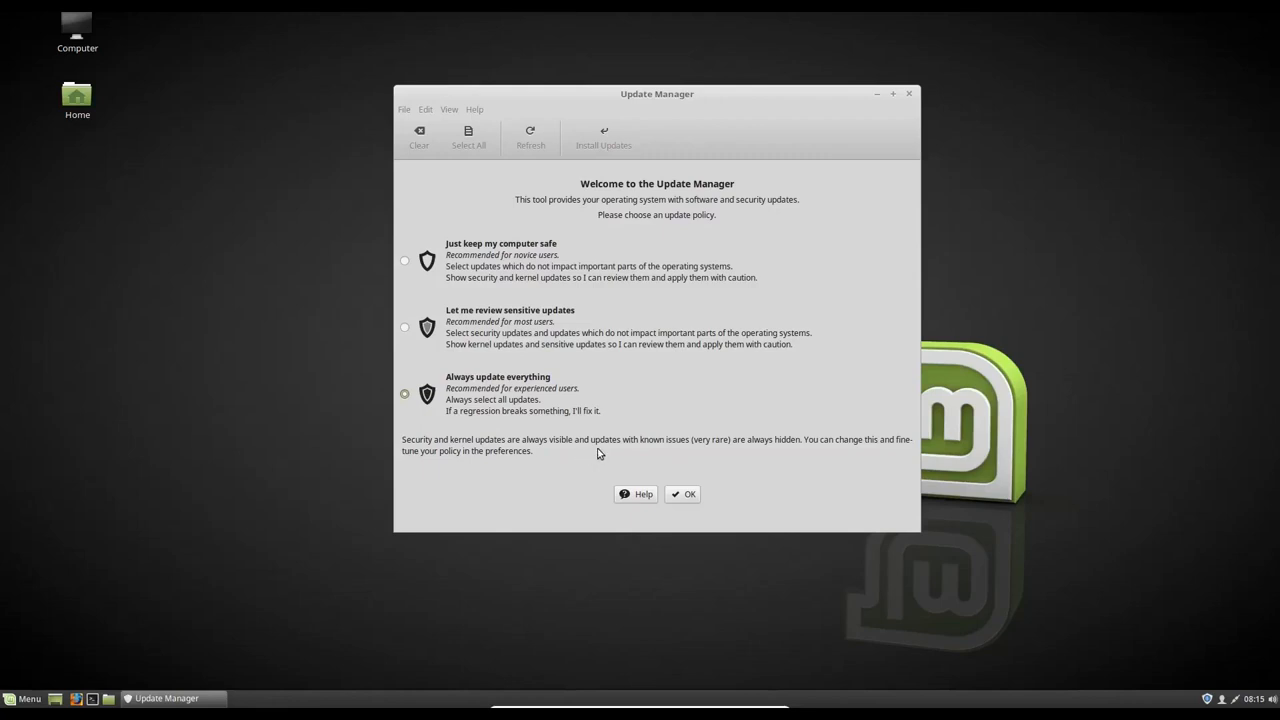
{"action": "mouse_move", "coordinate": [814, 447]}
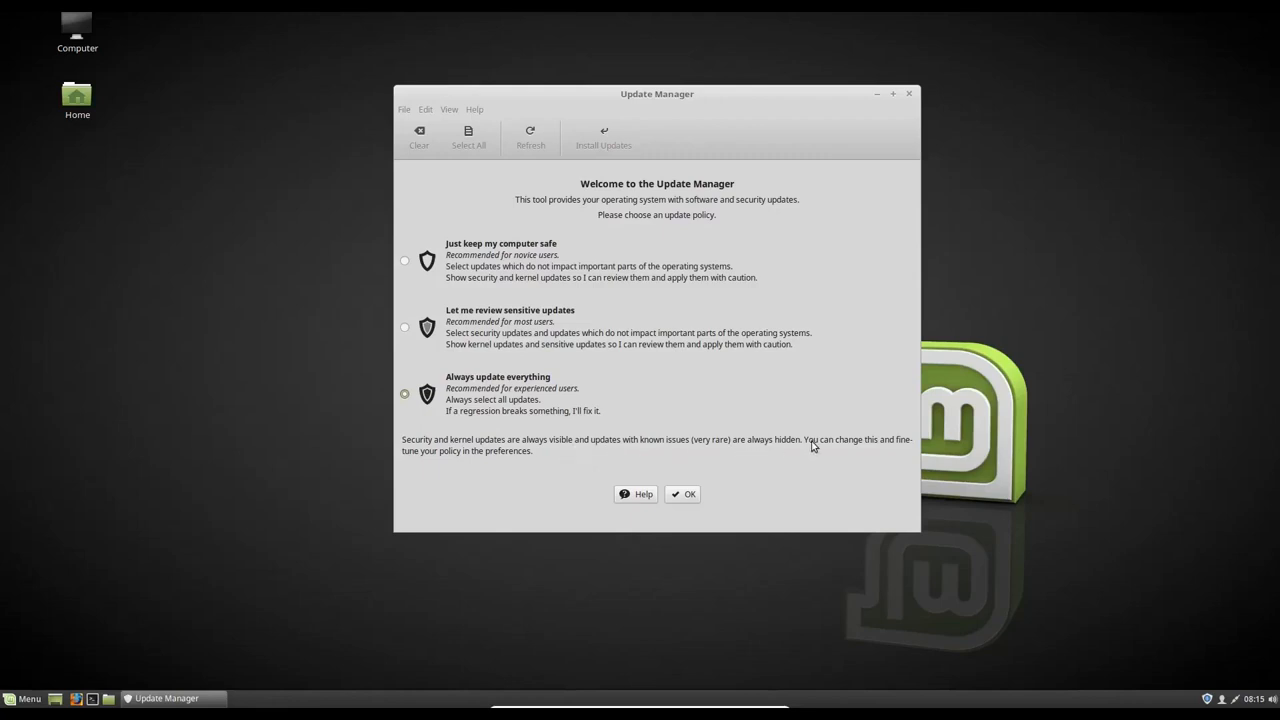
{"action": "mouse_move", "coordinate": [478, 495]}
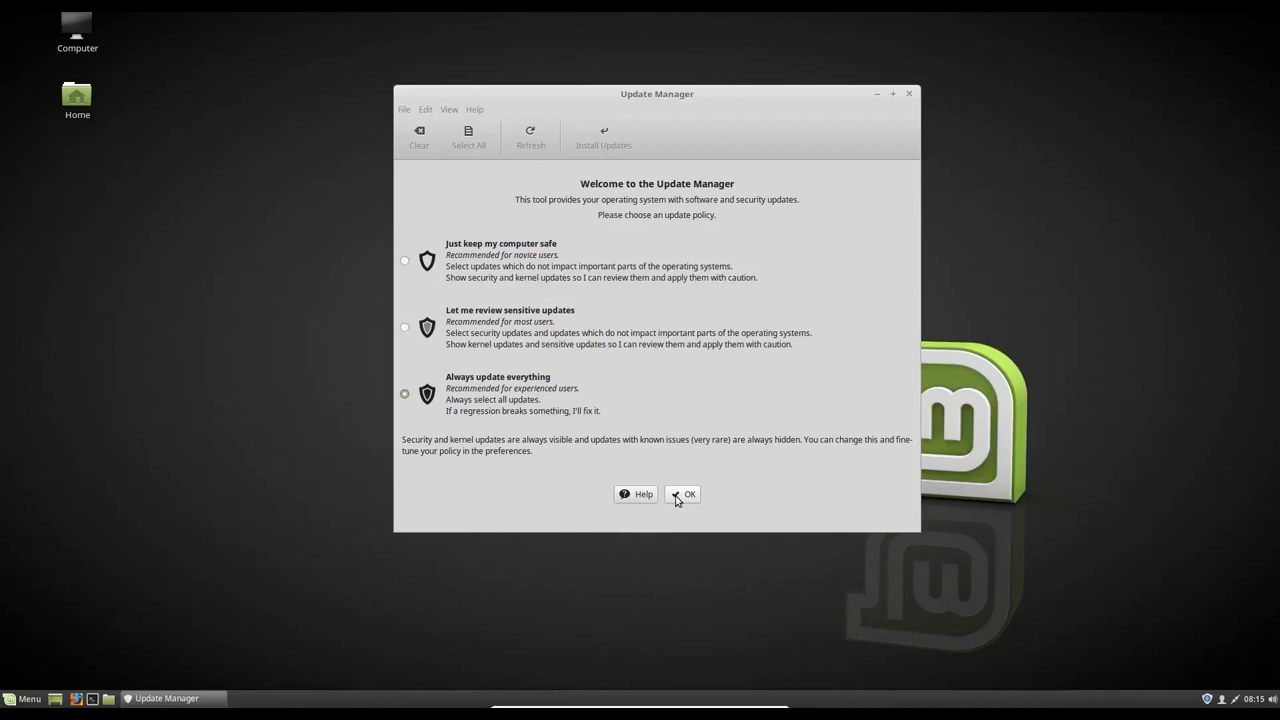
{"action": "mouse_move", "coordinate": [441, 344]}
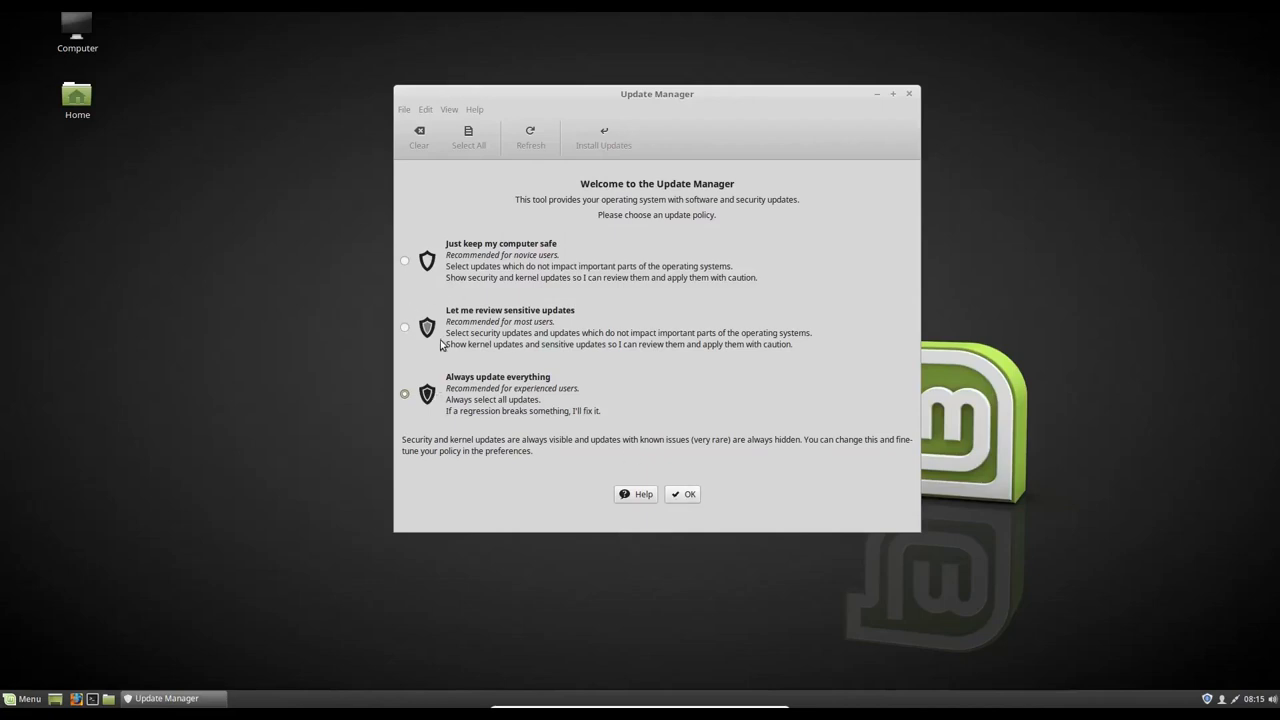
{"action": "mouse_move", "coordinate": [622, 326]}
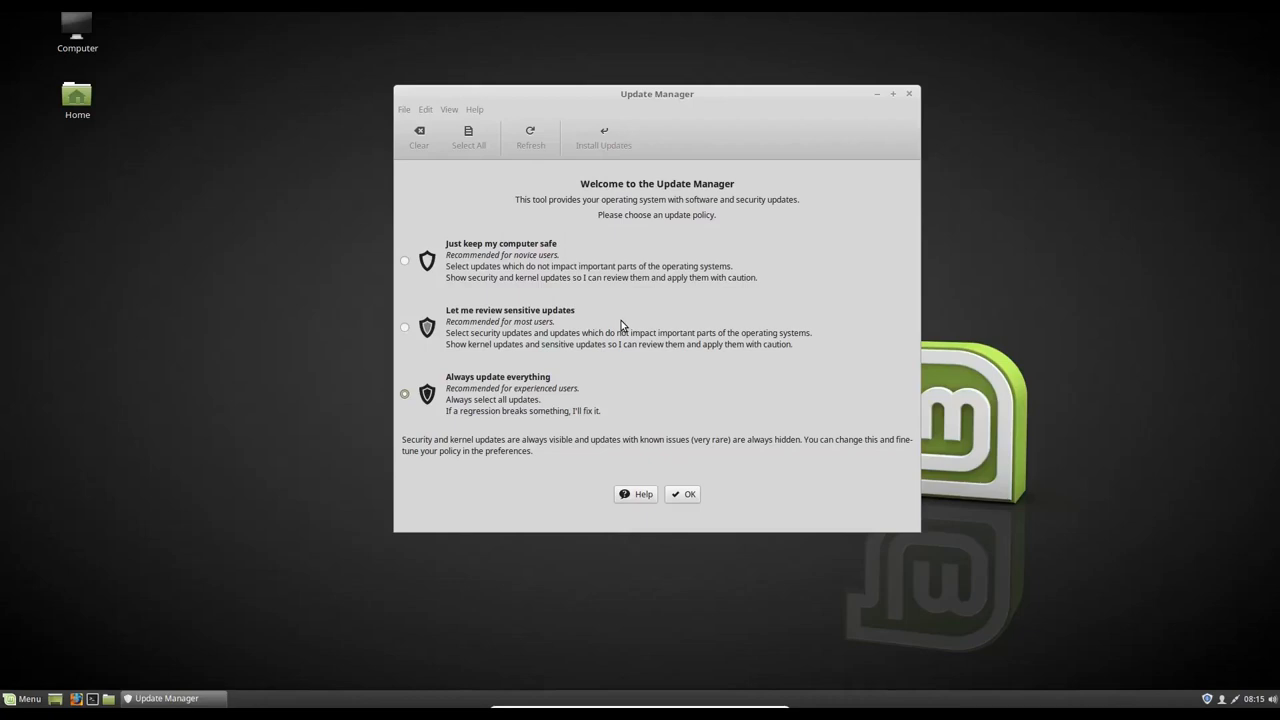
{"action": "mouse_move", "coordinate": [657, 527]}
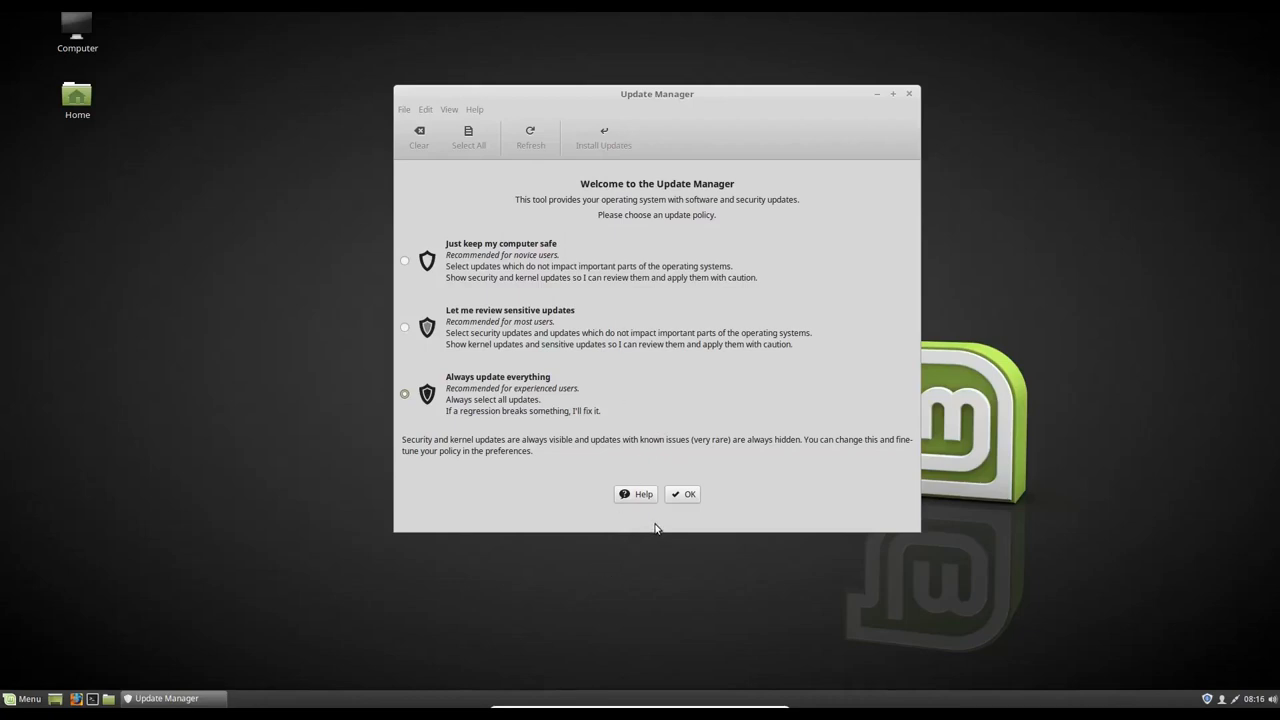
{"action": "mouse_move", "coordinate": [438, 367]}
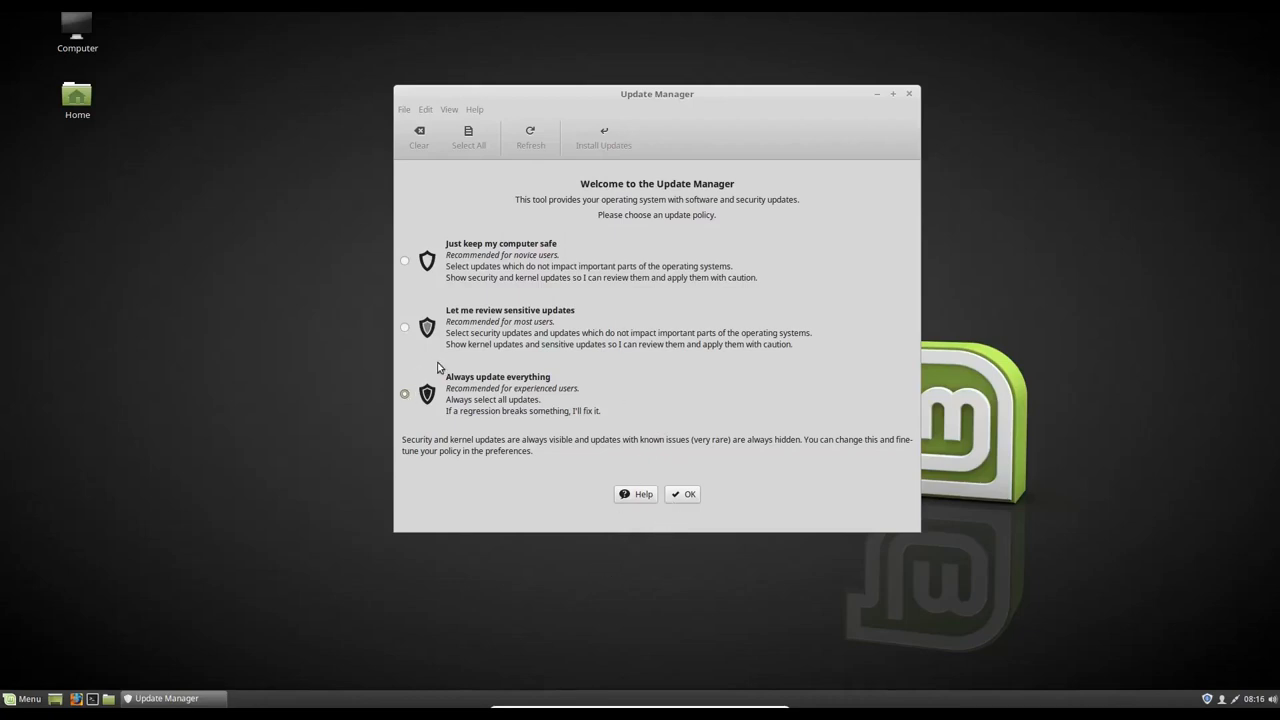
{"action": "mouse_move", "coordinate": [615, 470]}
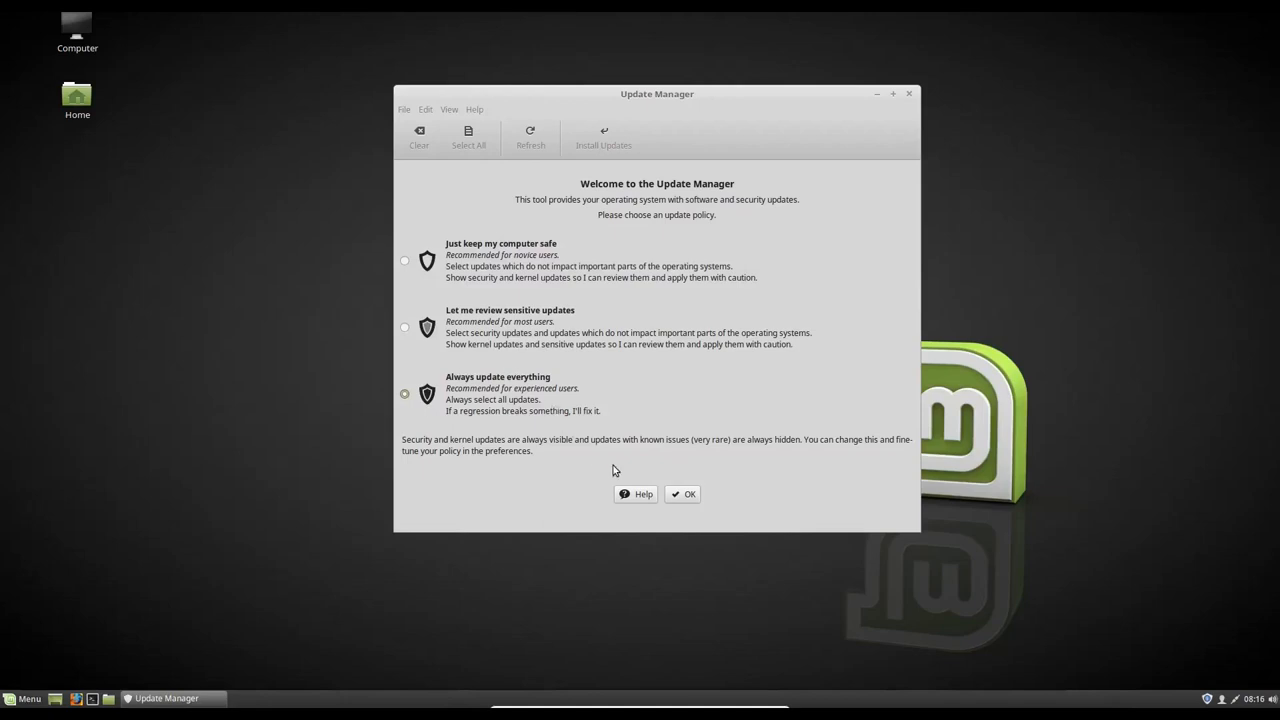
{"action": "left_click", "coordinate": [683, 494]}
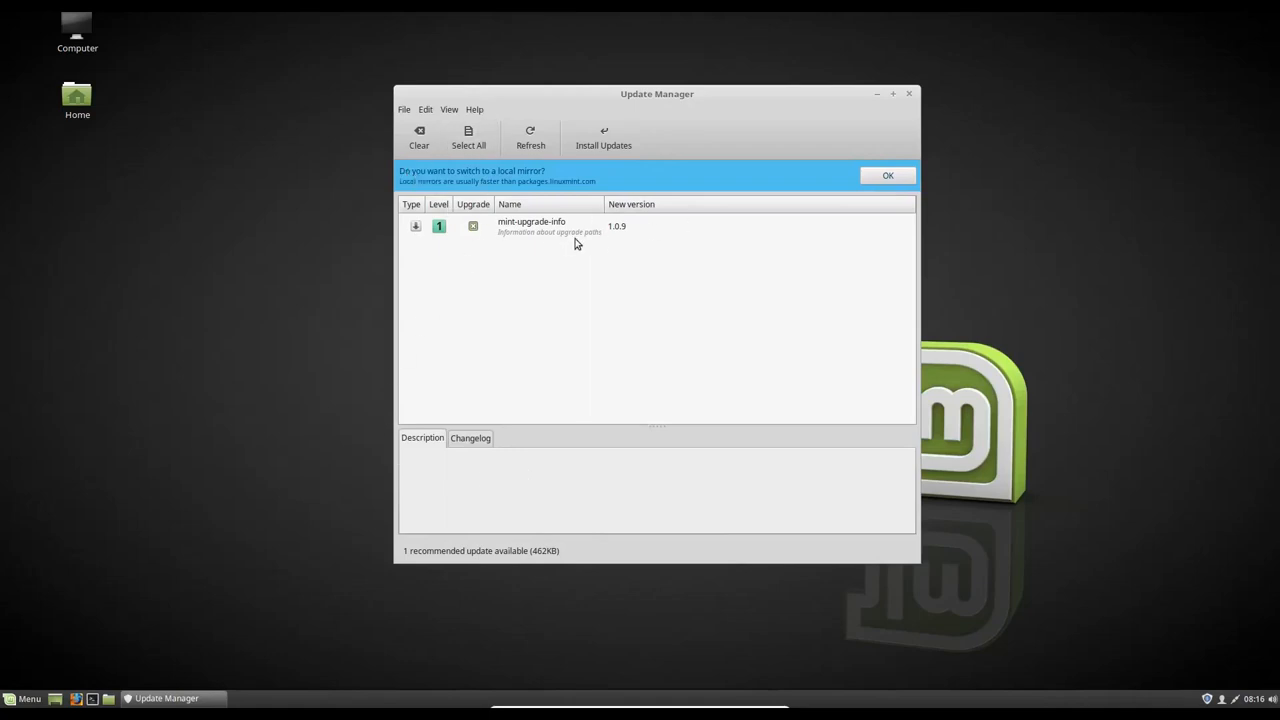
{"action": "mouse_move", "coordinate": [589, 186]}
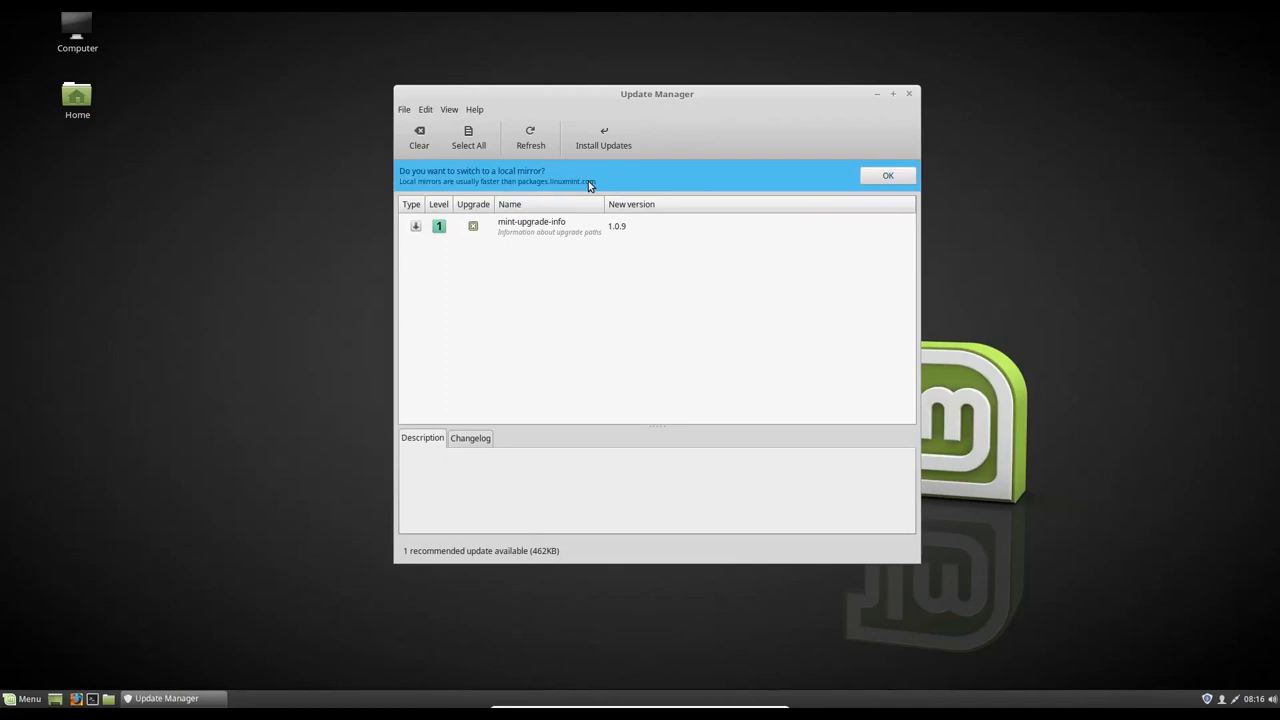
Step: Accept the local mirror switch and authenticate to open Software Sources
{"action": "left_click", "coordinate": [888, 175]}
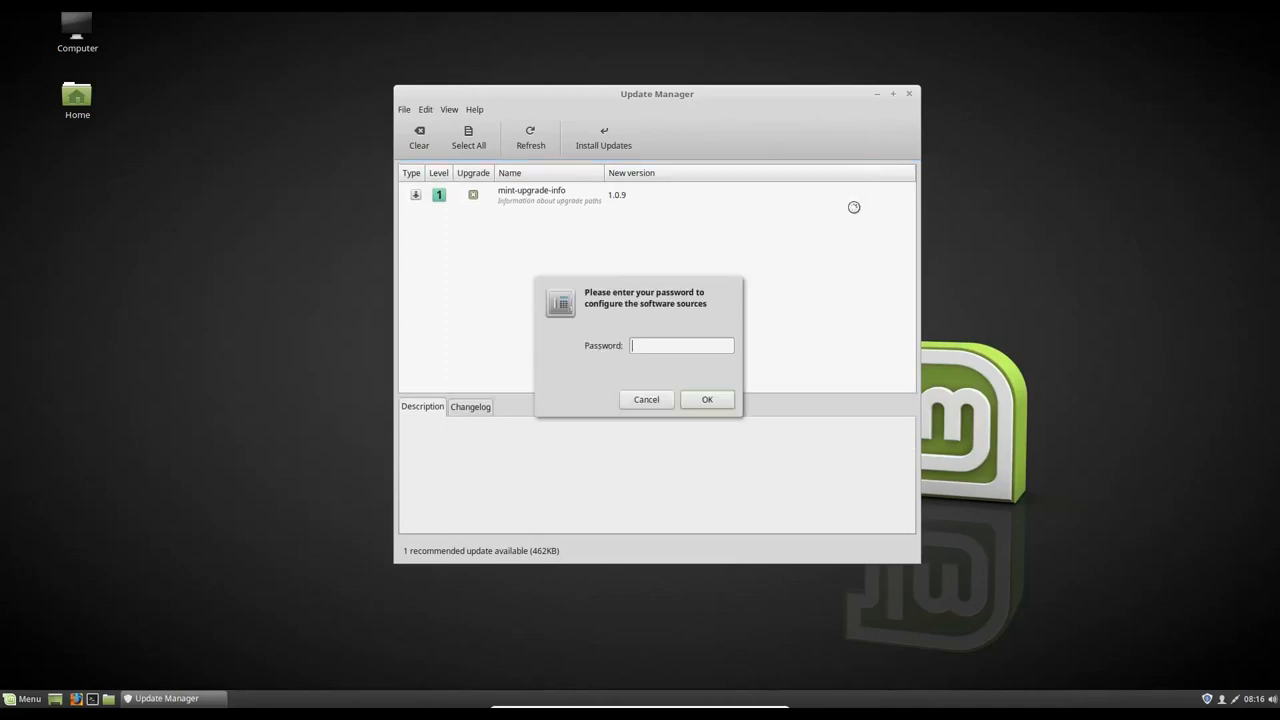
{"action": "mouse_move", "coordinate": [803, 260]}
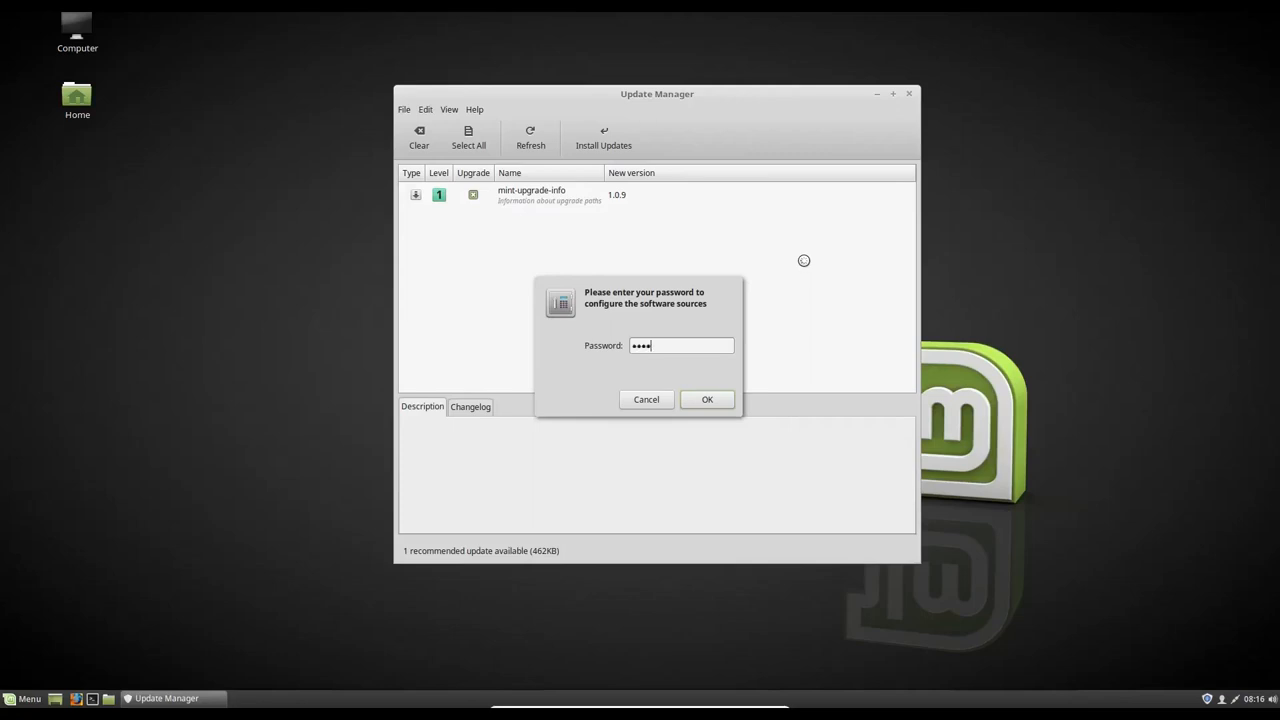
{"action": "left_click", "coordinate": [706, 399]}
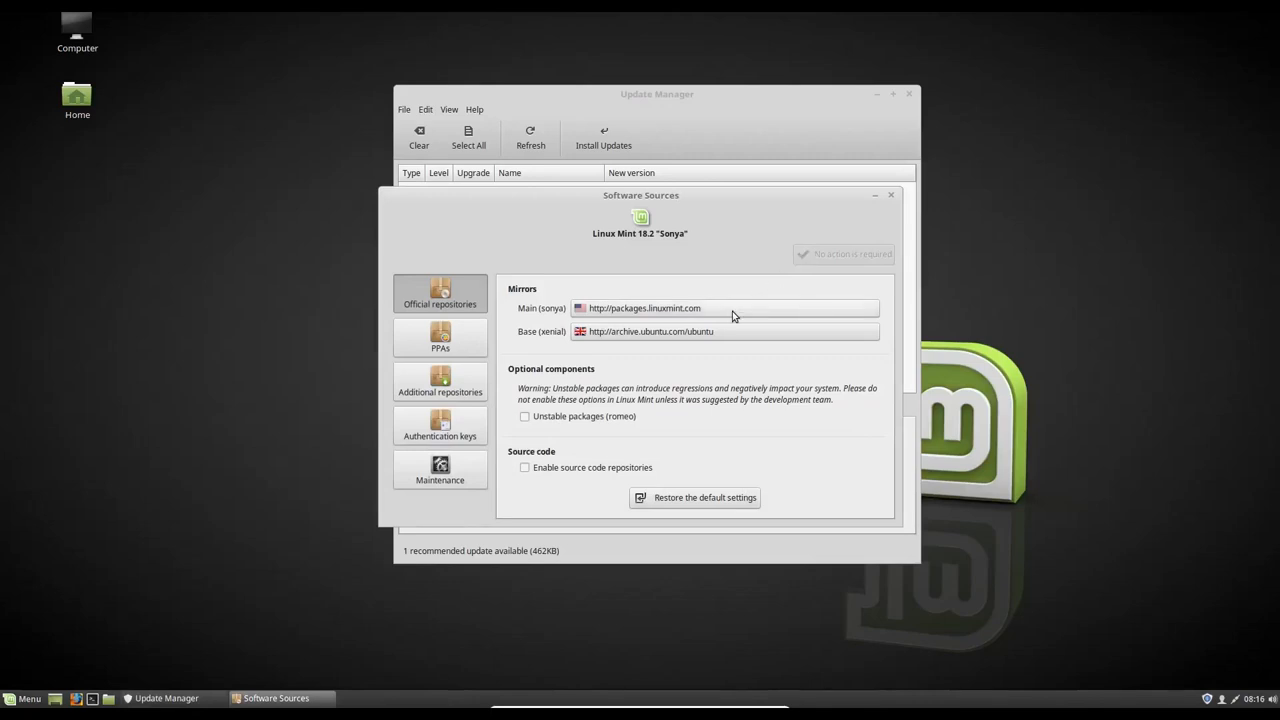
Step: Set EvoWise CDN as main mirror and archive.ubuntu.mirror.rafal.ca as base mirror, then close
{"action": "left_click", "coordinate": [724, 308]}
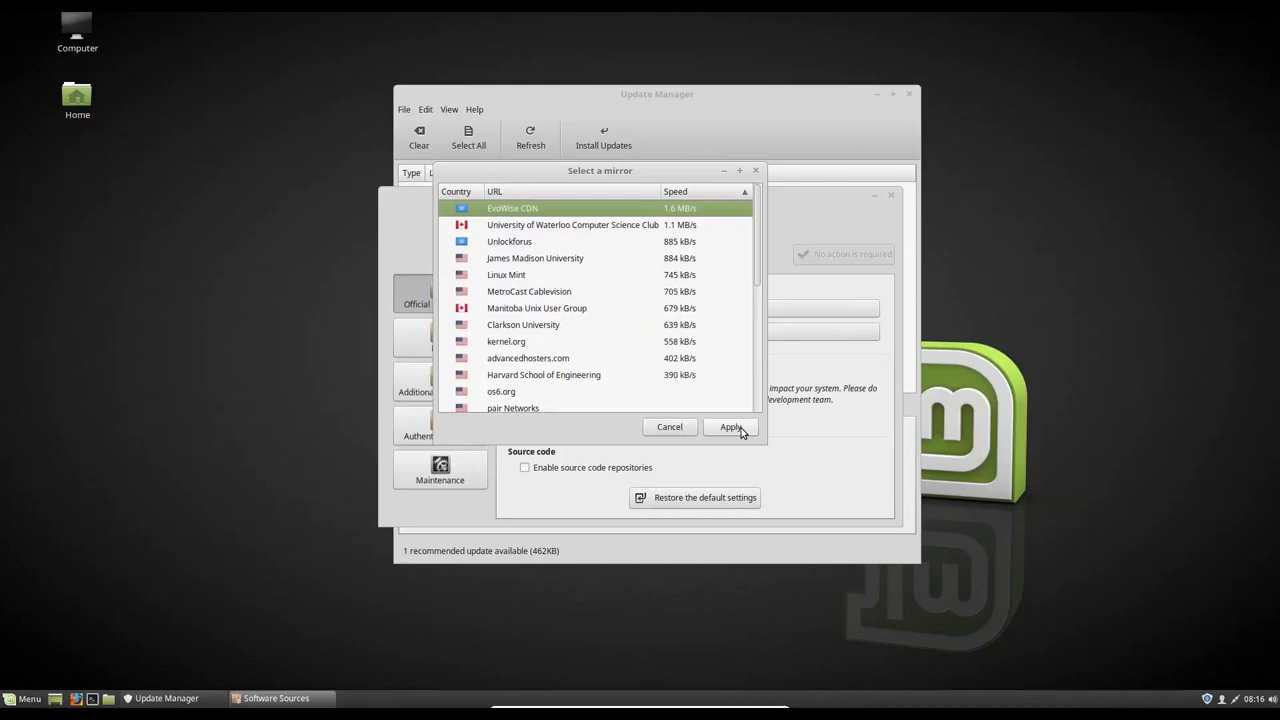
{"action": "left_click", "coordinate": [730, 427]}
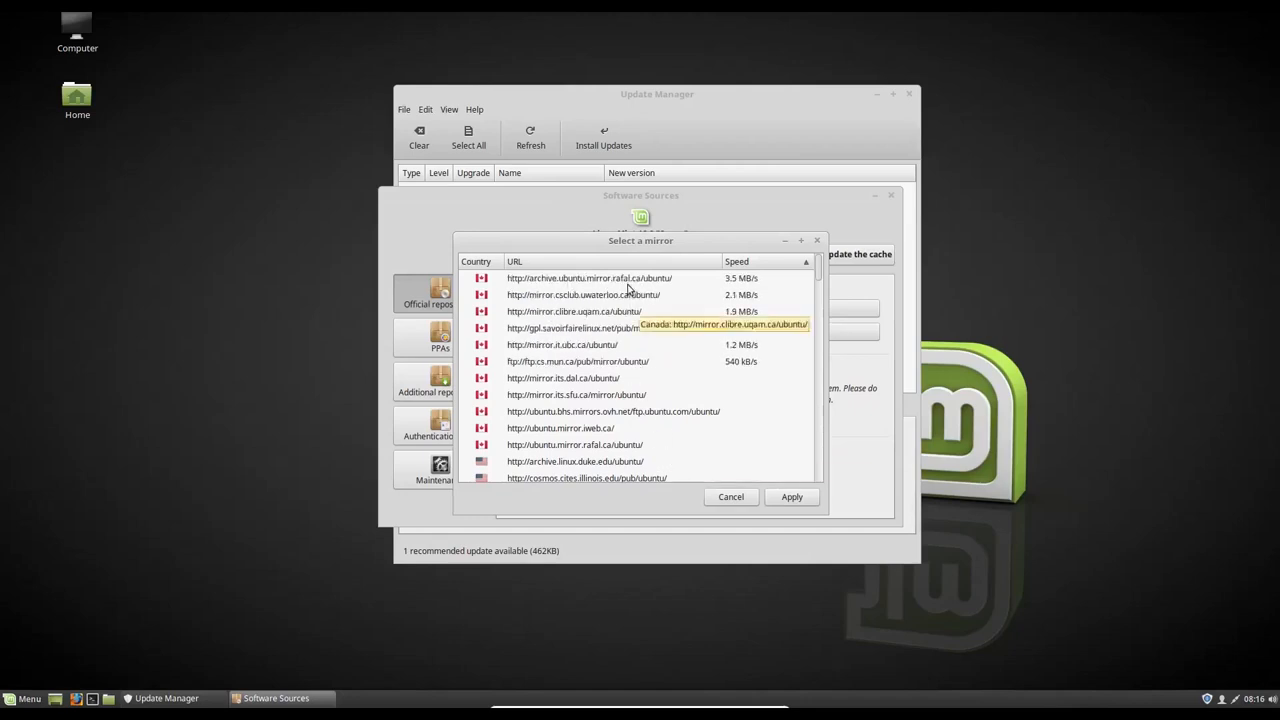
{"action": "left_click", "coordinate": [608, 278]}
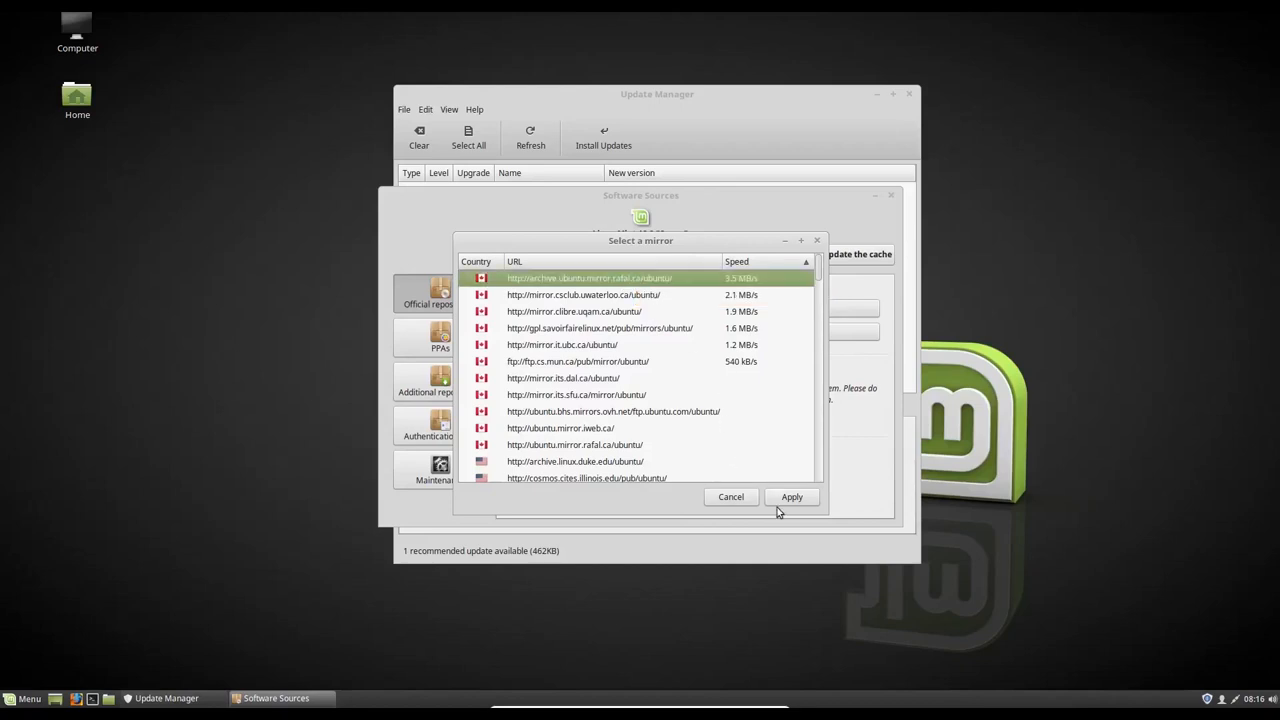
{"action": "left_click", "coordinate": [792, 497]}
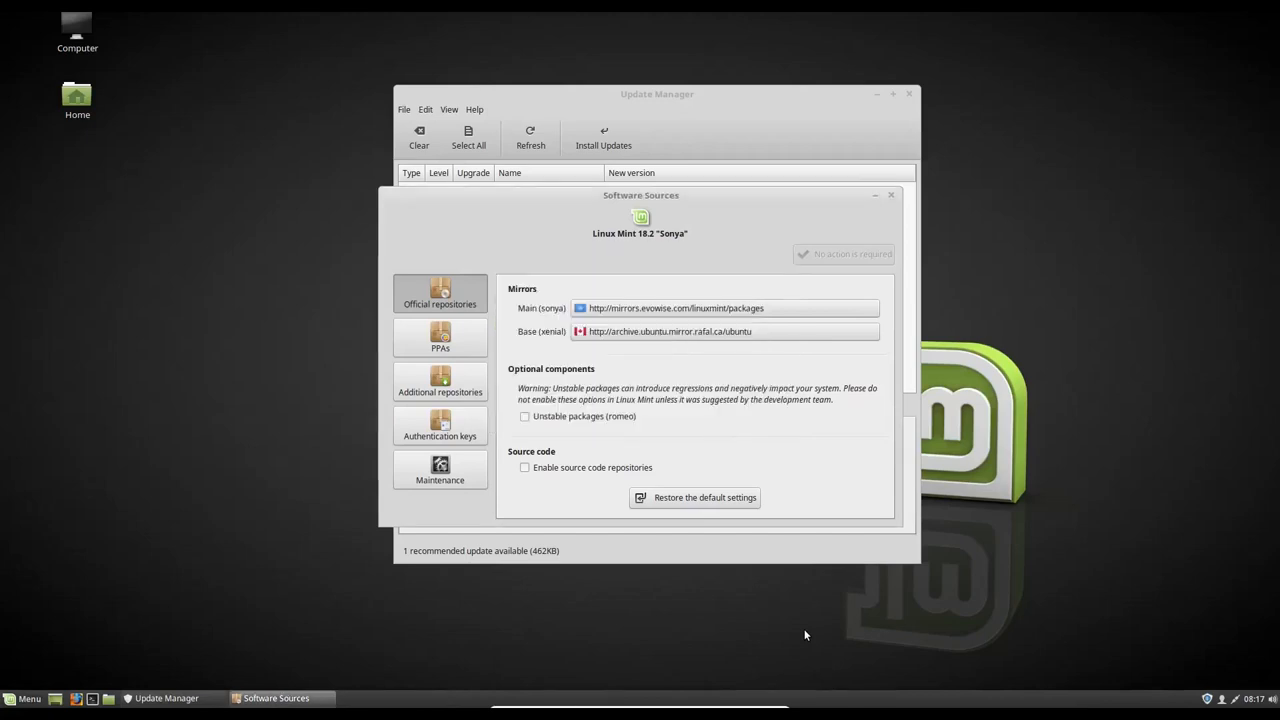
{"action": "left_click", "coordinate": [890, 195]}
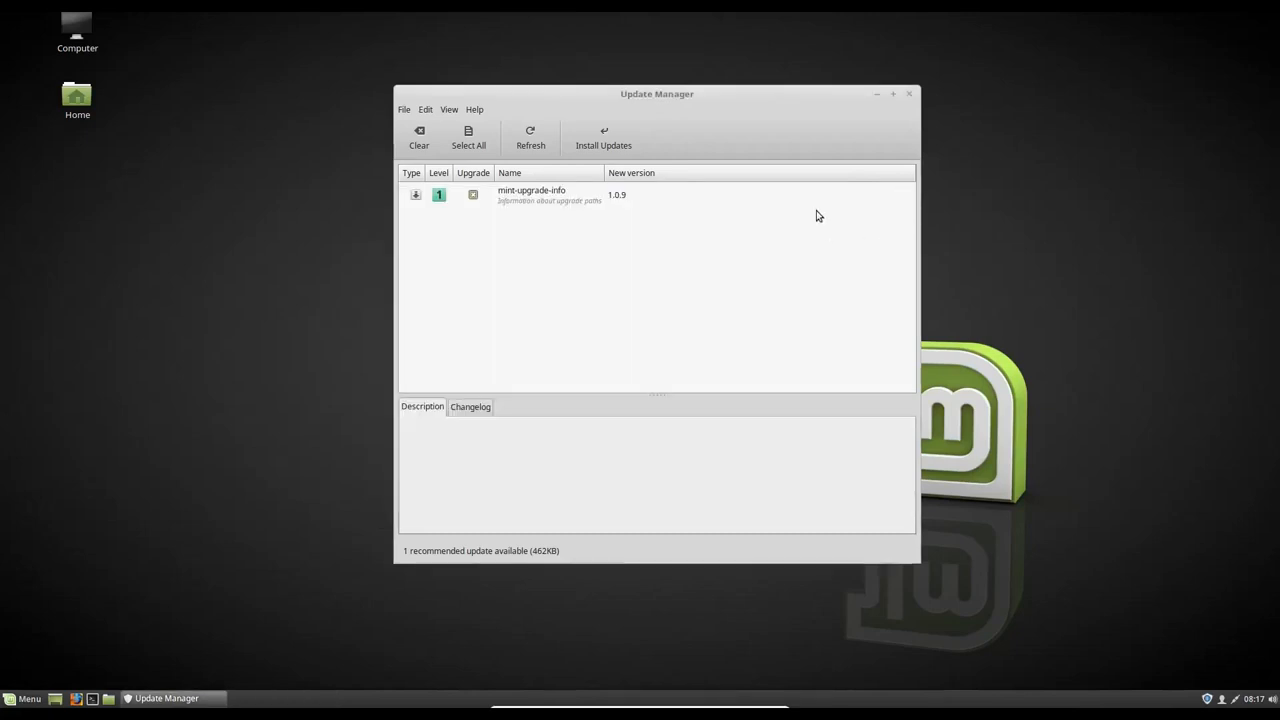
Step: Install the mint-upgrade-info 1.0.9 update from Update Manager
{"action": "left_click", "coordinate": [603, 137]}
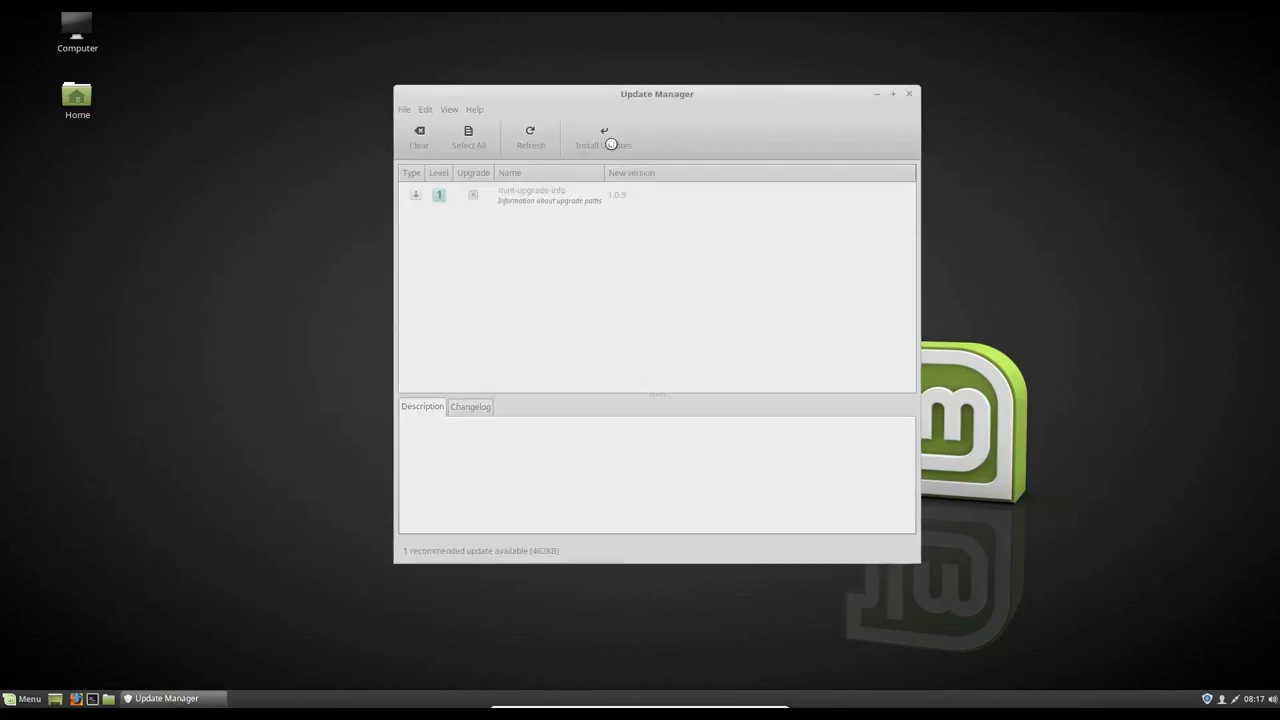
{"action": "left_click", "coordinate": [599, 137]}
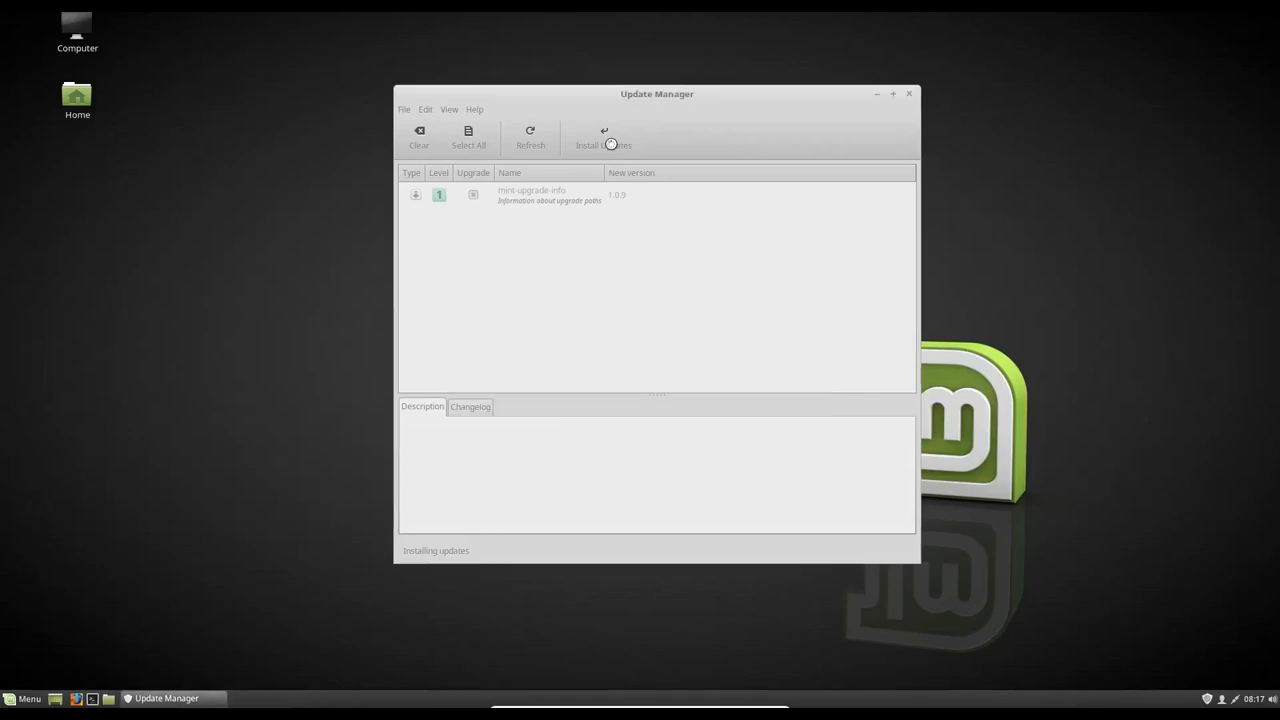
{"action": "left_click", "coordinate": [613, 137]}
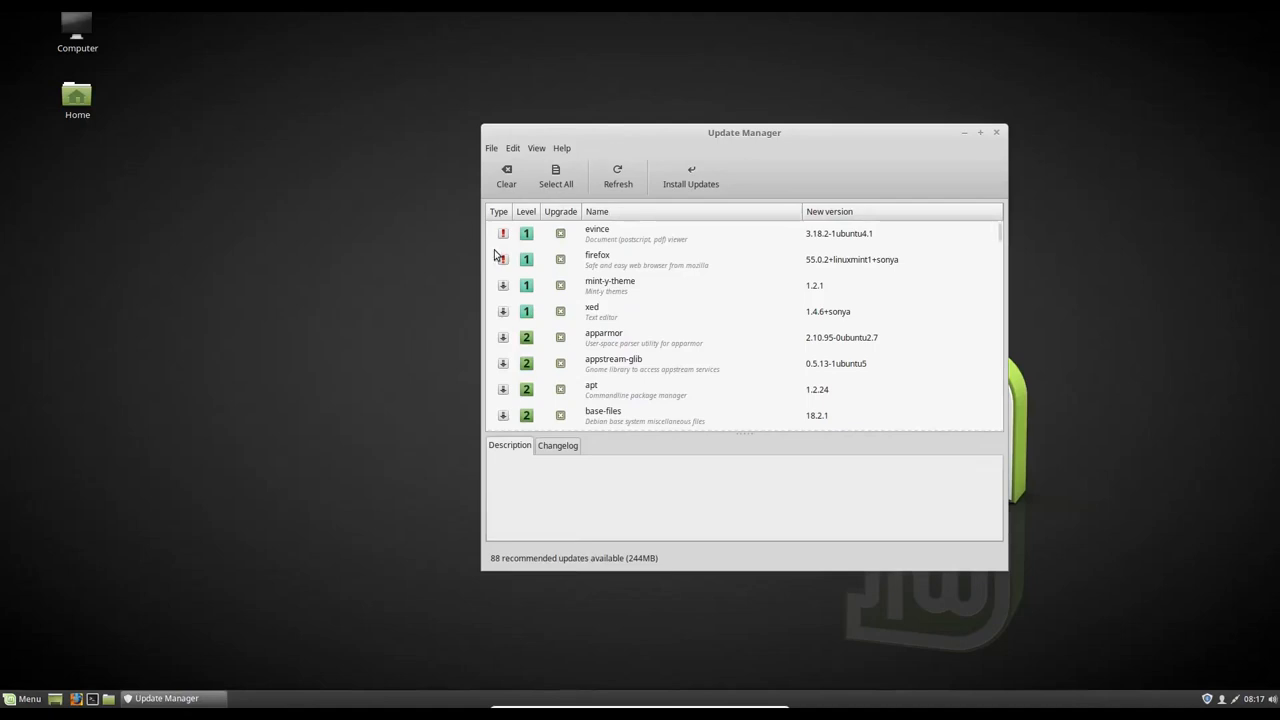
{"action": "mouse_move", "coordinate": [500, 261]}
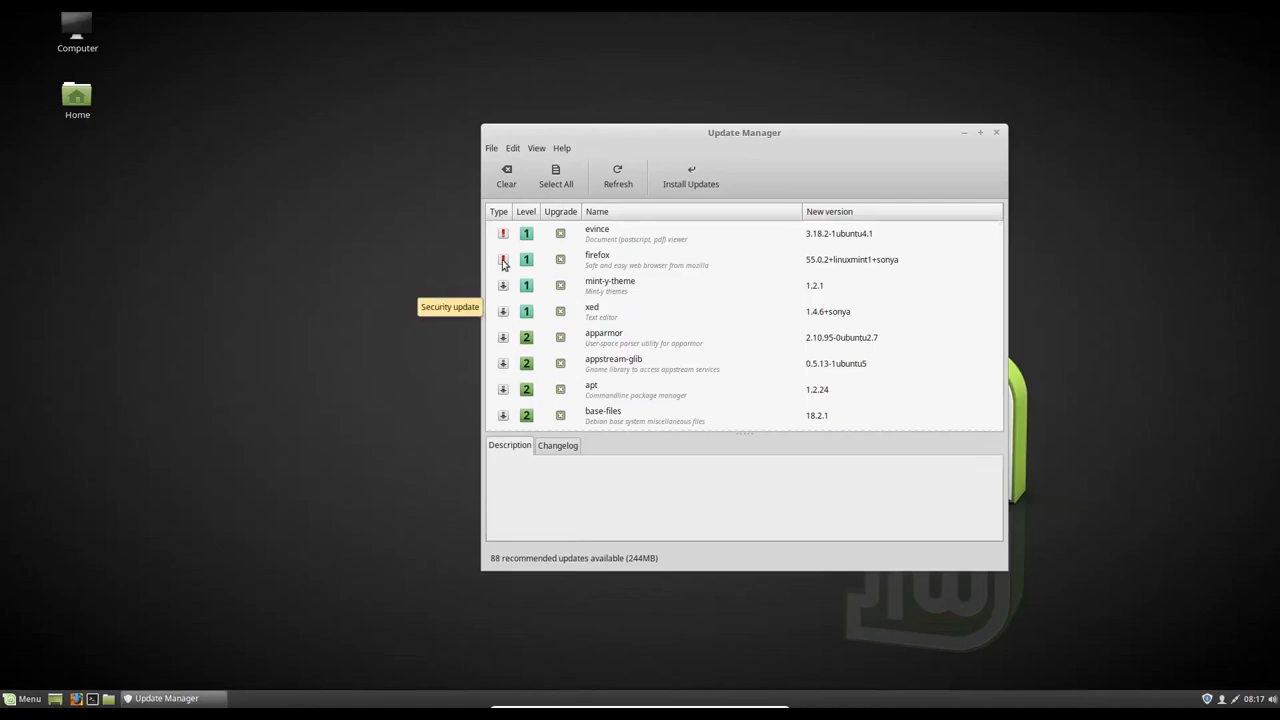
{"action": "mouse_move", "coordinate": [505, 300]}
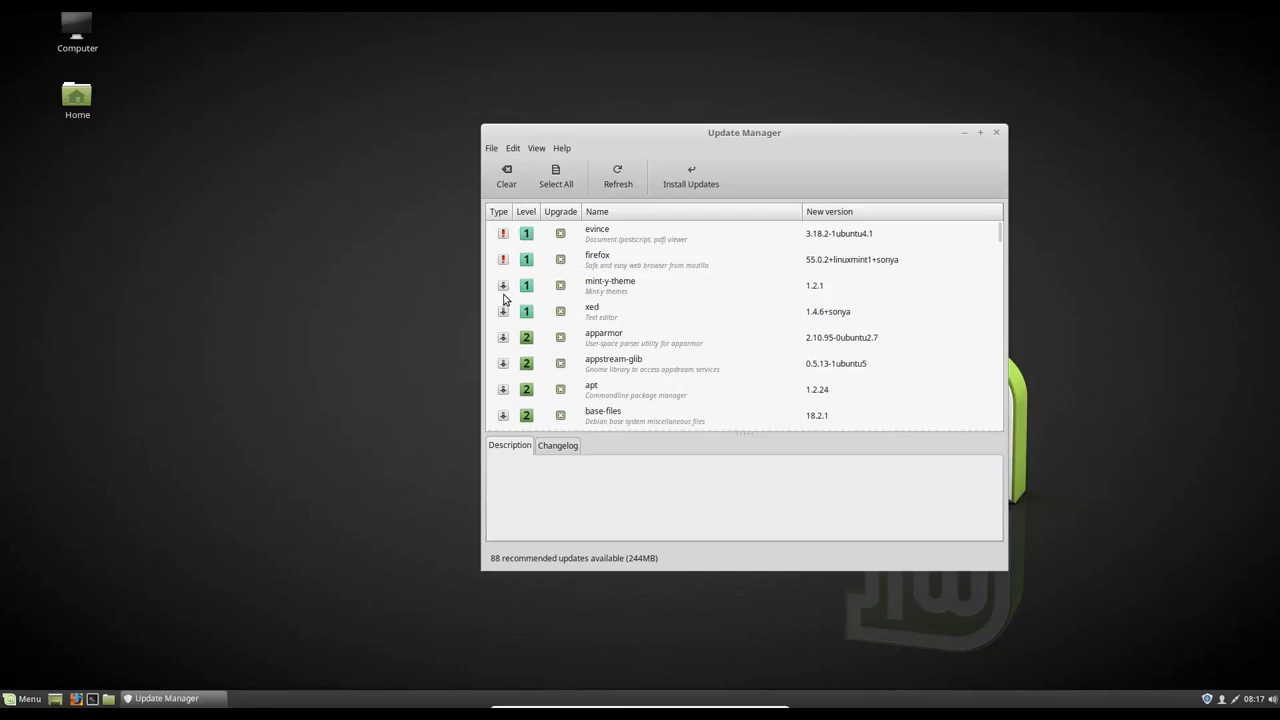
{"action": "mouse_move", "coordinate": [996, 356]}
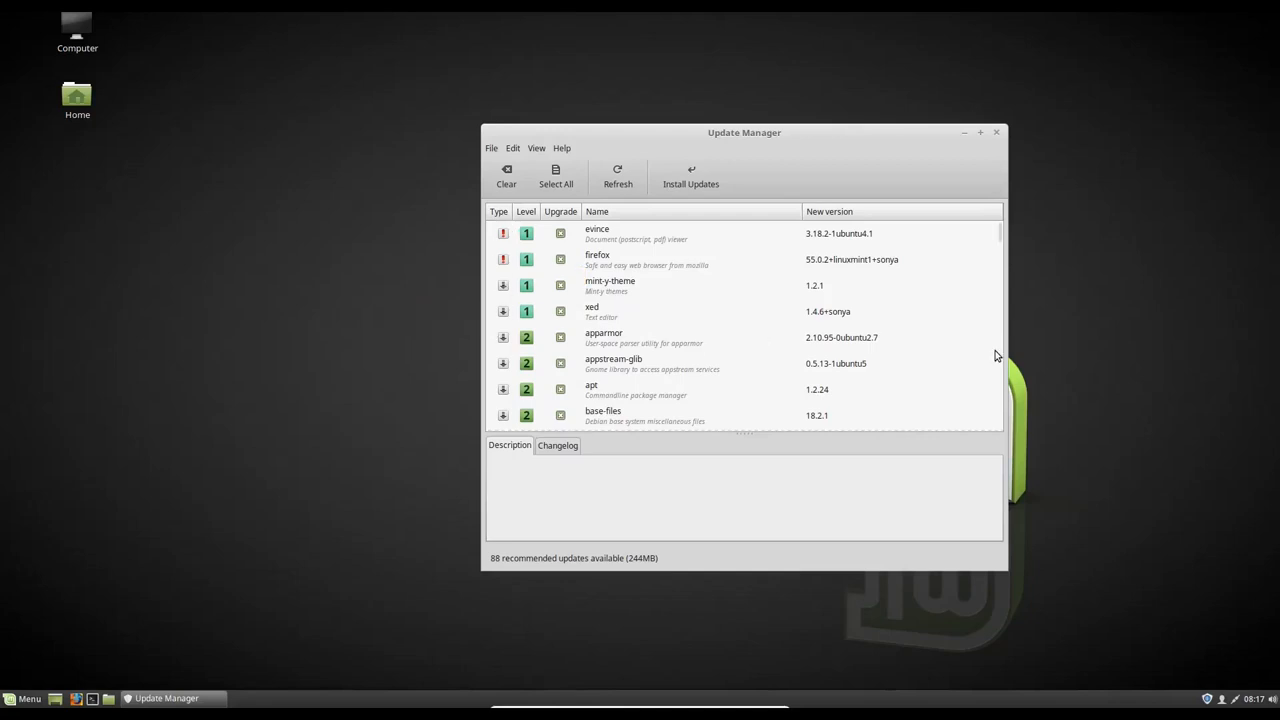
Step: Scroll through the 88 recommended updates, move the window left, and close Update Manager
{"action": "scroll", "scroll_direction": "down", "scroll_amount": 3}
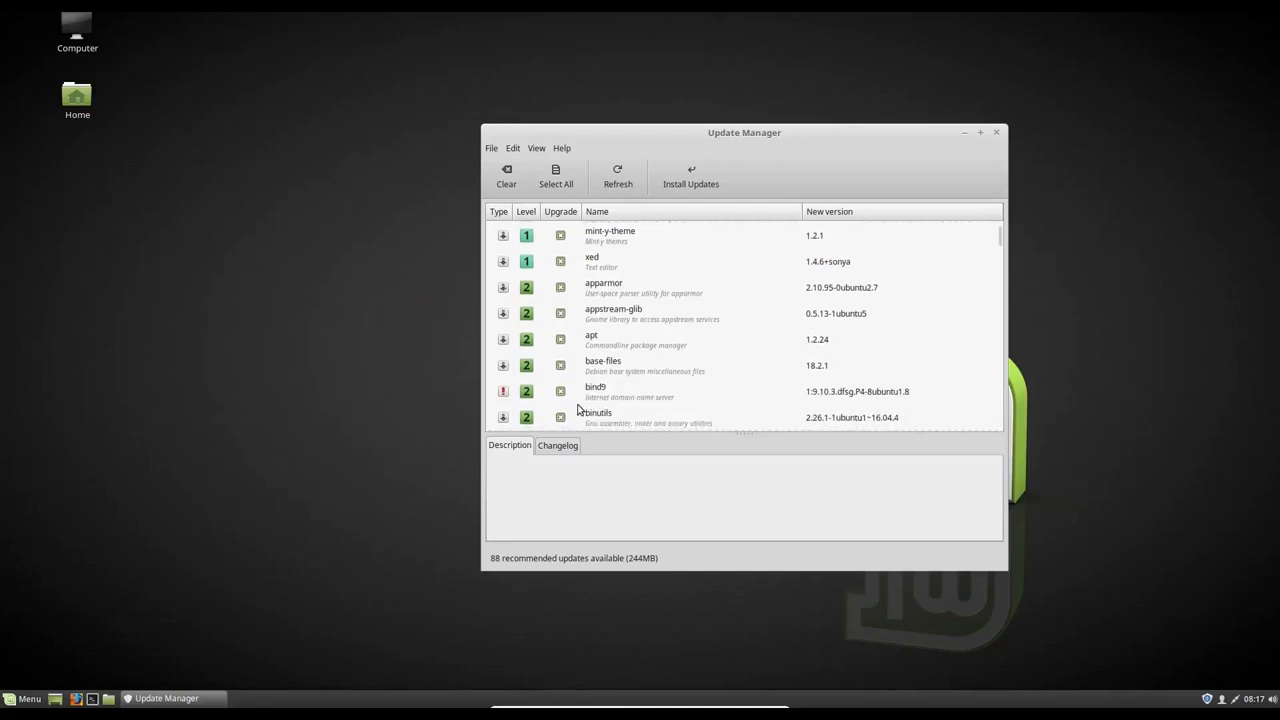
{"action": "scroll", "scroll_direction": "down", "scroll_amount": 3}
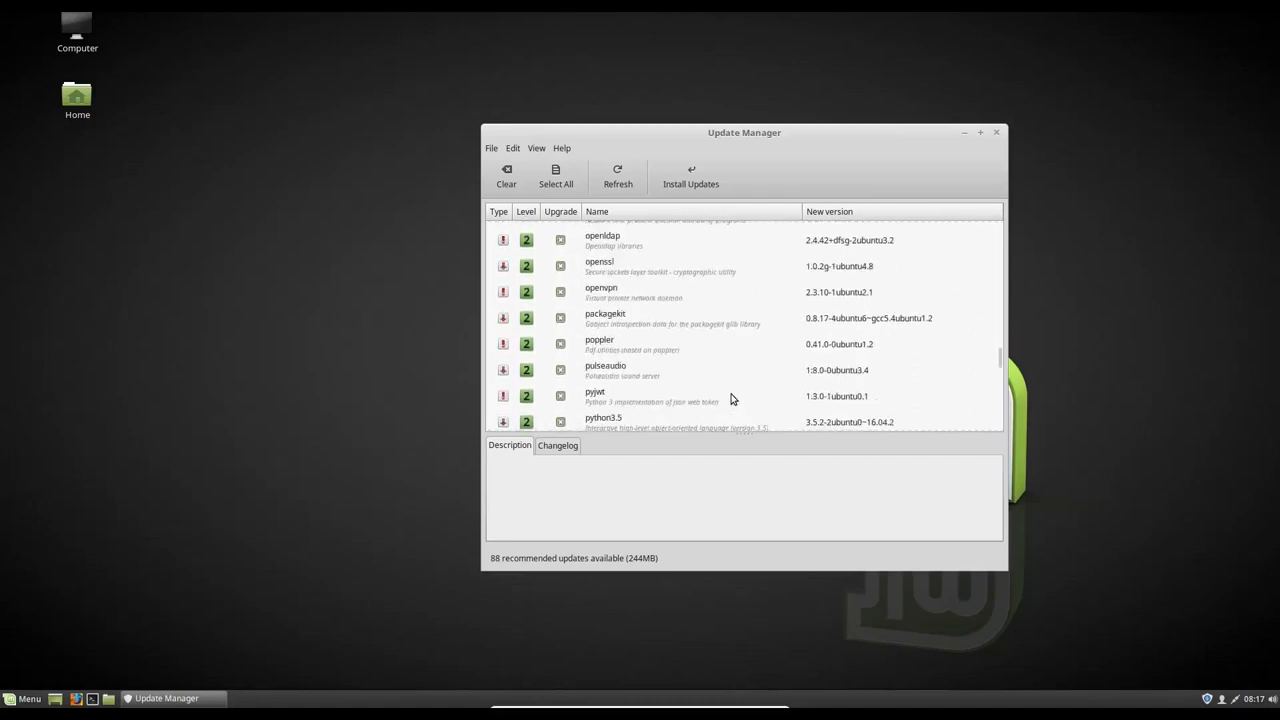
{"action": "scroll", "scroll_direction": "down", "scroll_amount": 3}
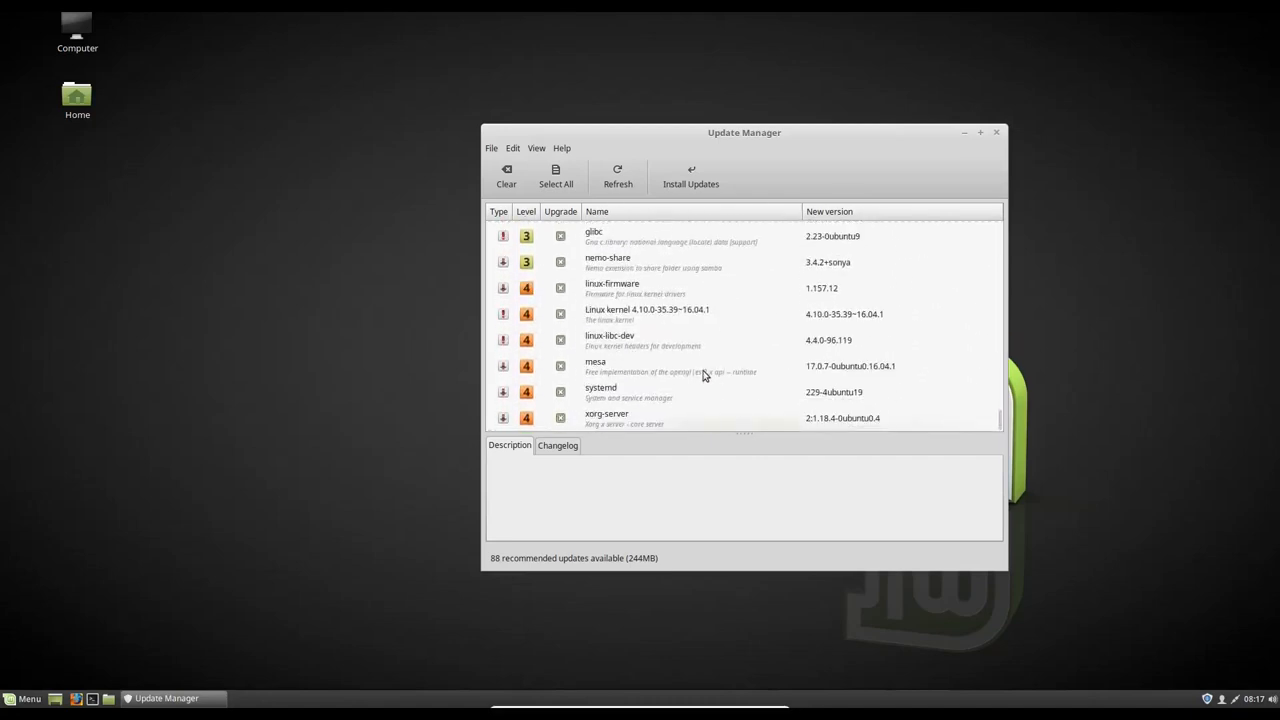
{"action": "mouse_move", "coordinate": [725, 335]}
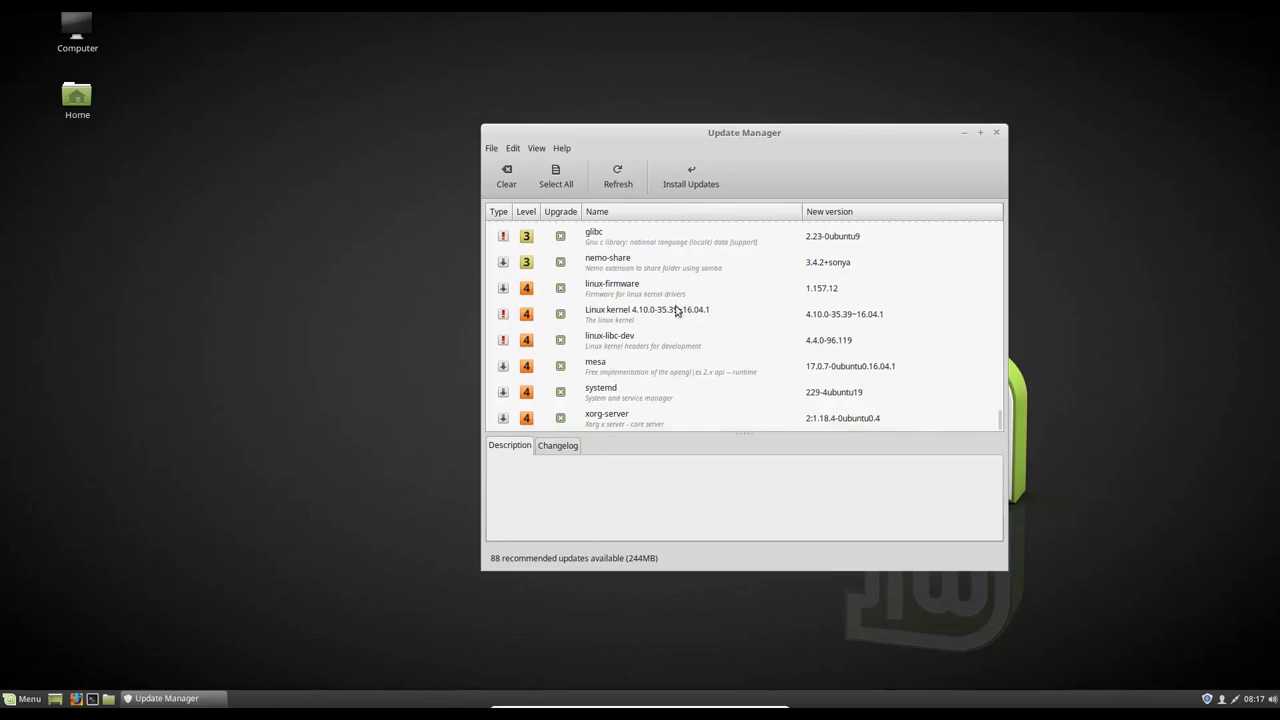
{"action": "mouse_move", "coordinate": [664, 327]}
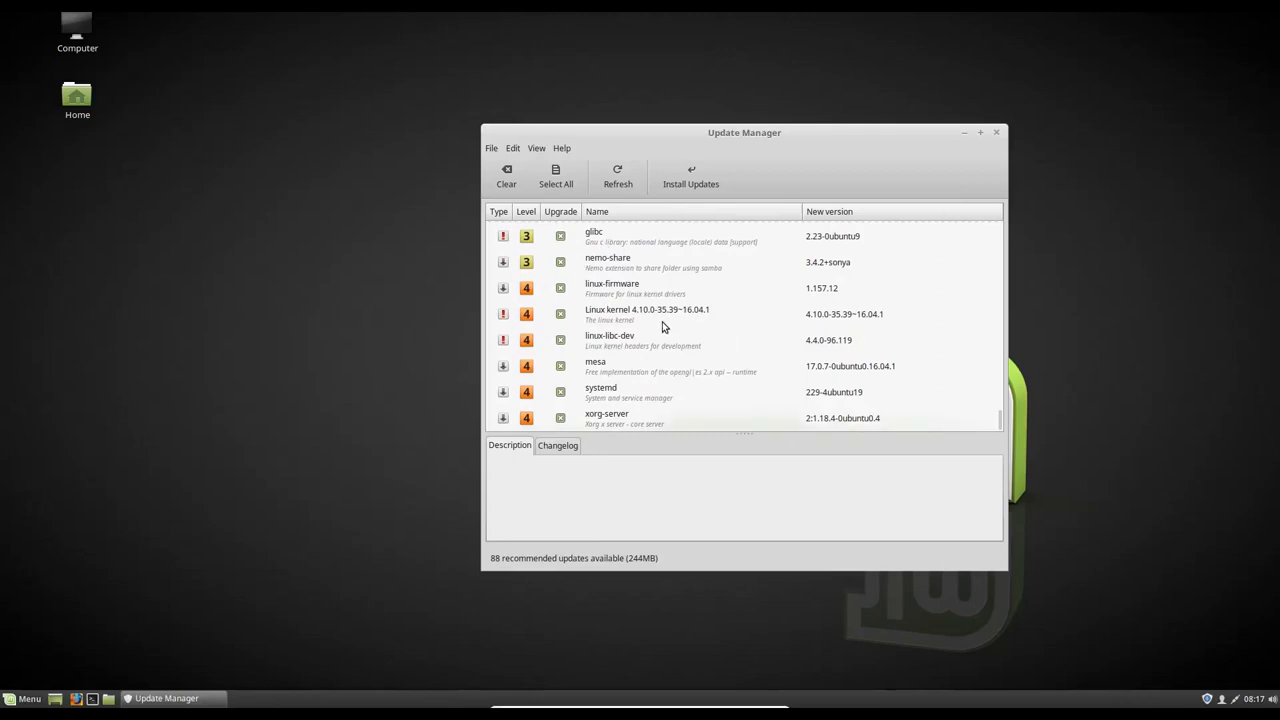
{"action": "mouse_move", "coordinate": [647, 363]}
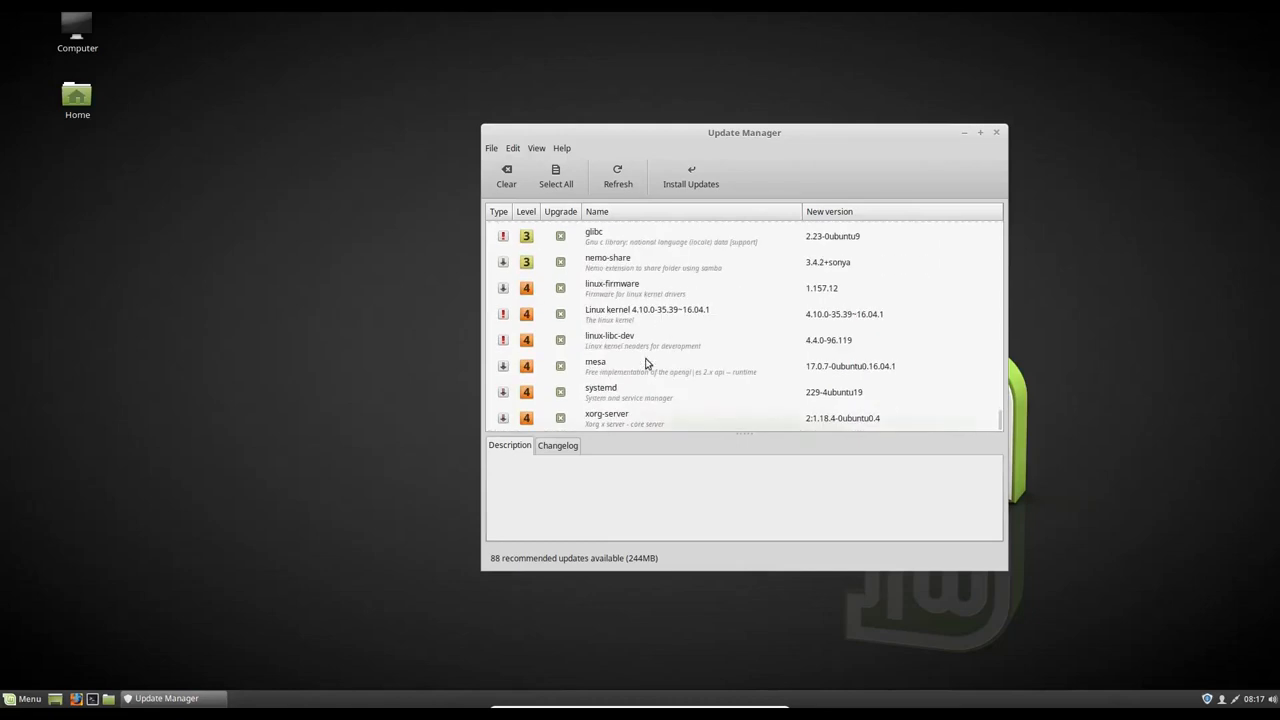
{"action": "mouse_move", "coordinate": [499, 418]}
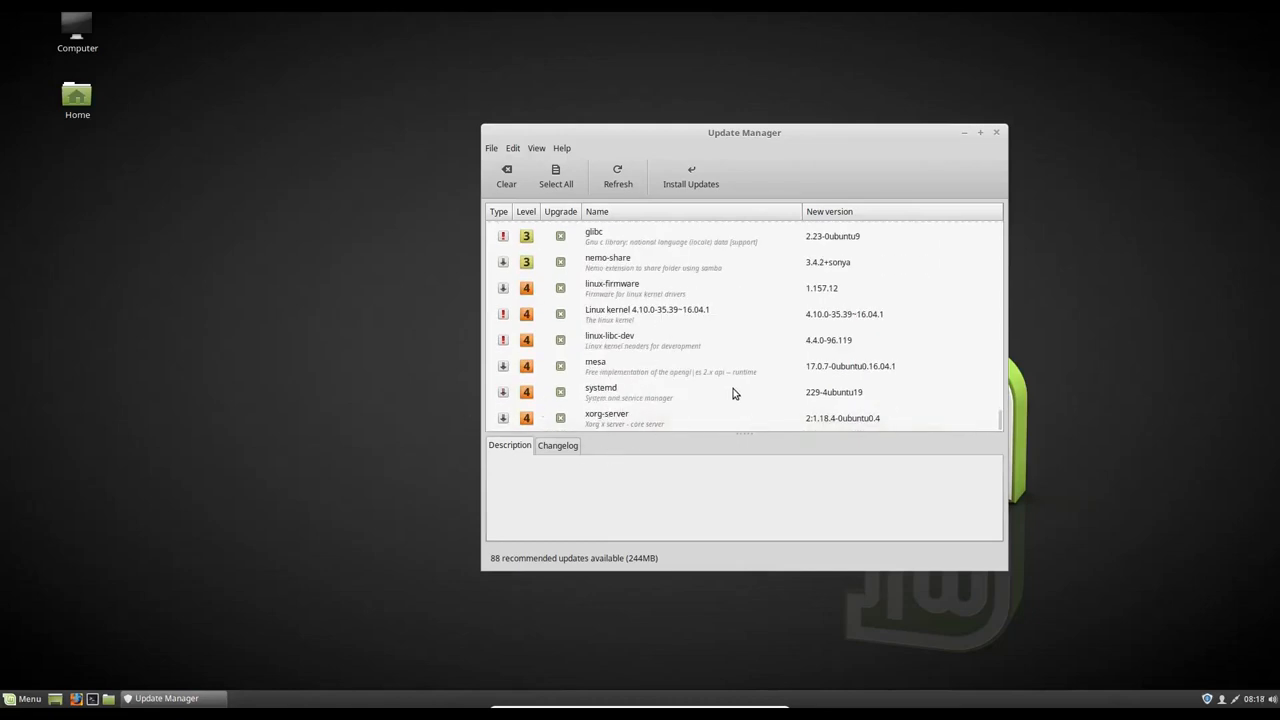
{"action": "scroll", "scroll_direction": "down", "scroll_amount": 3}
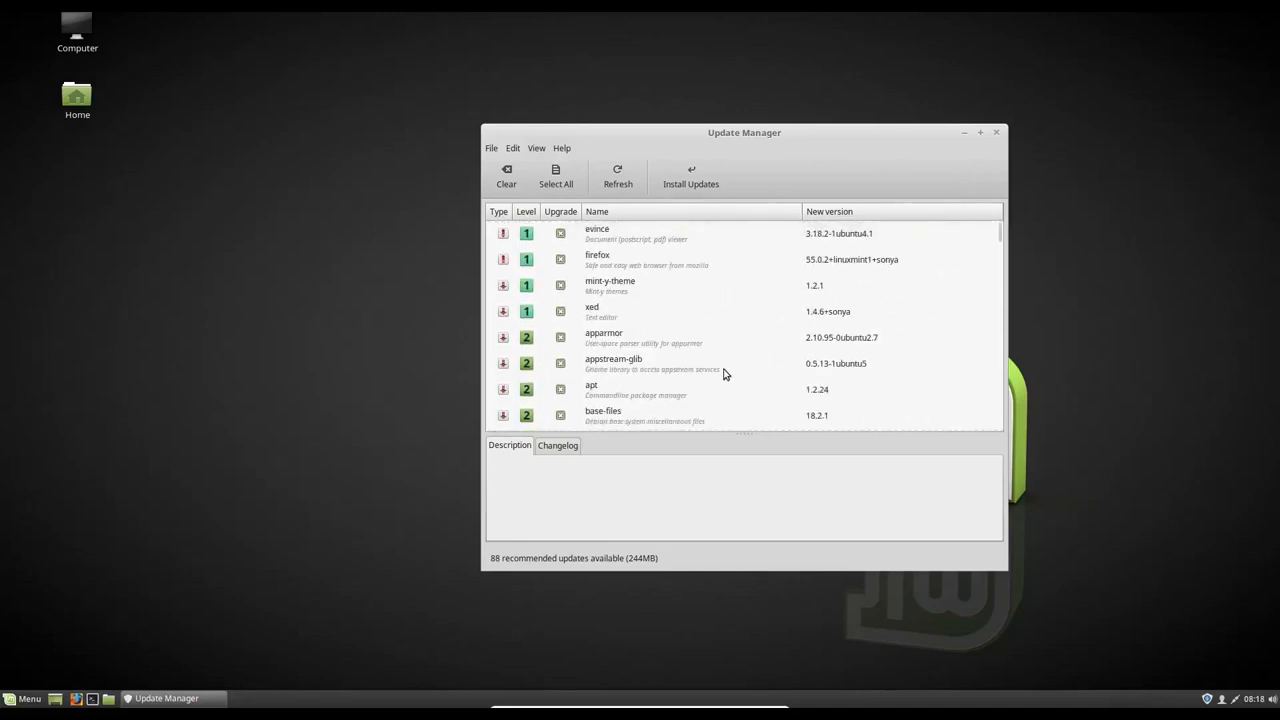
{"action": "left_click_drag", "start_coordinate": [744, 132], "coordinate": [579, 120]}
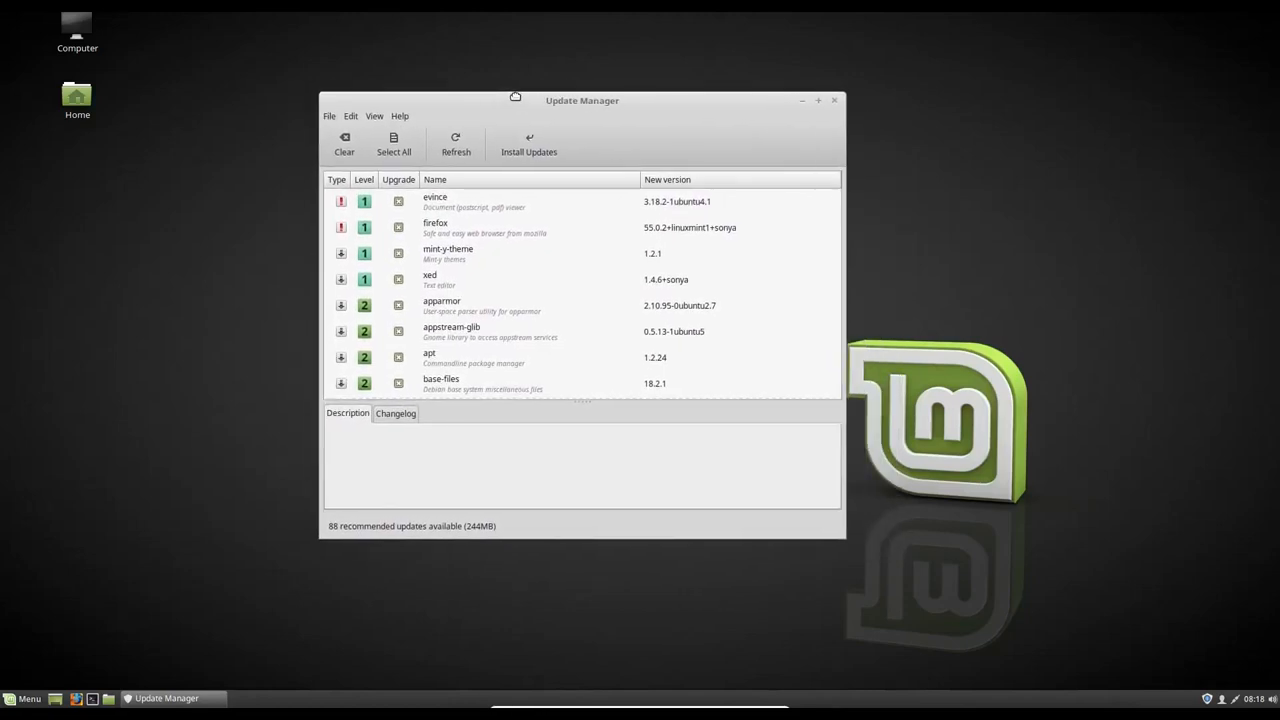
{"action": "mouse_move", "coordinate": [487, 102]}
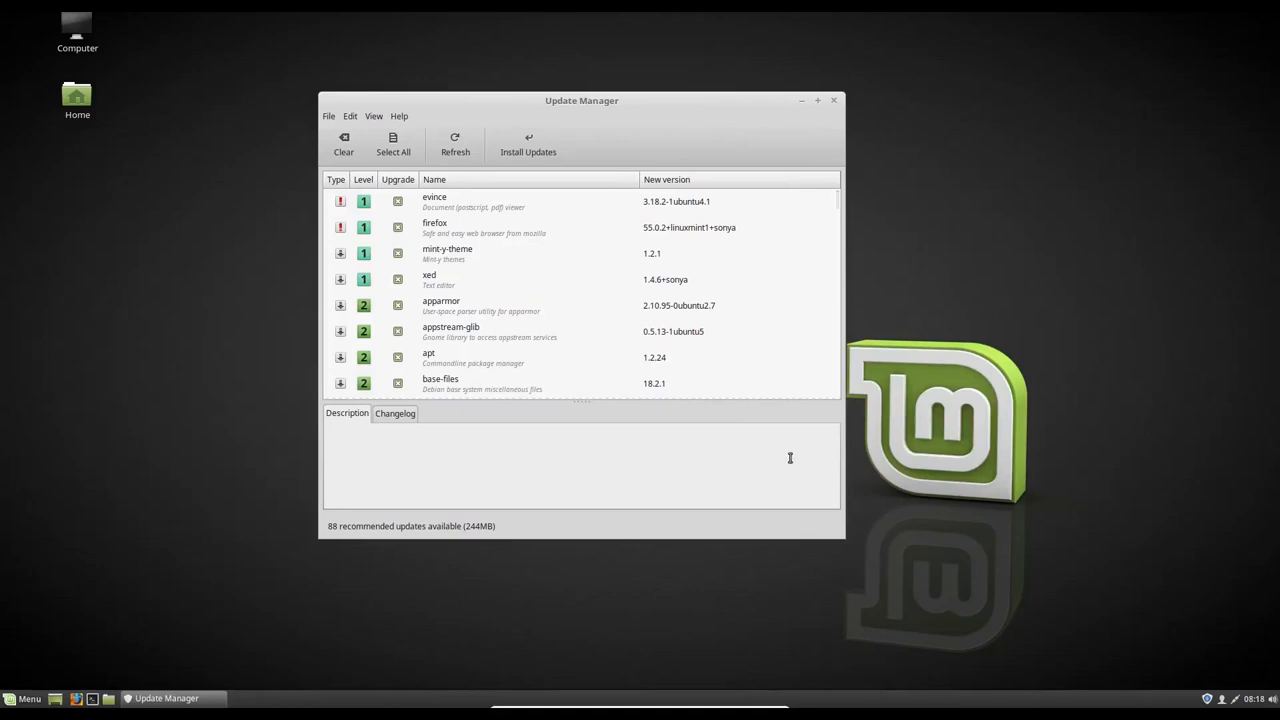
{"action": "mouse_move", "coordinate": [871, 221]}
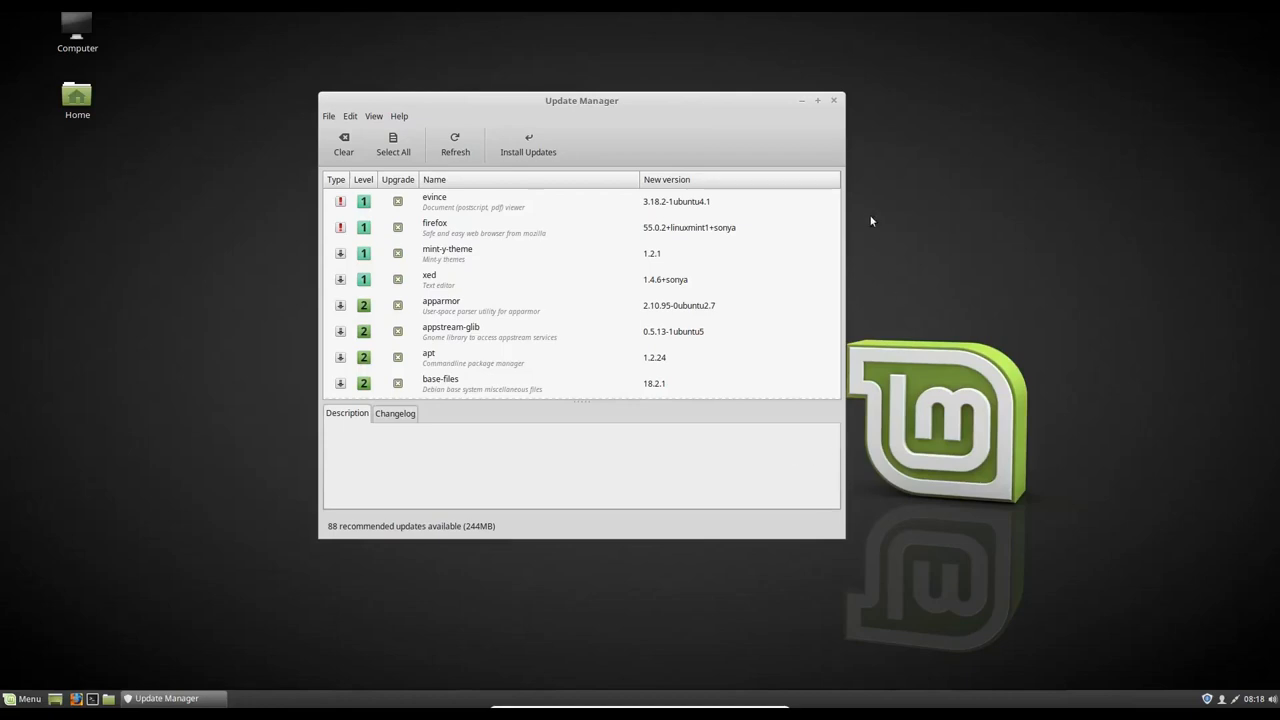
{"action": "left_click", "coordinate": [833, 100]}
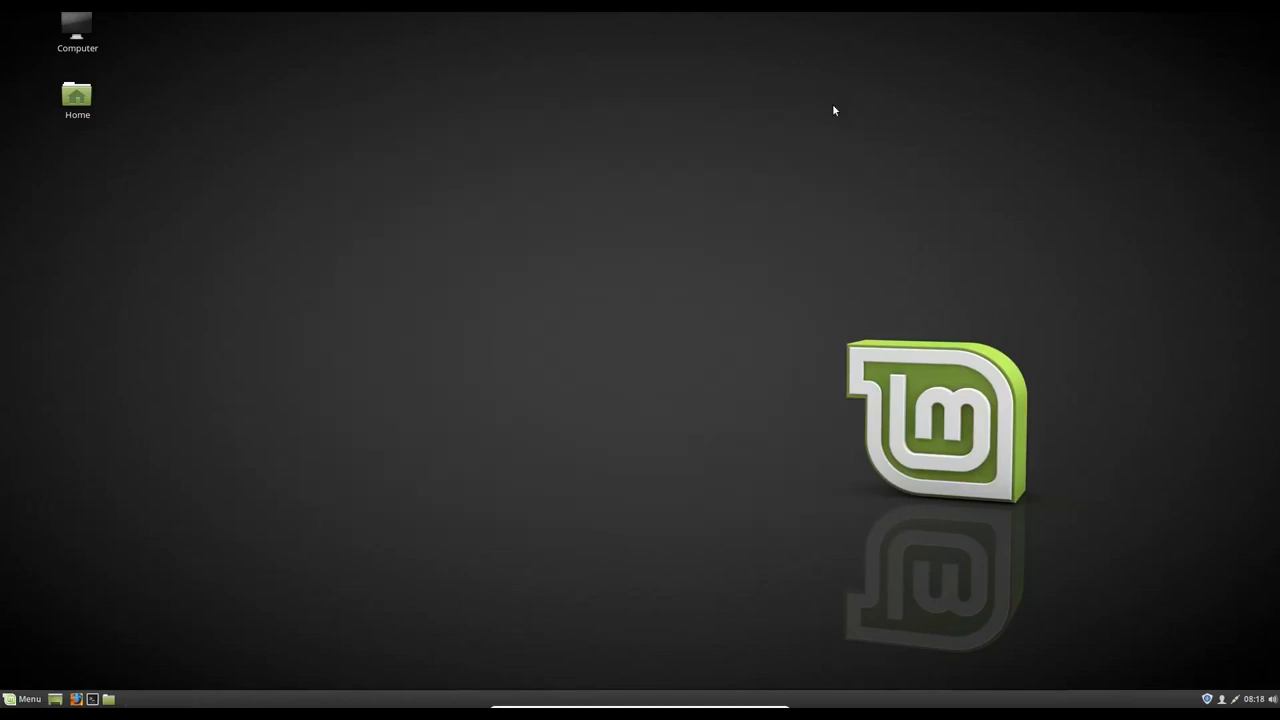
{"action": "mouse_move", "coordinate": [577, 272]}
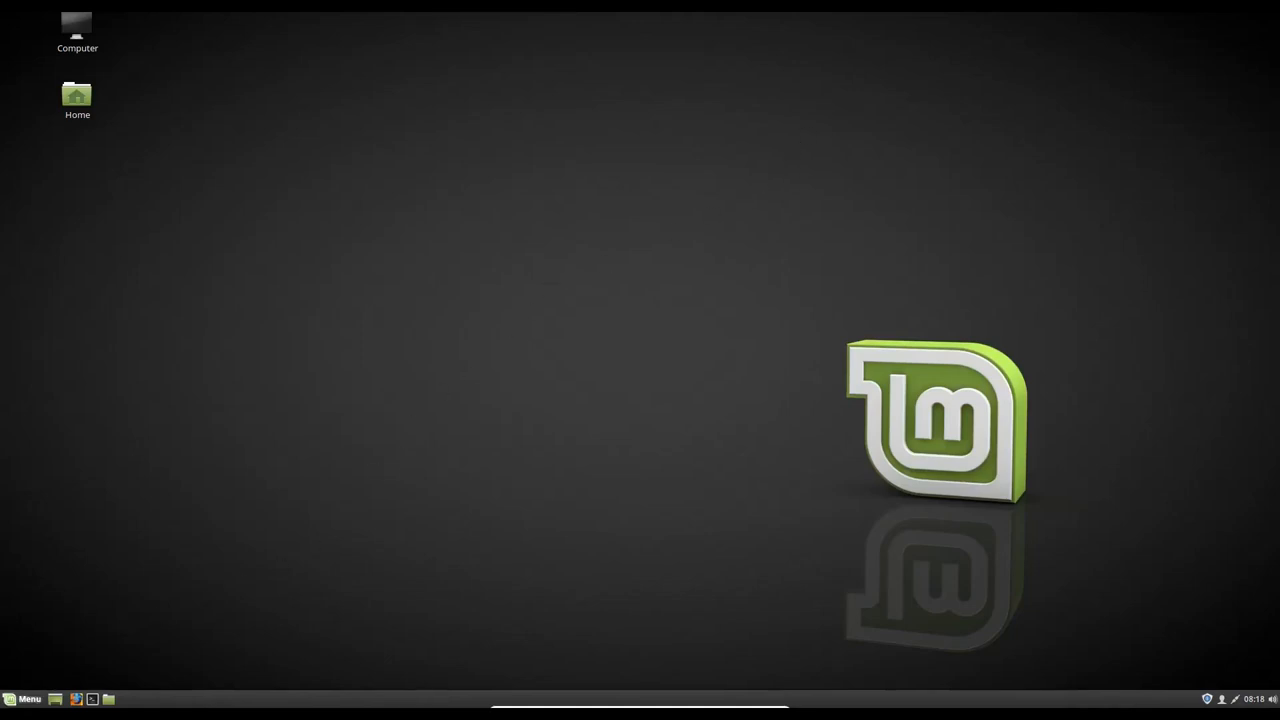
Step: Open the panel Menu and show the Places category with Documents, Music, Pictures, Videos, Downloads
{"action": "left_click", "coordinate": [27, 699]}
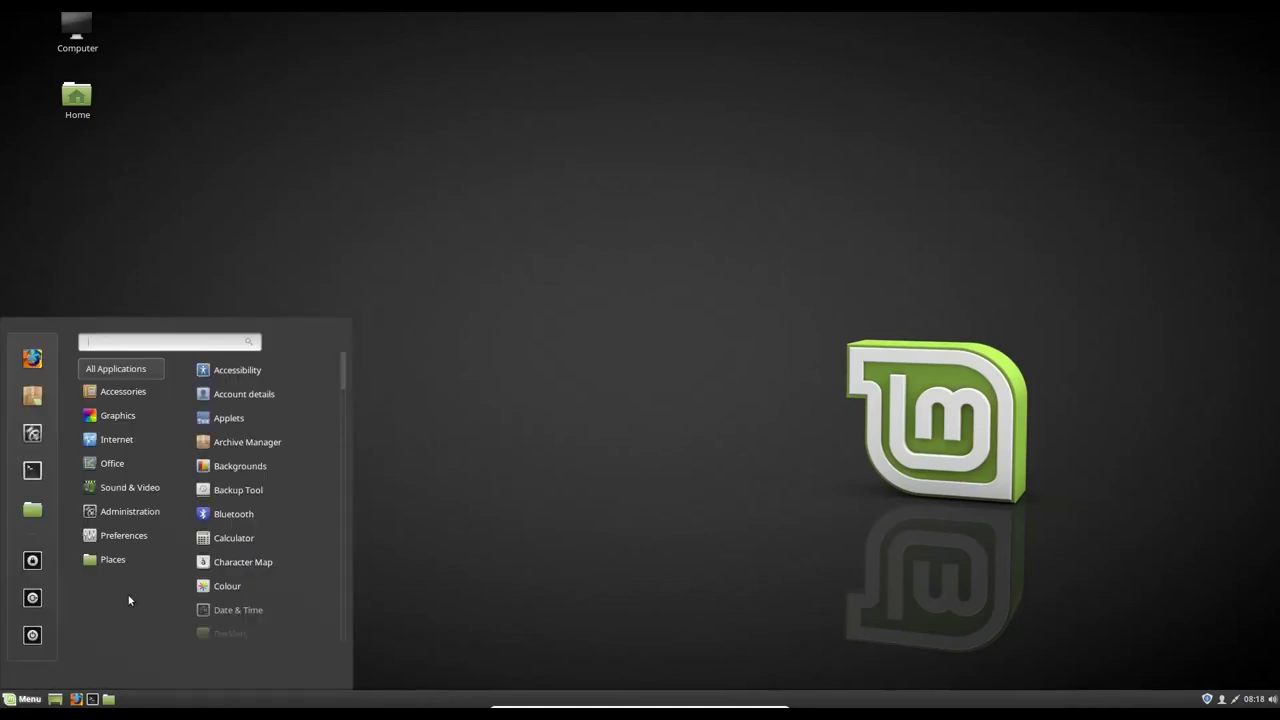
{"action": "left_click", "coordinate": [112, 559]}
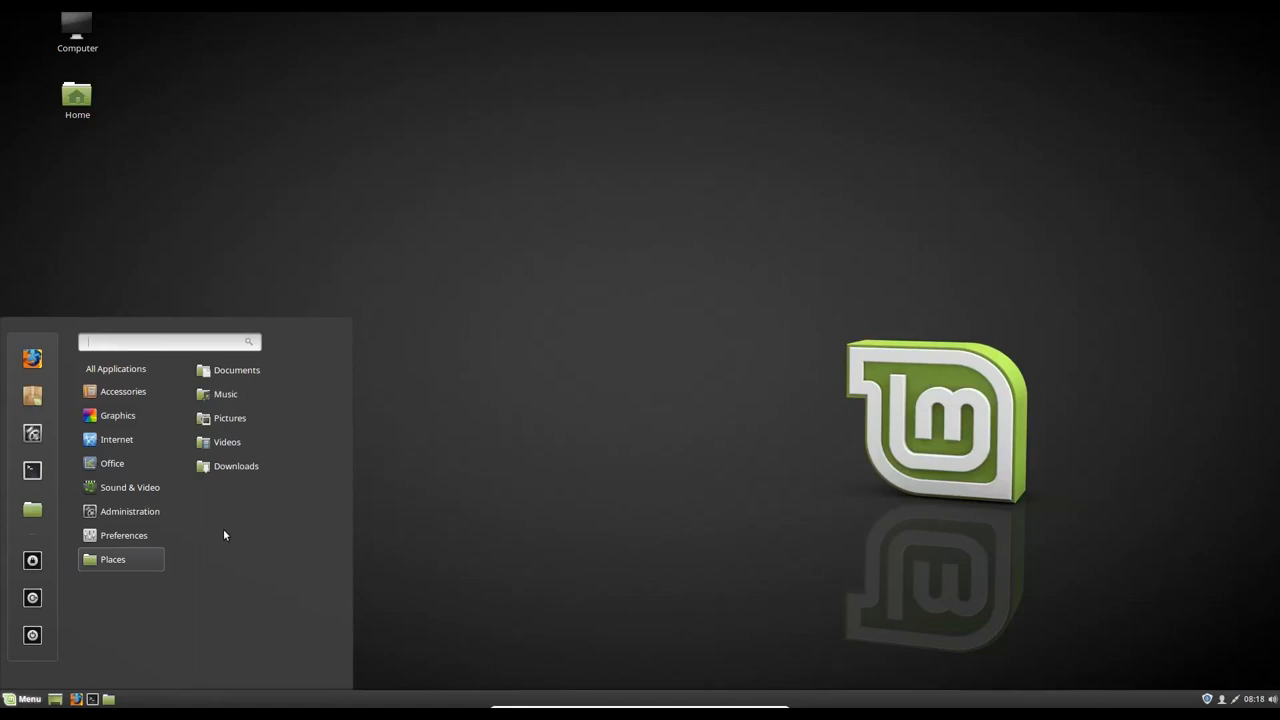